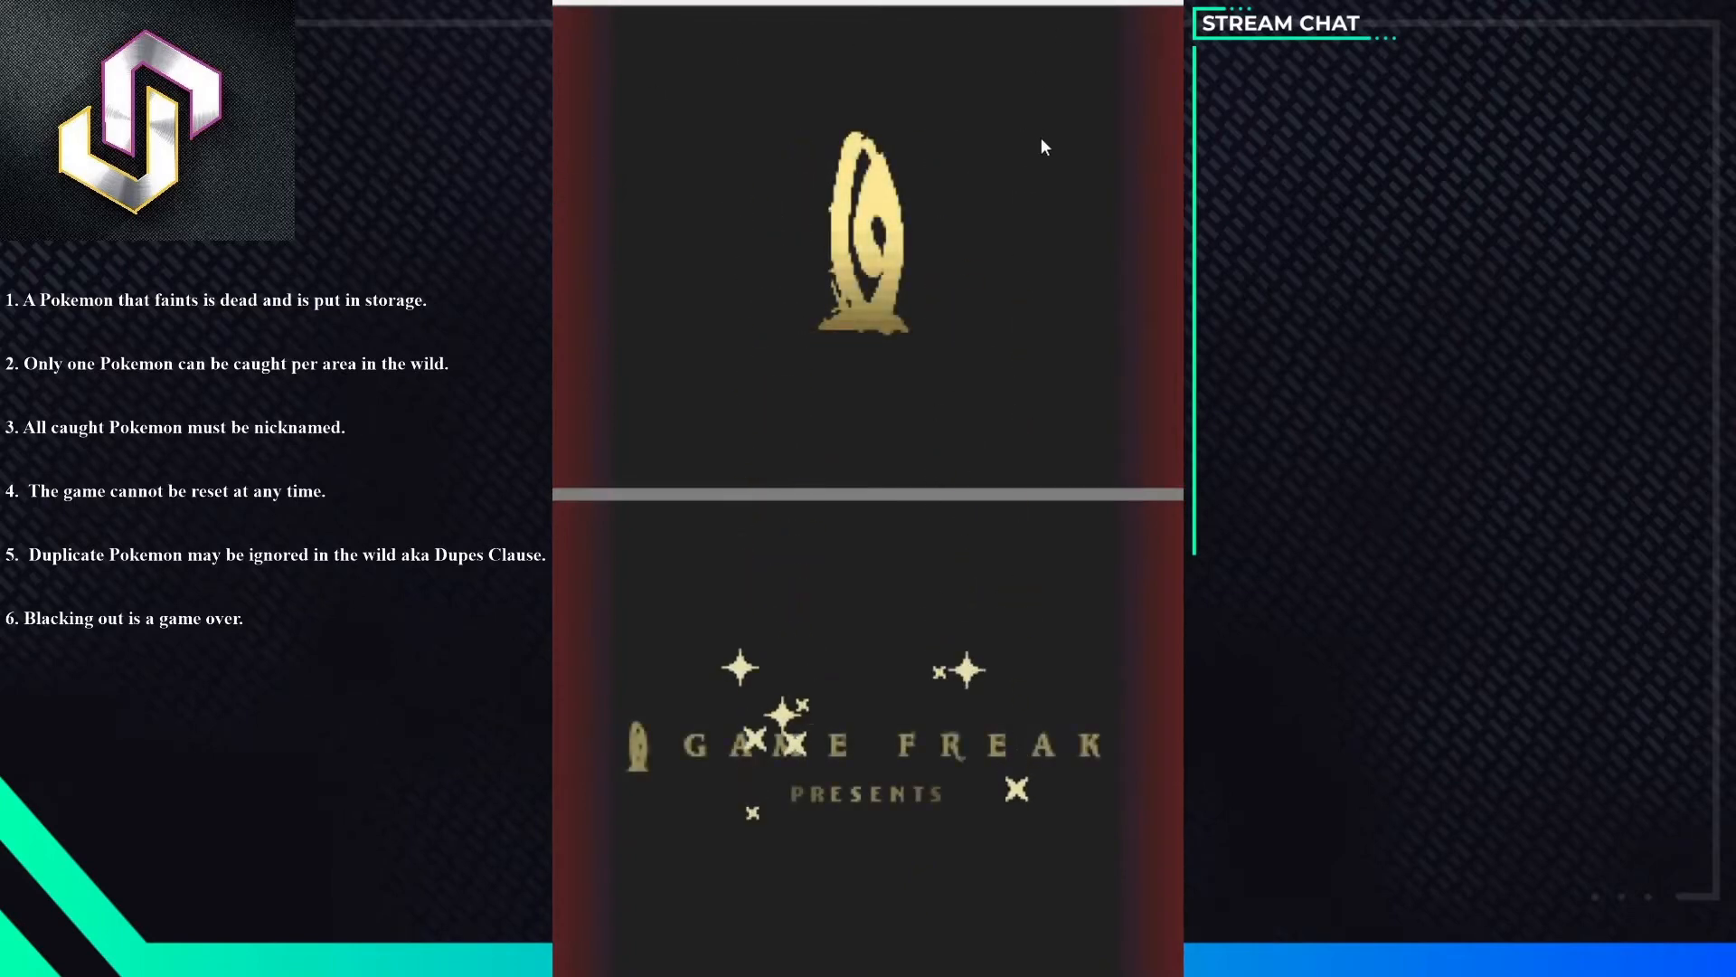
pyautogui.moveTo(920, 179)
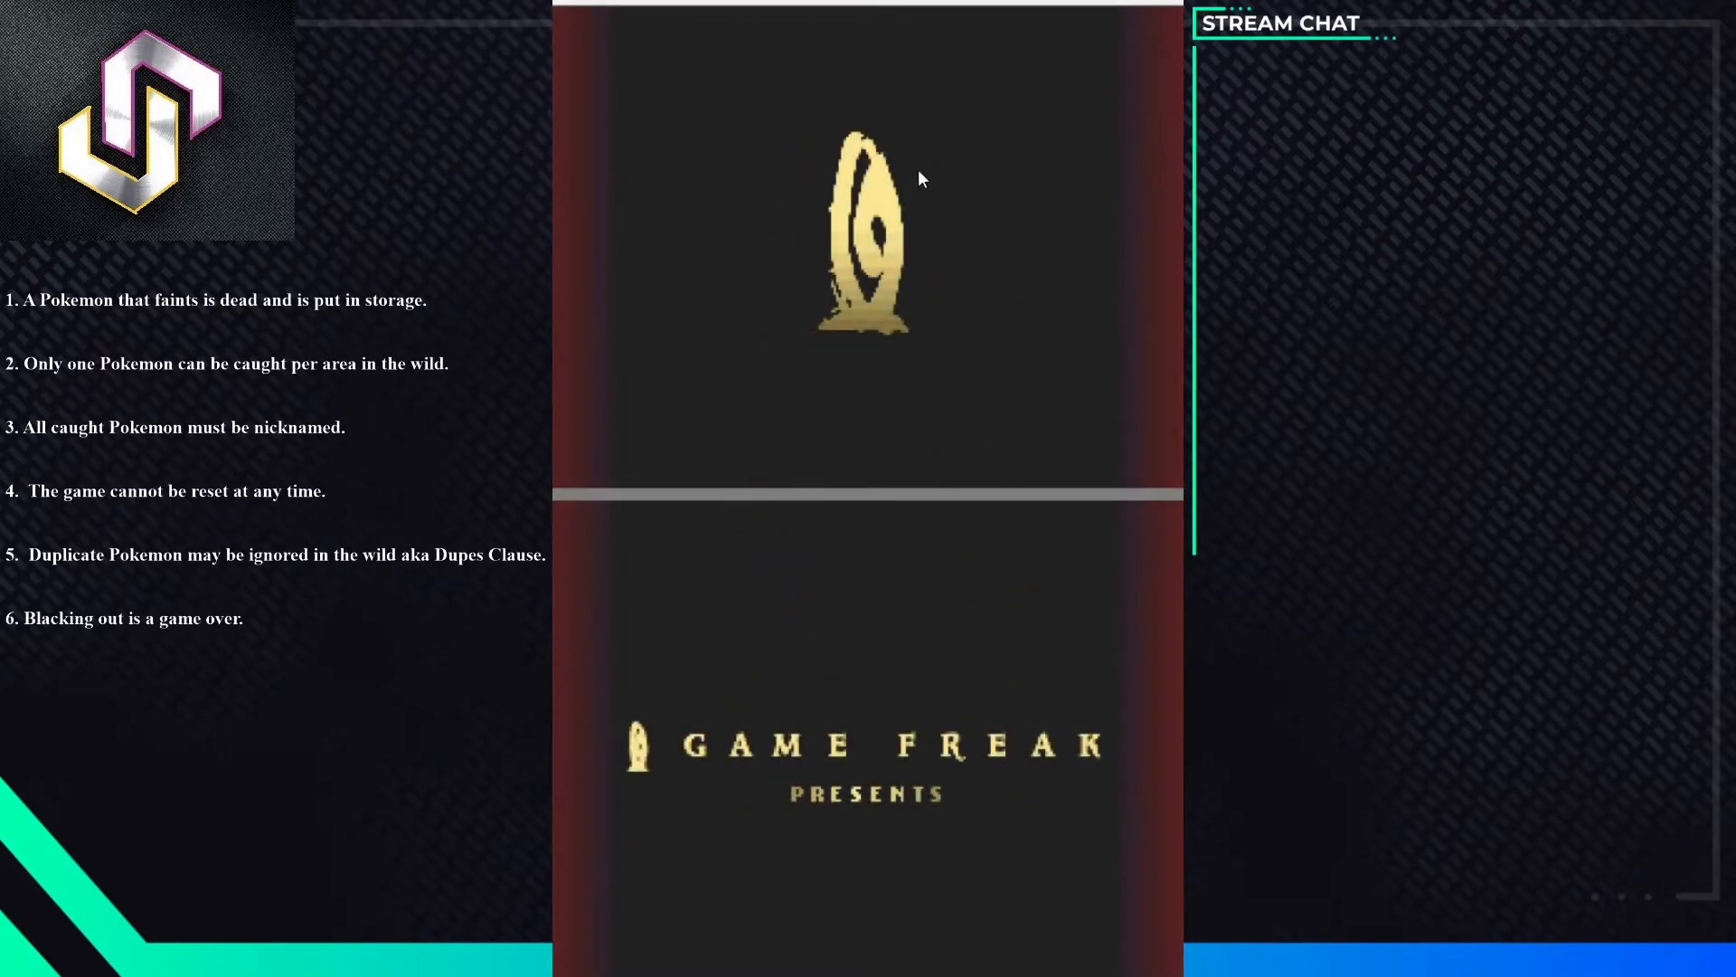
pyautogui.moveTo(904, 203)
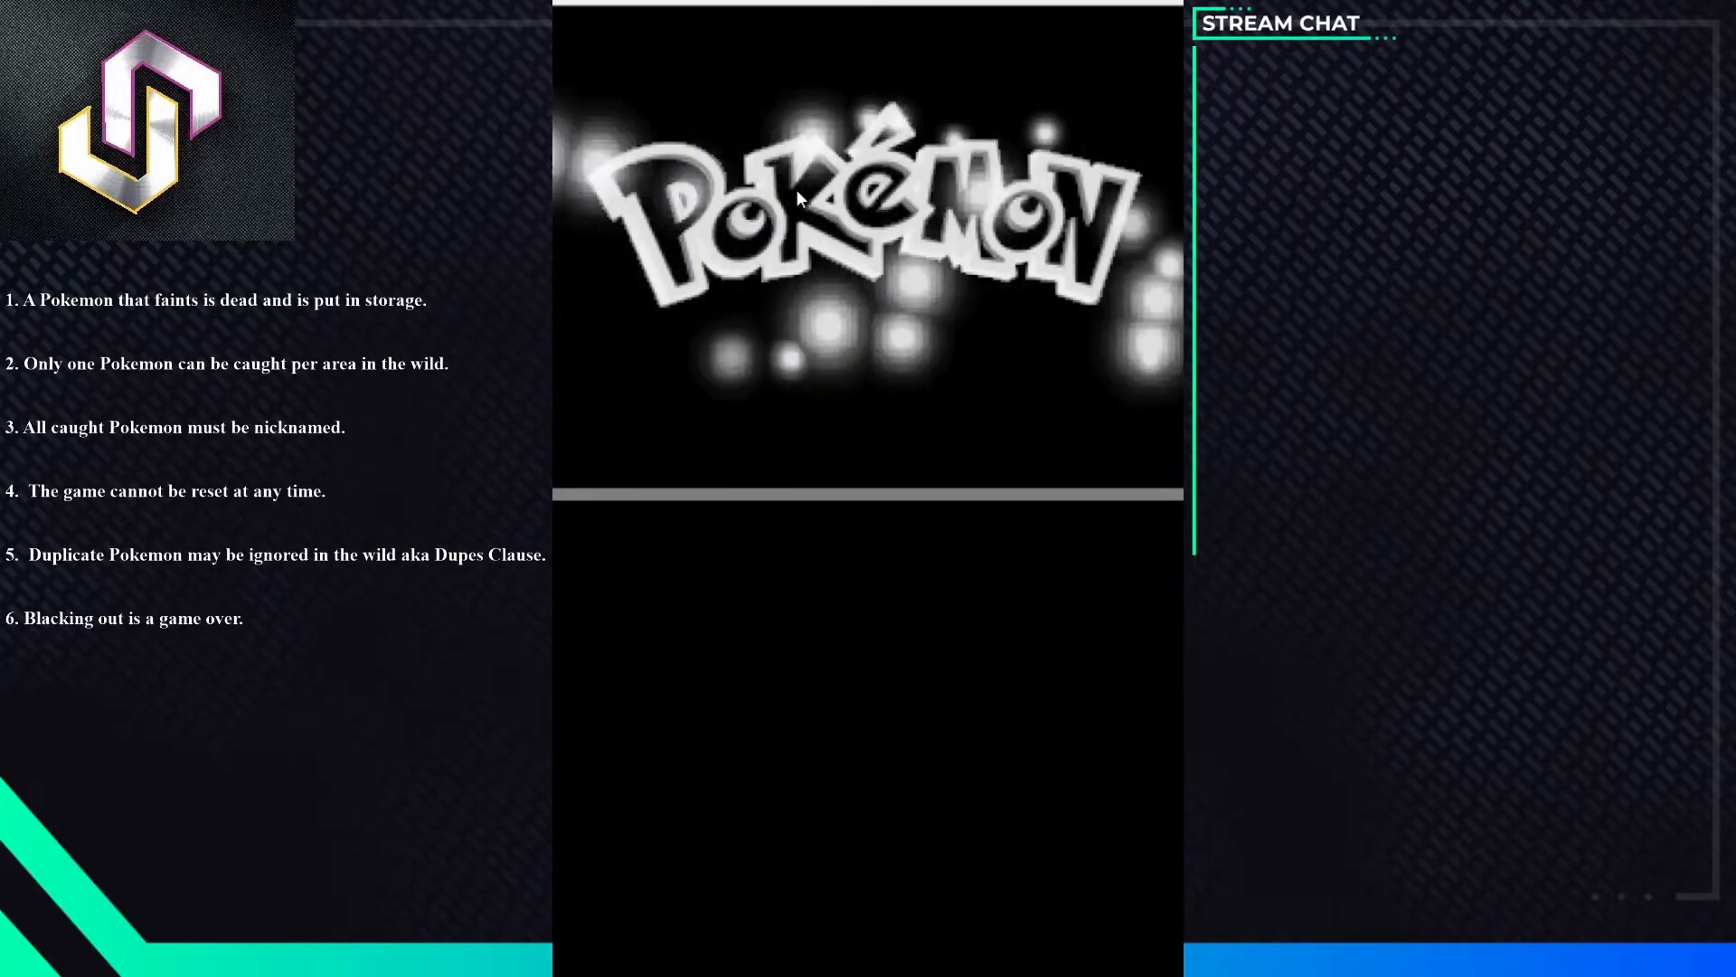
pyautogui.moveTo(803, 608)
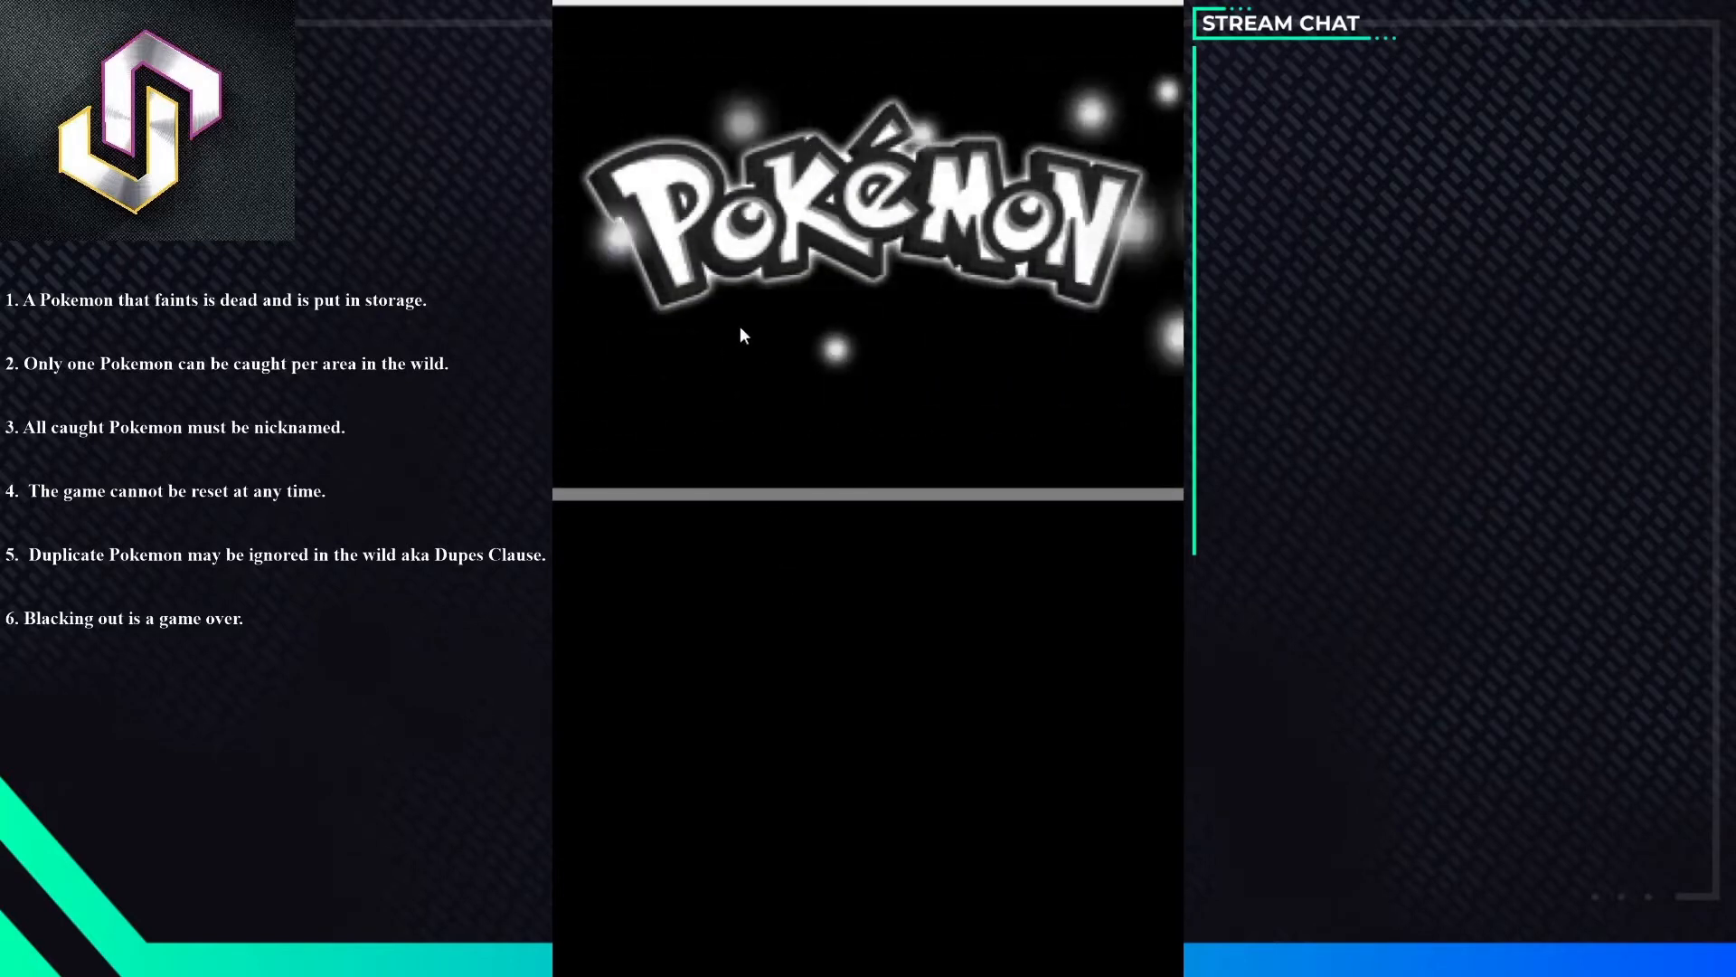
pyautogui.moveTo(812, 590)
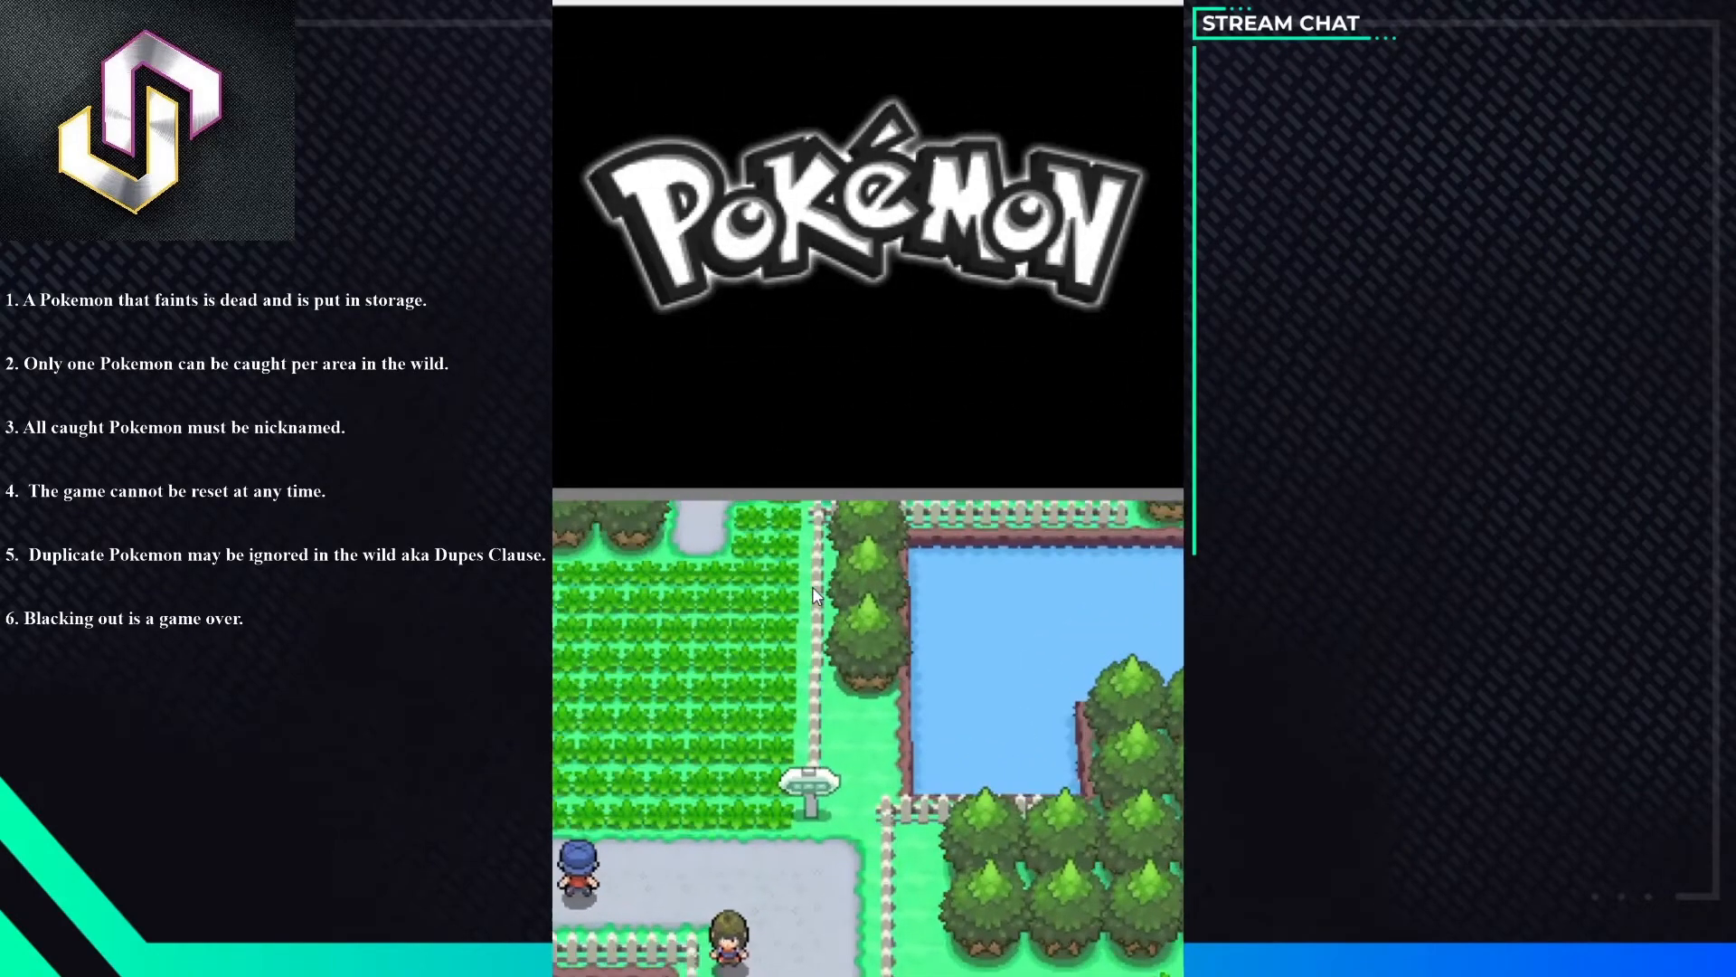
# - Start the game from the Pokémon title screen
pyautogui.press('up')
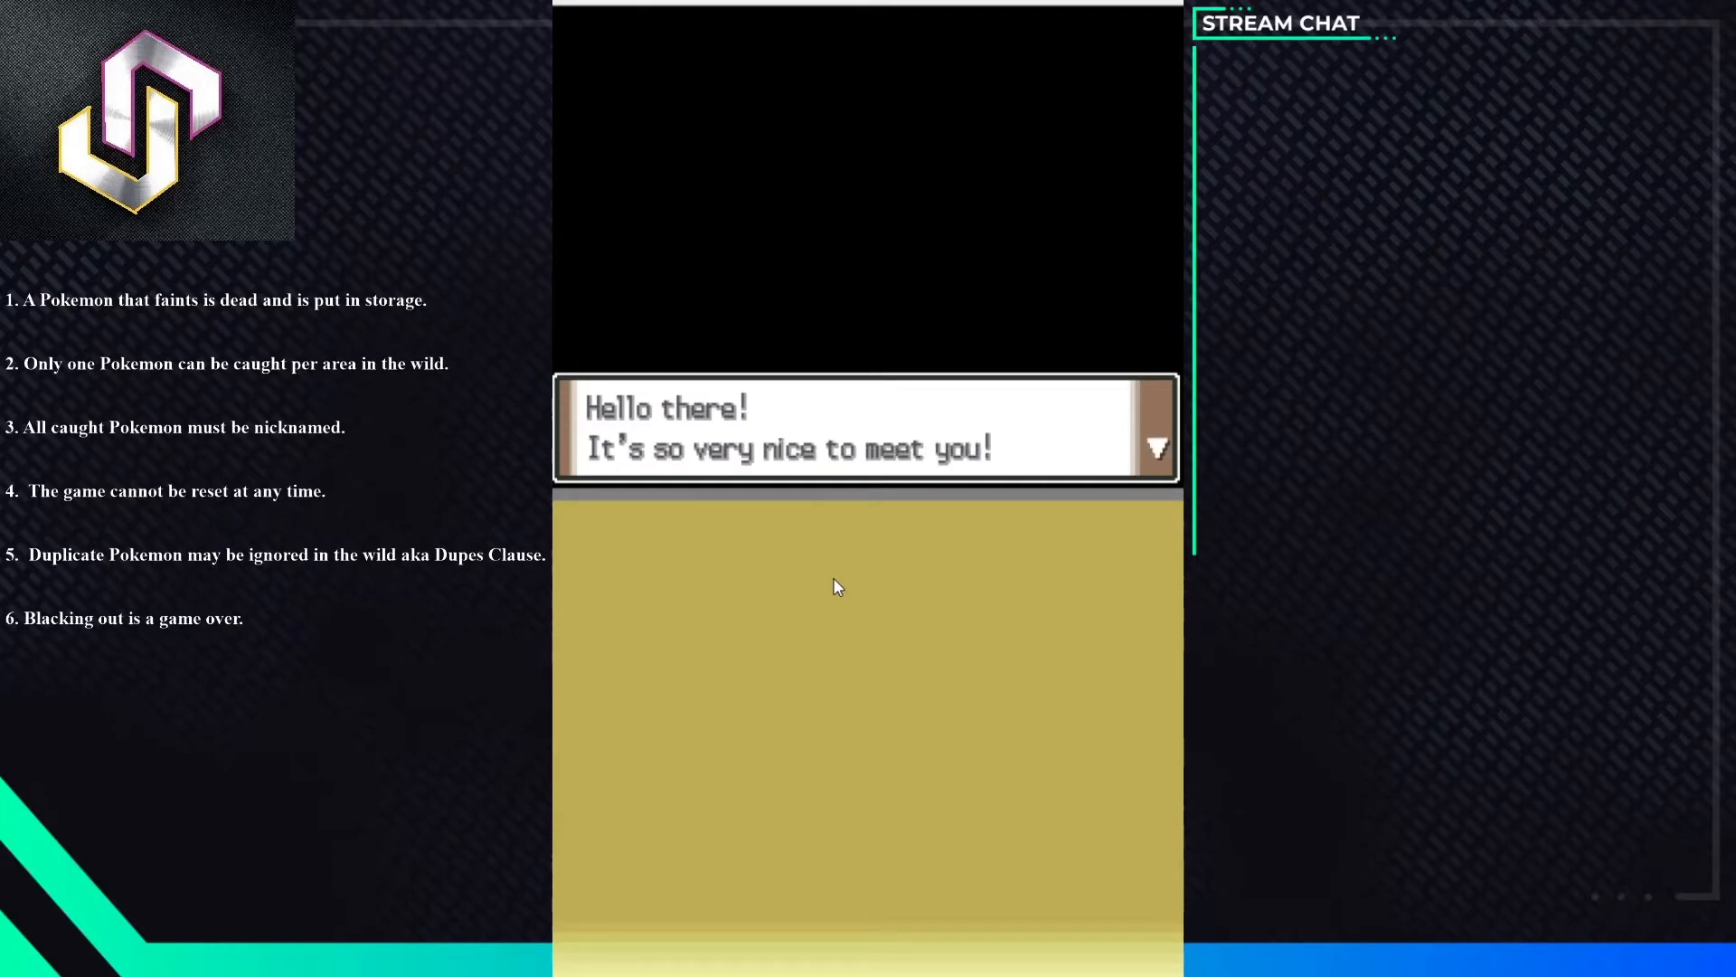
pyautogui.moveTo(961, 590)
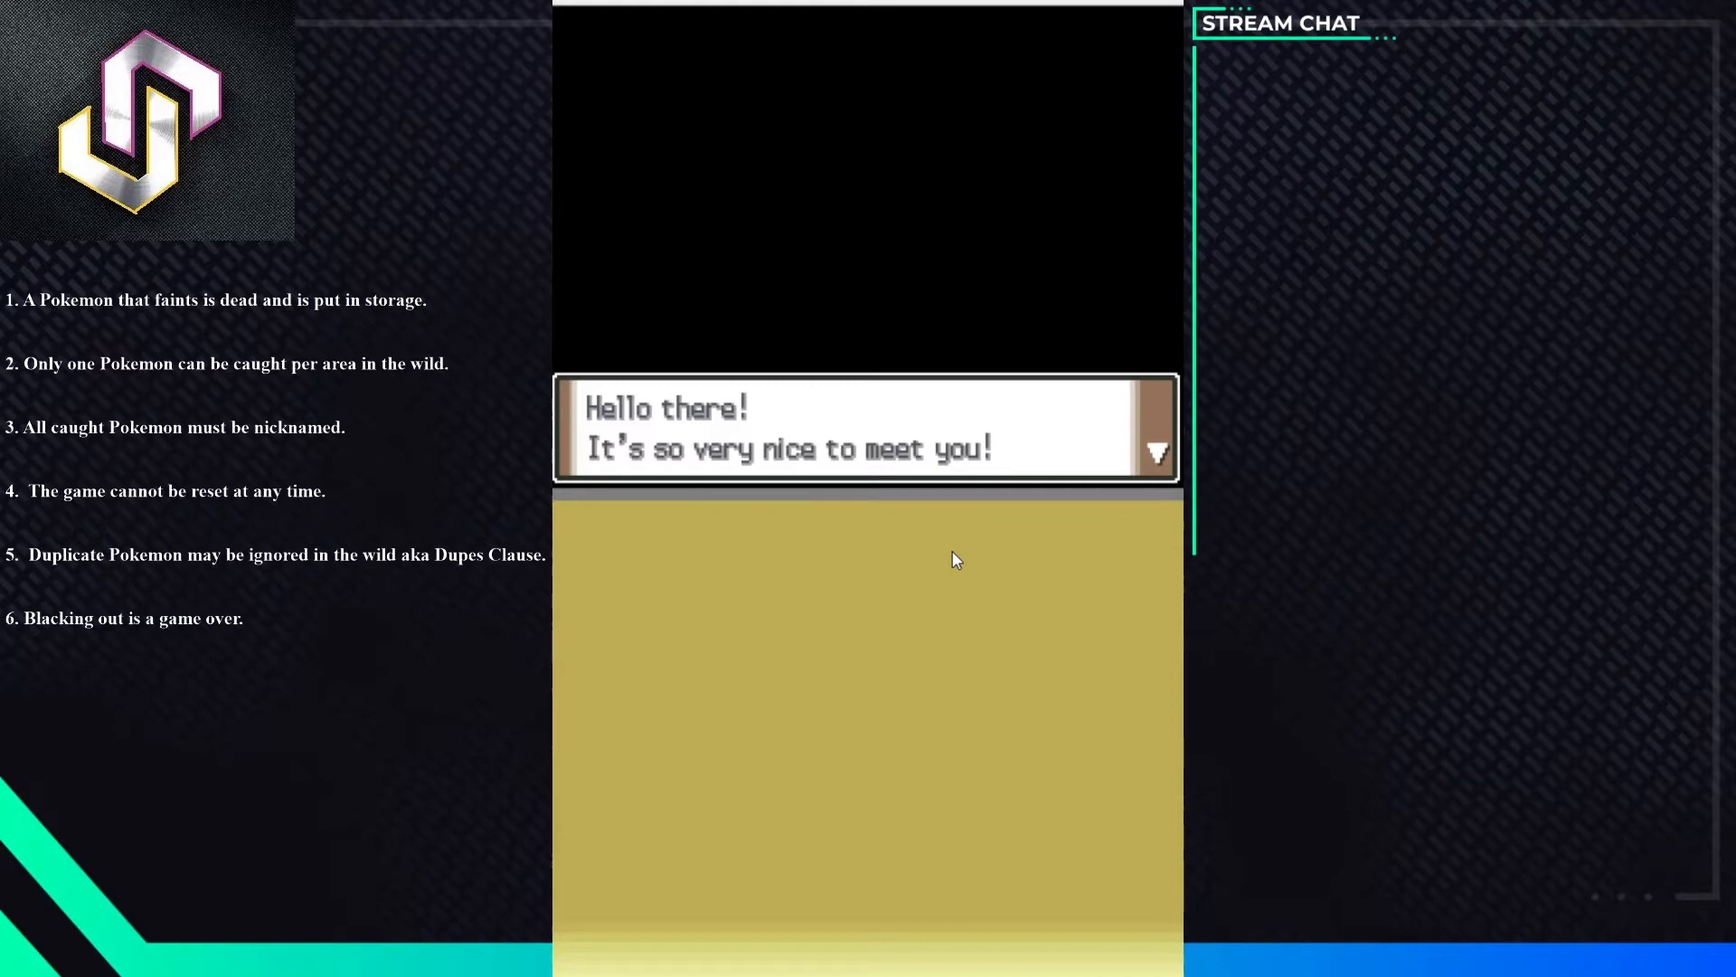
pyautogui.moveTo(934, 725)
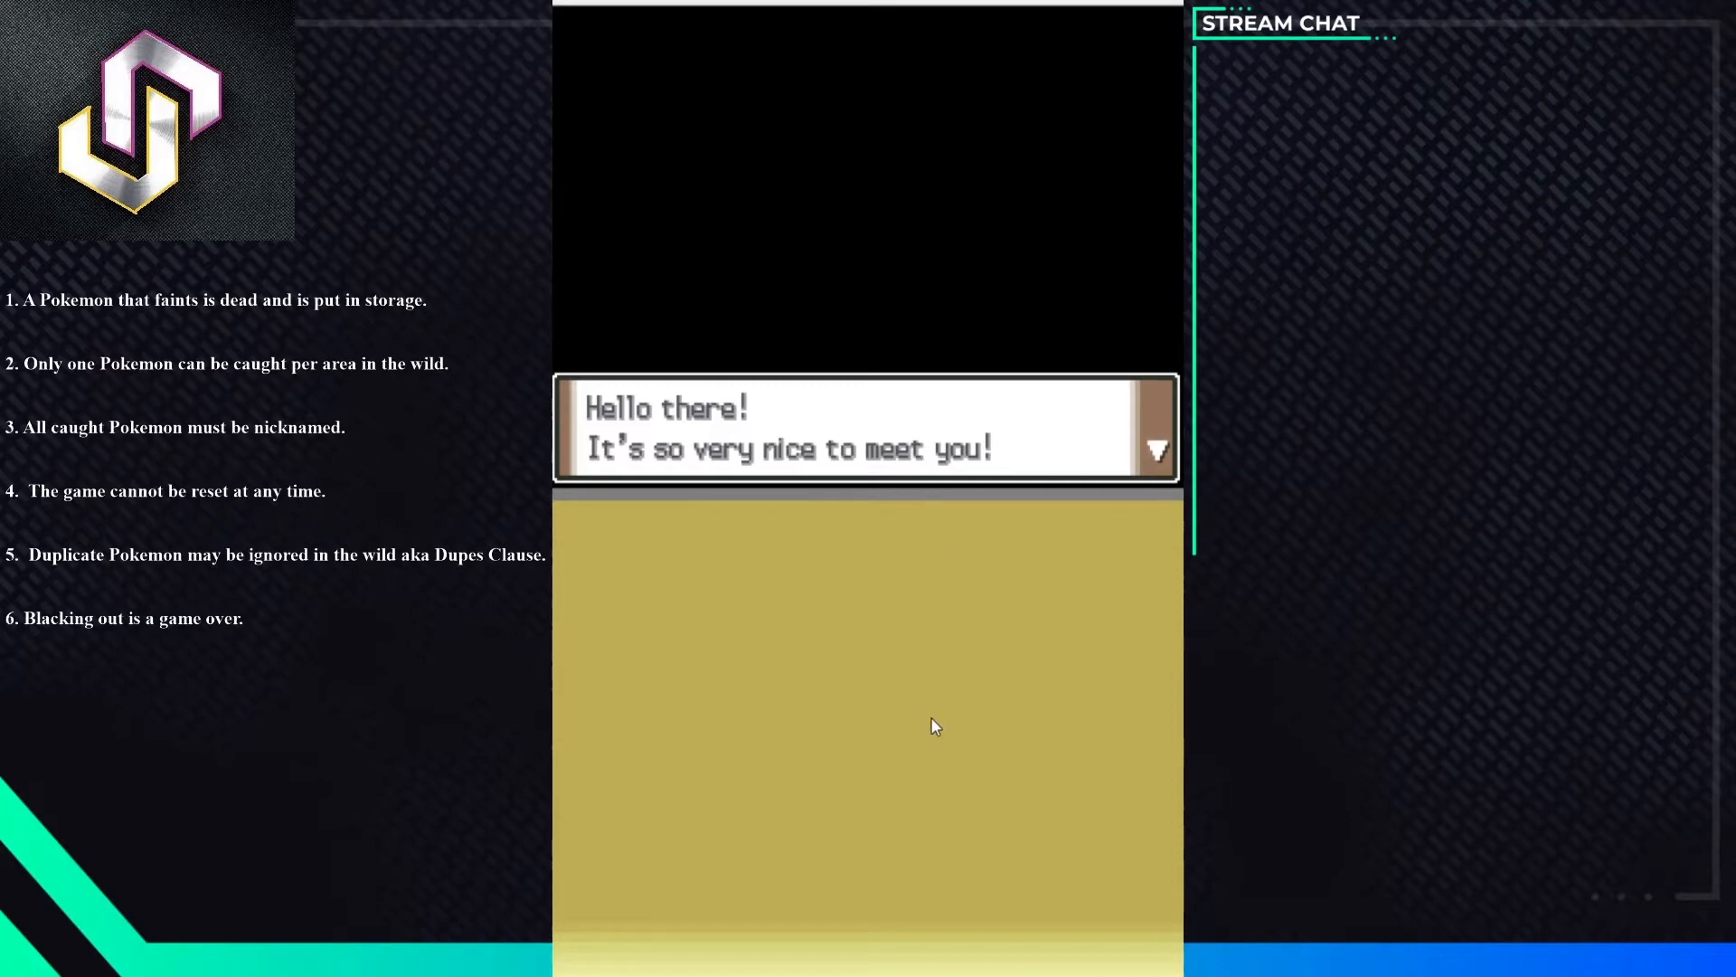
pyautogui.moveTo(734, 407)
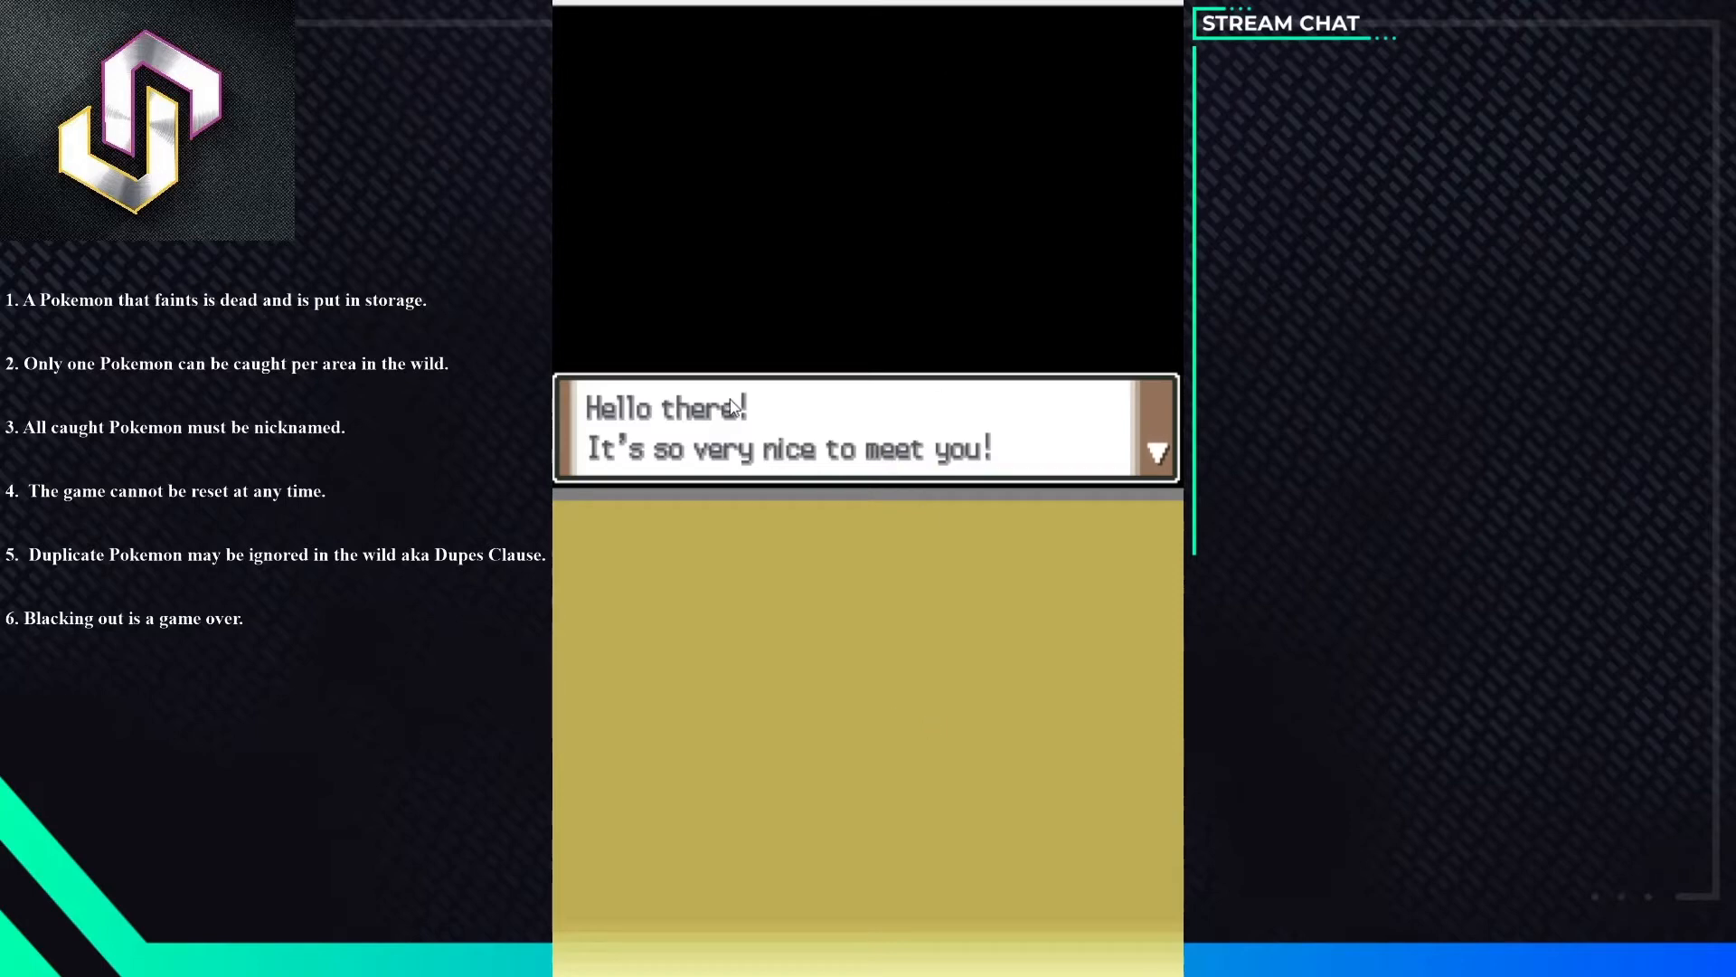
pyautogui.moveTo(720, 599)
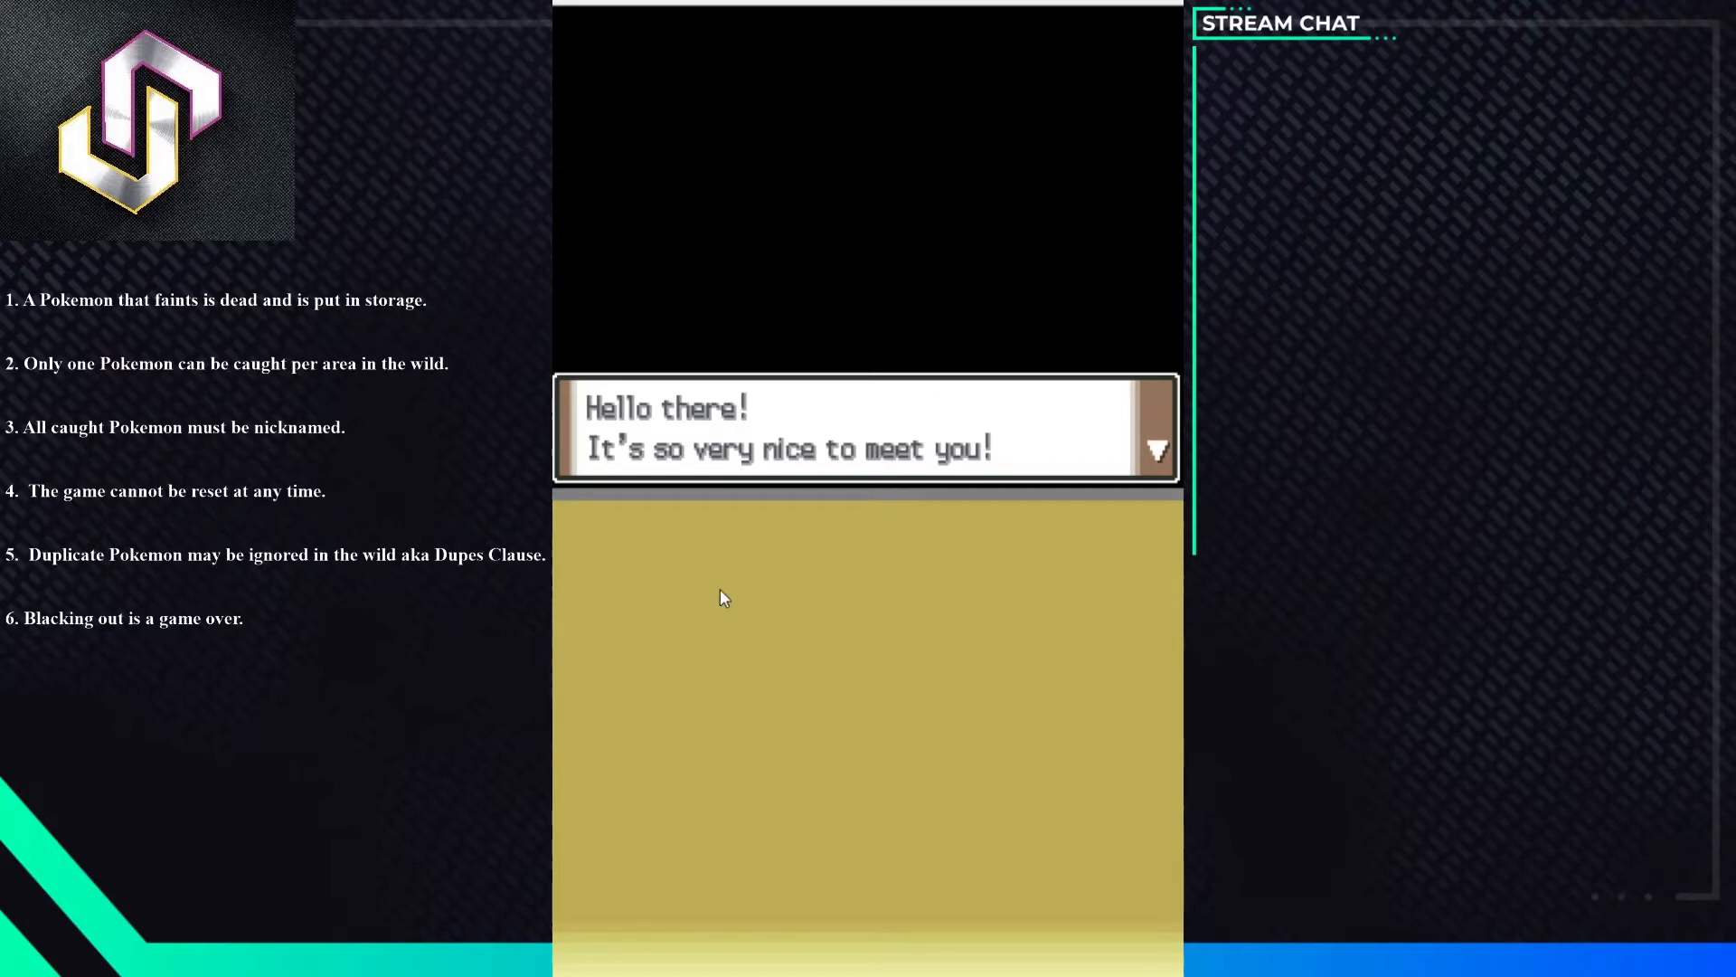
pyautogui.moveTo(783, 465)
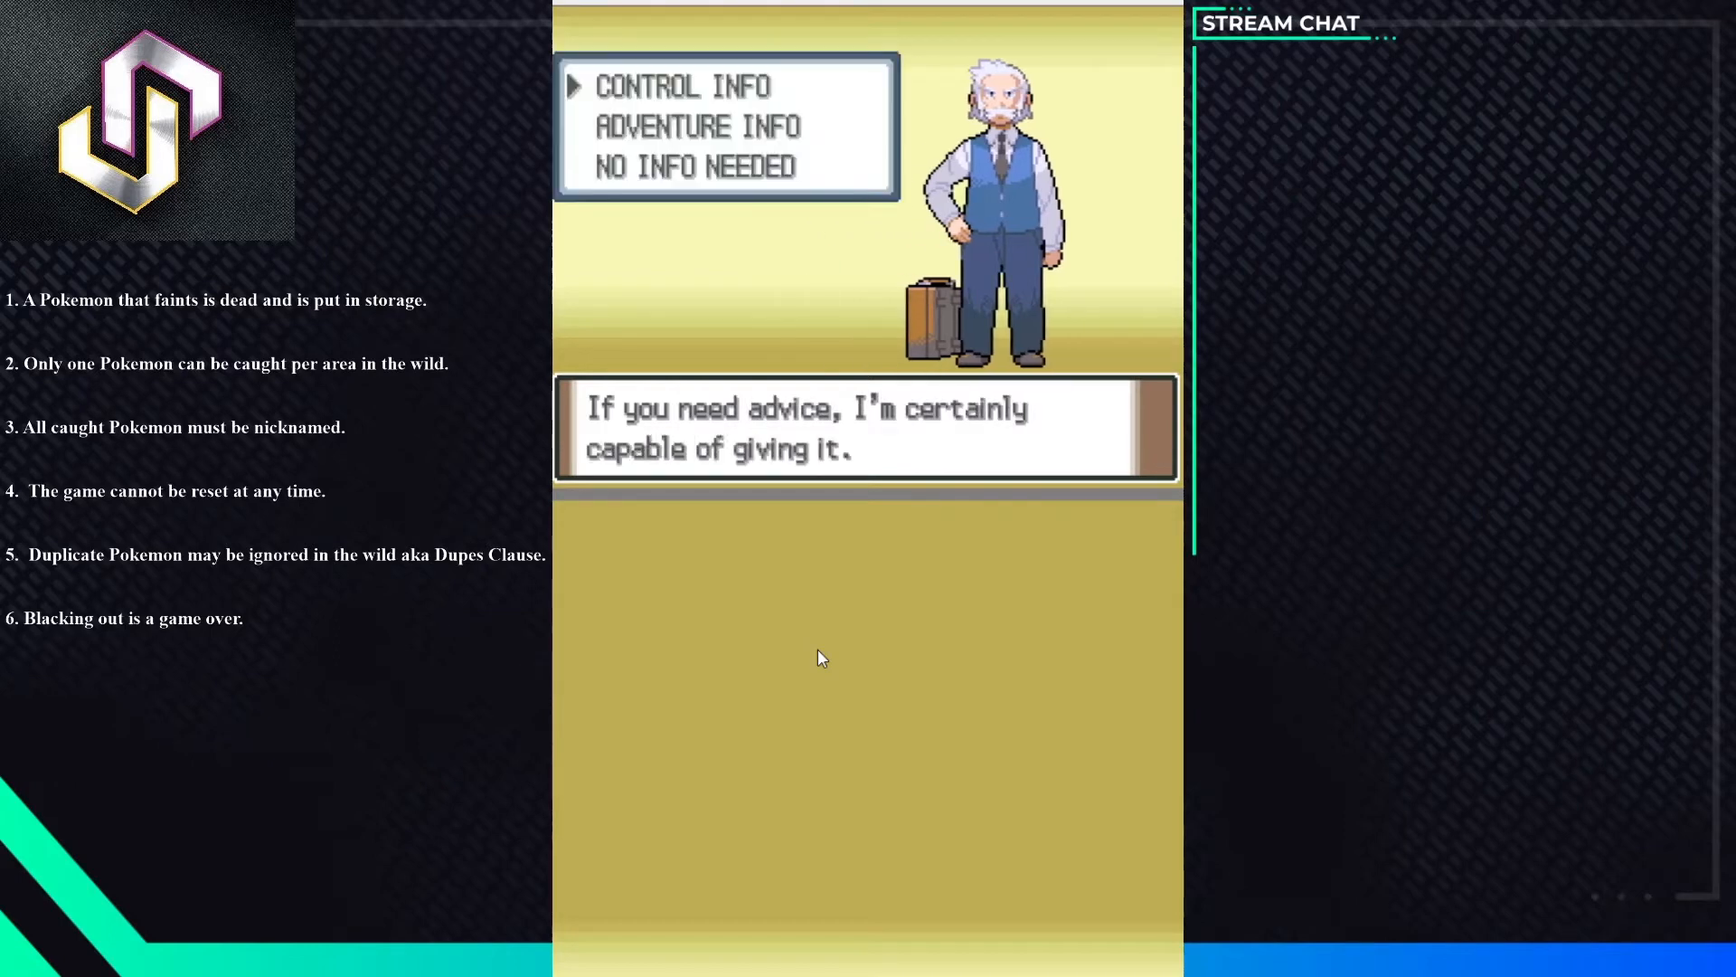
# - Choose Adventure Info from the professor's advice menu
pyautogui.press('down')
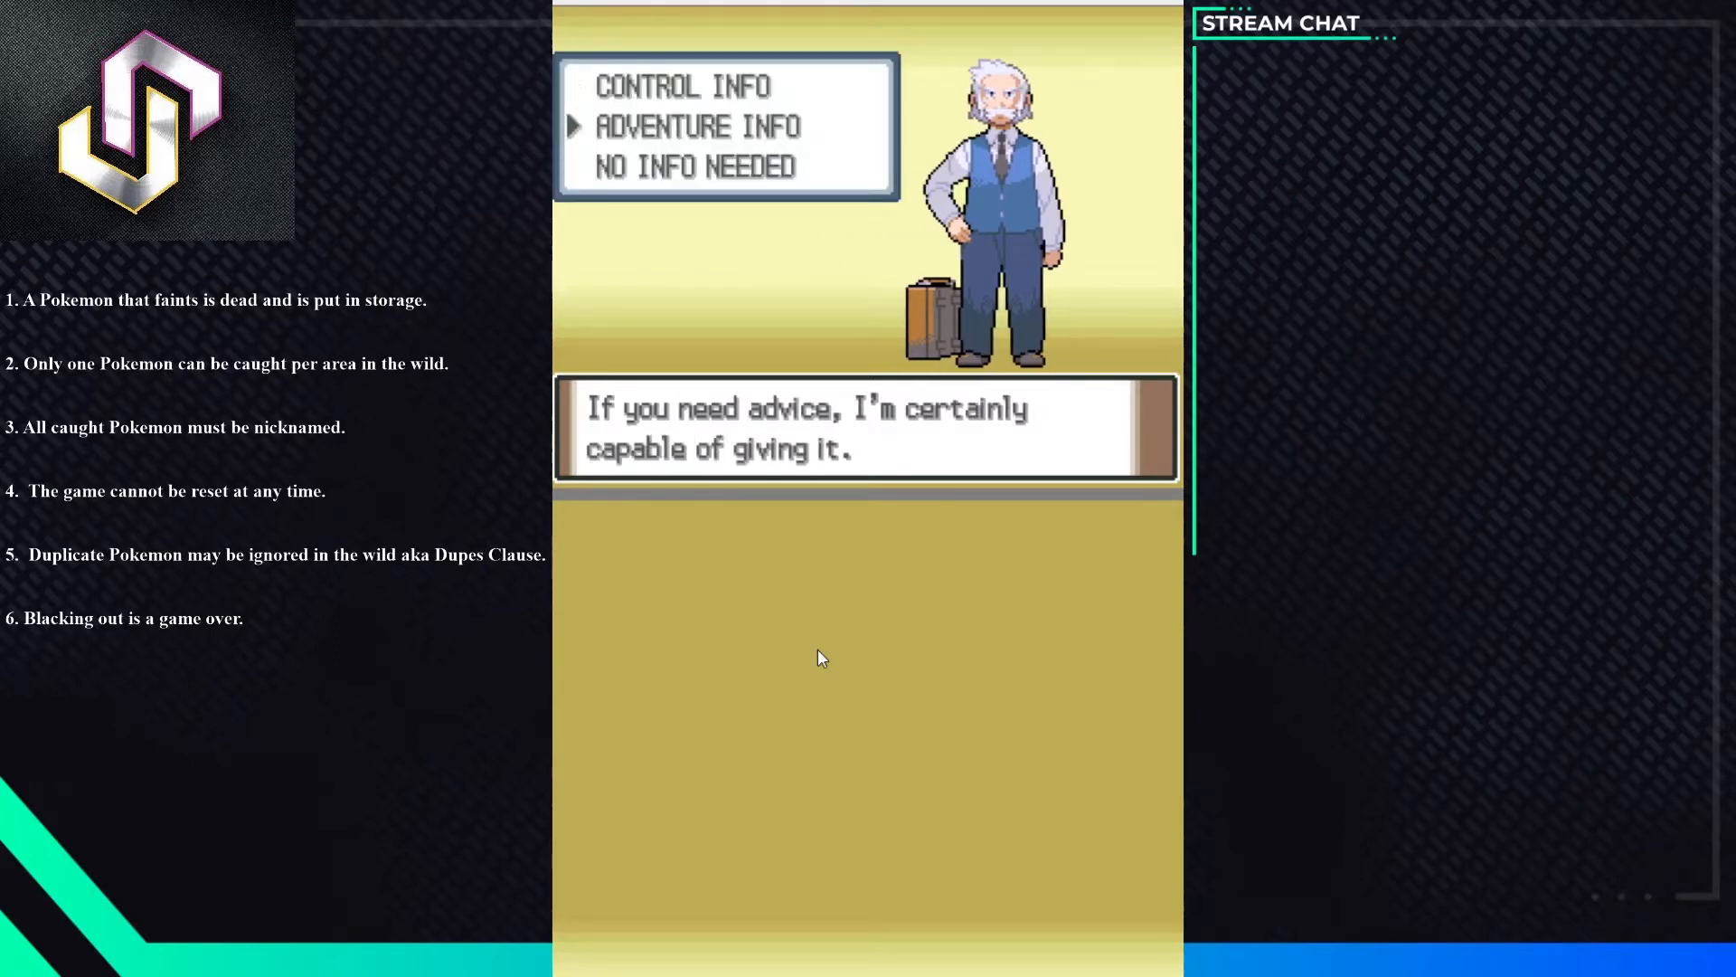
pyautogui.press('up')
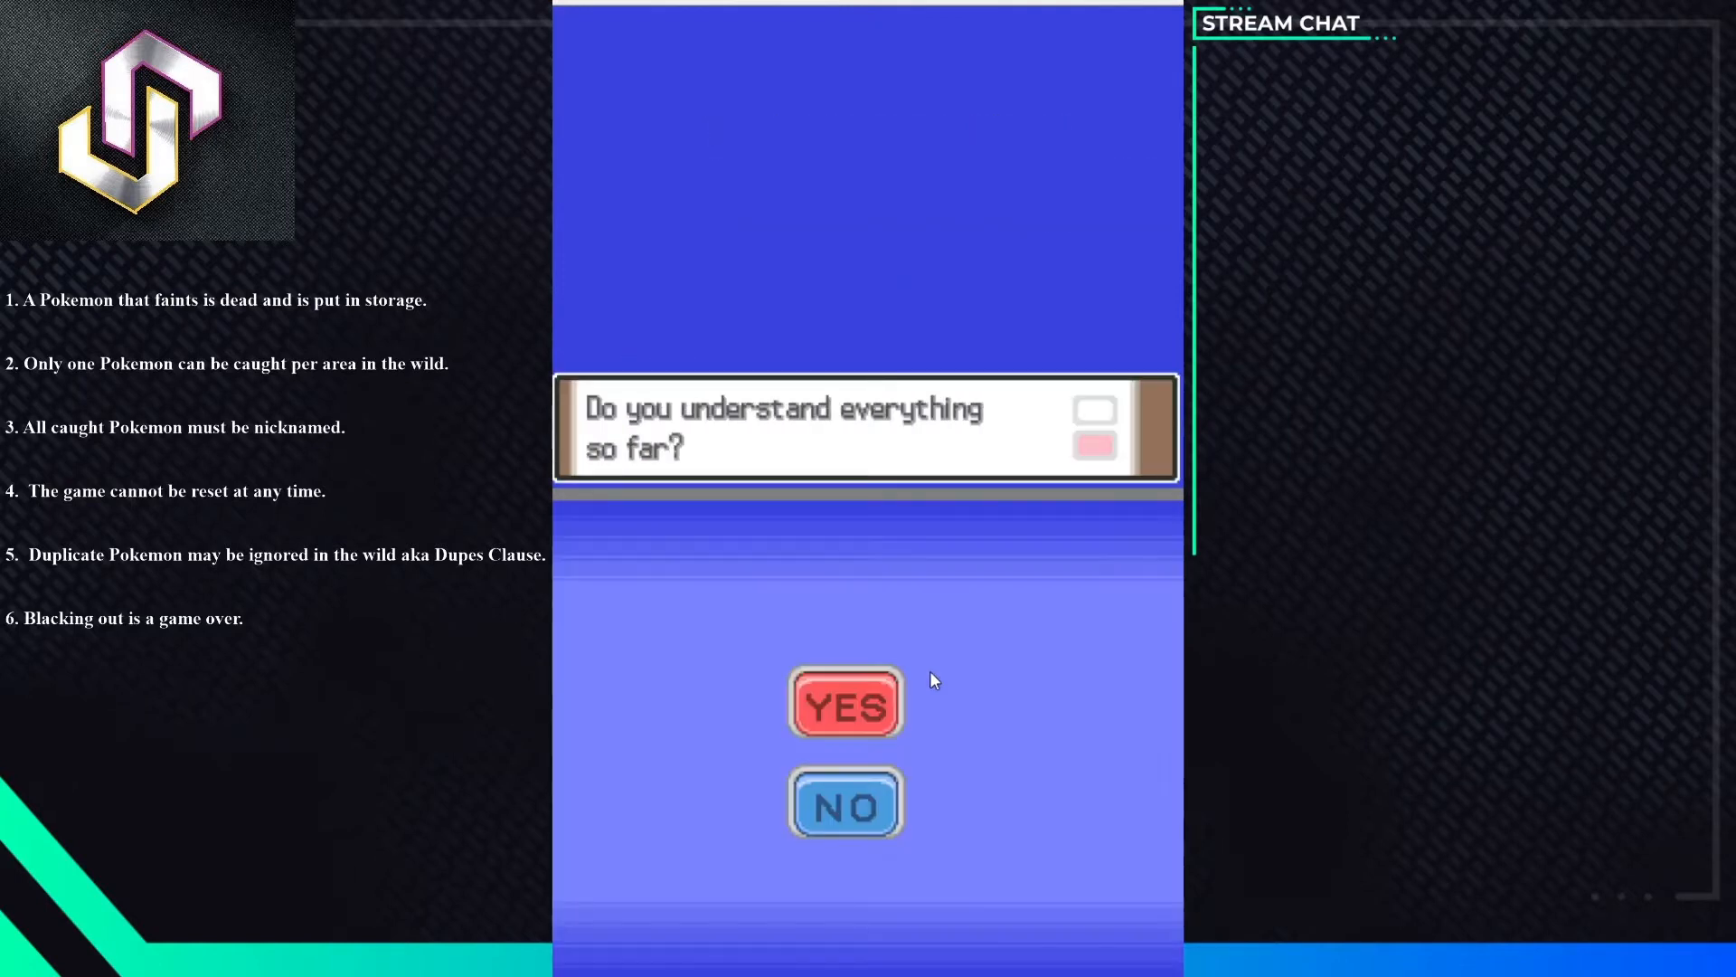
# - Answer YES to understanding the advice and open the professor's Poké Ball
pyautogui.click(845, 802)
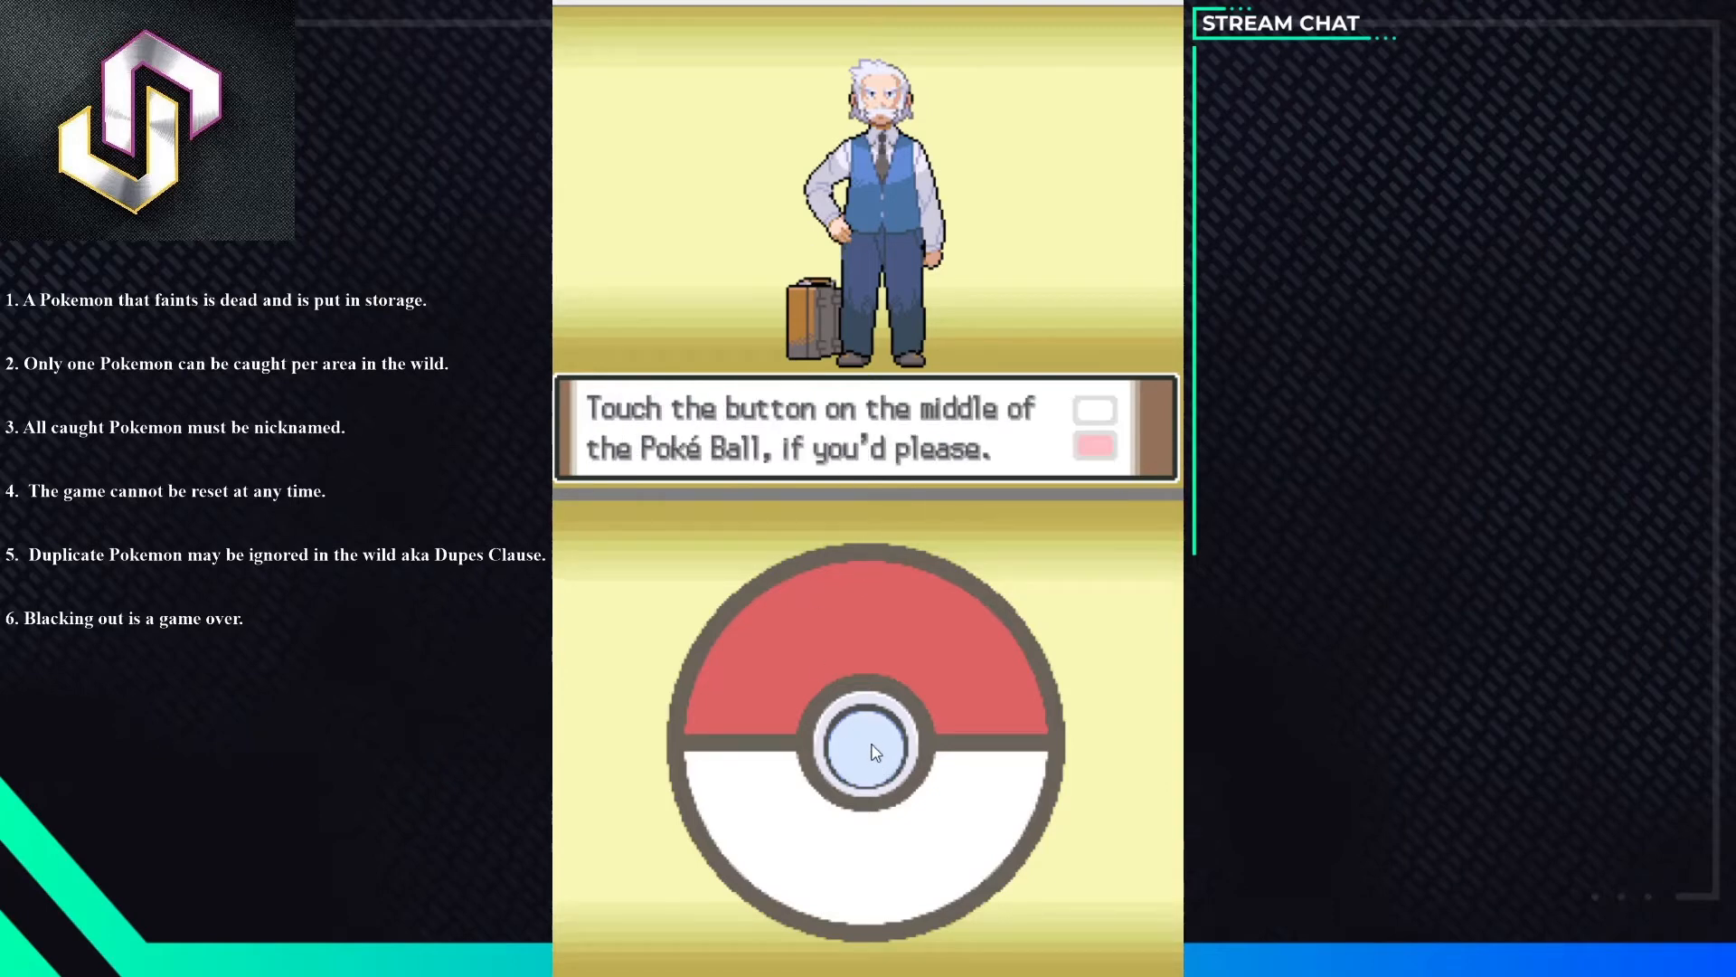
pyautogui.click(868, 747)
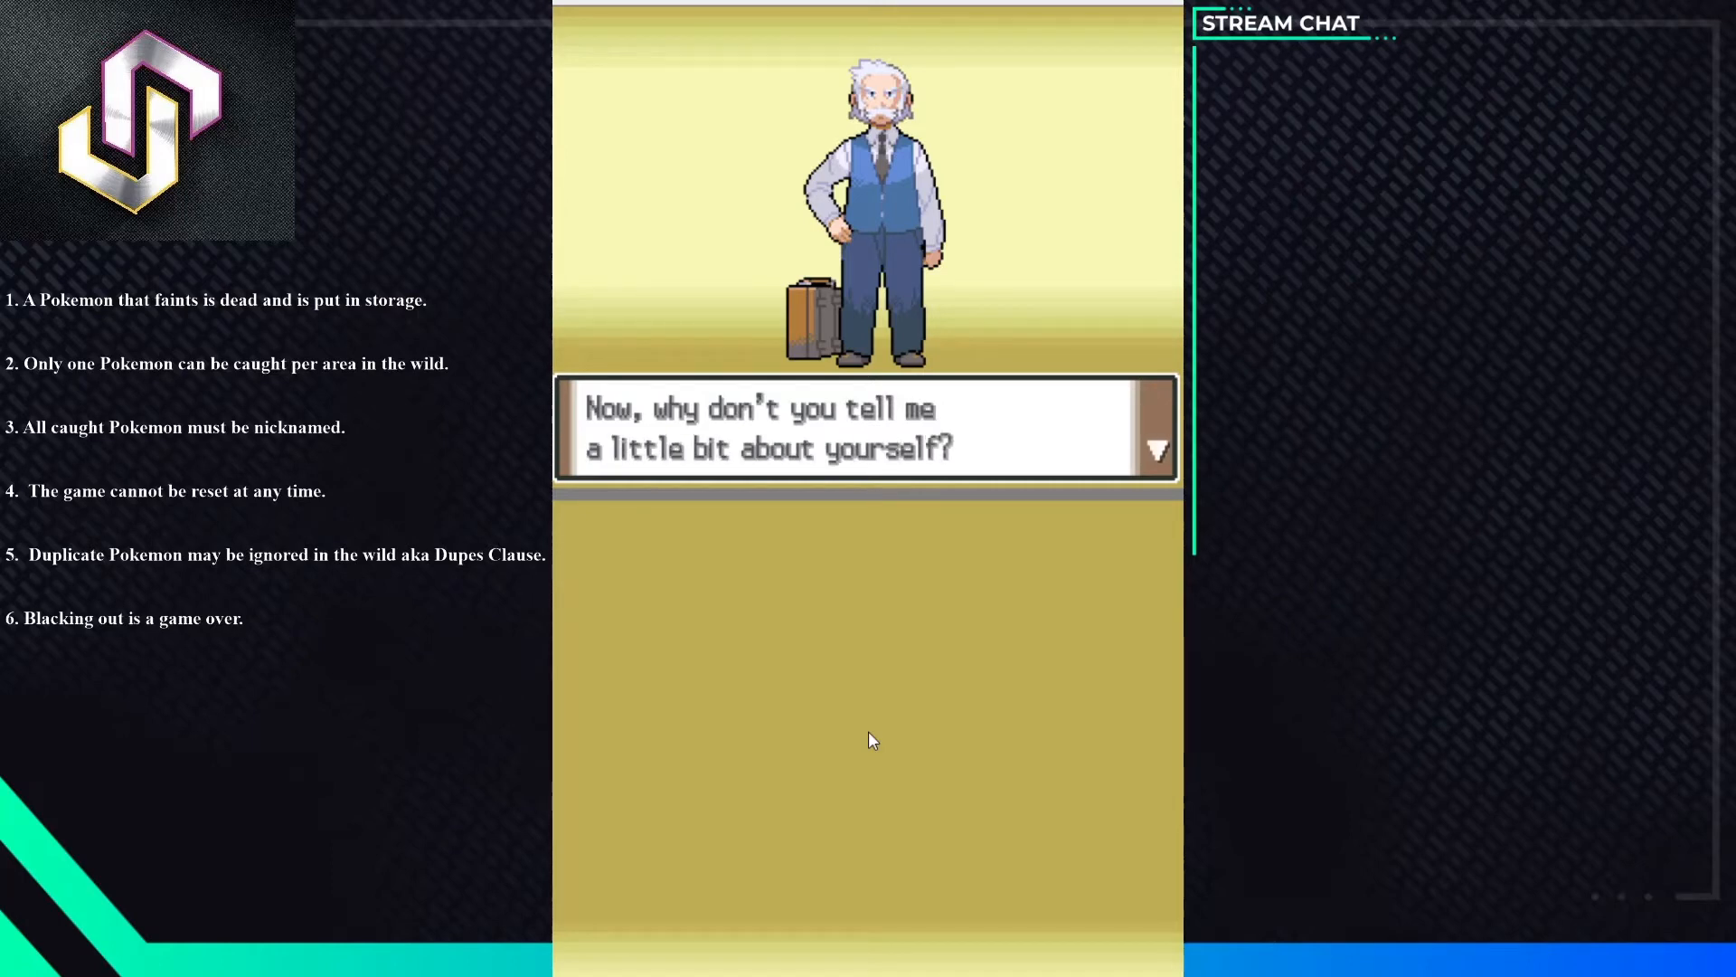
pyautogui.moveTo(702, 564)
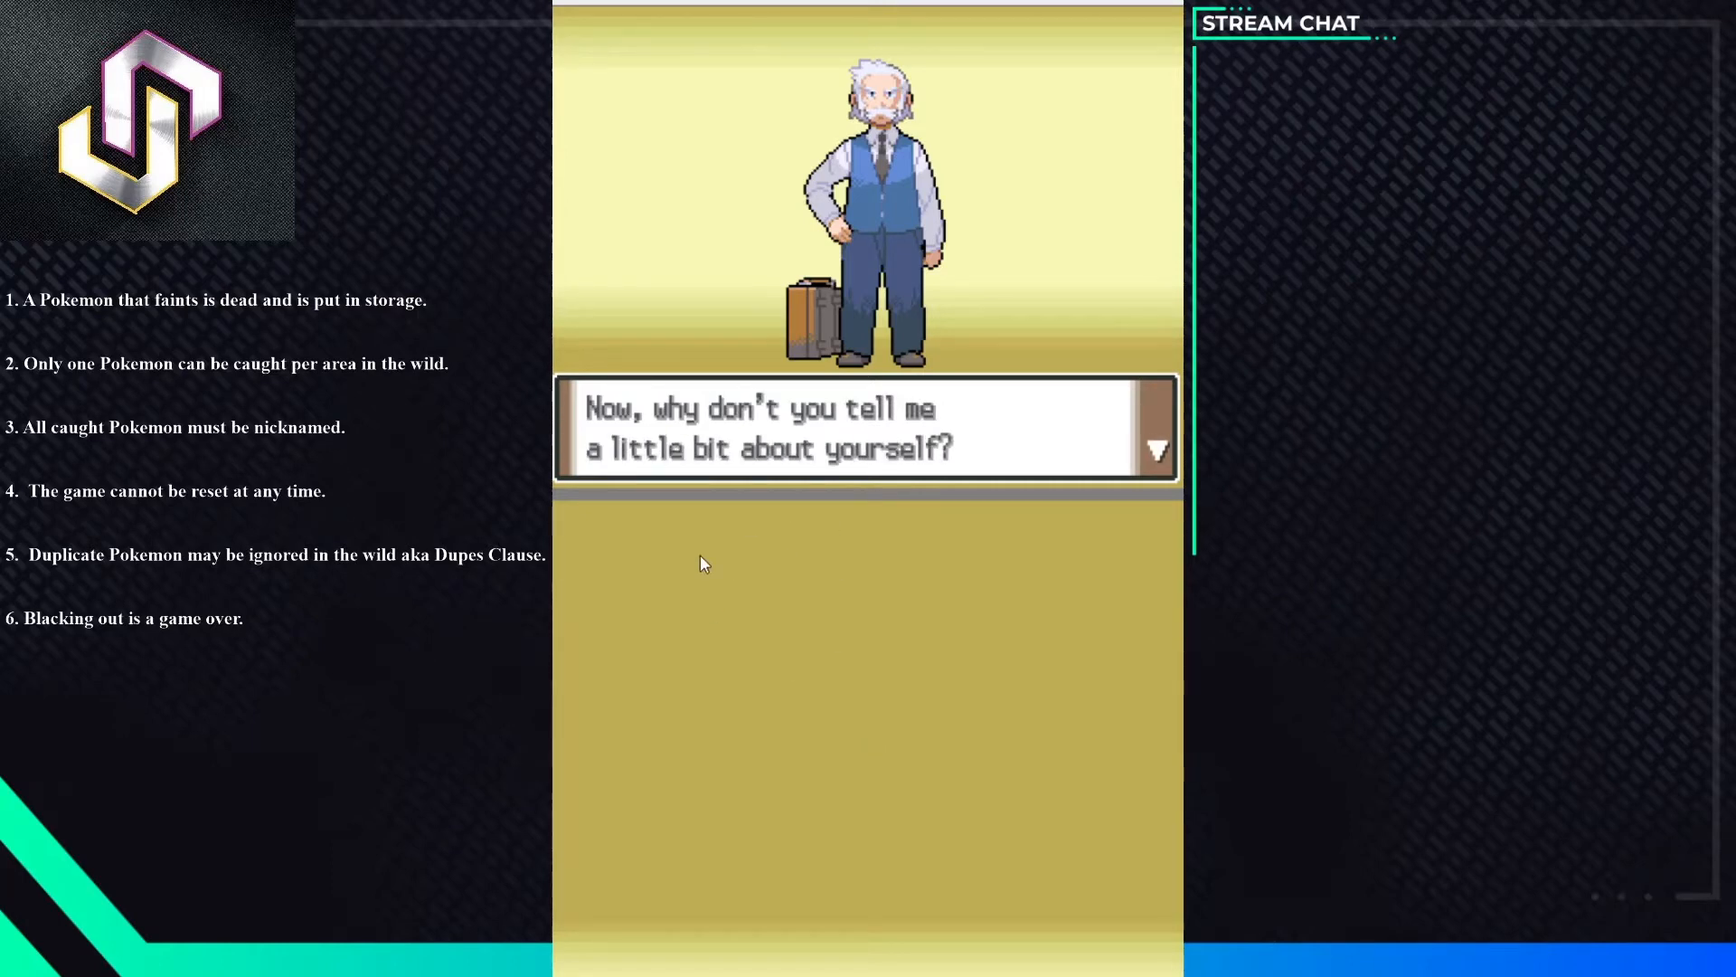
pyautogui.moveTo(730, 559)
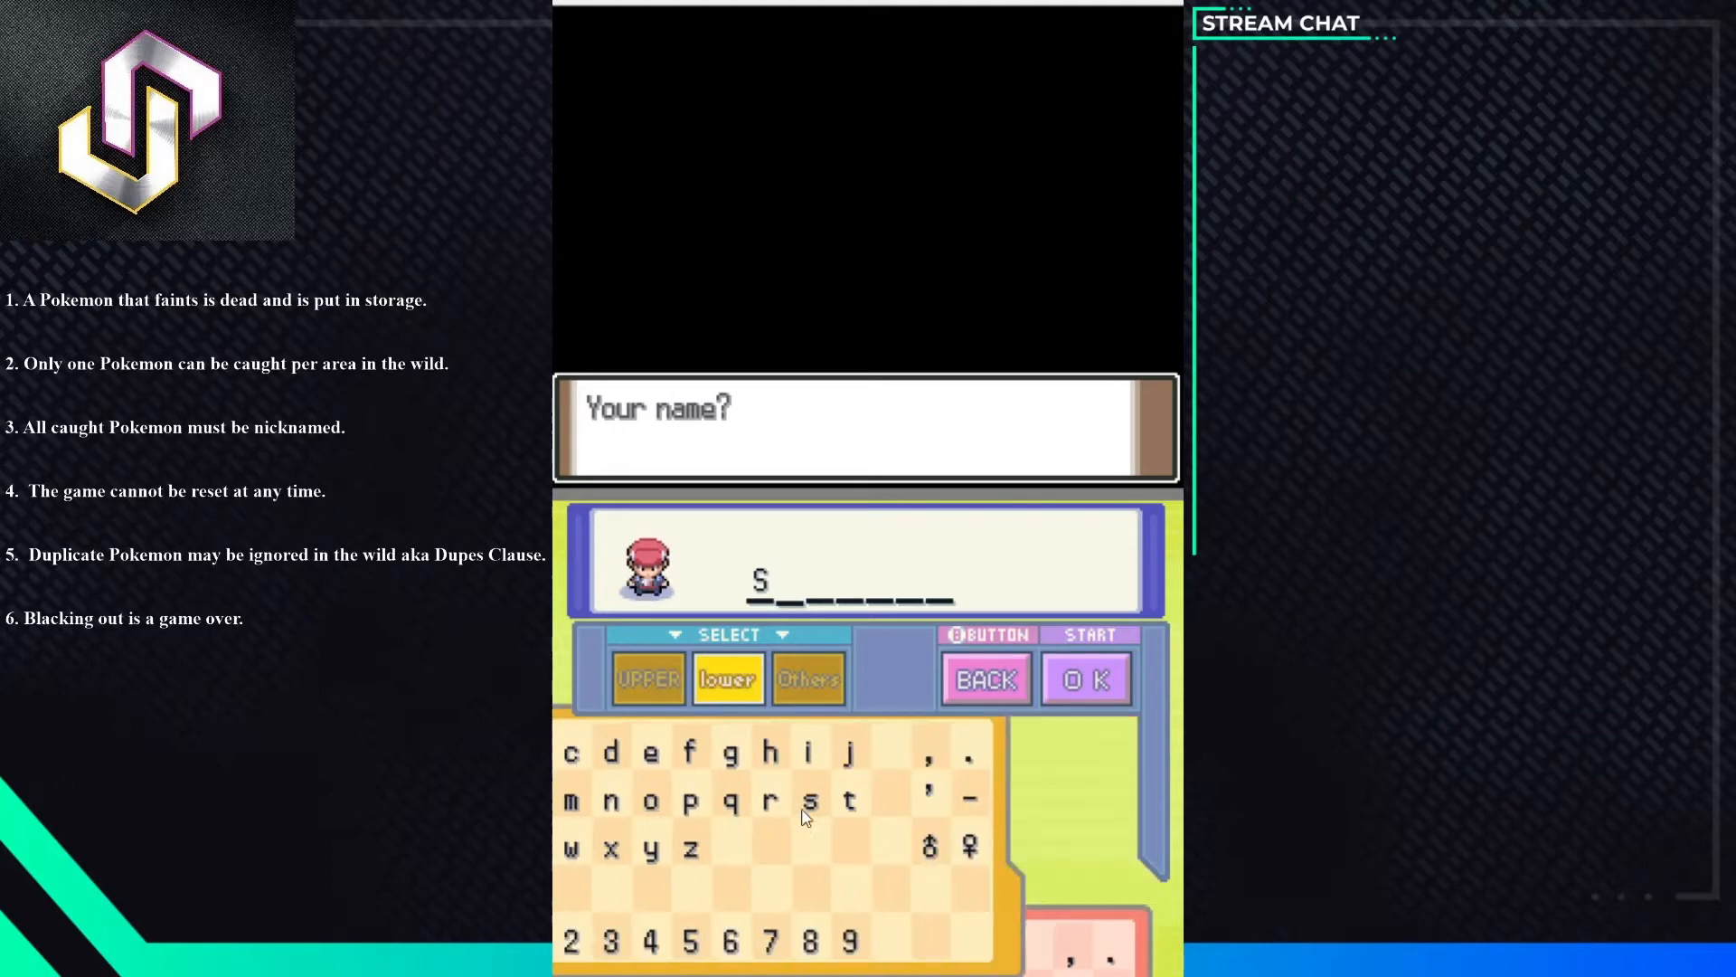
# - Enter the letters o, u, l to spell Soul and confirm the player's name
pyautogui.click(653, 799)
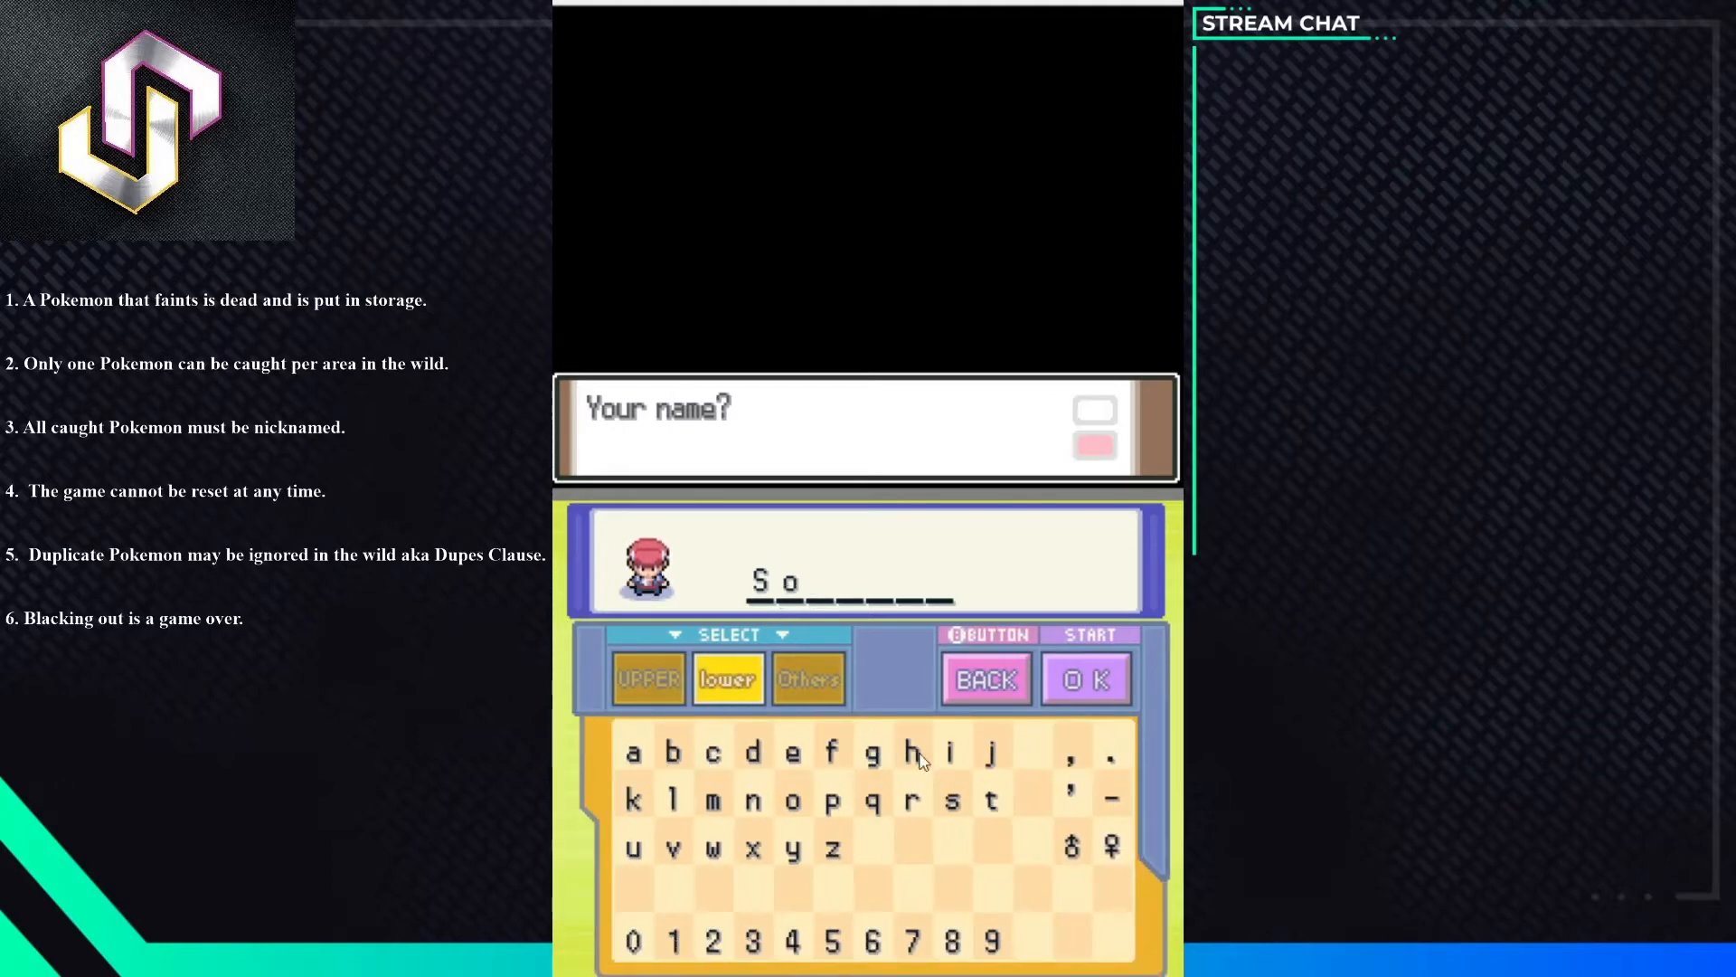
pyautogui.click(631, 847)
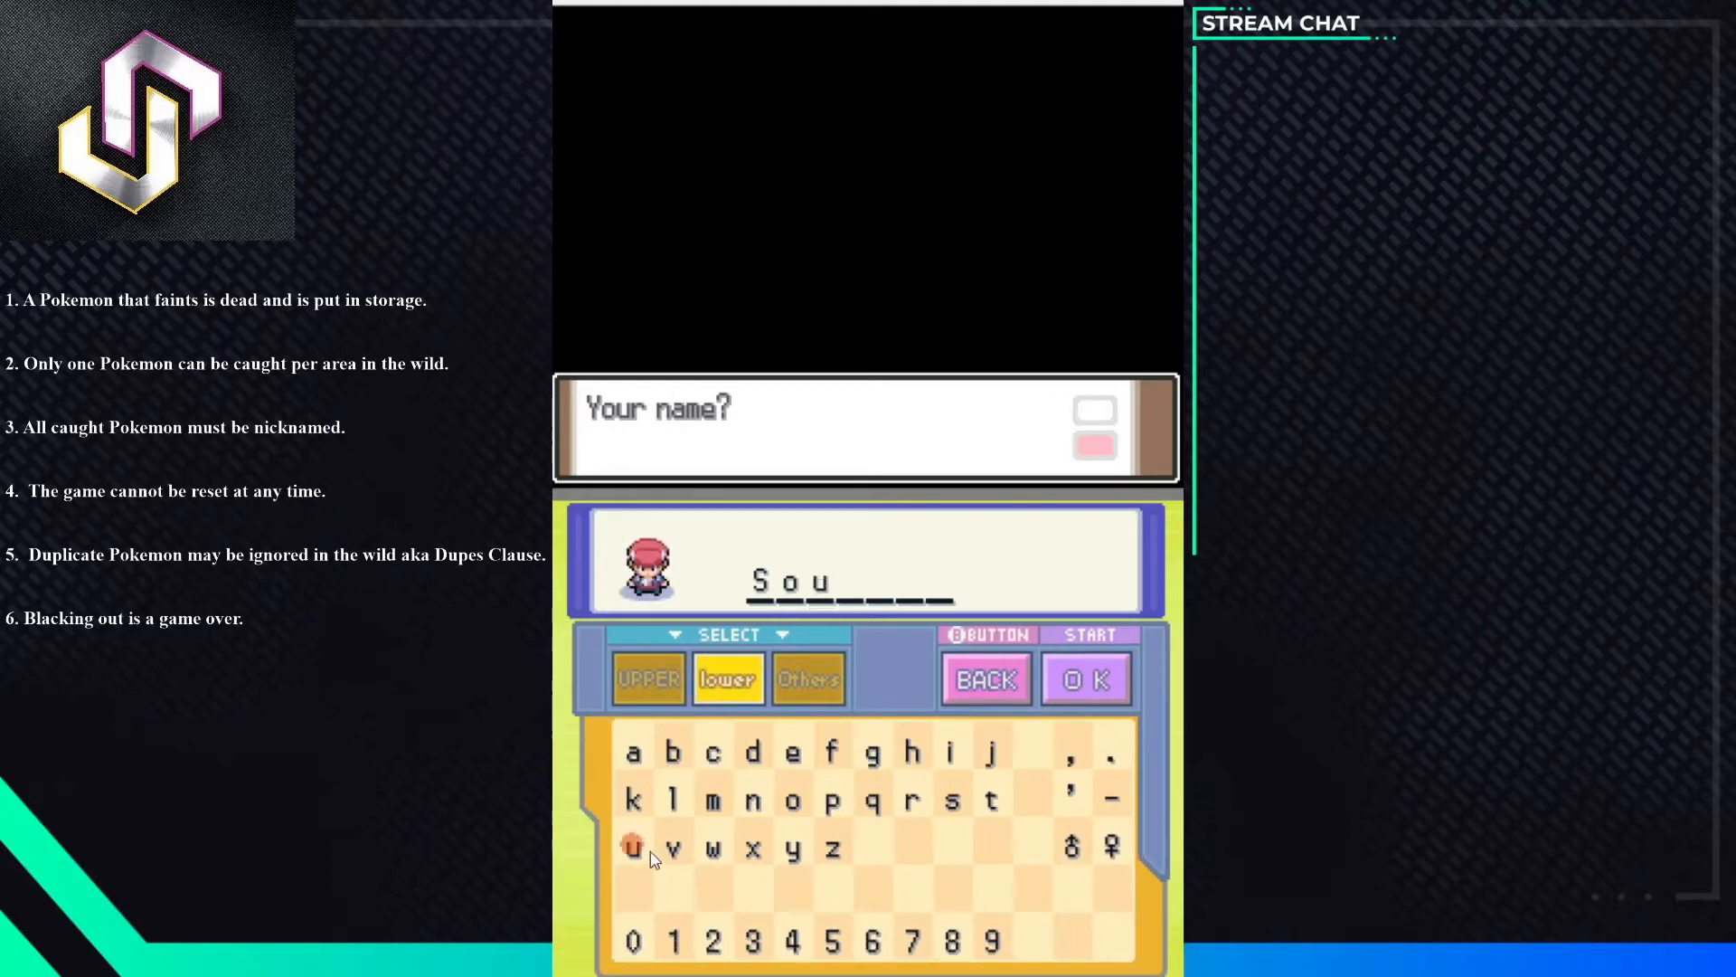
pyautogui.click(631, 798)
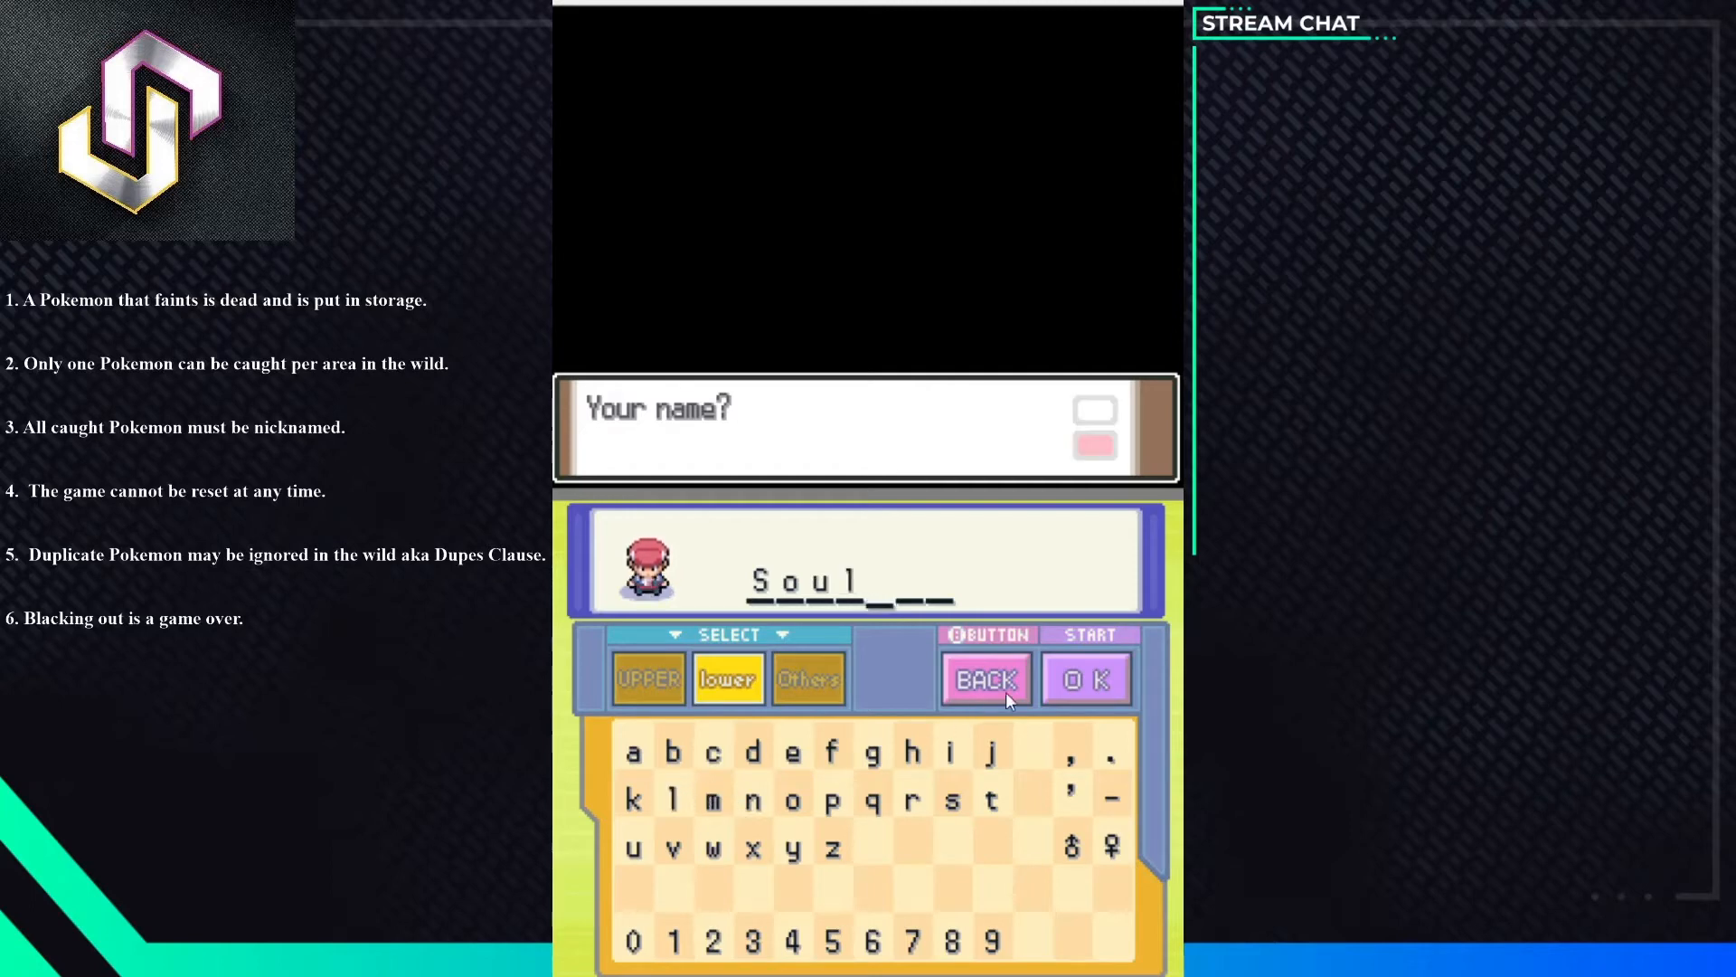
pyautogui.click(1084, 679)
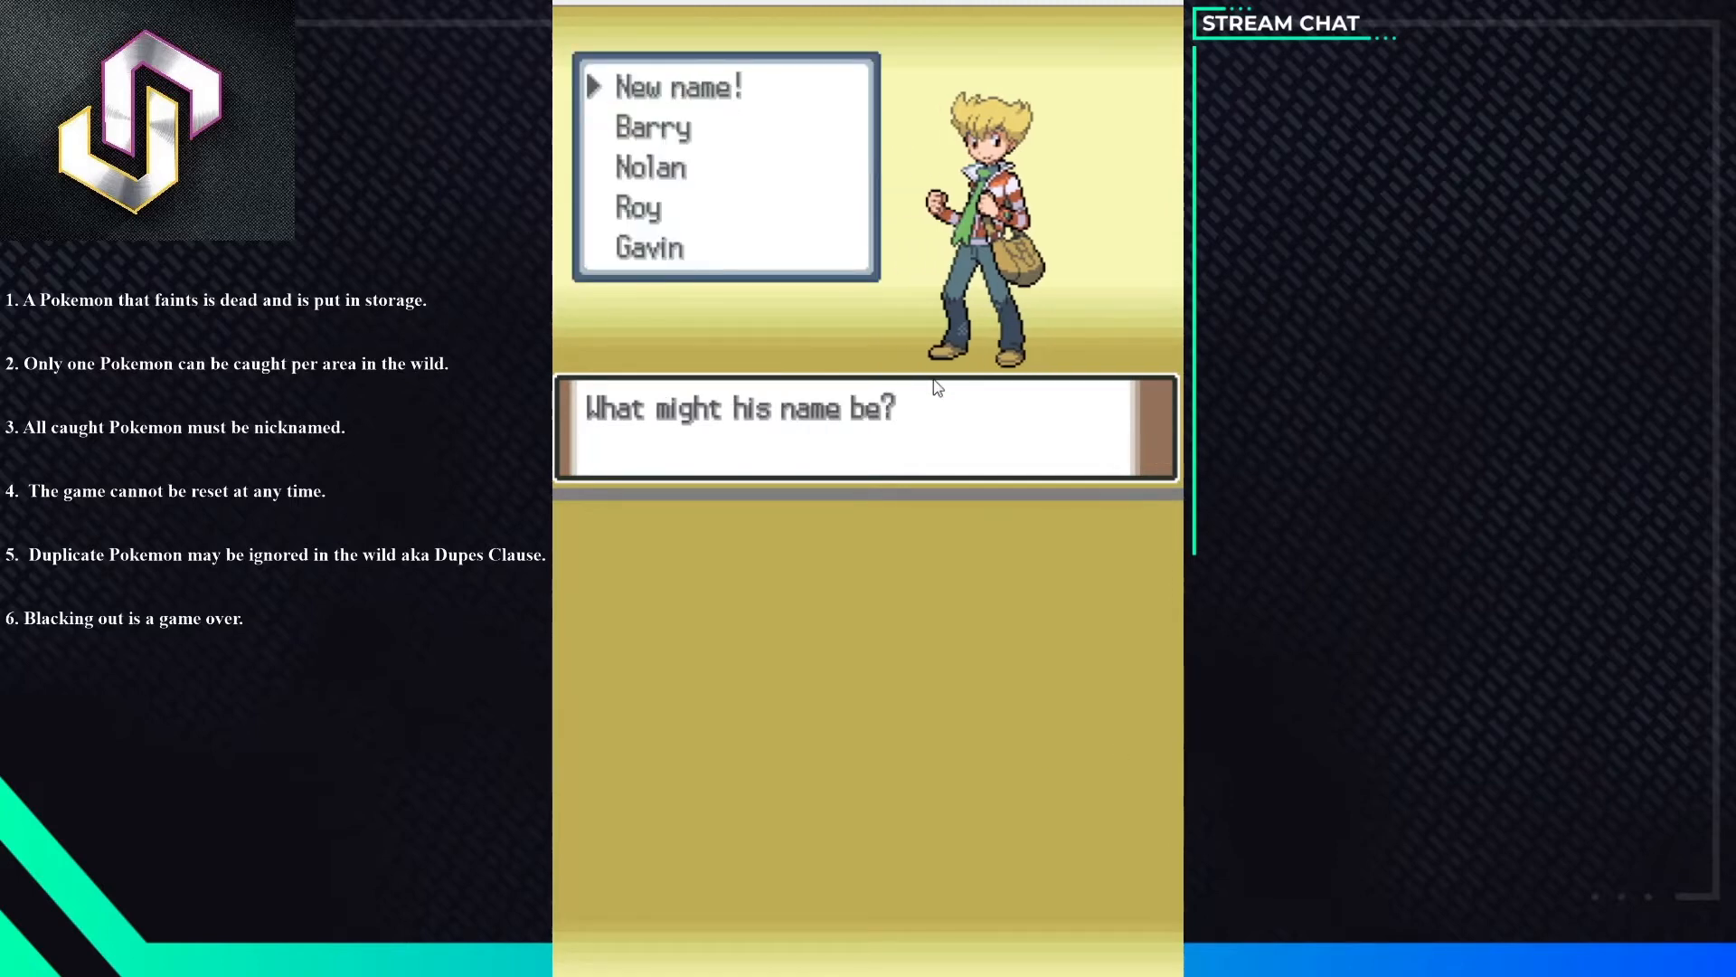
pyautogui.press('down')
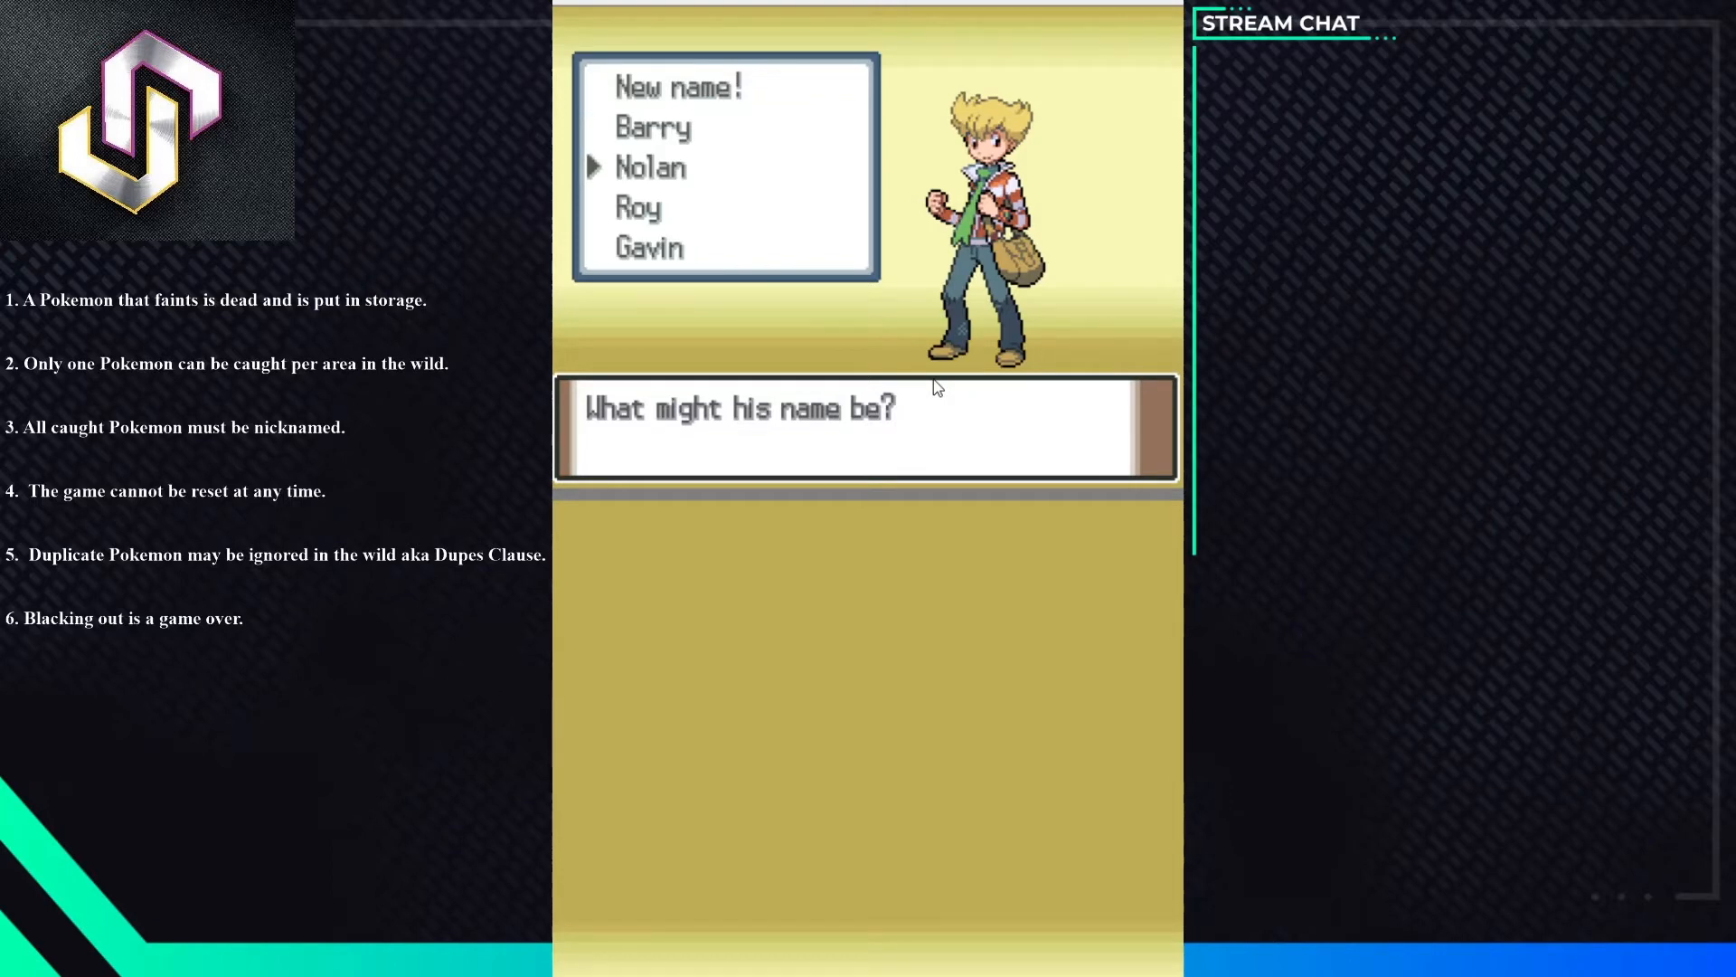
pyautogui.press('Up')
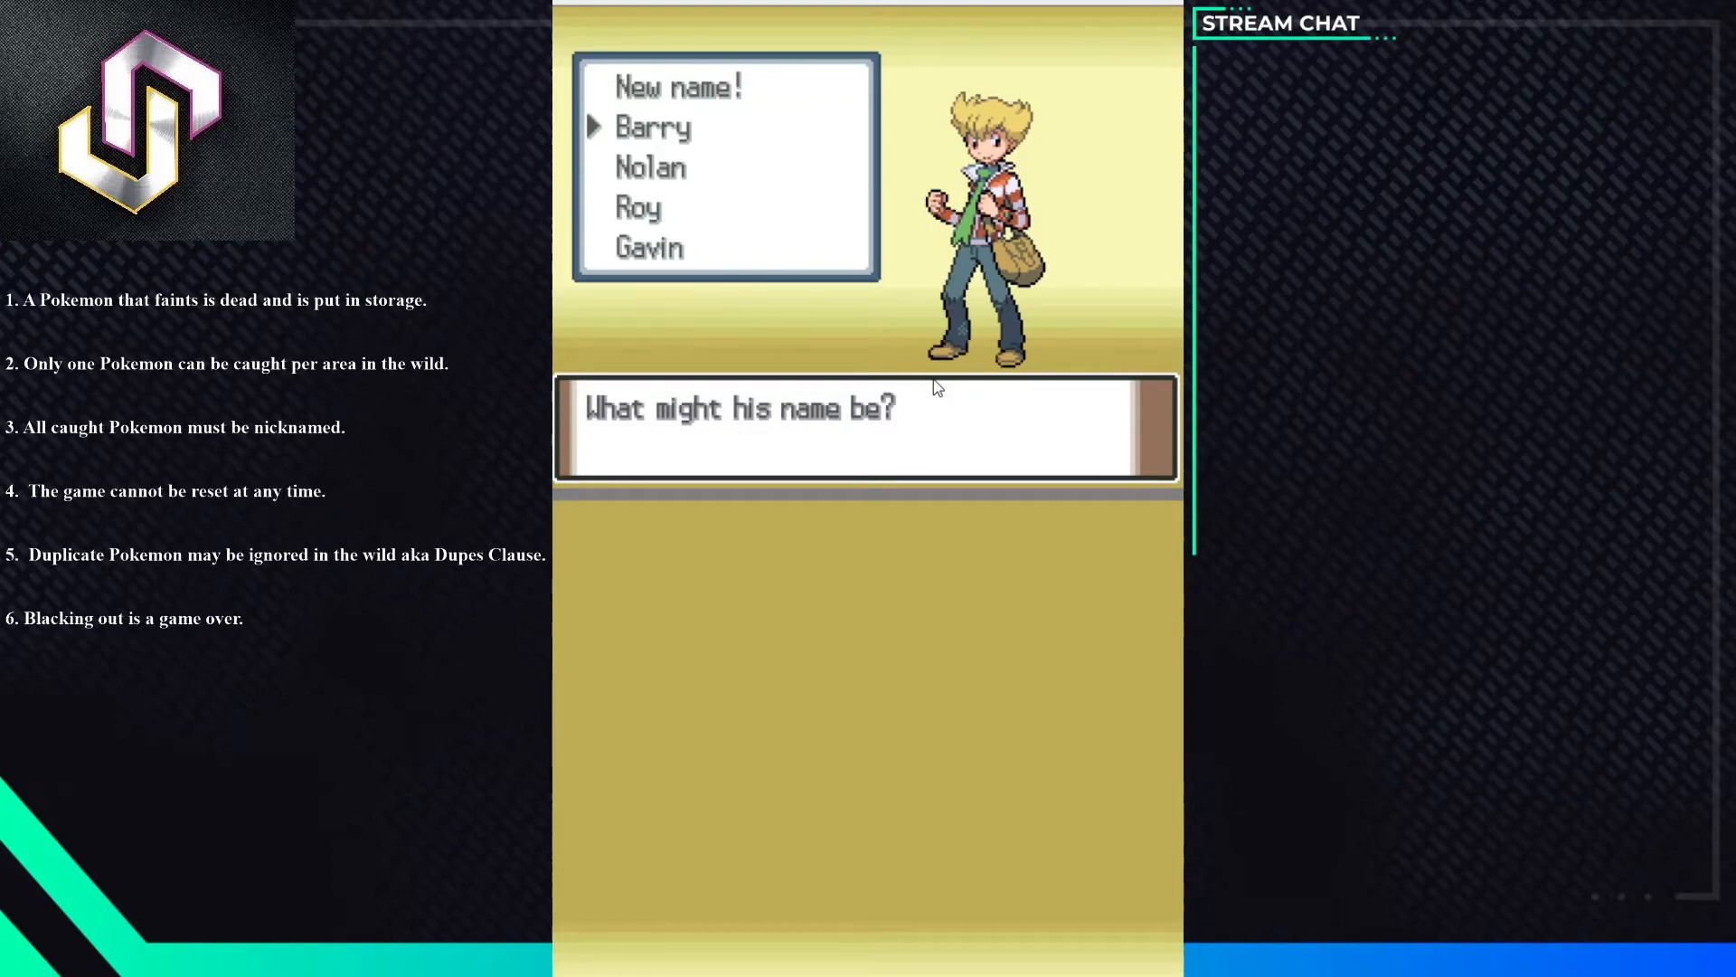
pyautogui.press('Up')
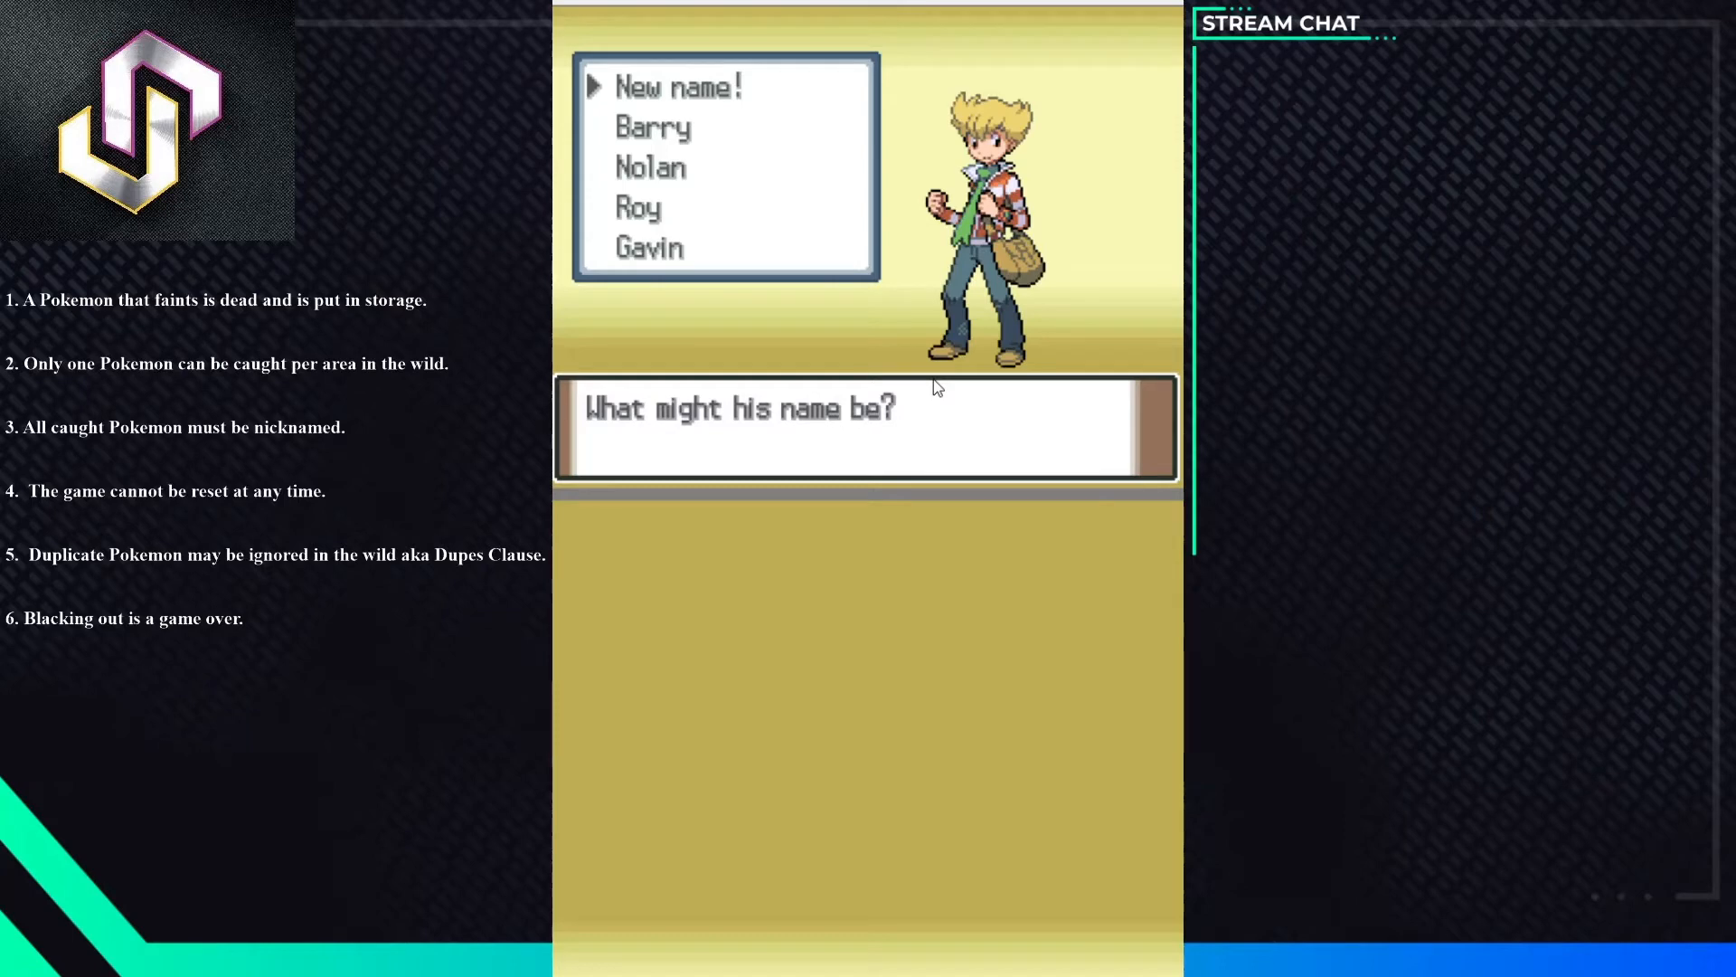
pyautogui.press('Down')
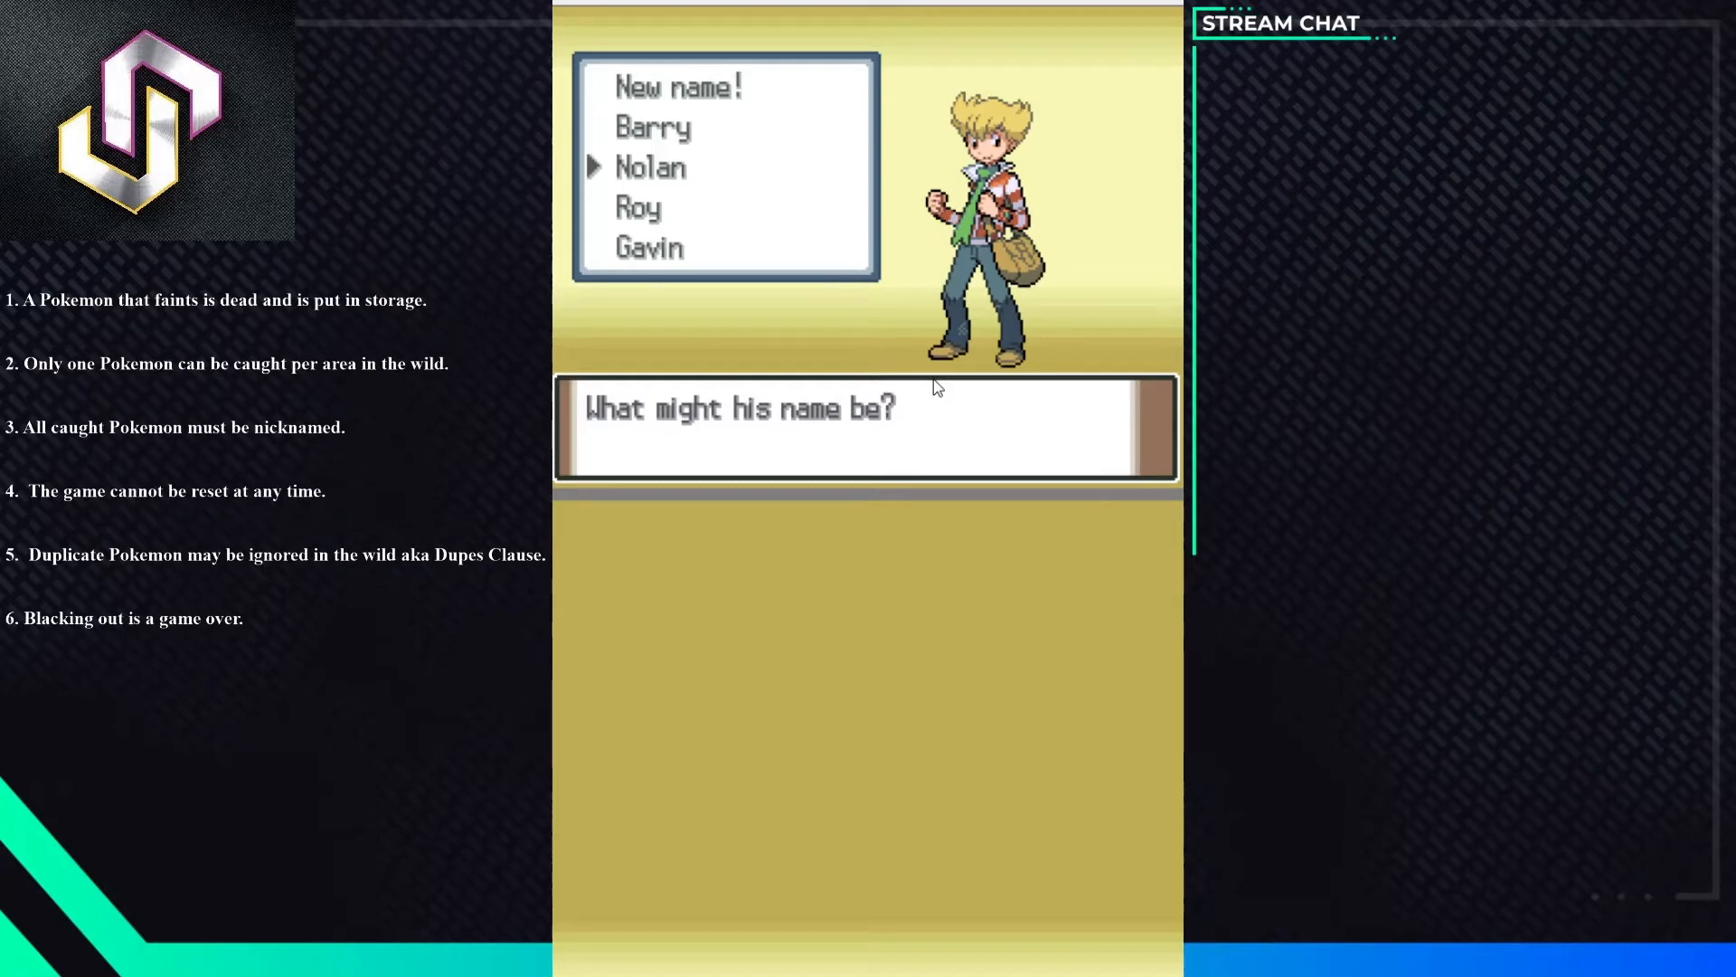
pyautogui.press('Up')
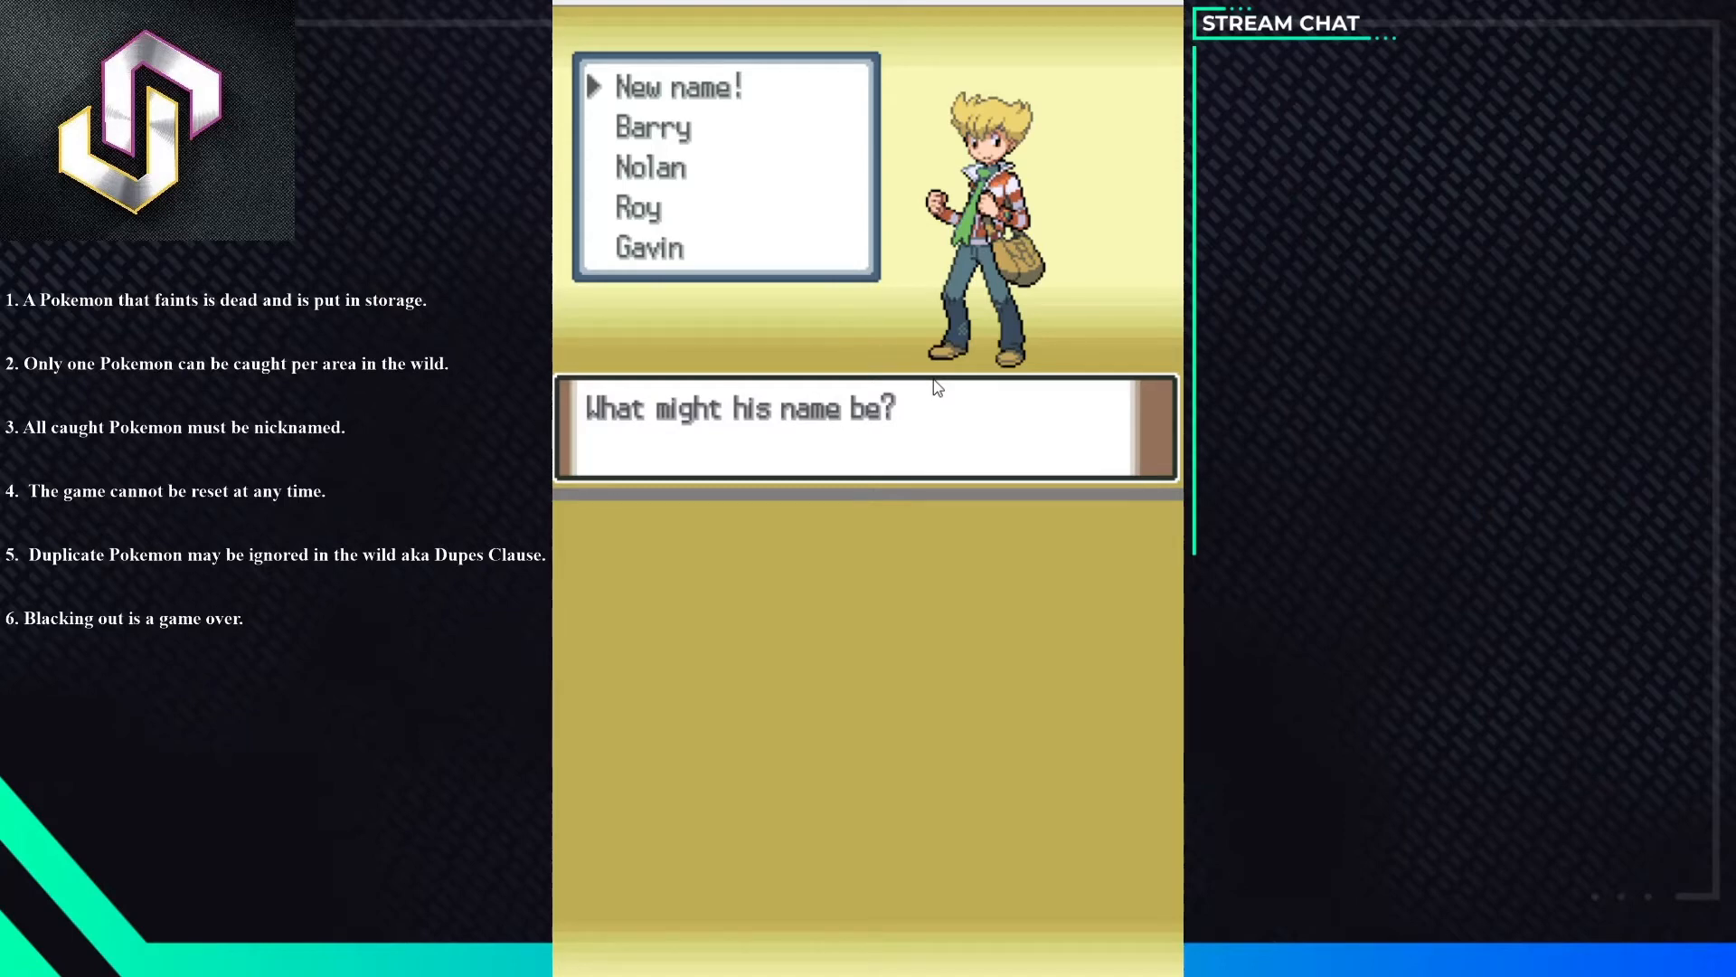
pyautogui.press('down')
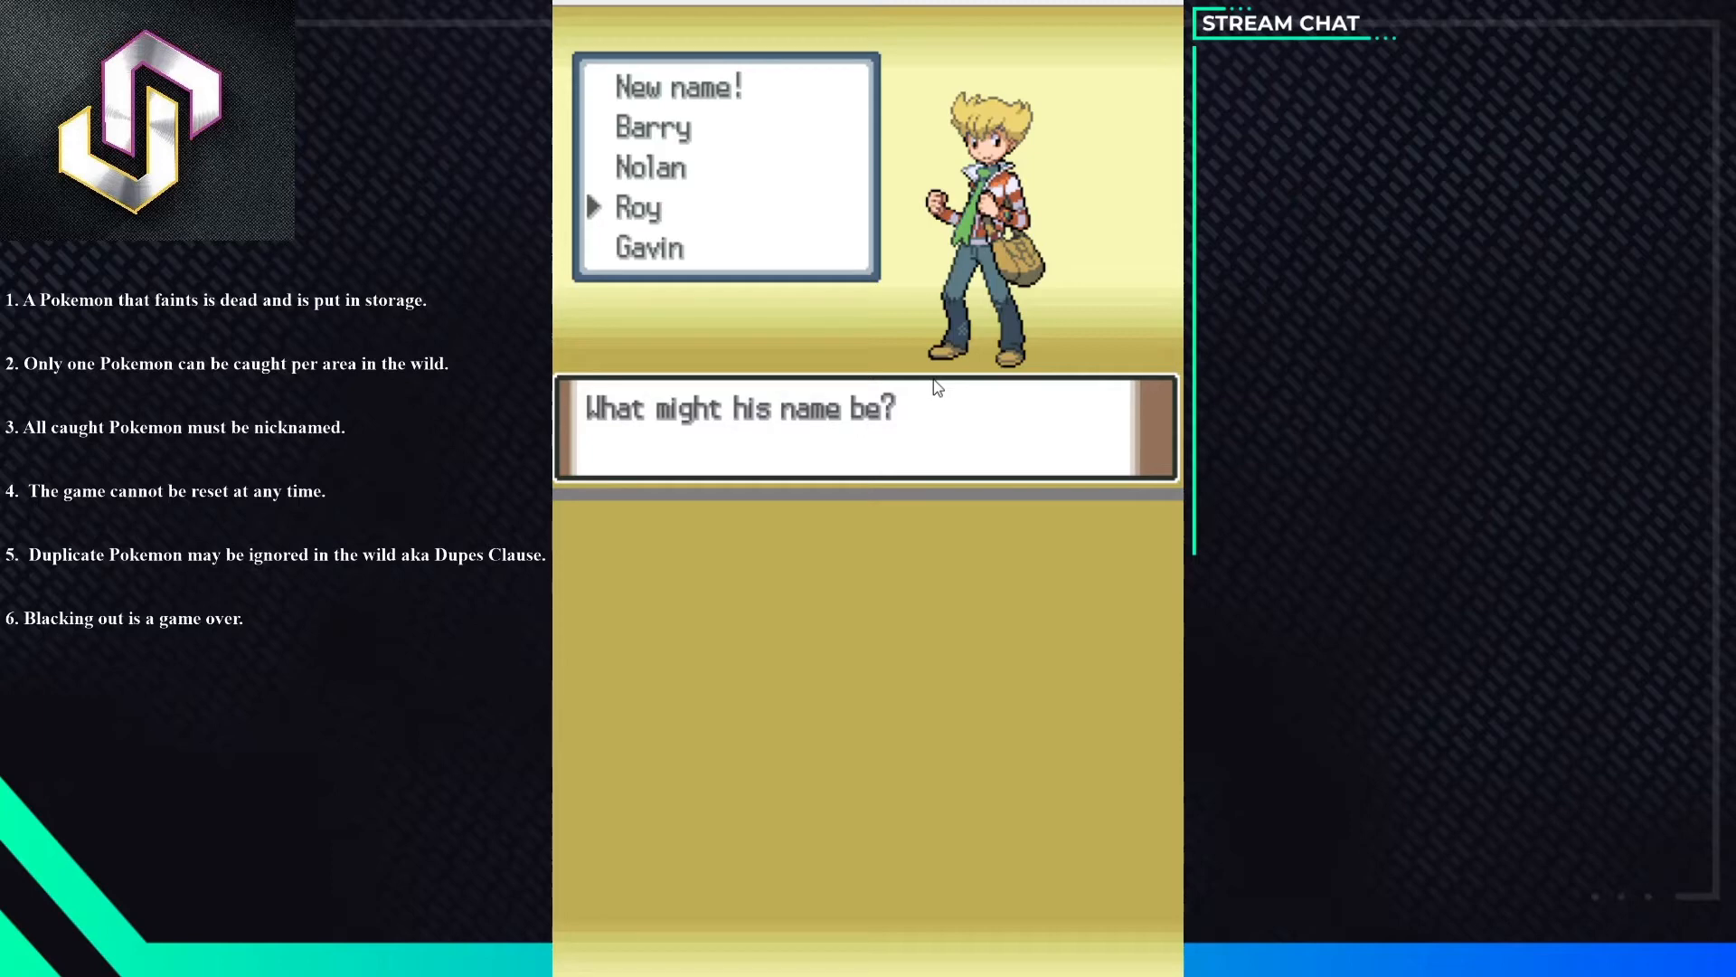
pyautogui.press('Up')
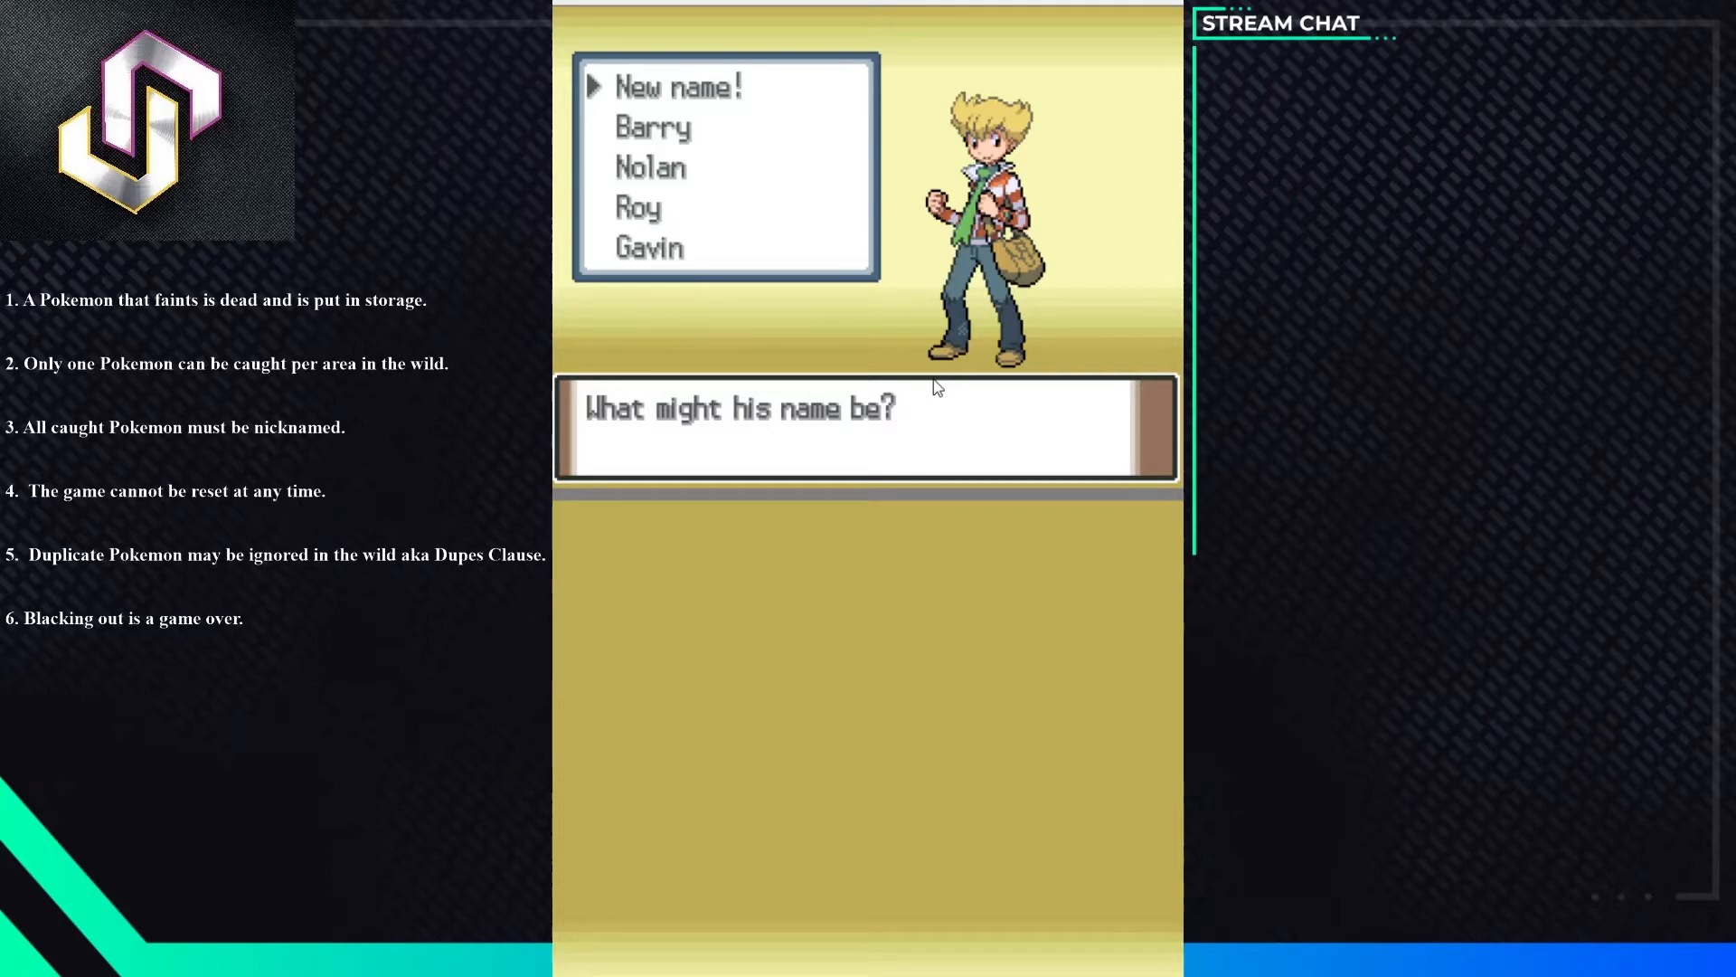
pyautogui.press('Down')
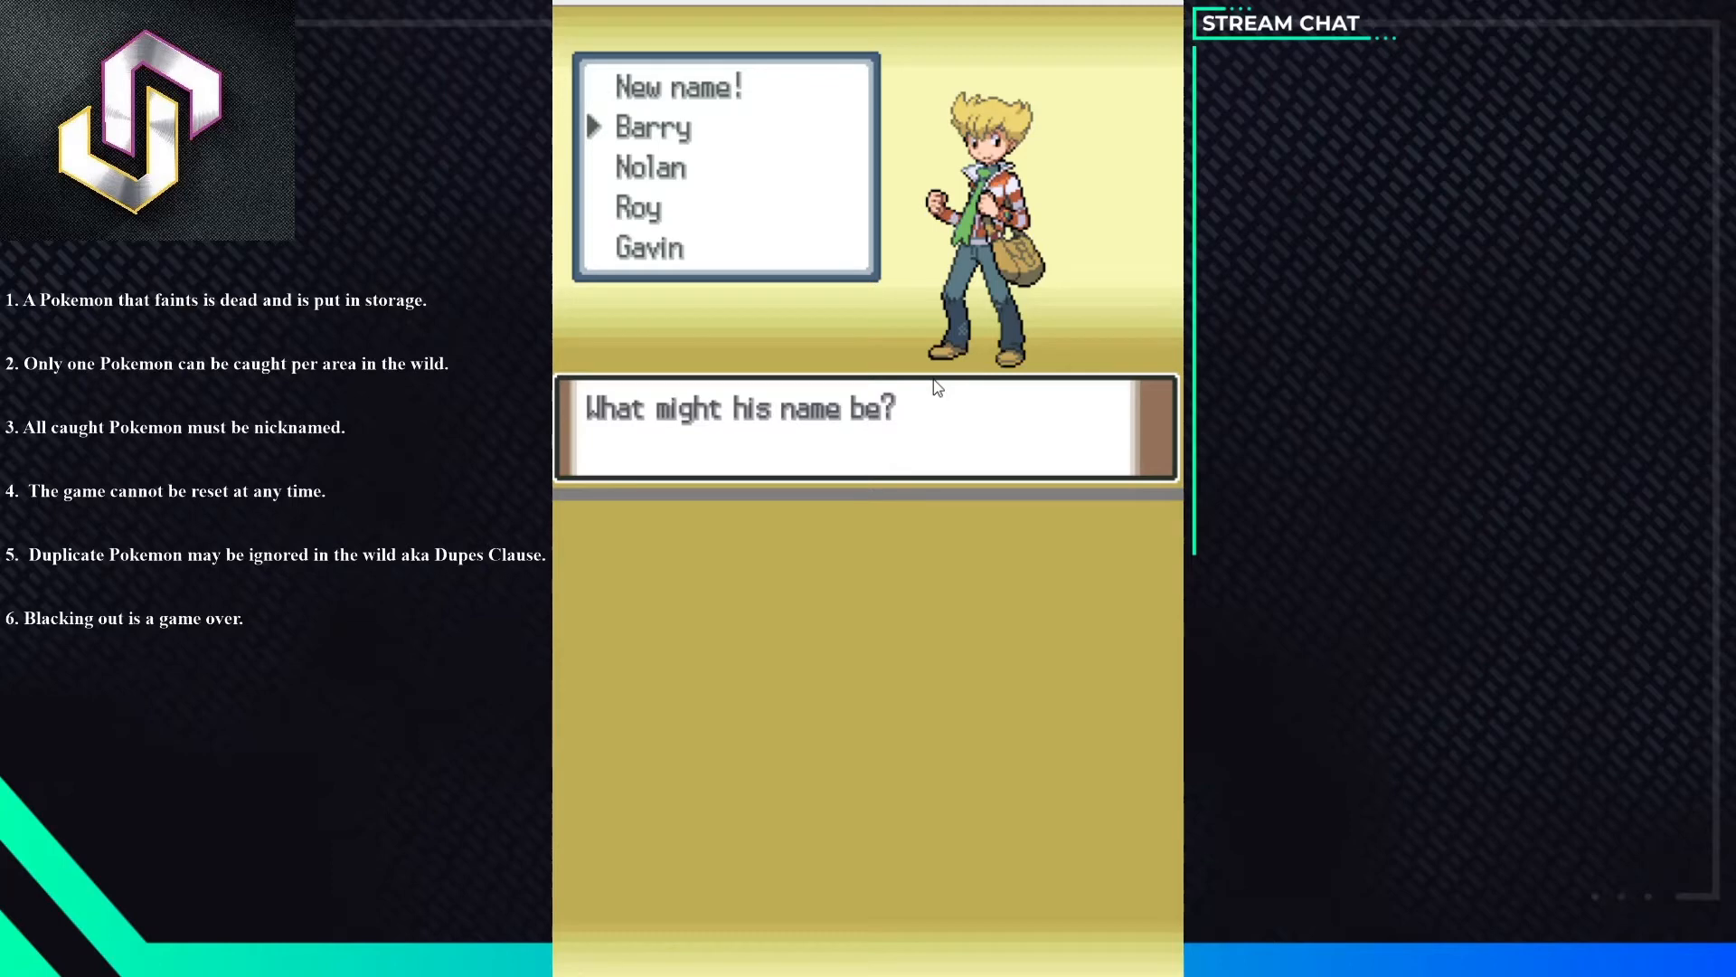
pyautogui.press('down')
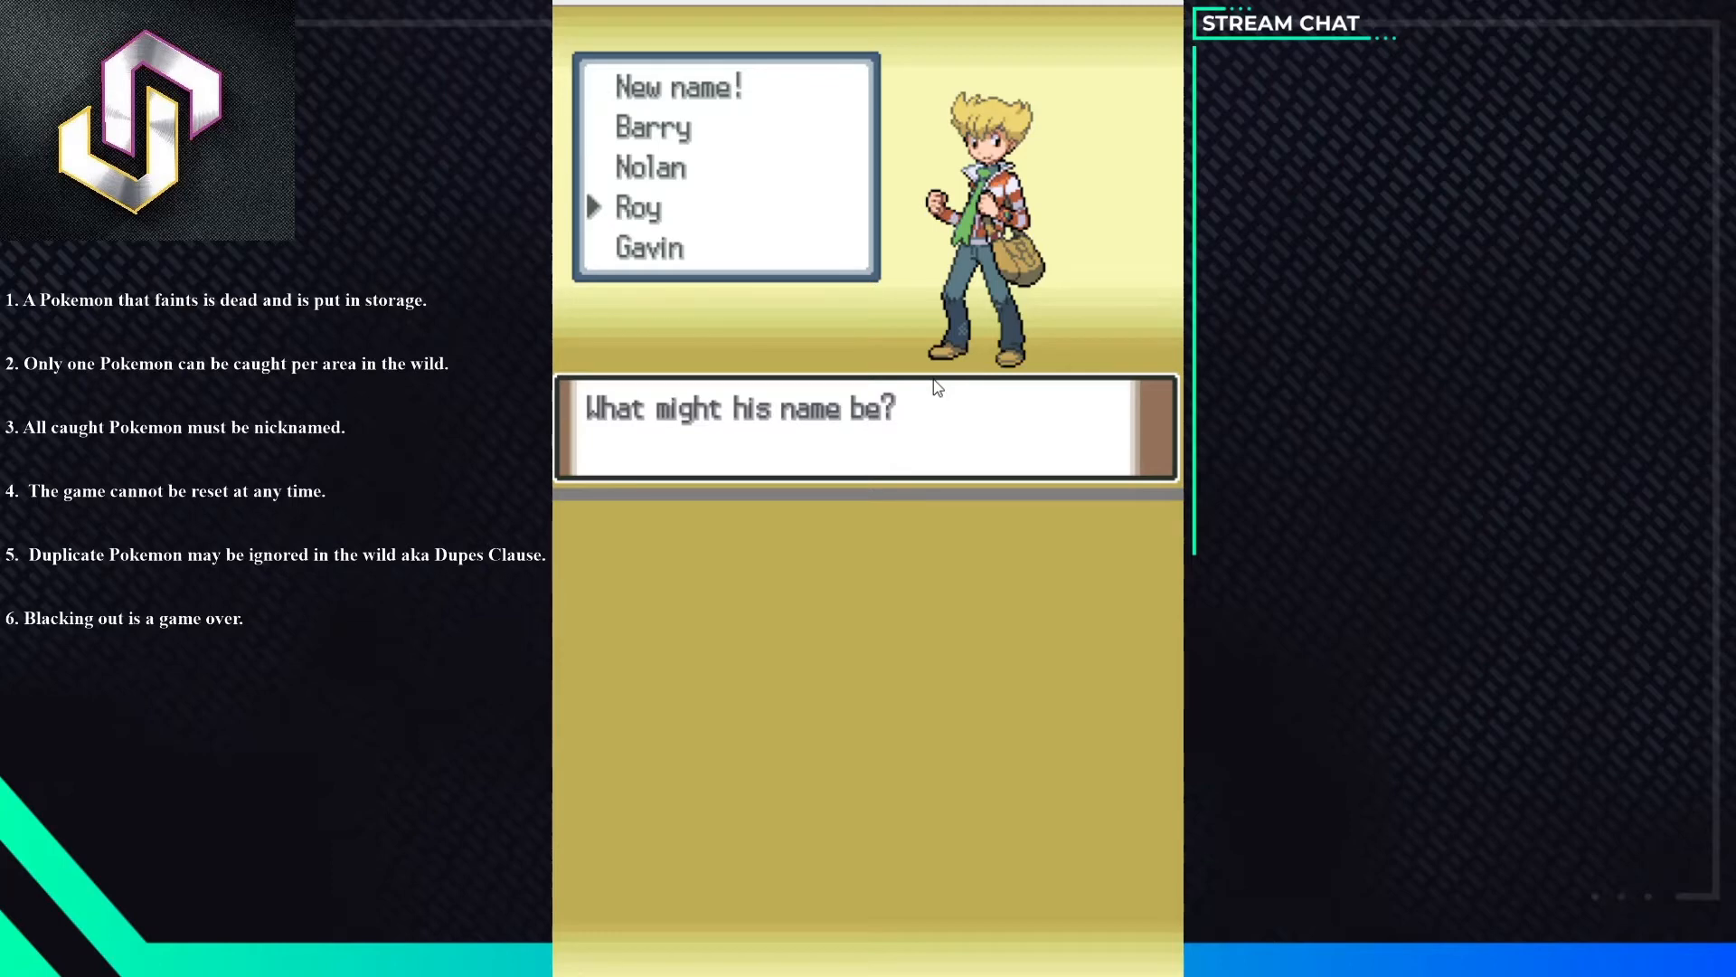
pyautogui.press('up')
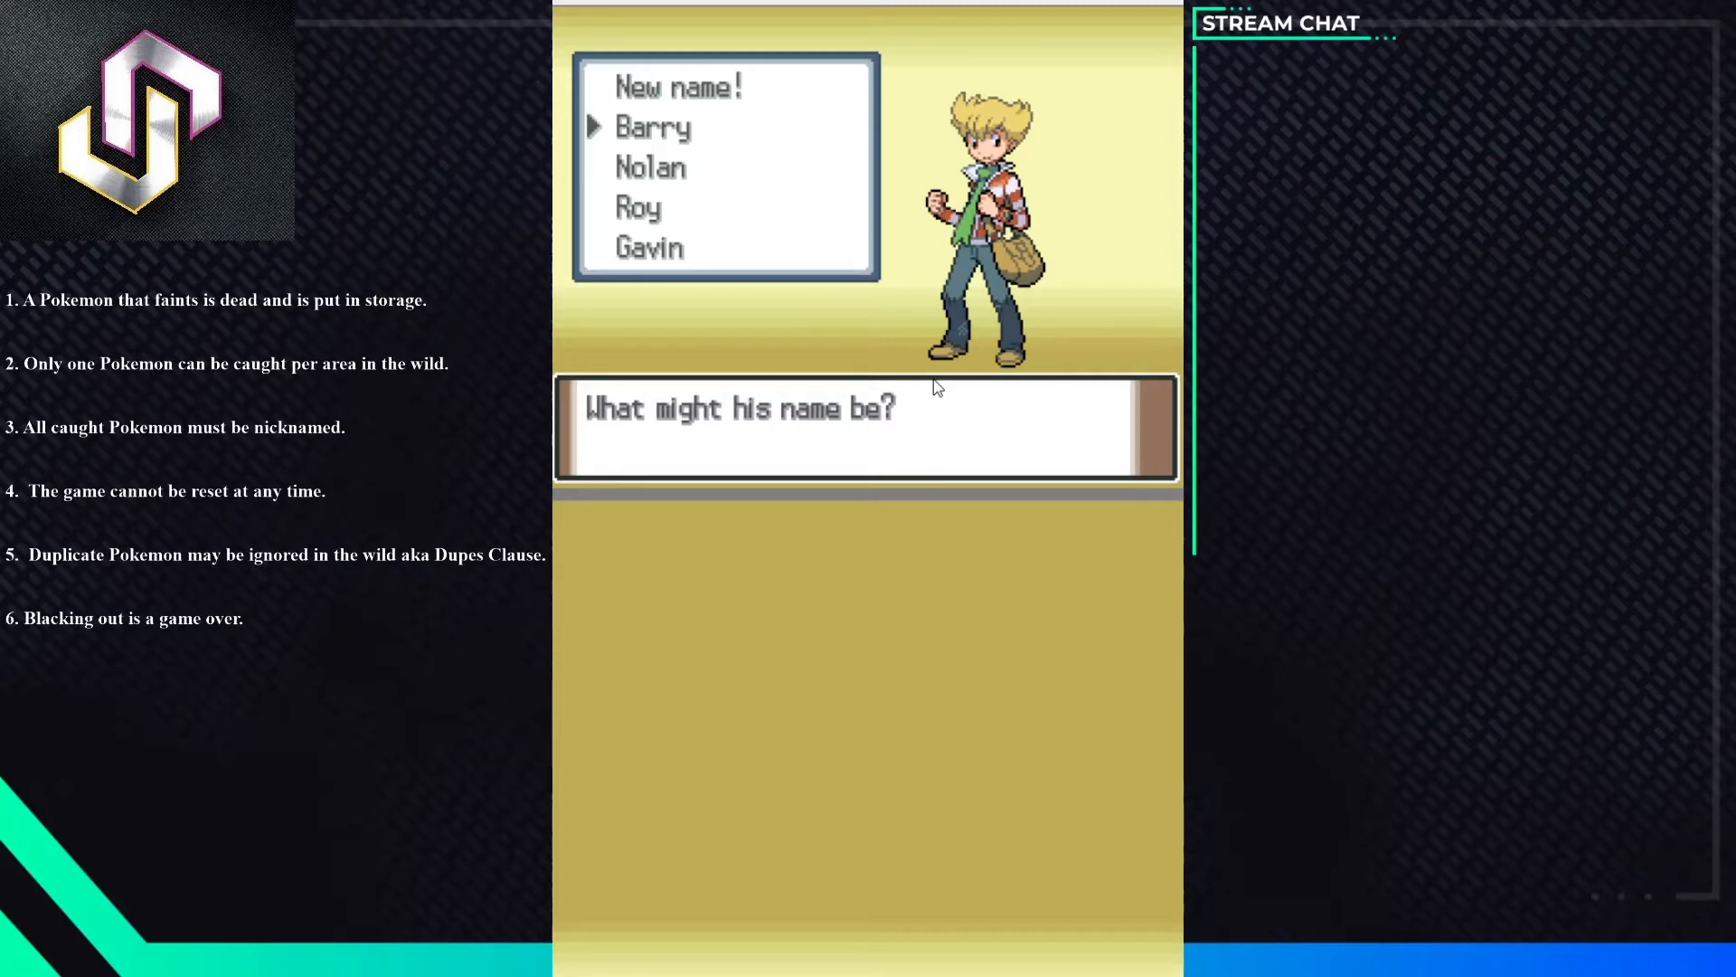
pyautogui.press('Down')
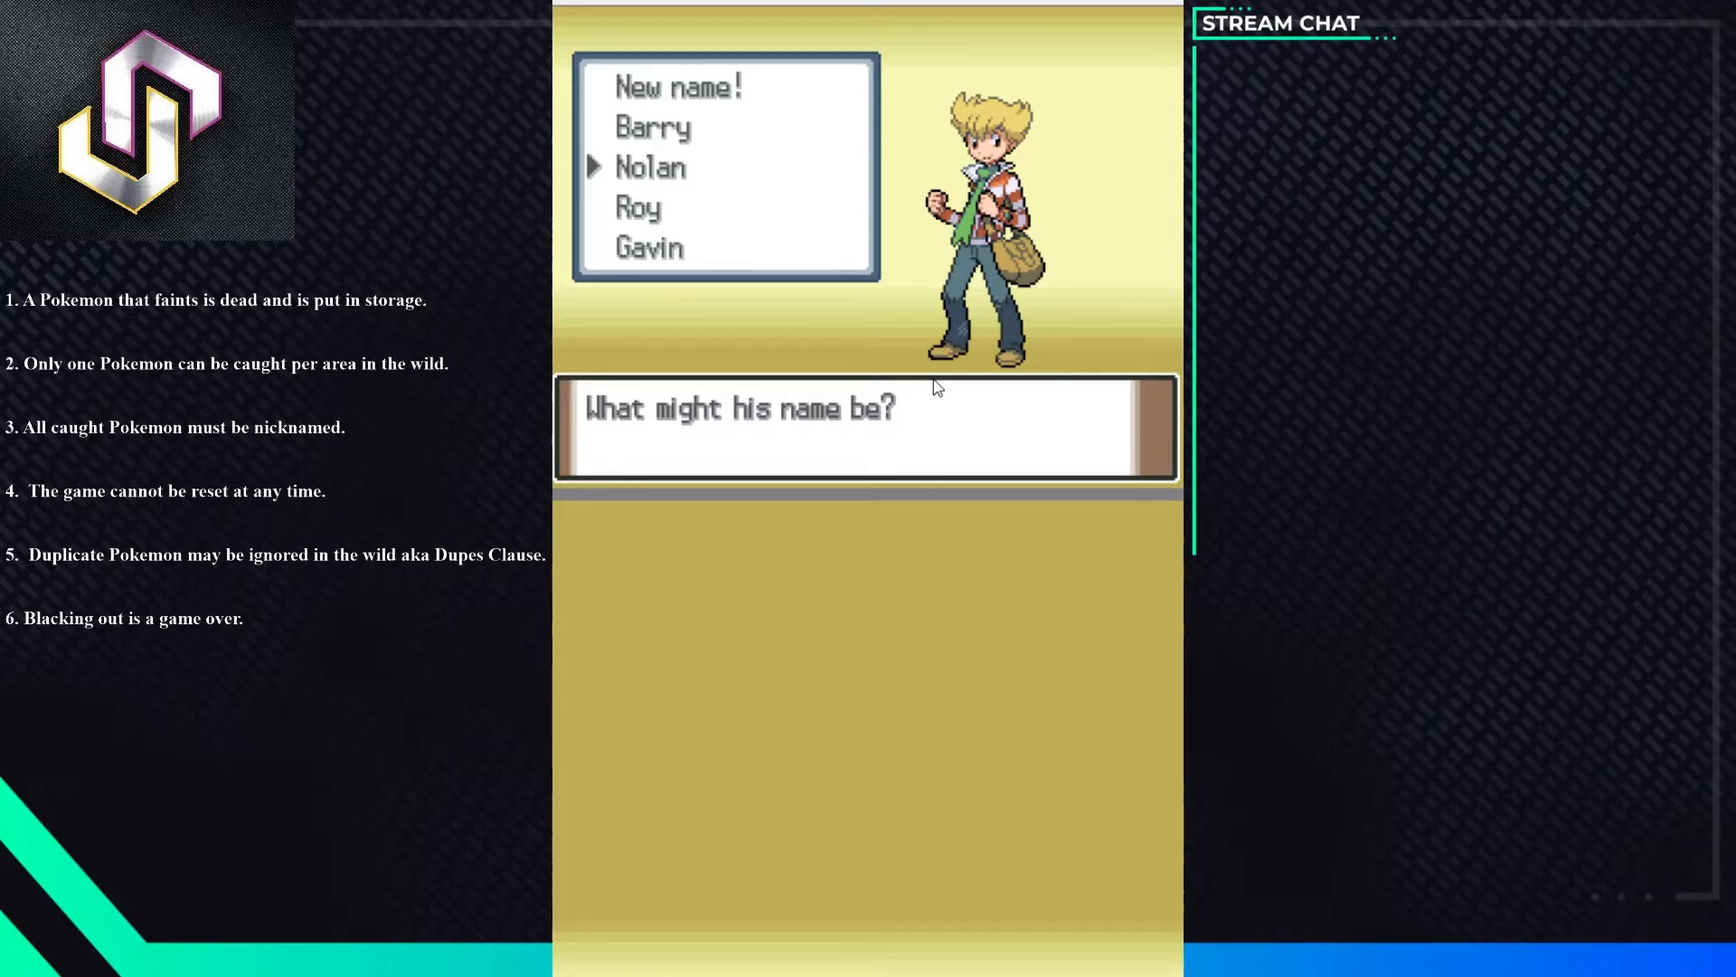
pyautogui.press('Up')
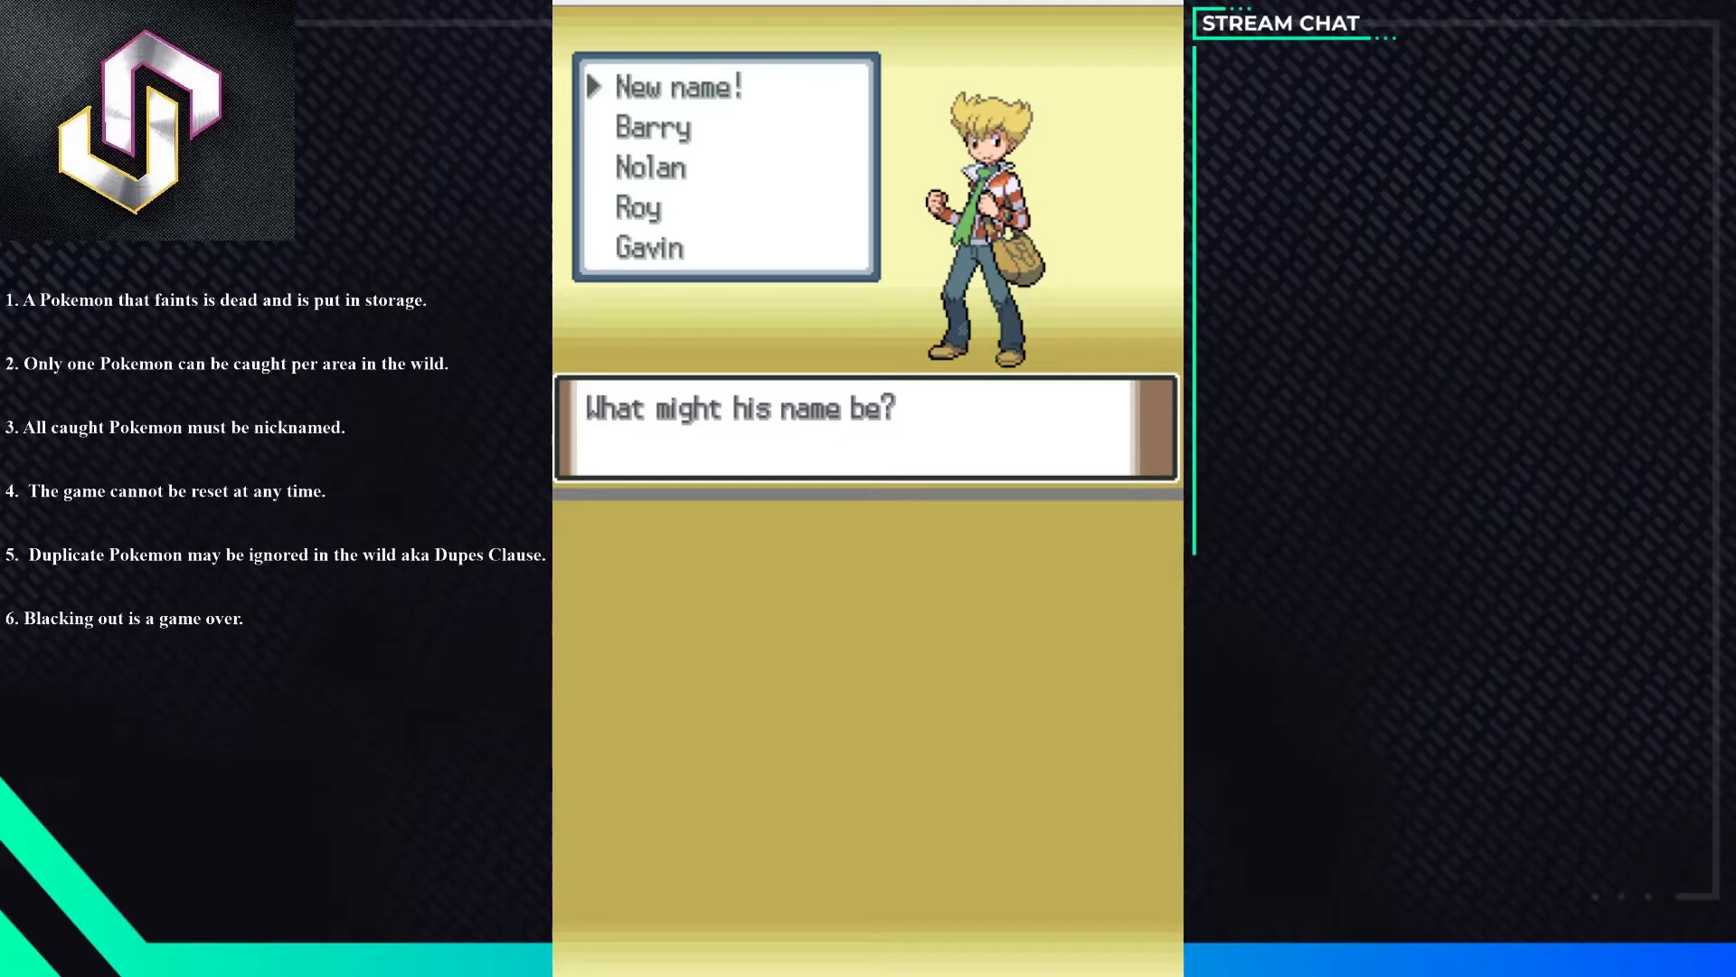
pyautogui.moveTo(856, 491)
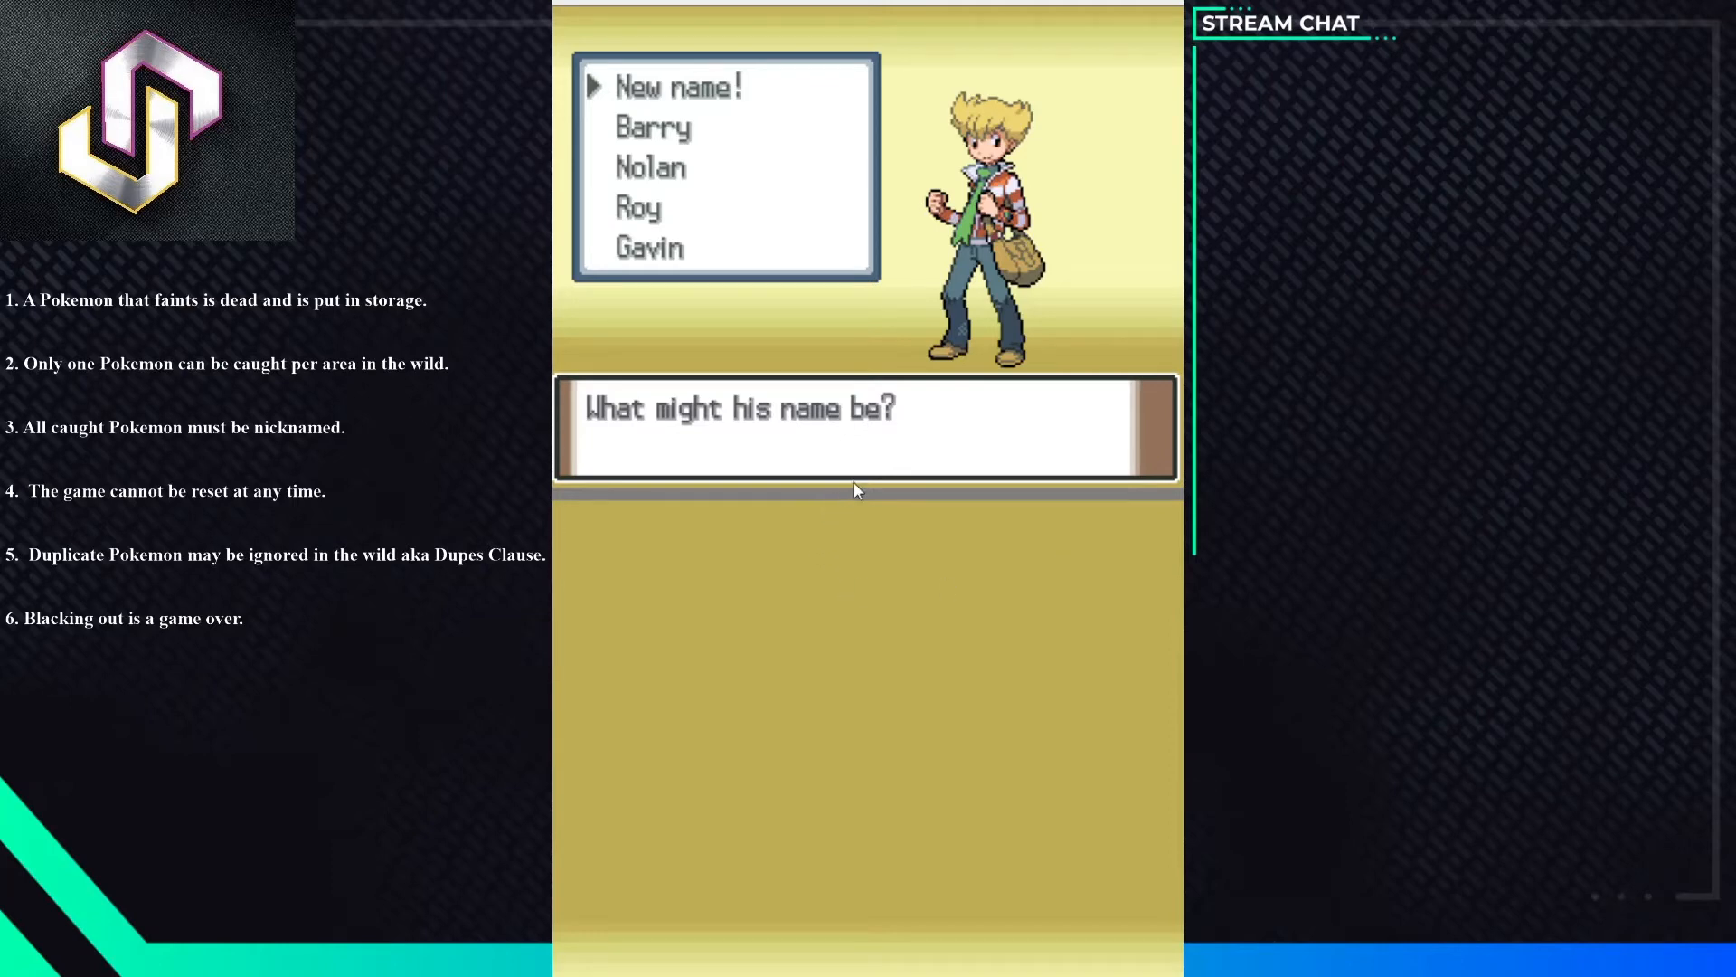
pyautogui.moveTo(908, 404)
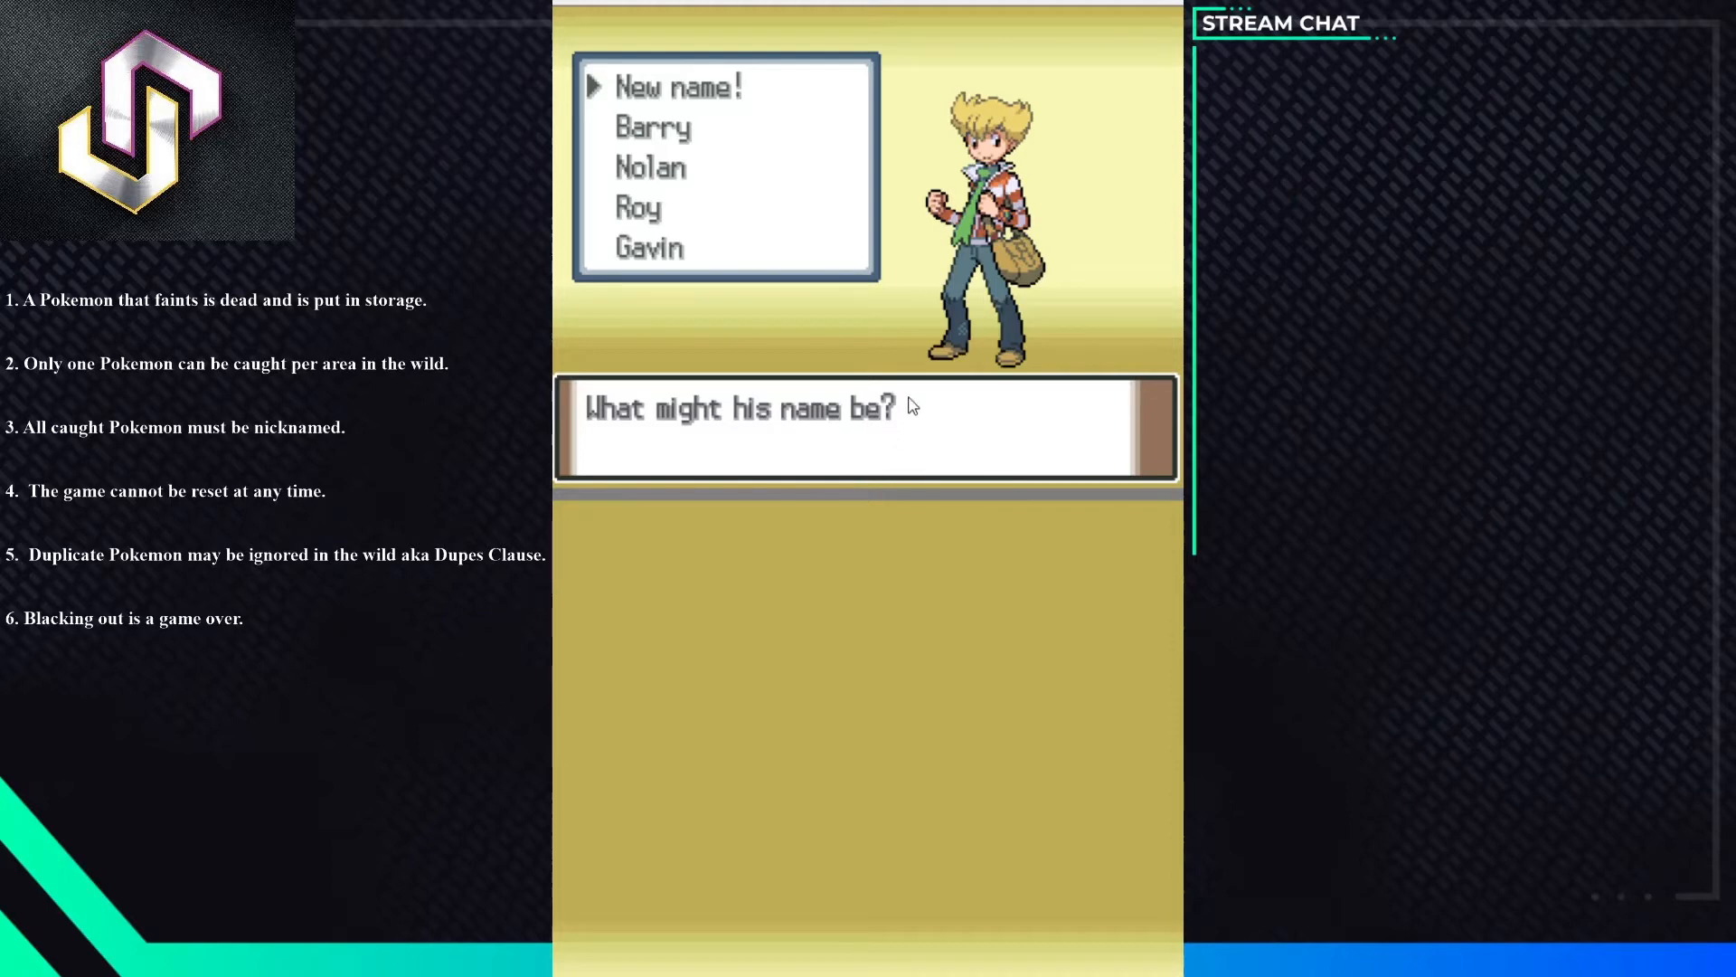
pyautogui.moveTo(908, 52)
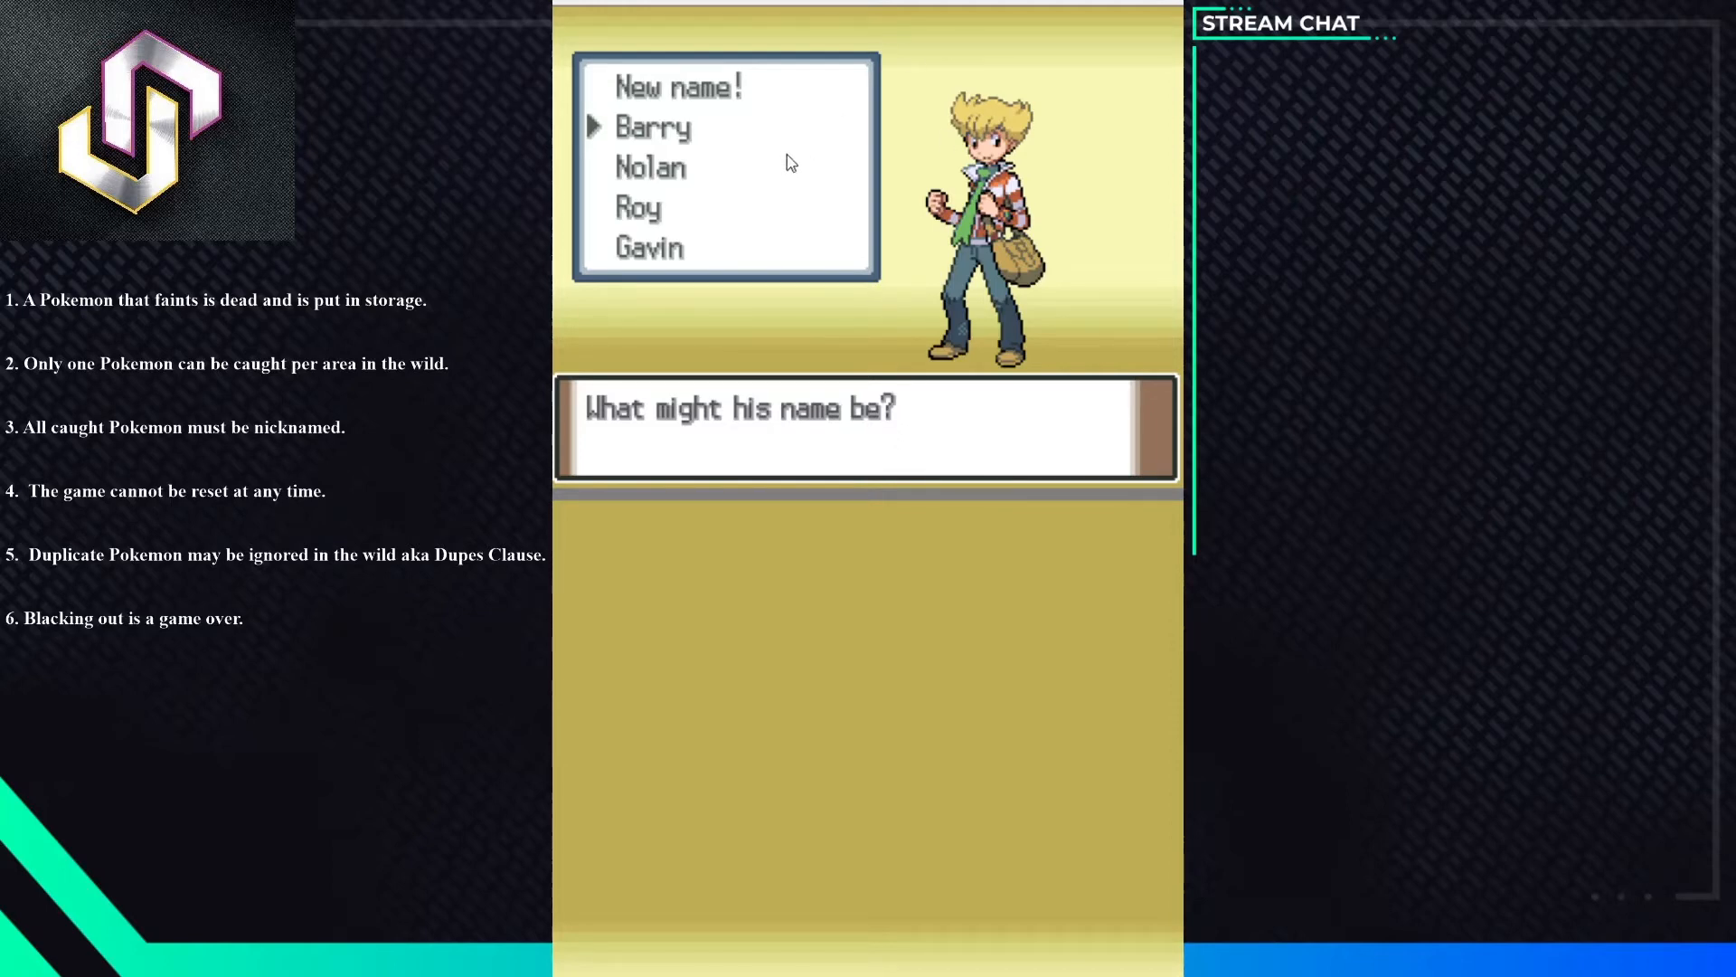
pyautogui.press('down')
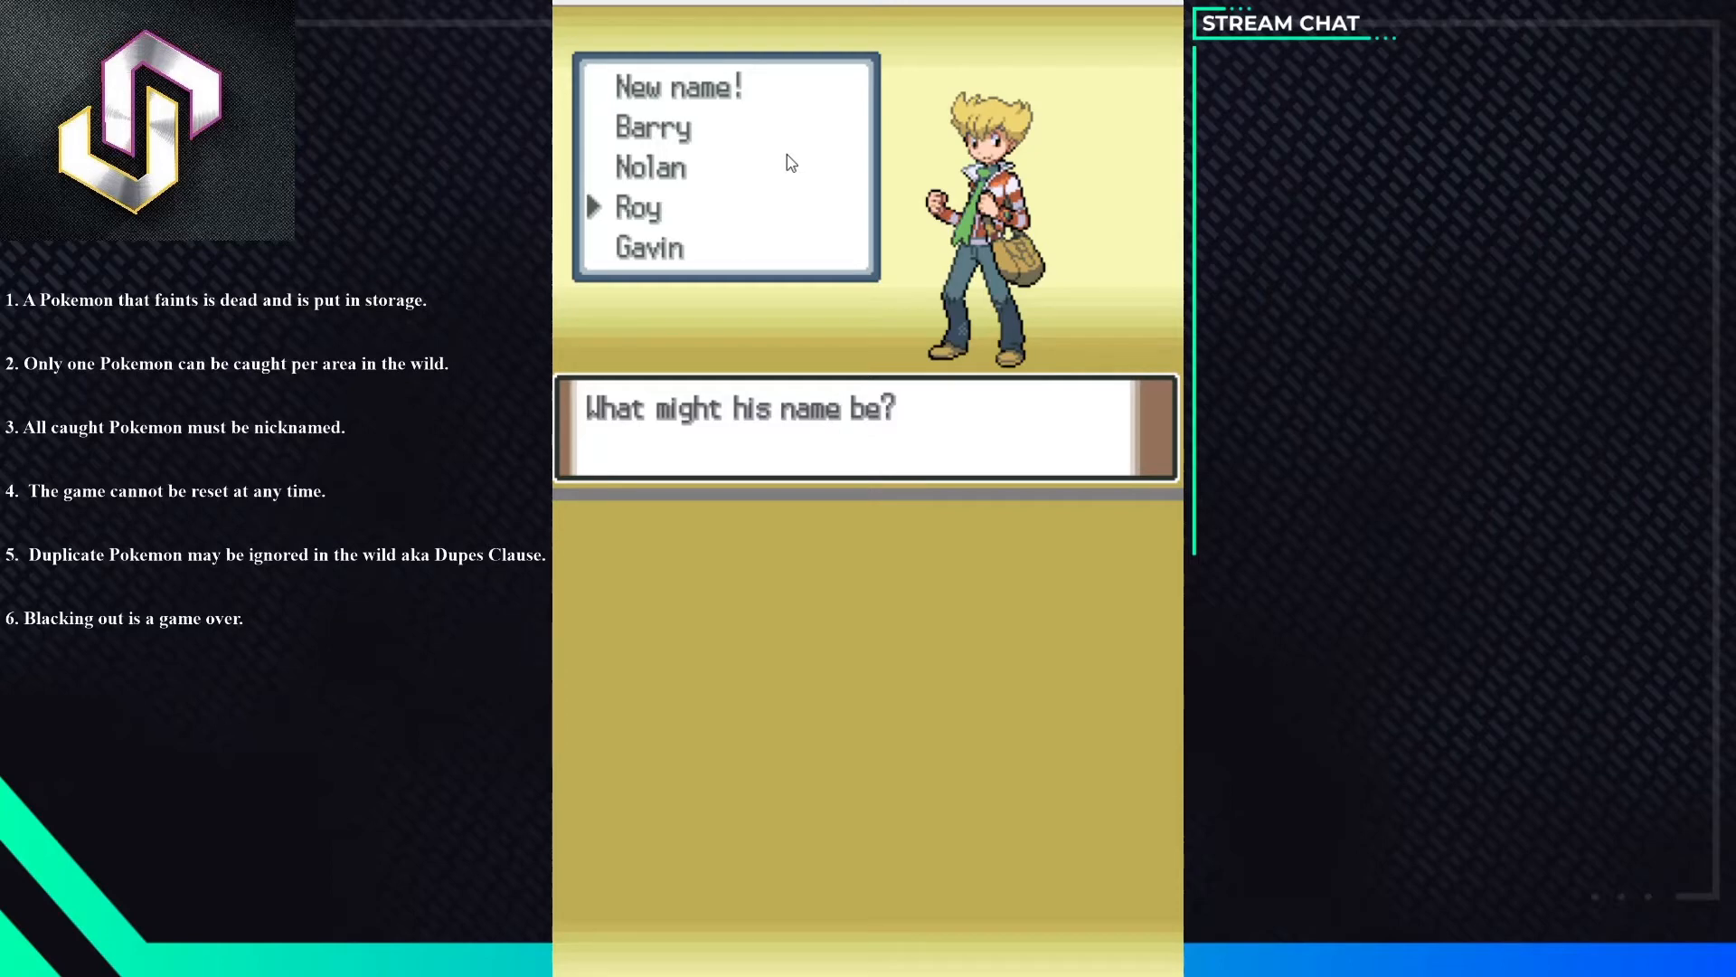
pyautogui.press('up')
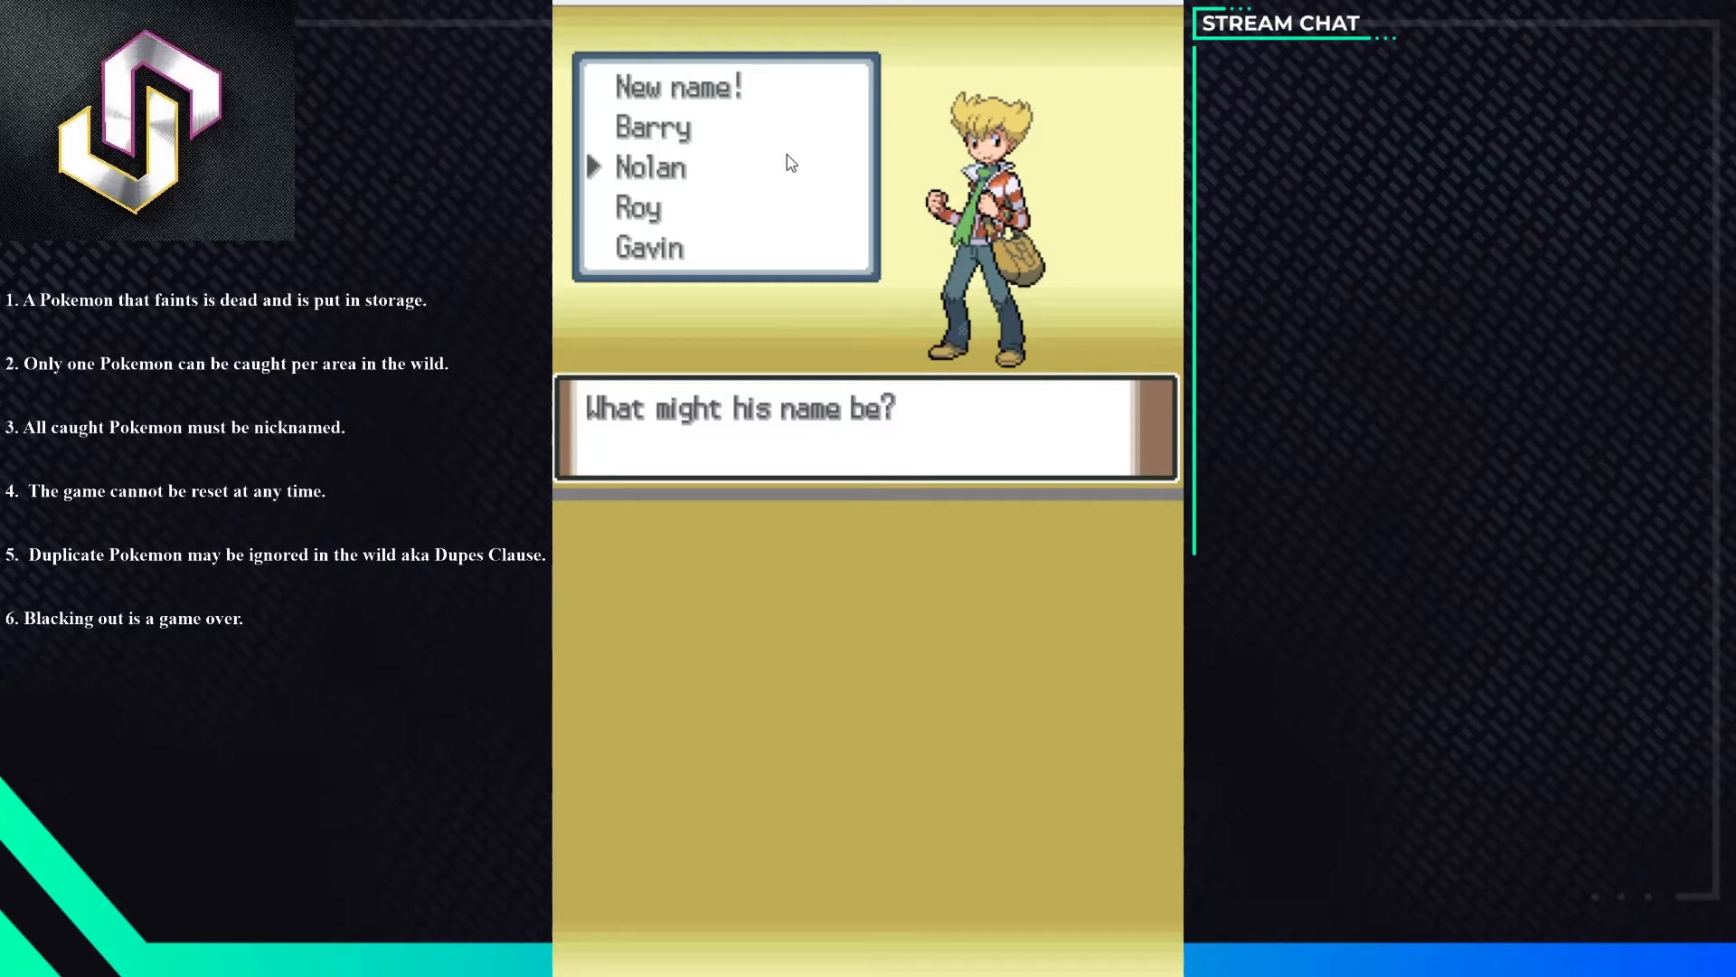
pyautogui.press('up')
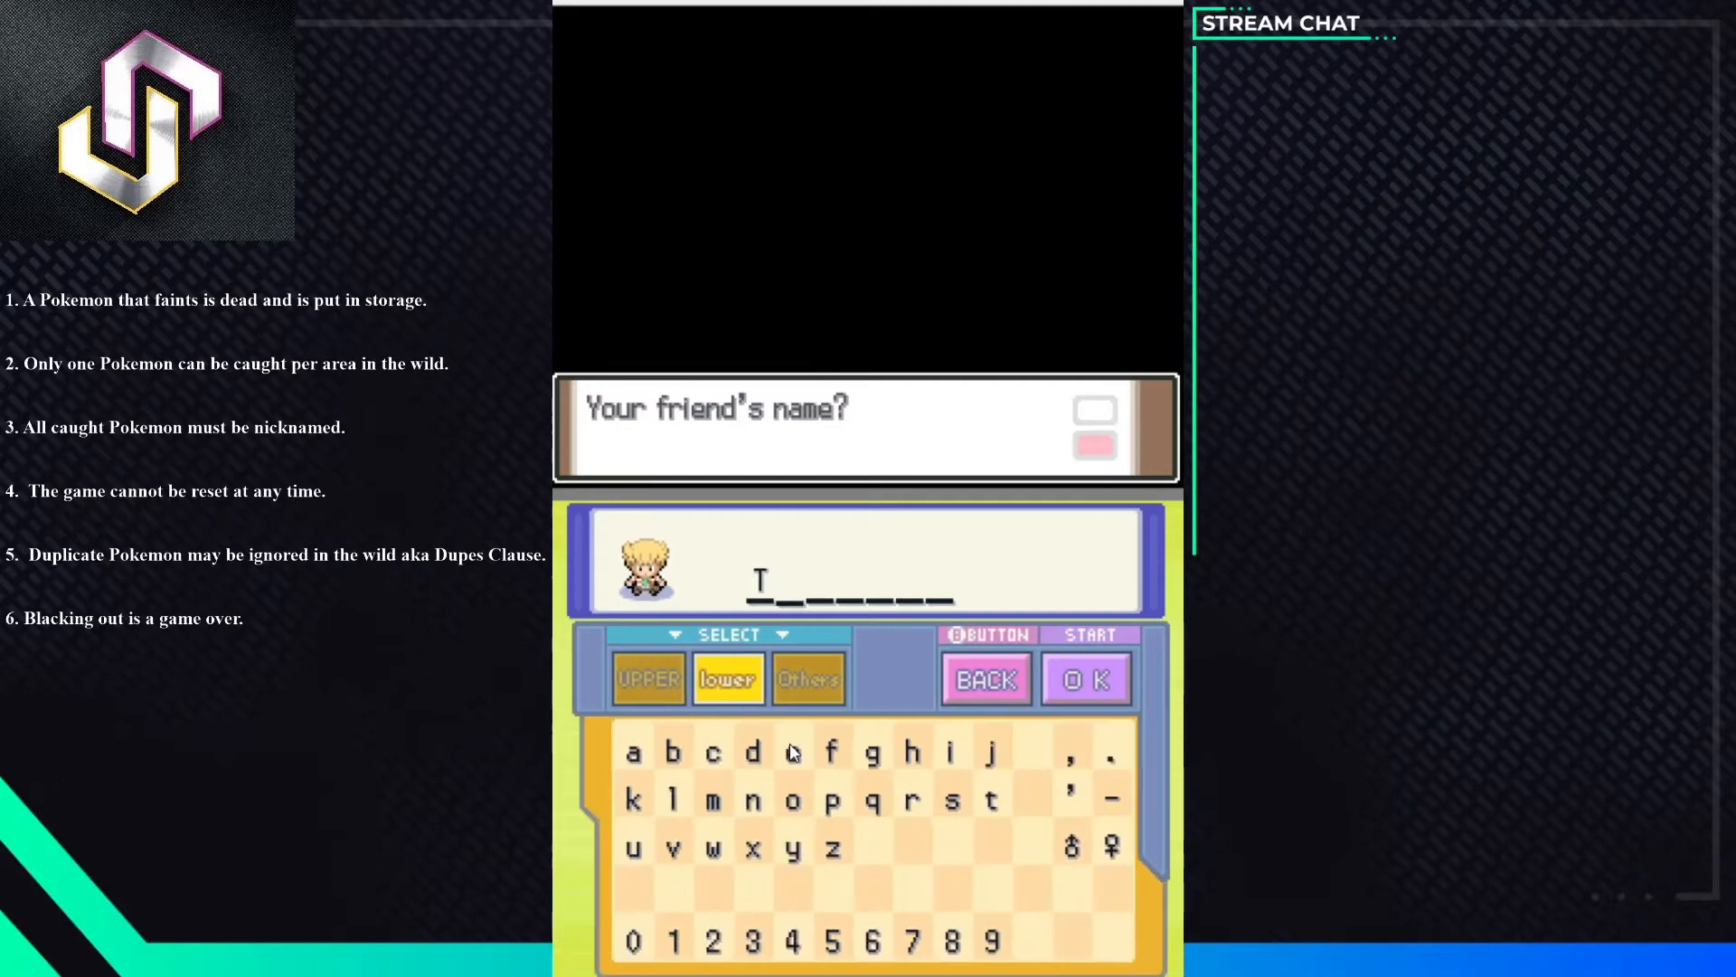
# - Enter the letter T to start the rival's custom name
pyautogui.click(791, 750)
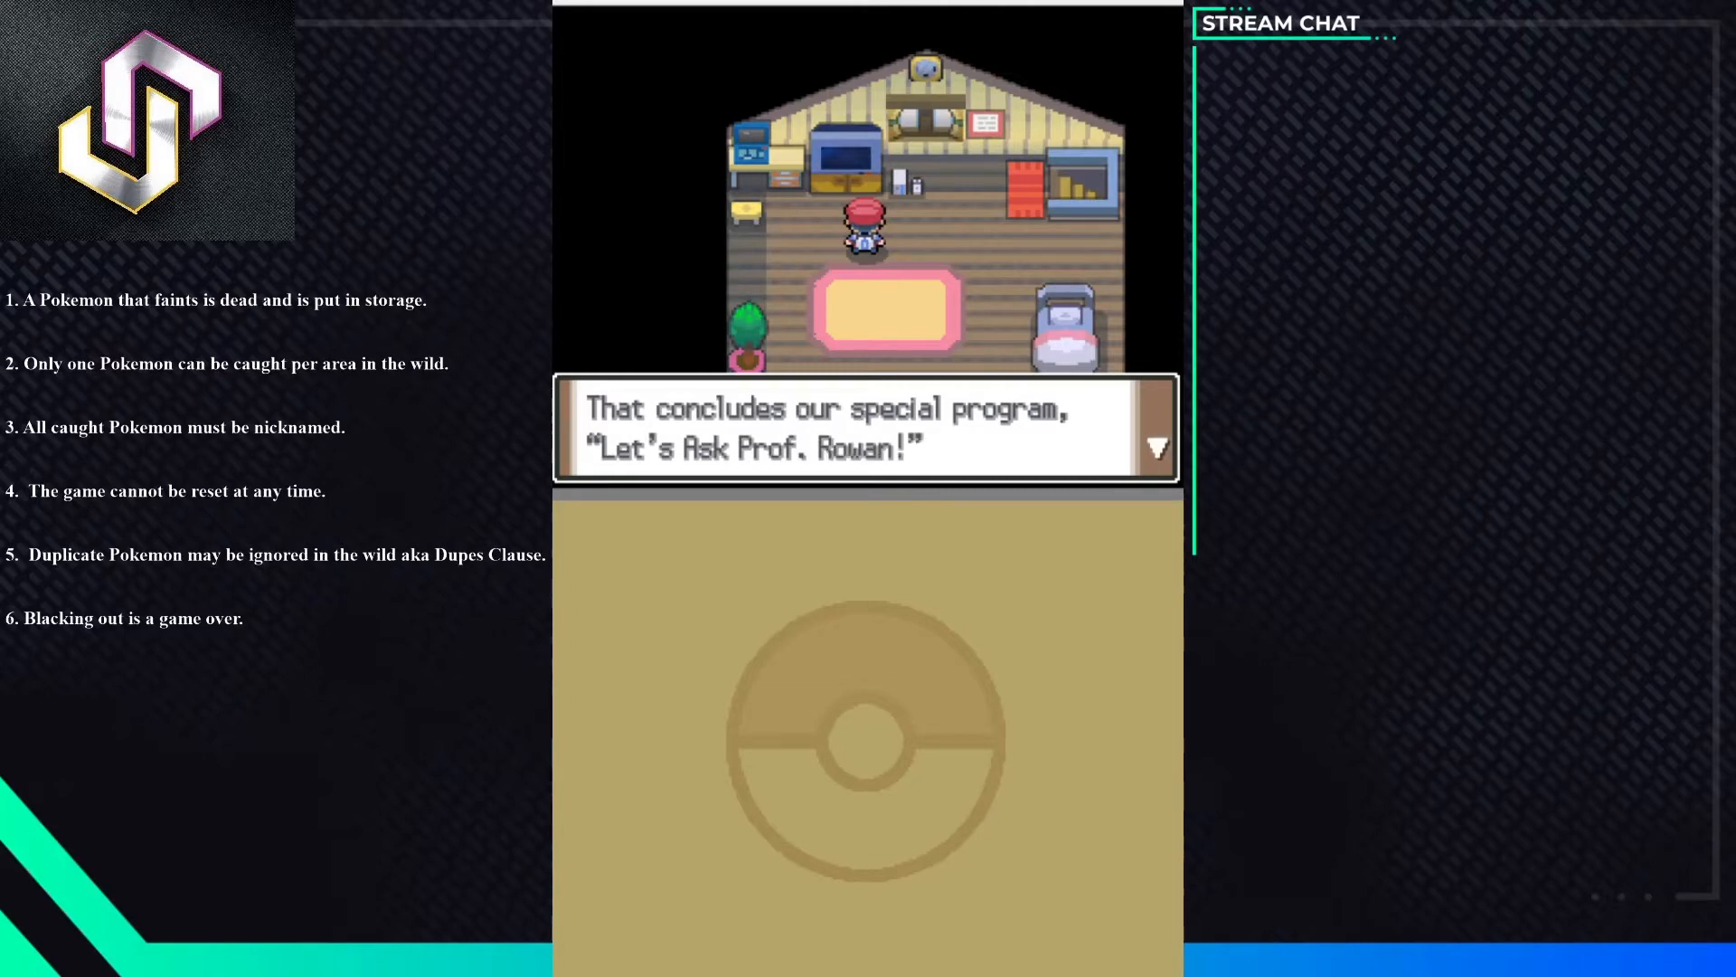
pyautogui.moveTo(1172, 119)
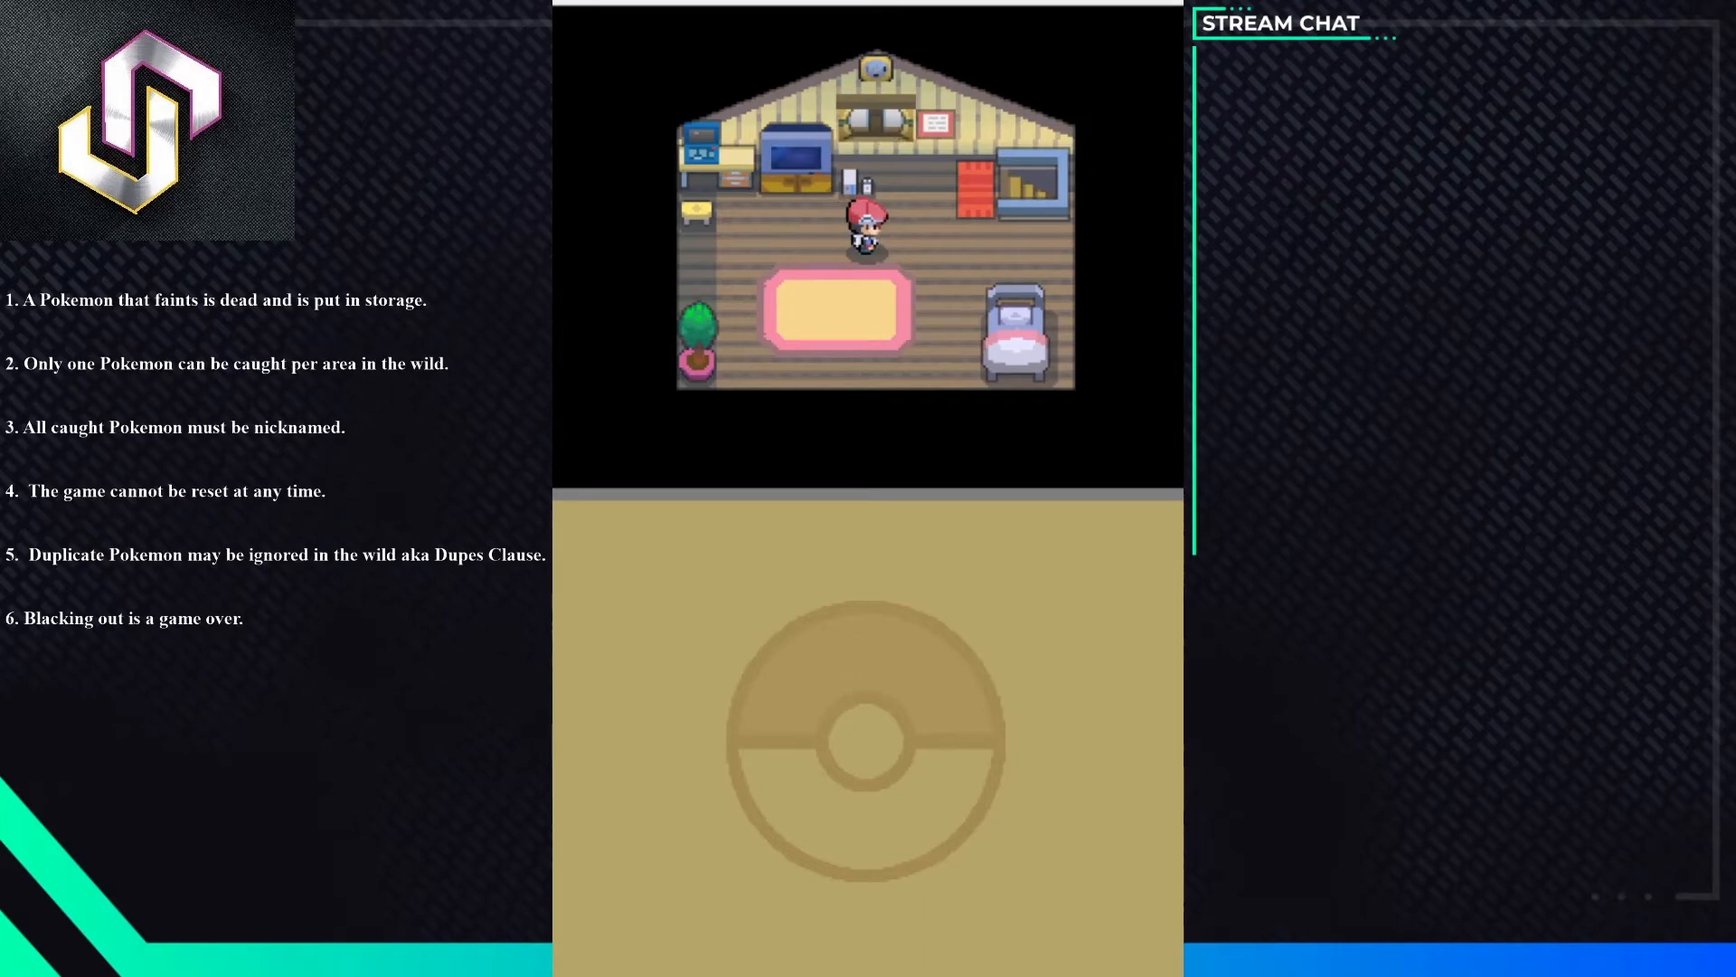
# - Head from the bedroom toward the stairs down to the living room
pyautogui.press('x')
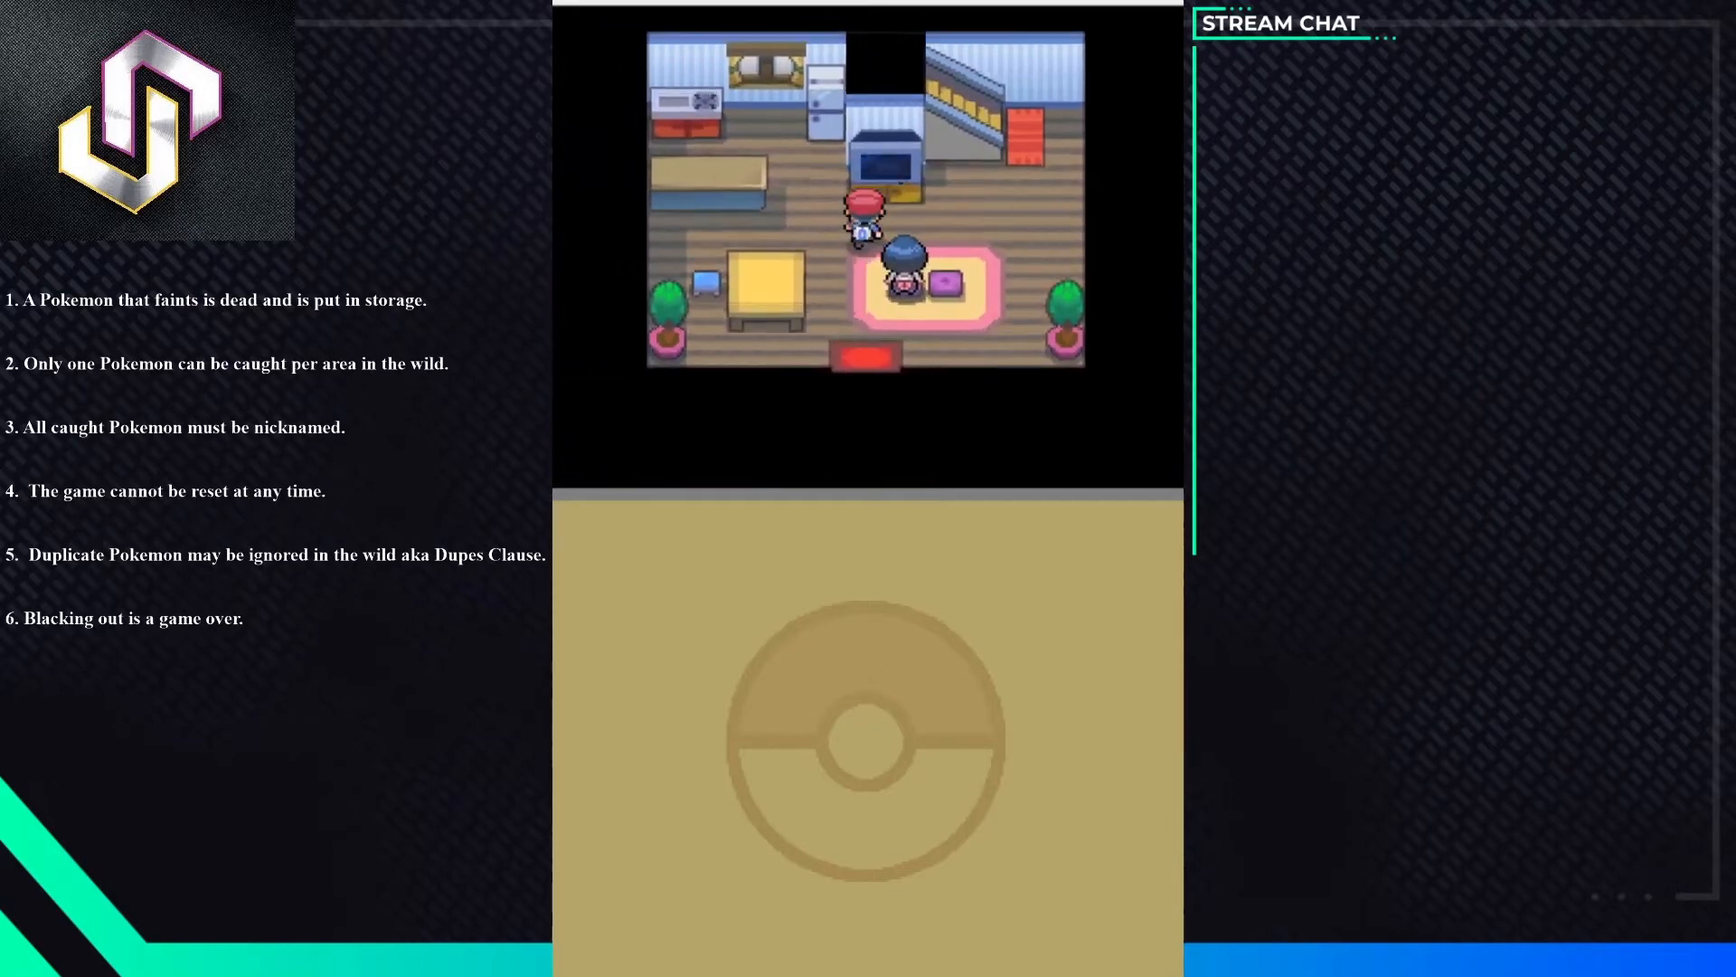
# - Check the field menu, close it, and walk out the front door into town
pyautogui.press('up')
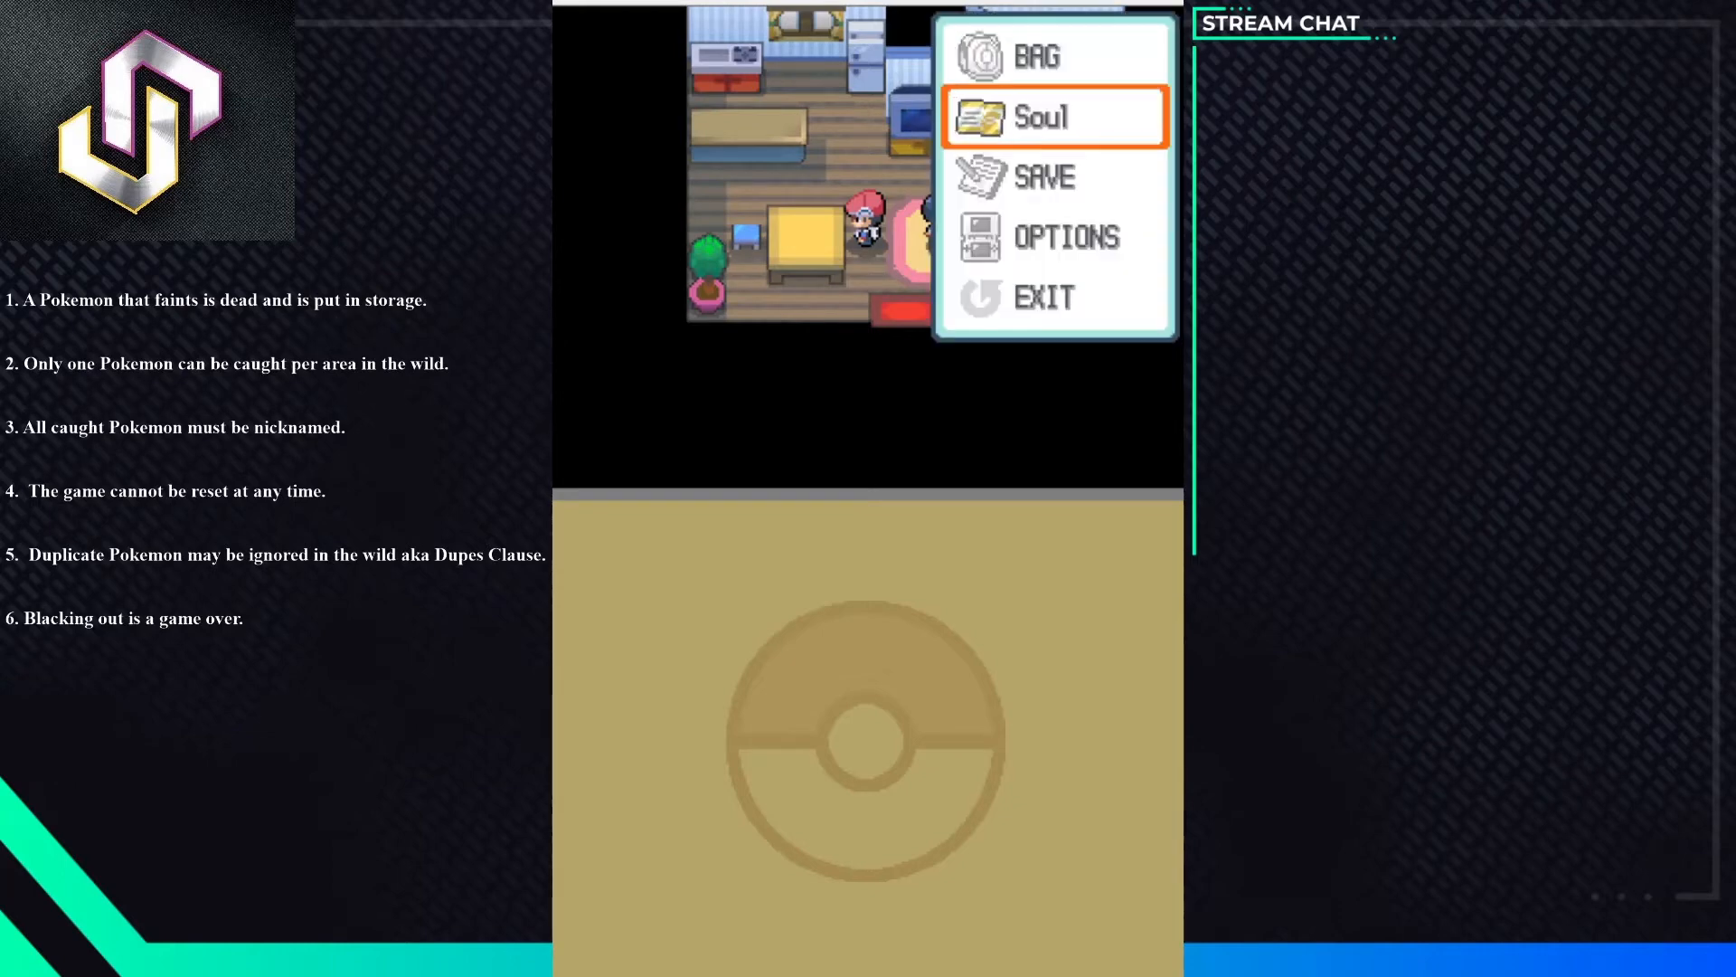
pyautogui.press('down')
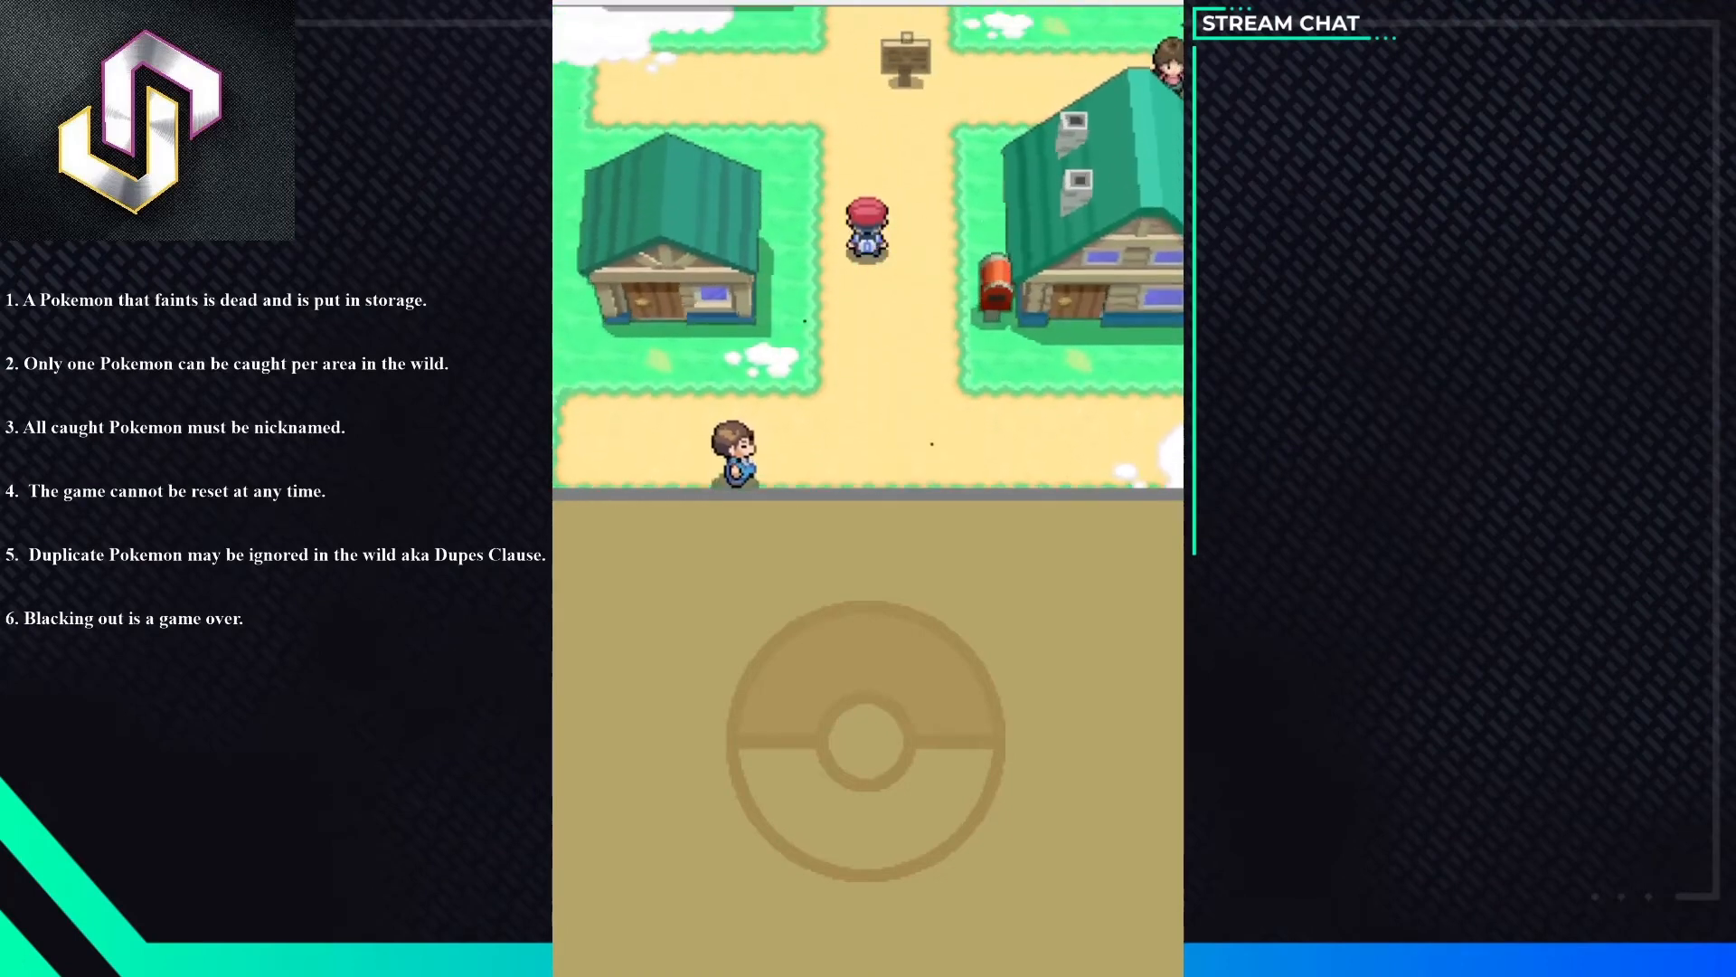
# - Walk north through the hometown to the fenced path at its northern edge
pyautogui.press('Up')
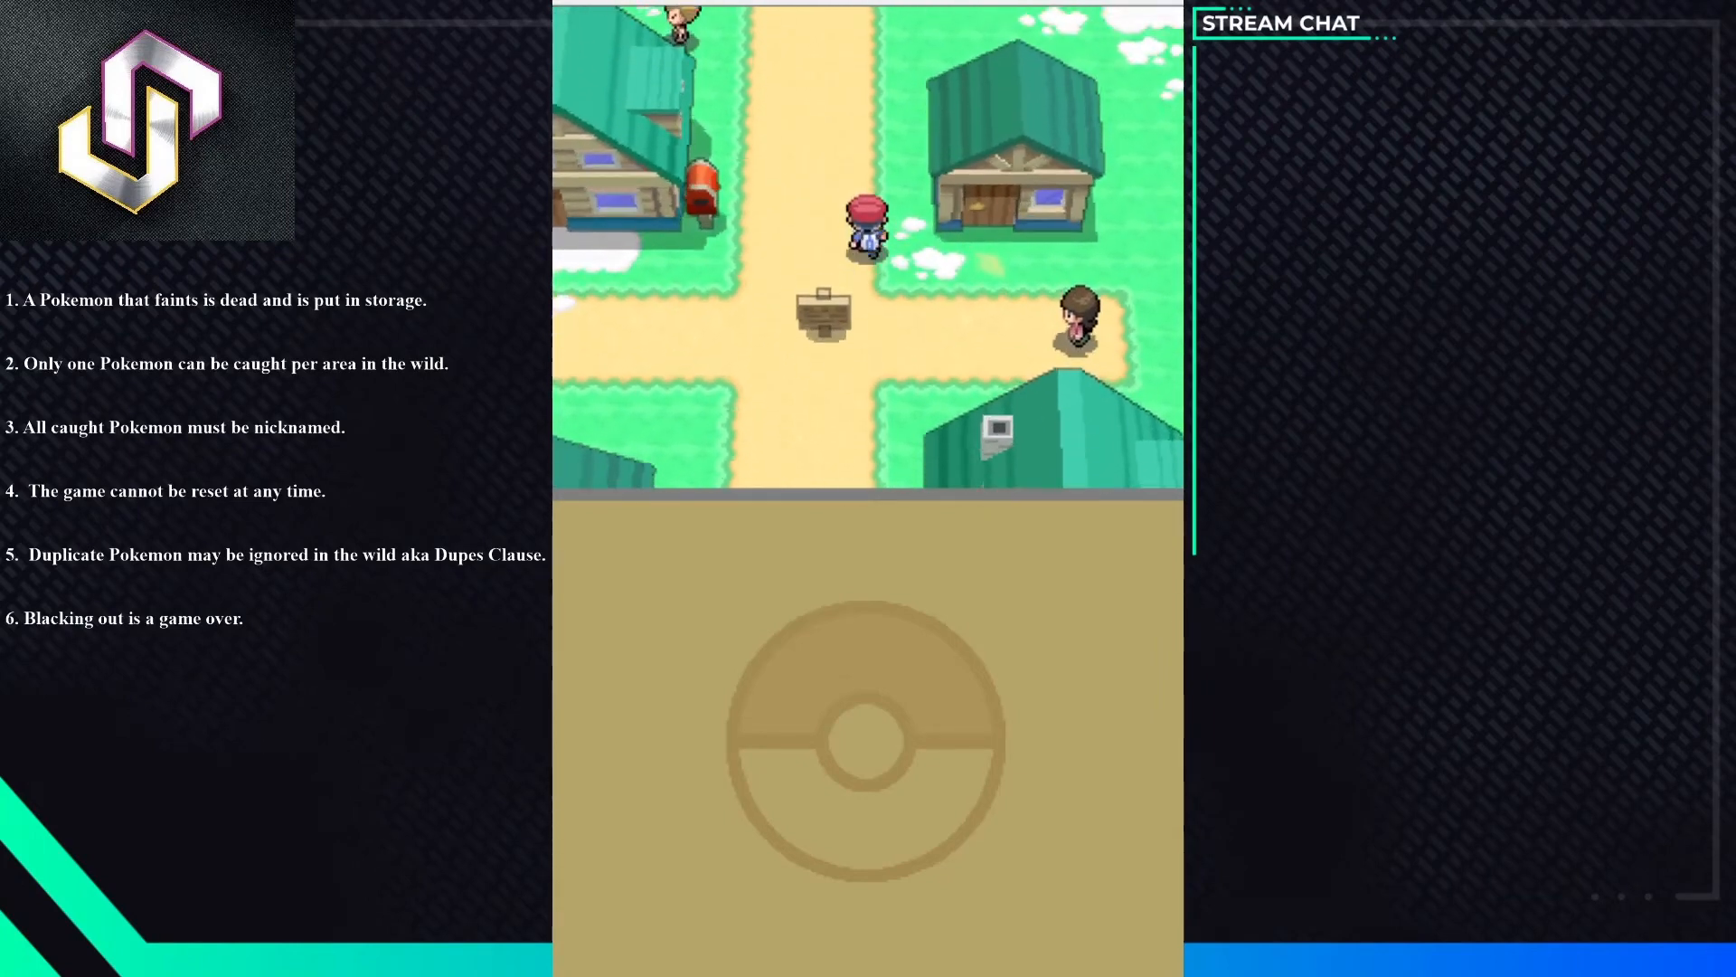
pyautogui.press('up')
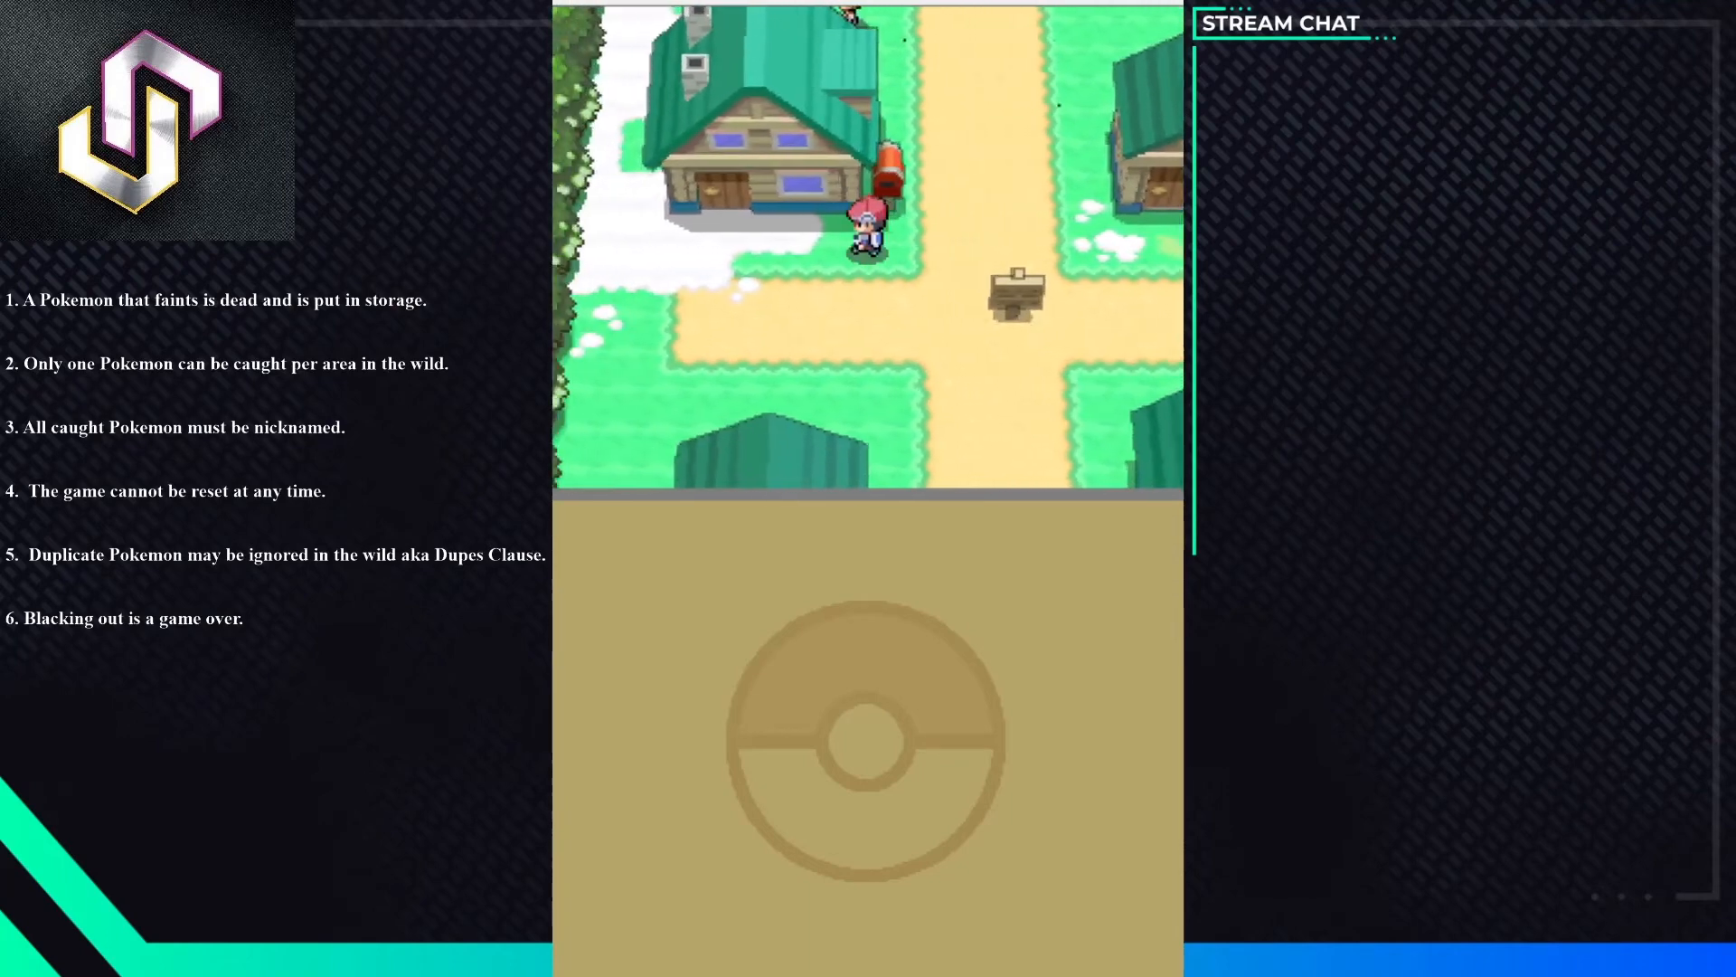
pyautogui.press('up')
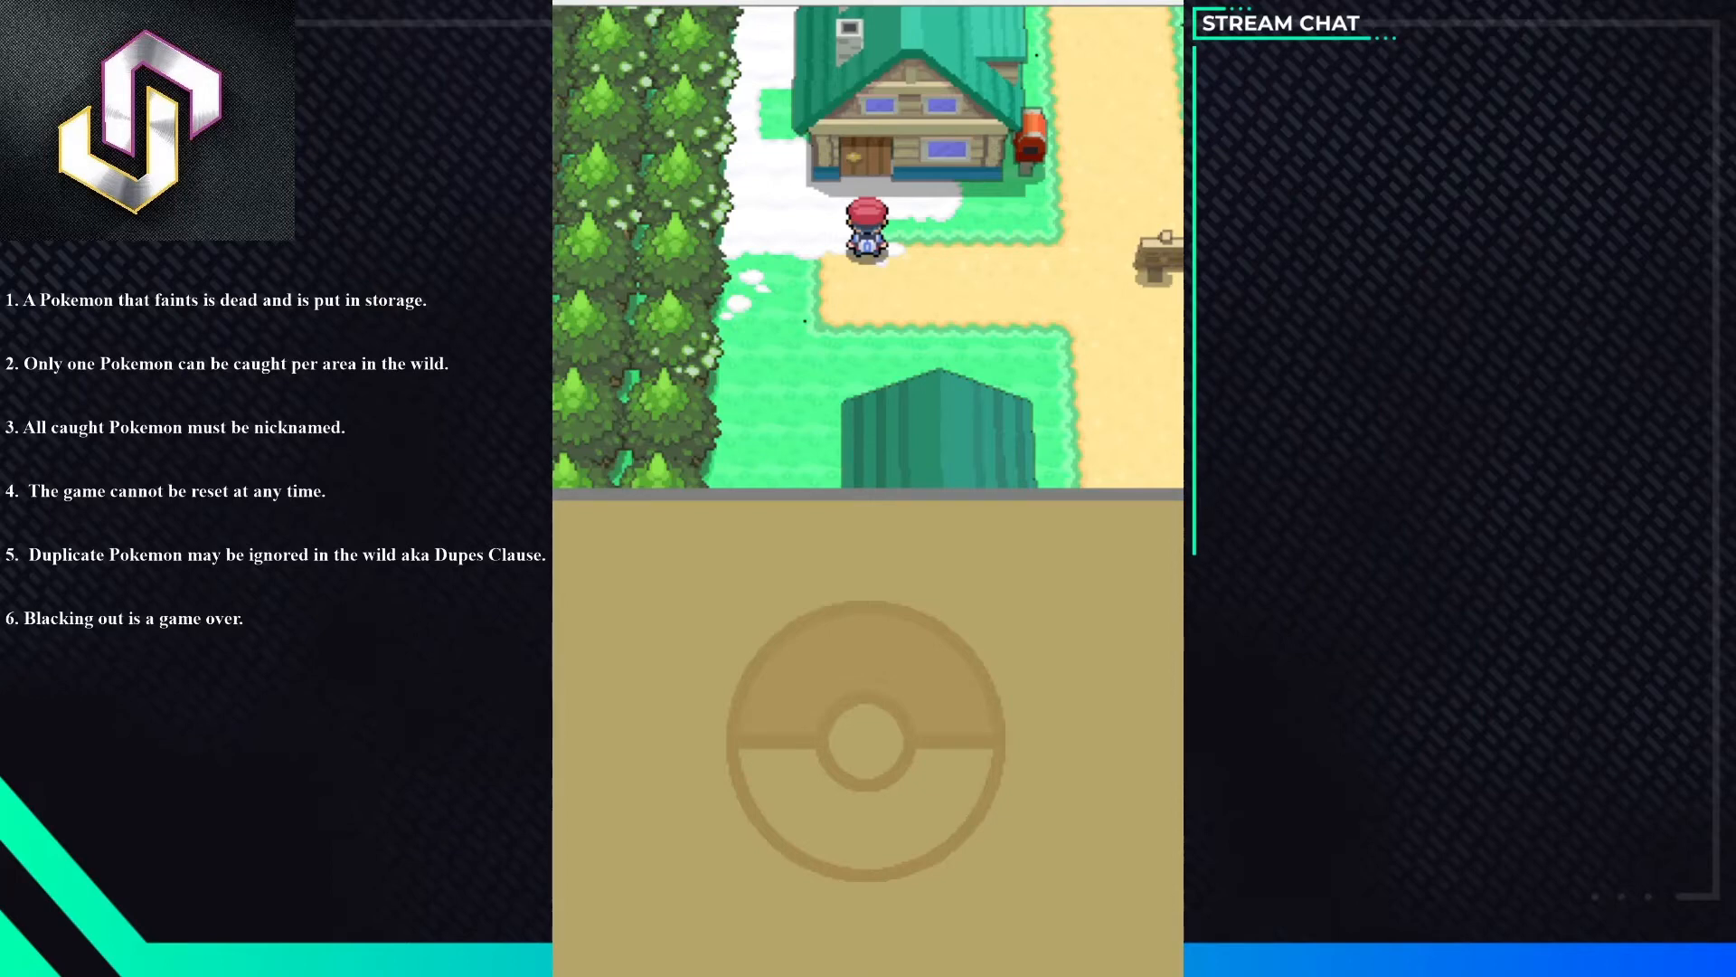
pyautogui.press('up')
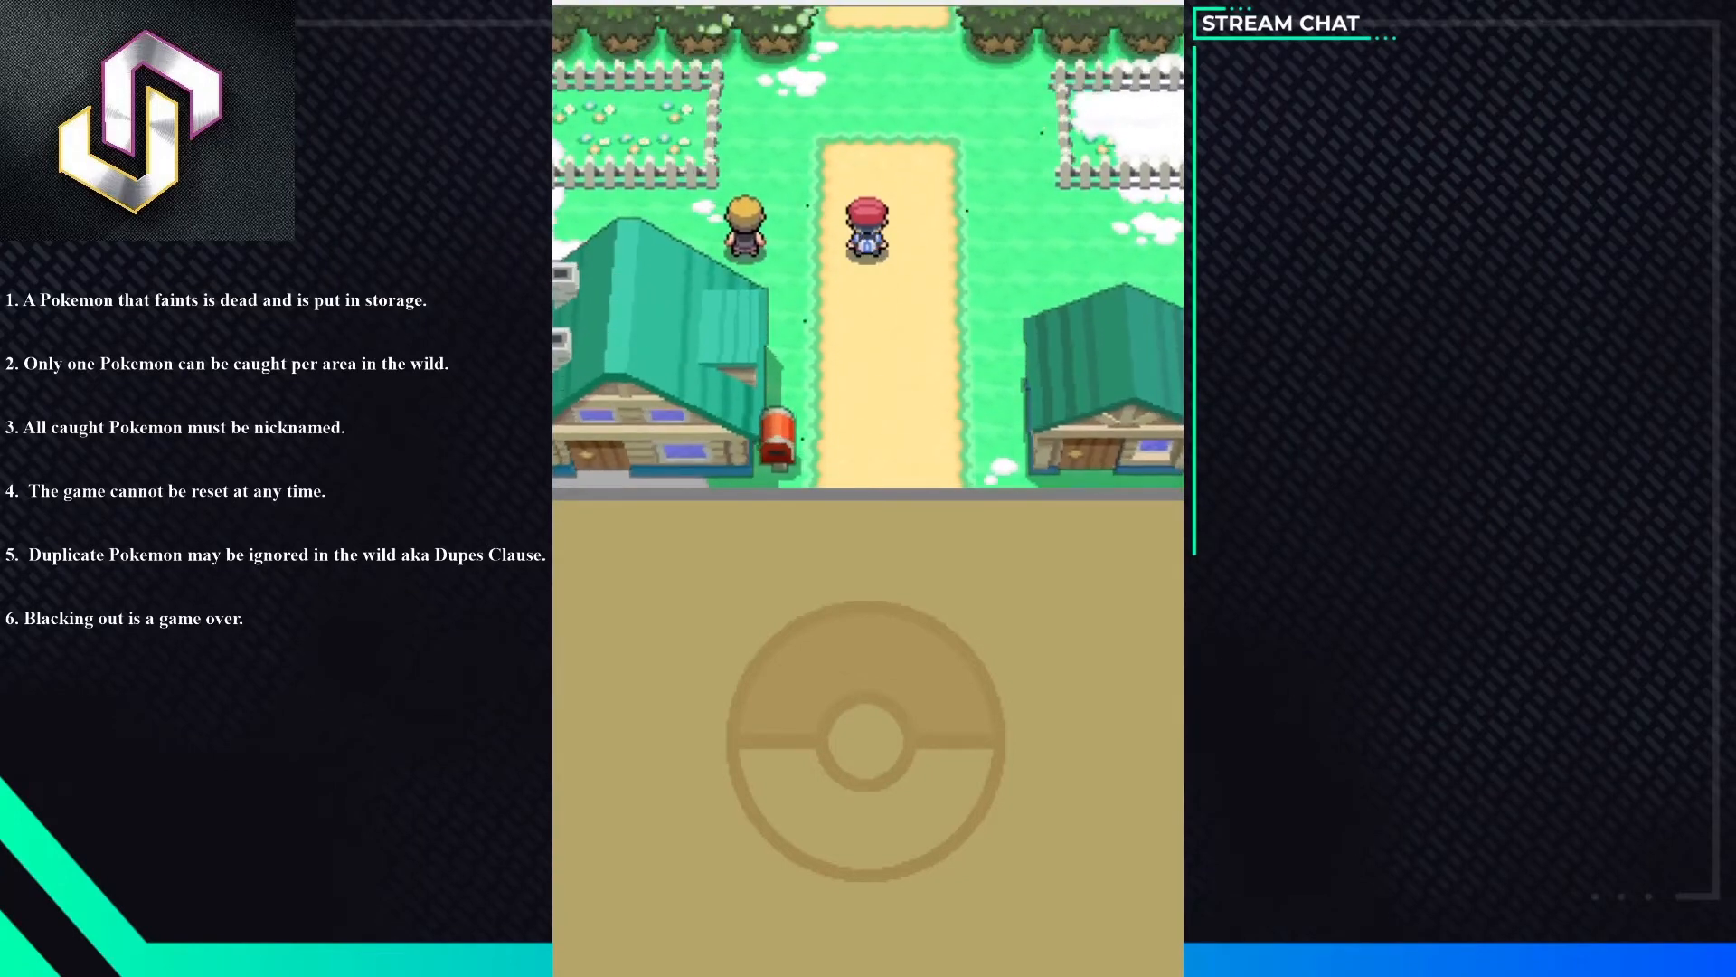
# - Walk north out of town onto Route 201 toward the starter briefcase
pyautogui.press('up')
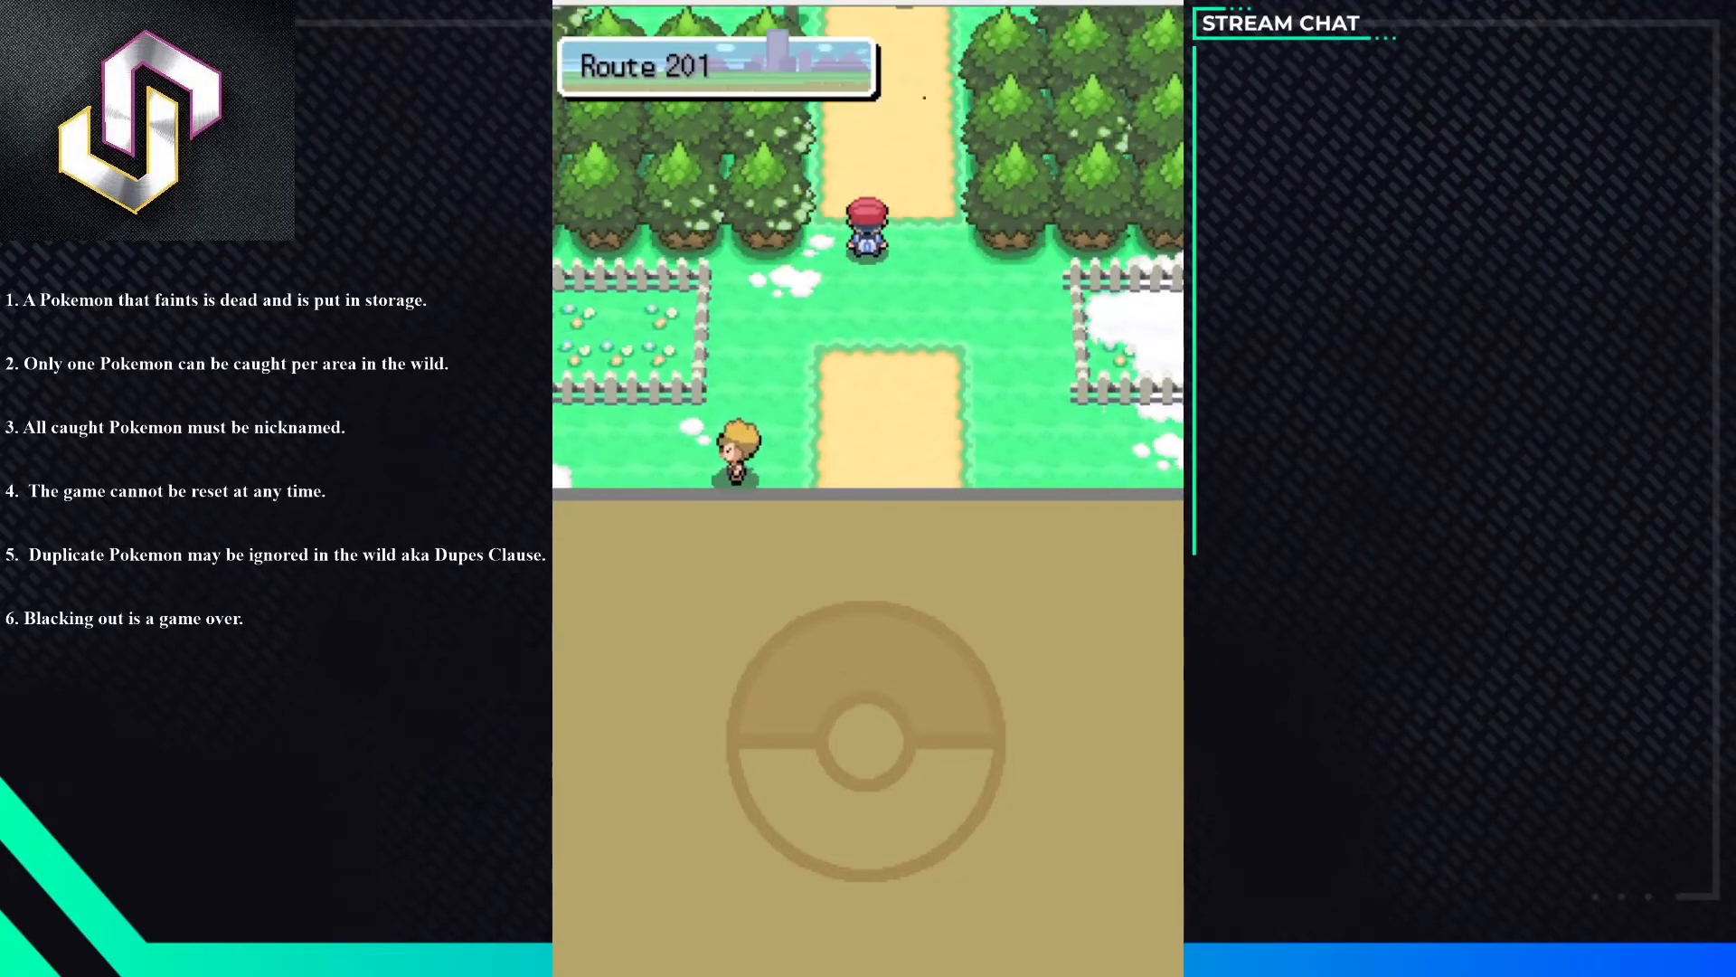
pyautogui.press('up')
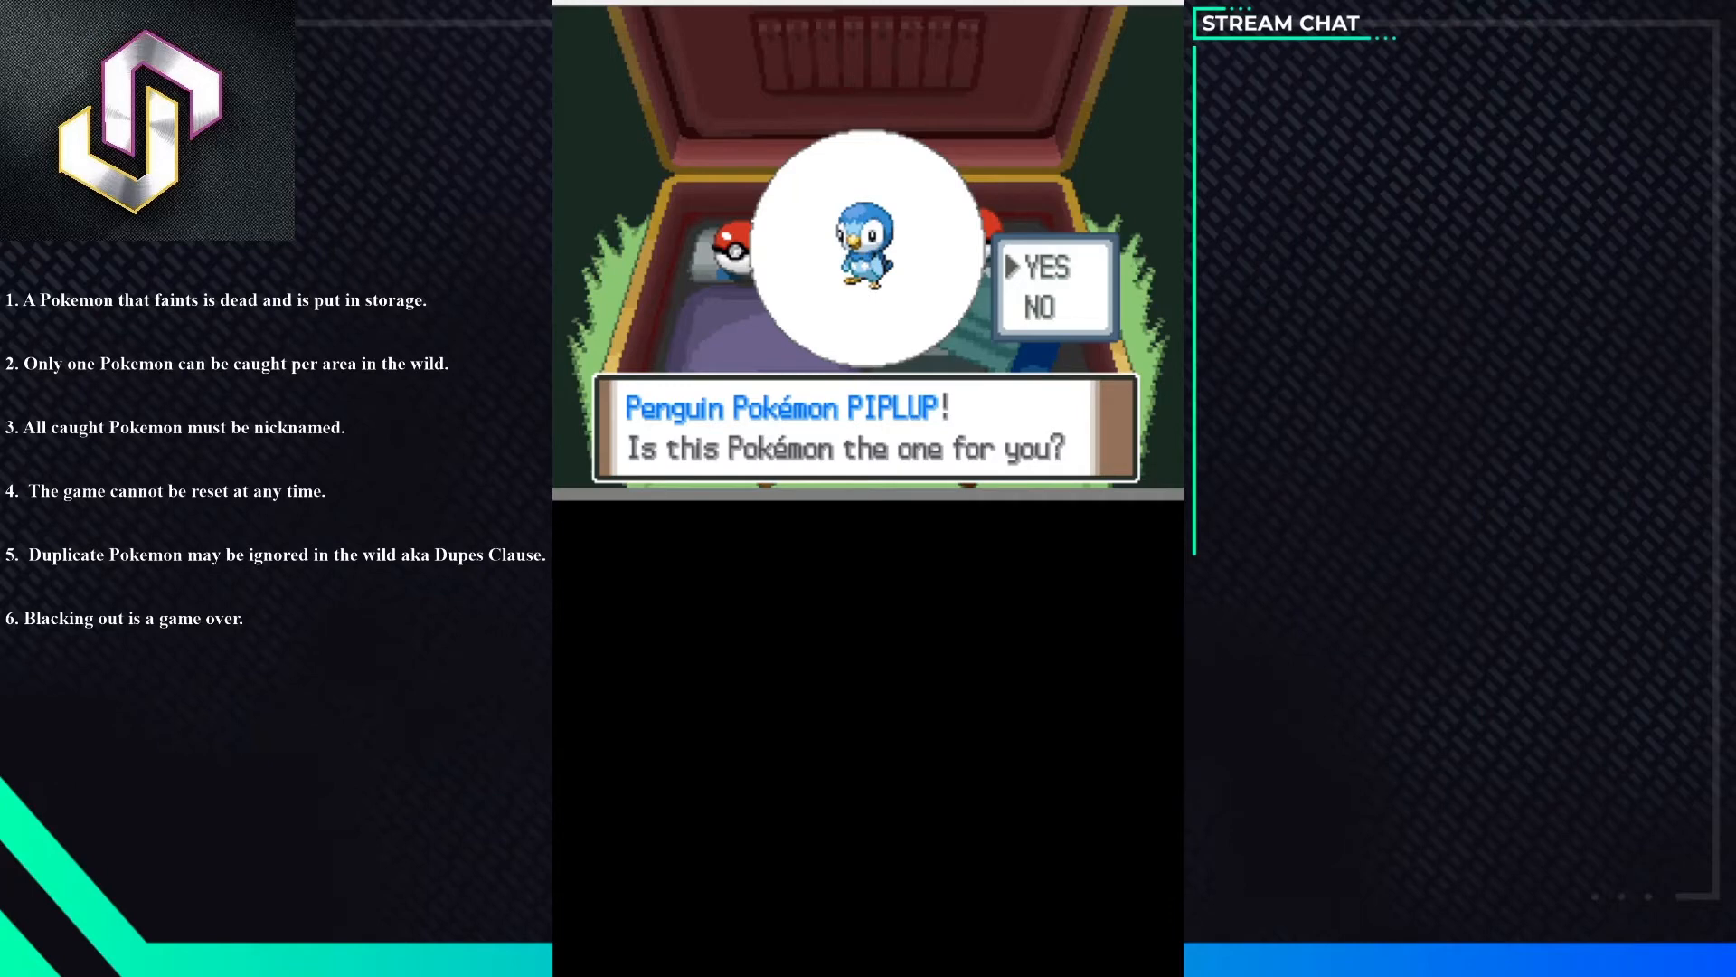
# - Move between the Poké Balls in the briefcase to view Piplup's offer
pyautogui.press('Down')
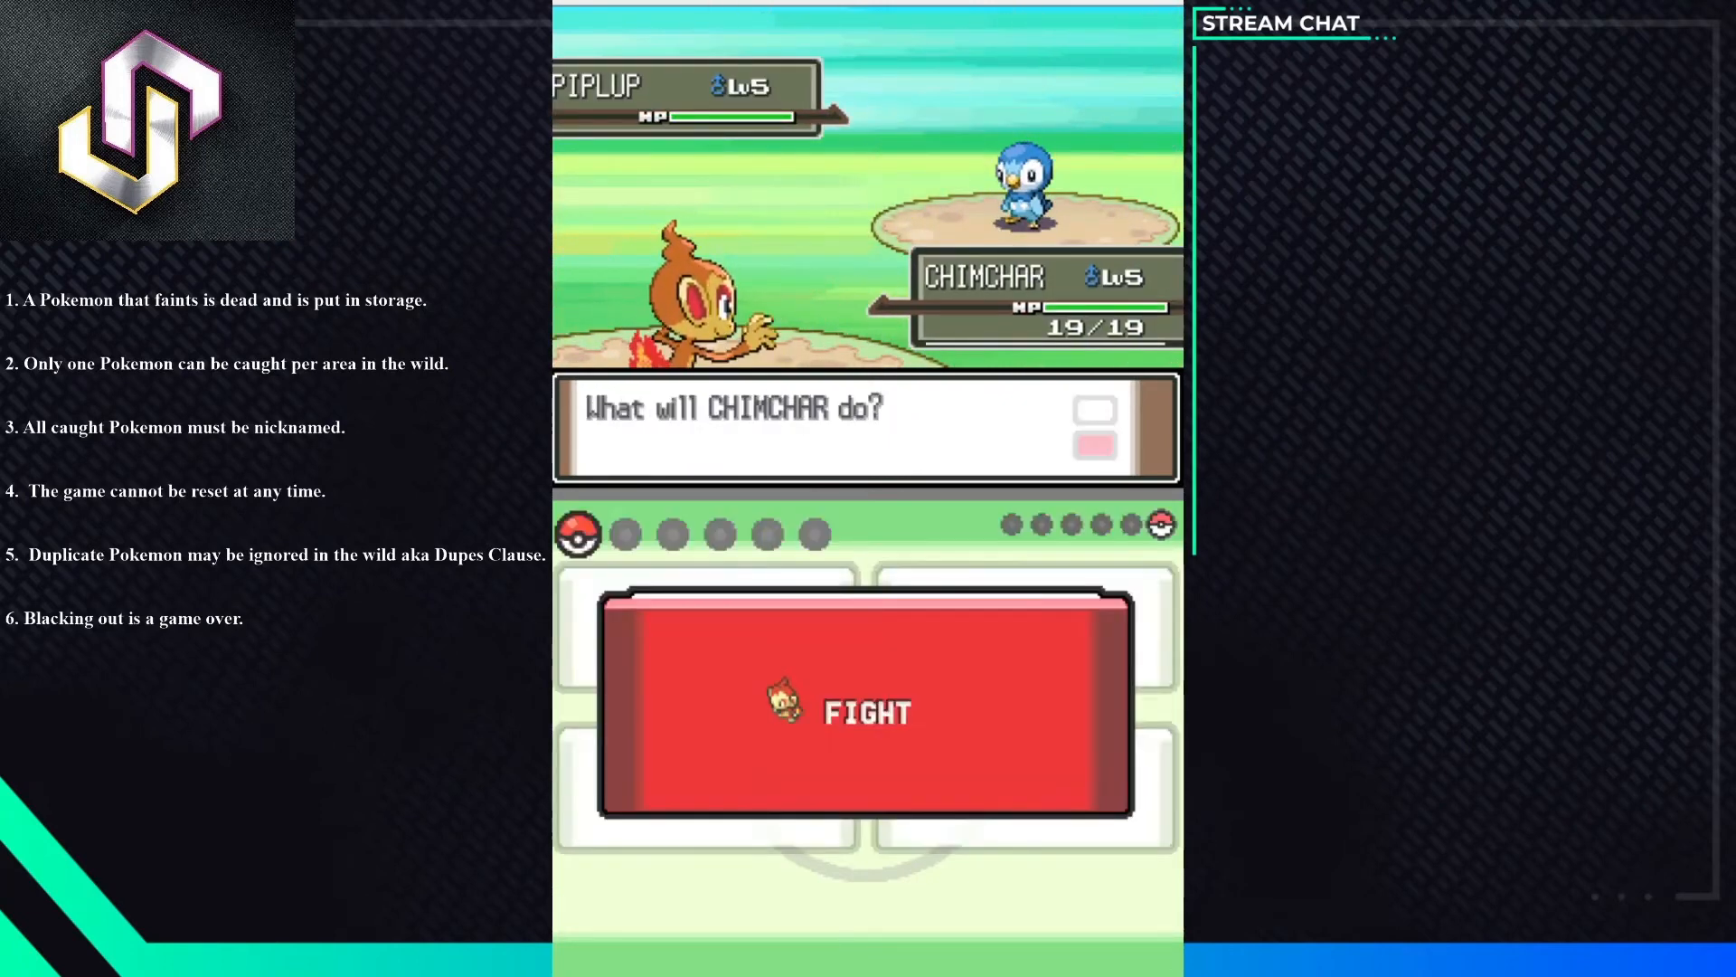
# - Have Chimchar use a move on Piplup and let the turn resolve to 15/19 HP
pyautogui.click(866, 711)
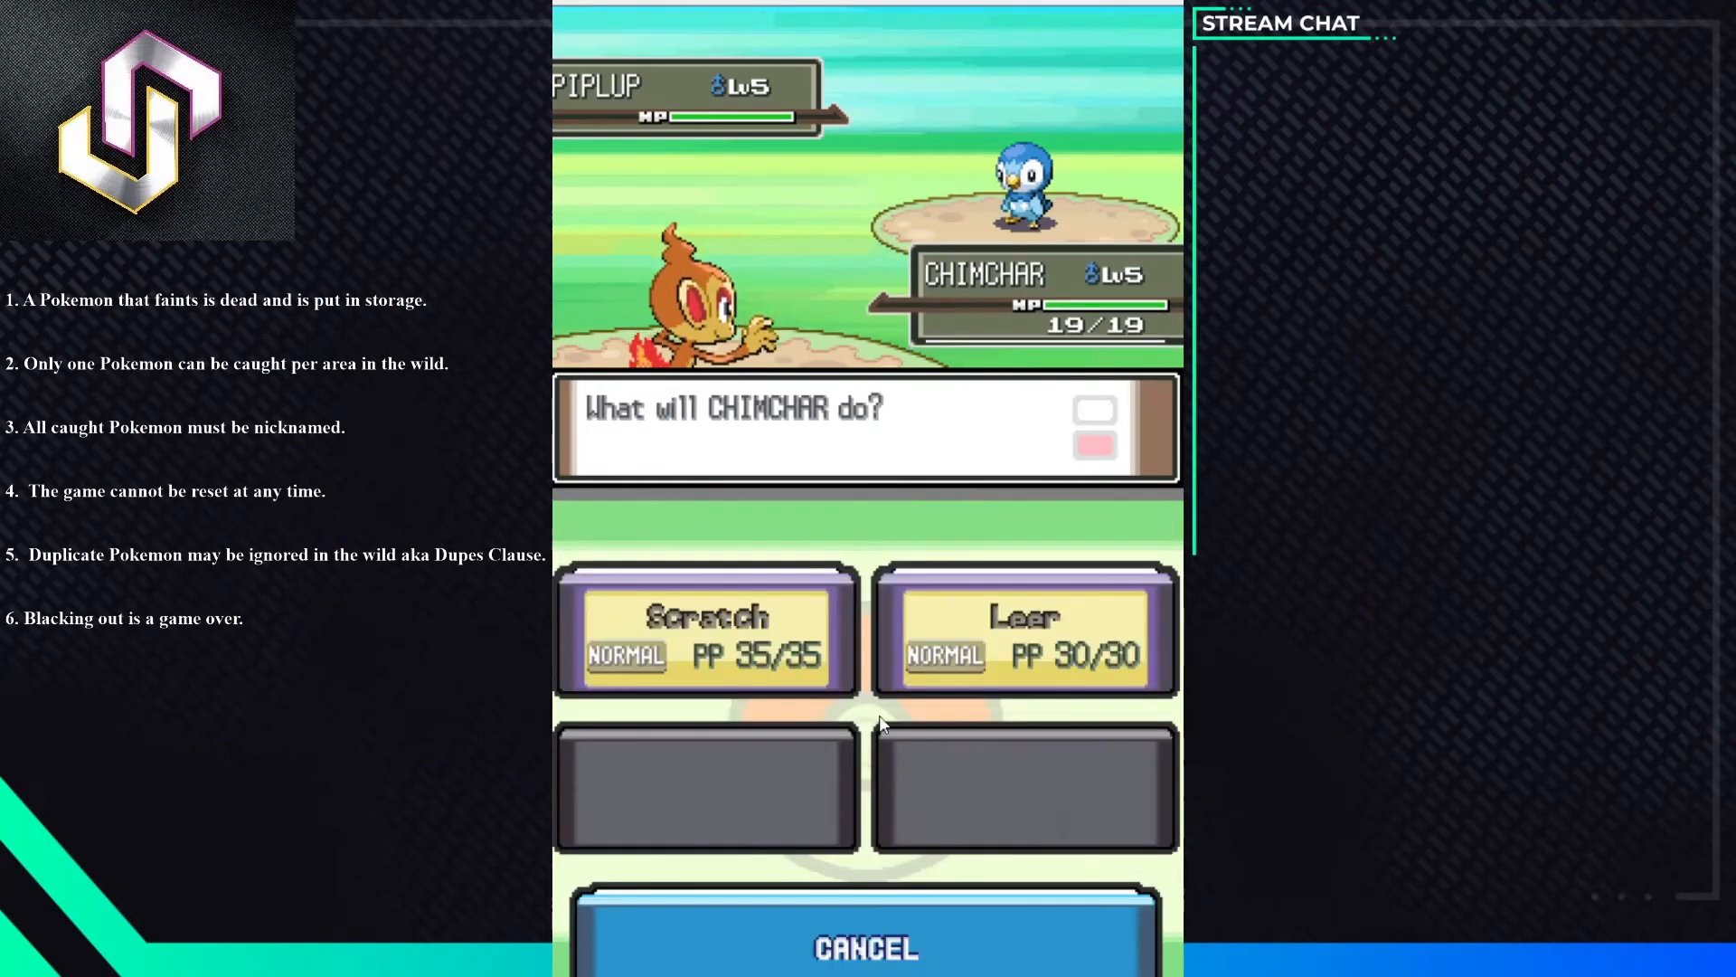
pyautogui.click(706, 627)
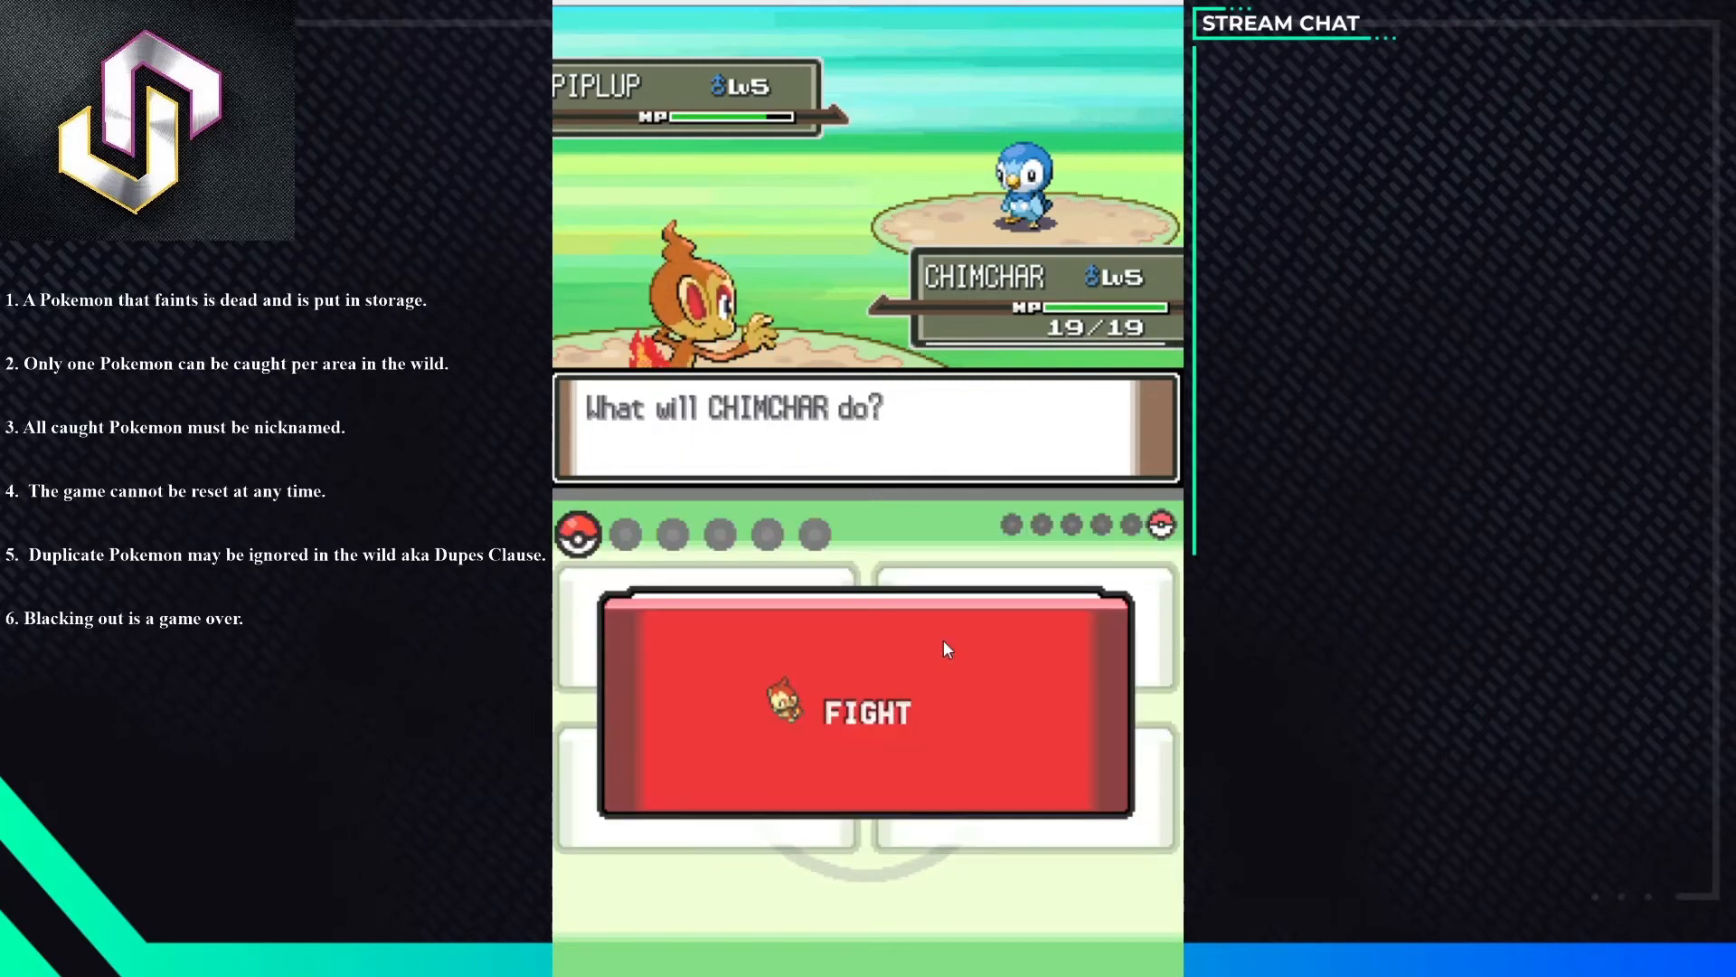
pyautogui.click(866, 709)
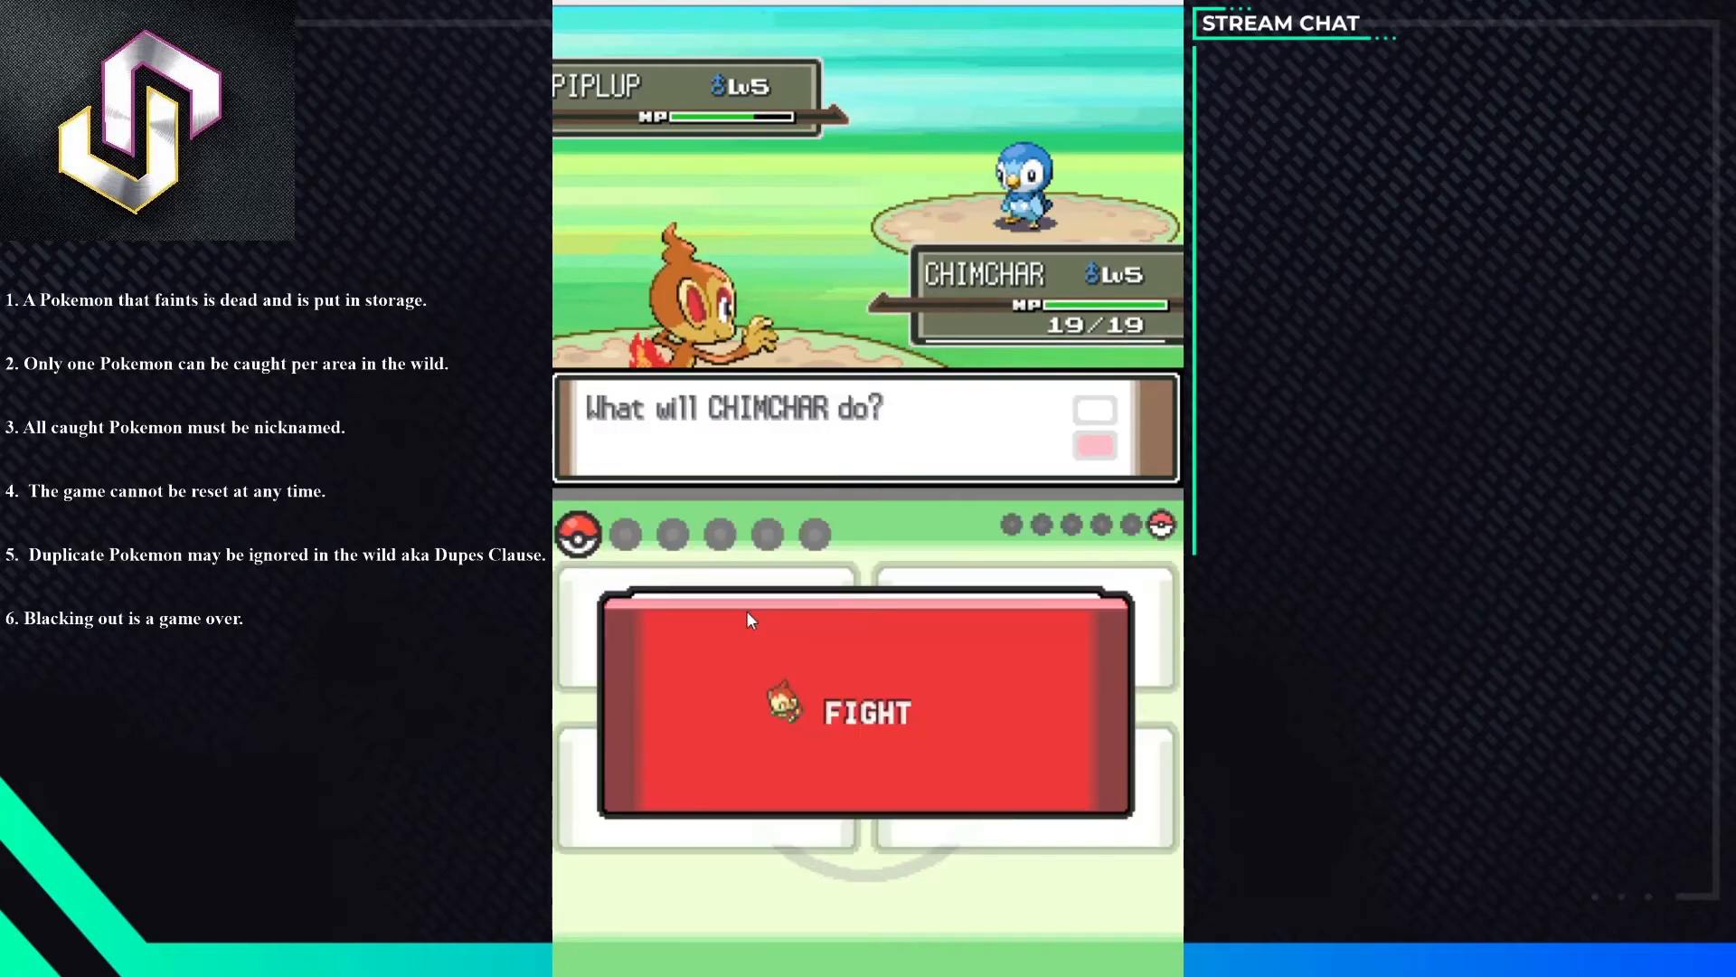
pyautogui.click(865, 711)
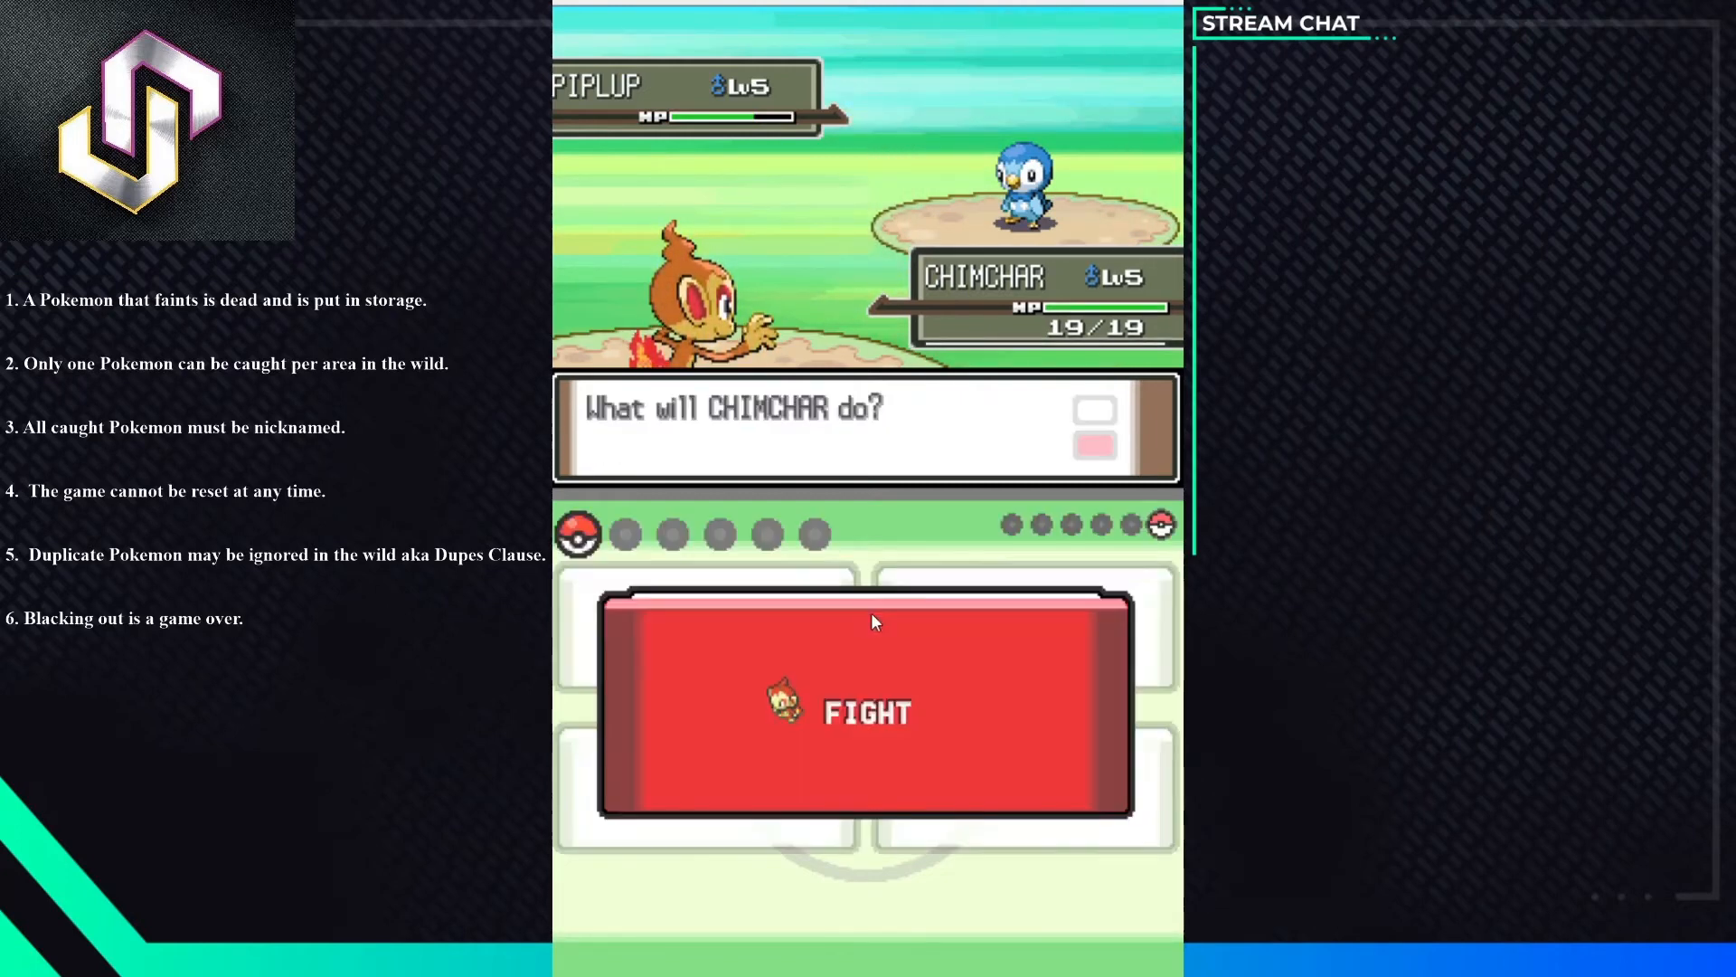
pyautogui.click(867, 711)
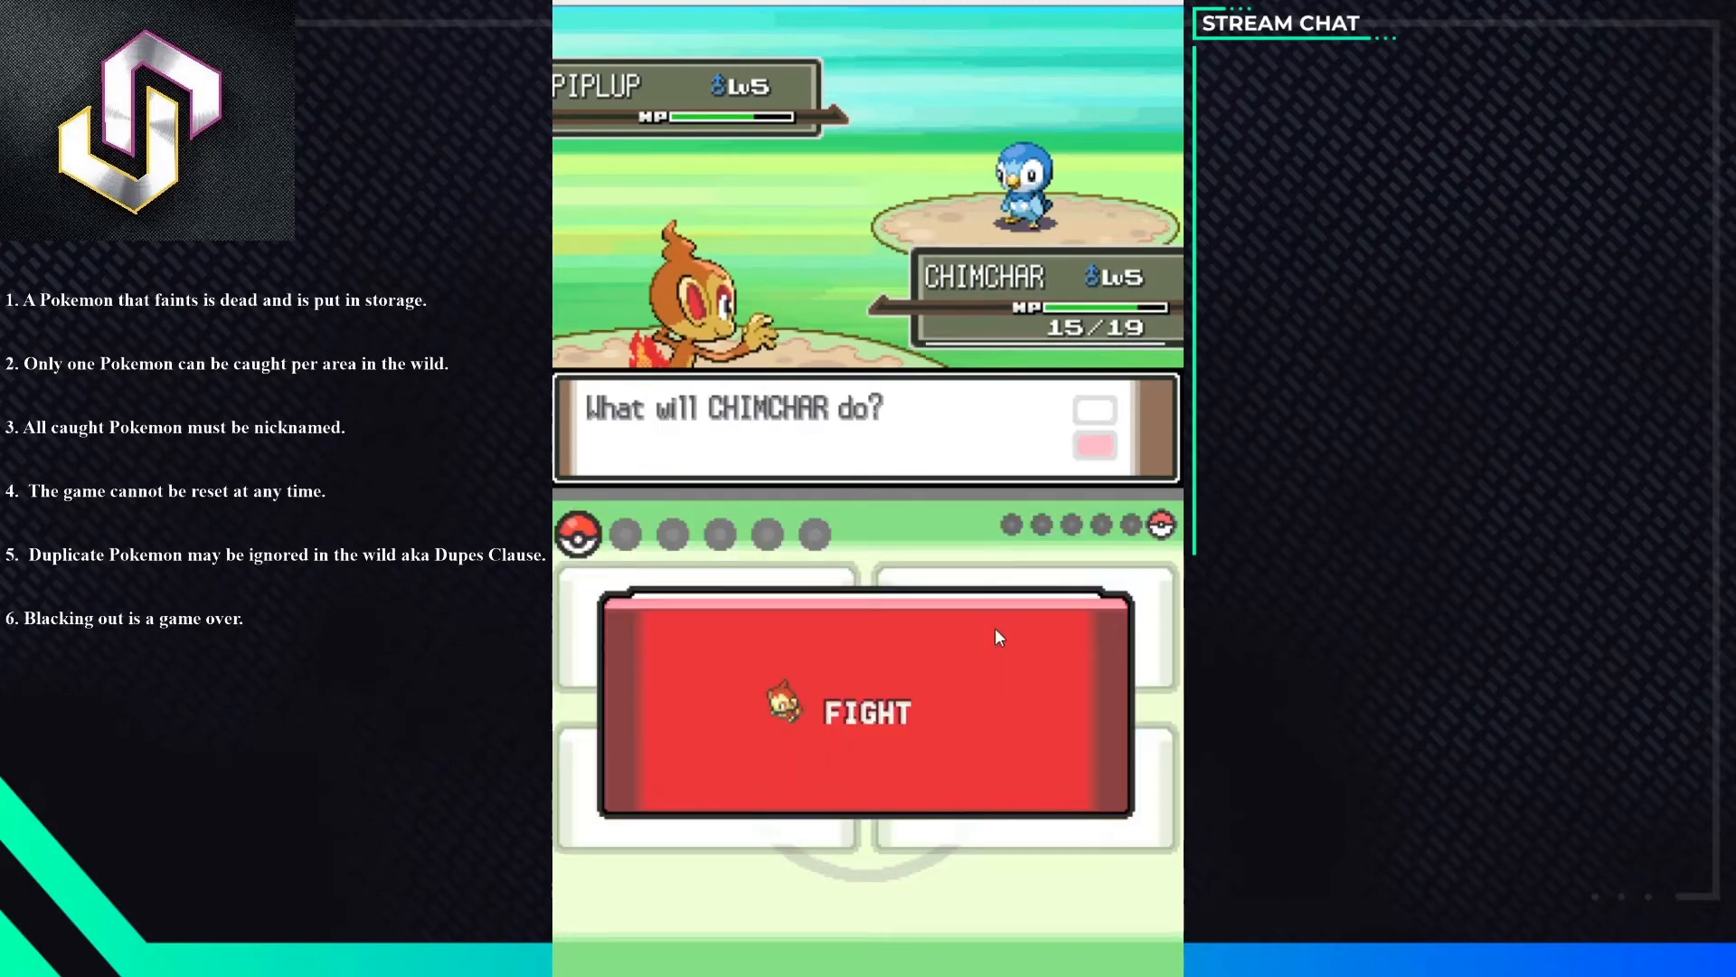
# - Attack Piplup with Scratch and advance the following turns as Chimchar drops to 3/19 HP
pyautogui.click(865, 713)
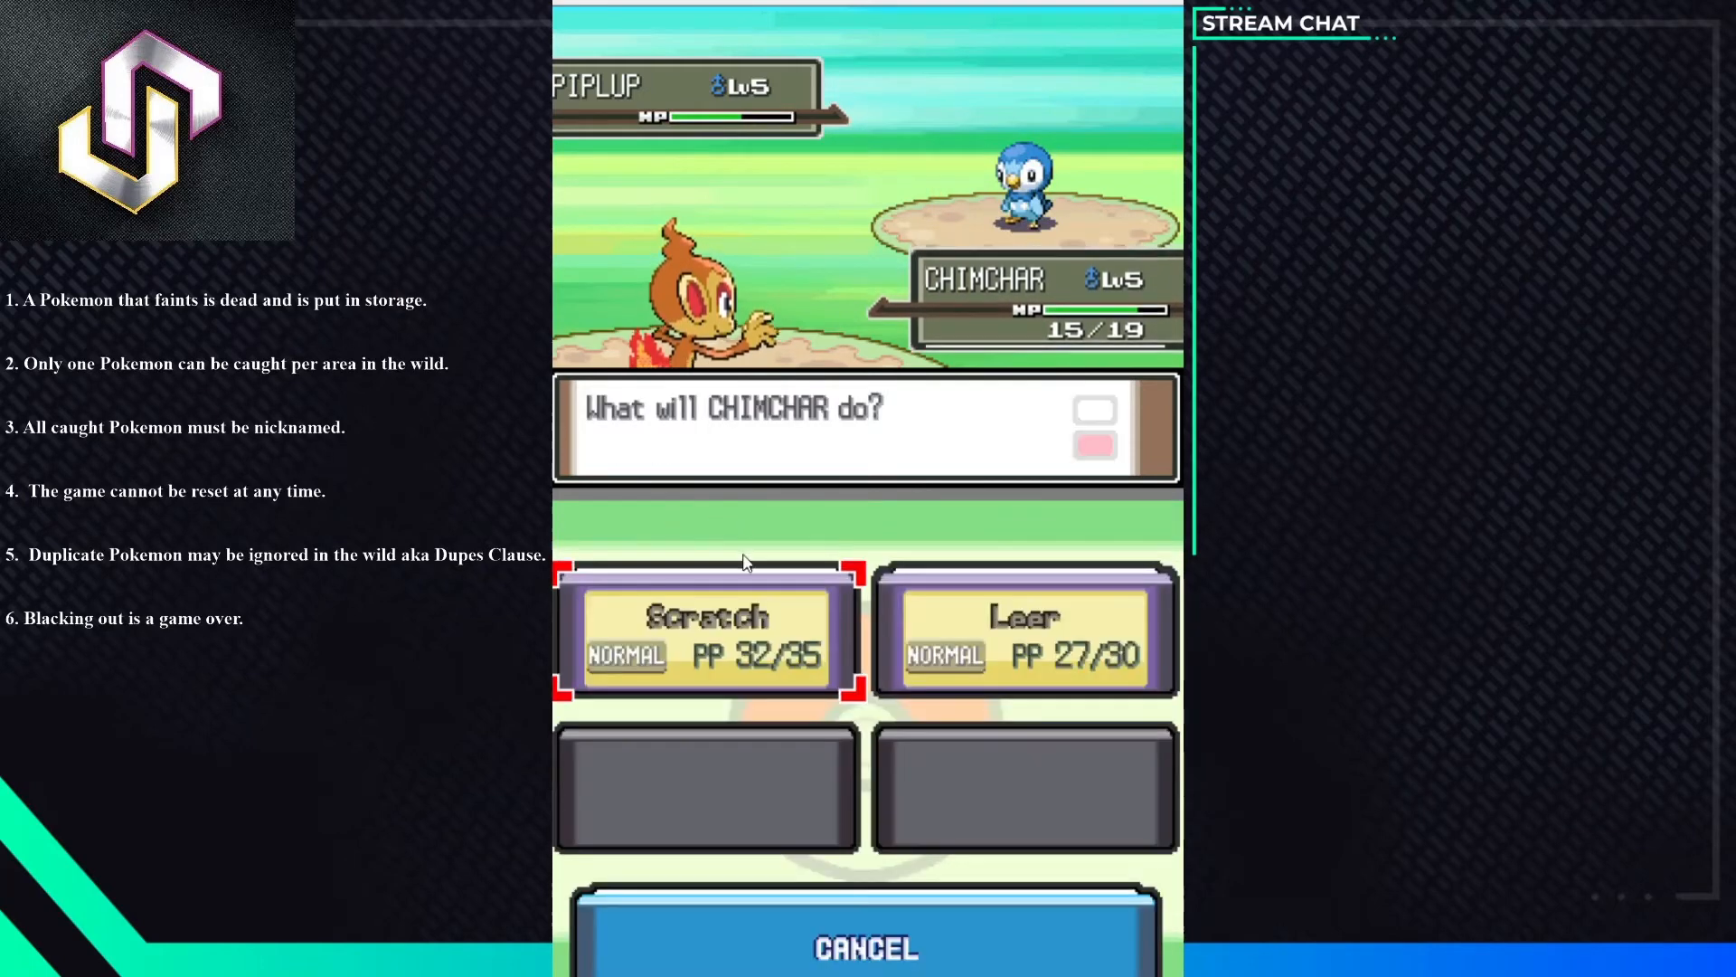
pyautogui.click(705, 636)
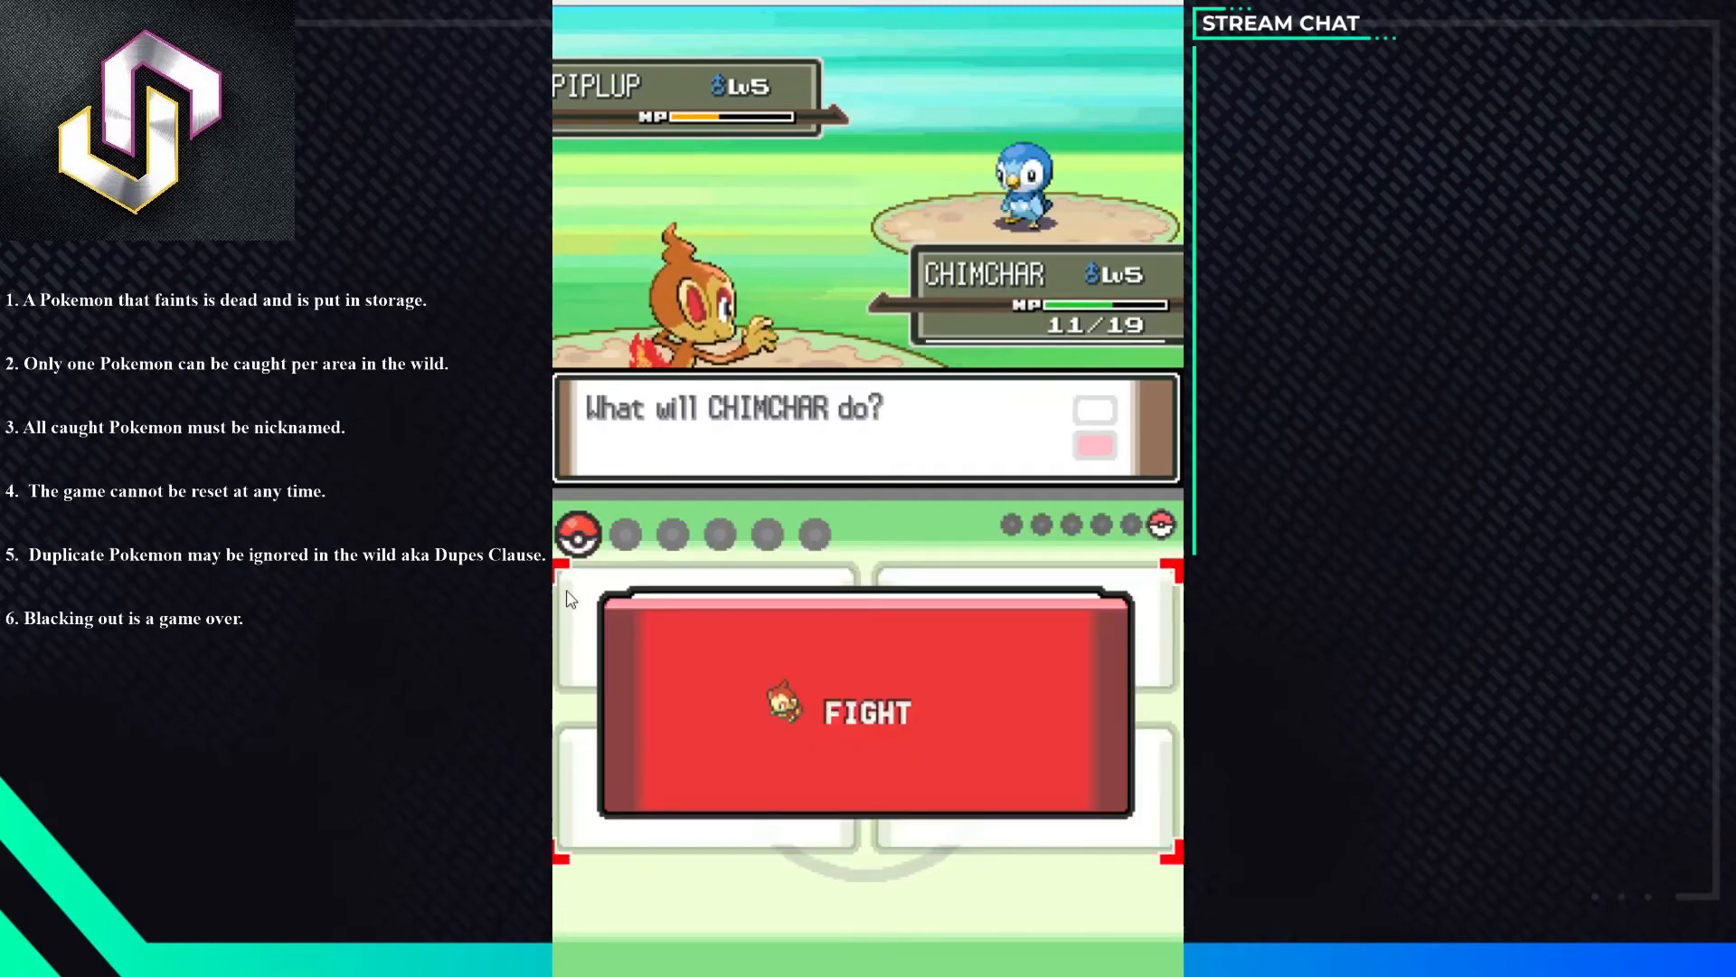
pyautogui.click(865, 710)
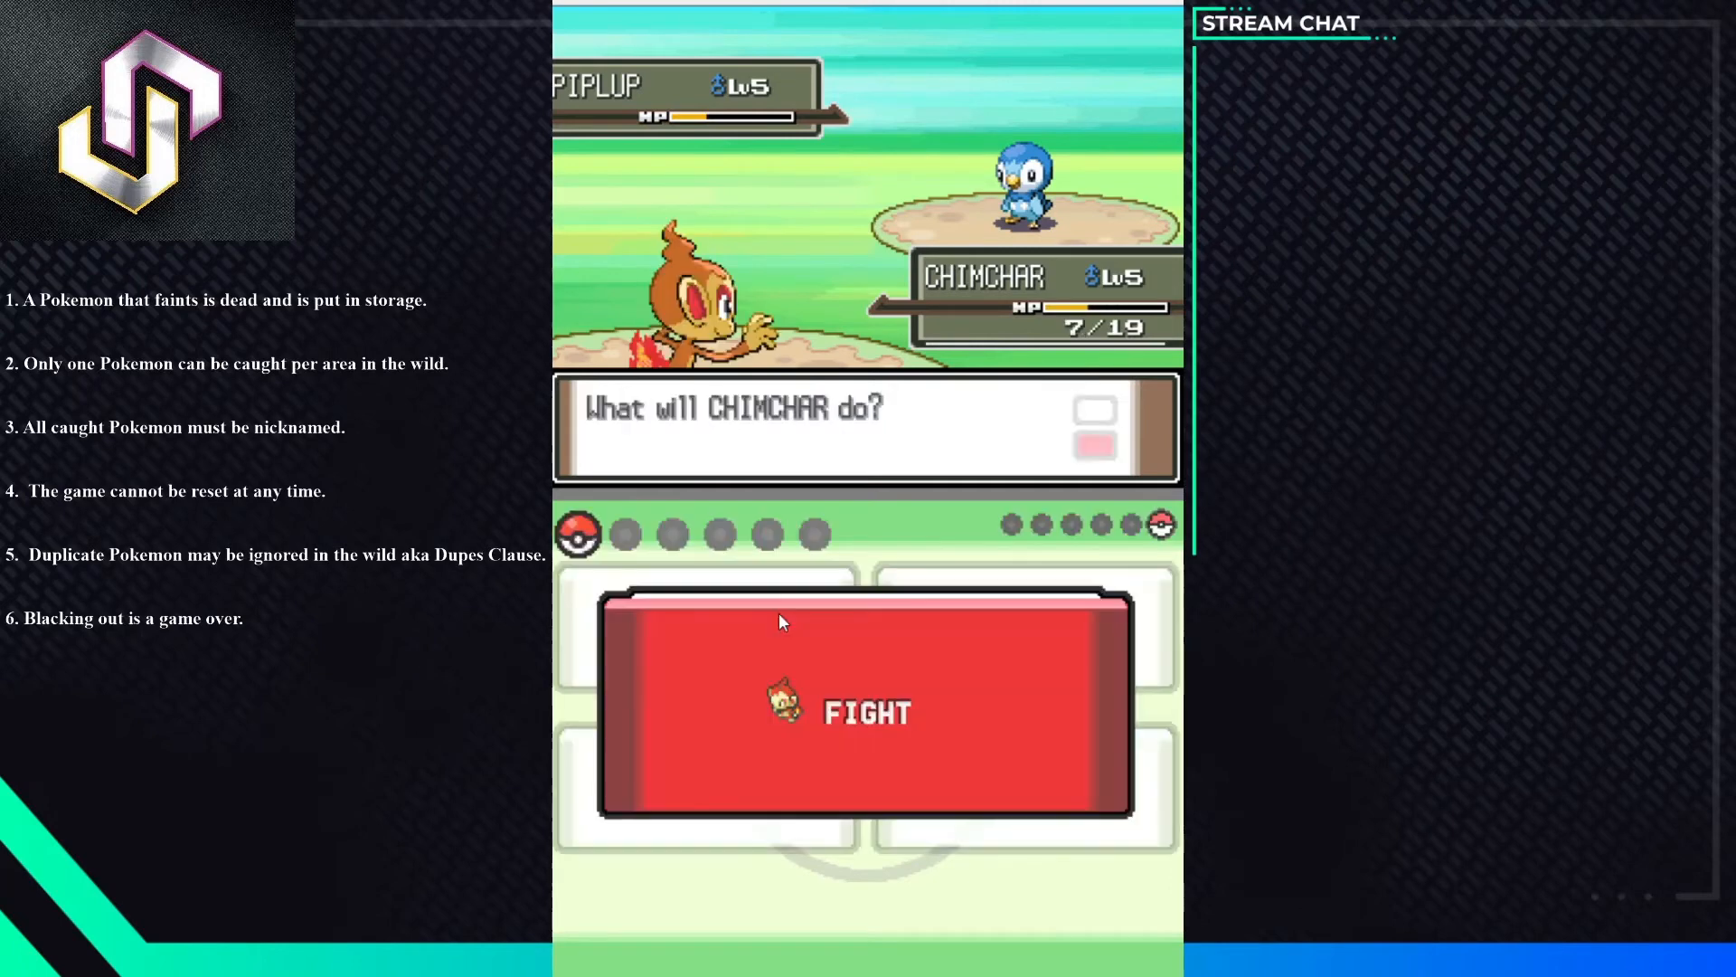
pyautogui.click(866, 713)
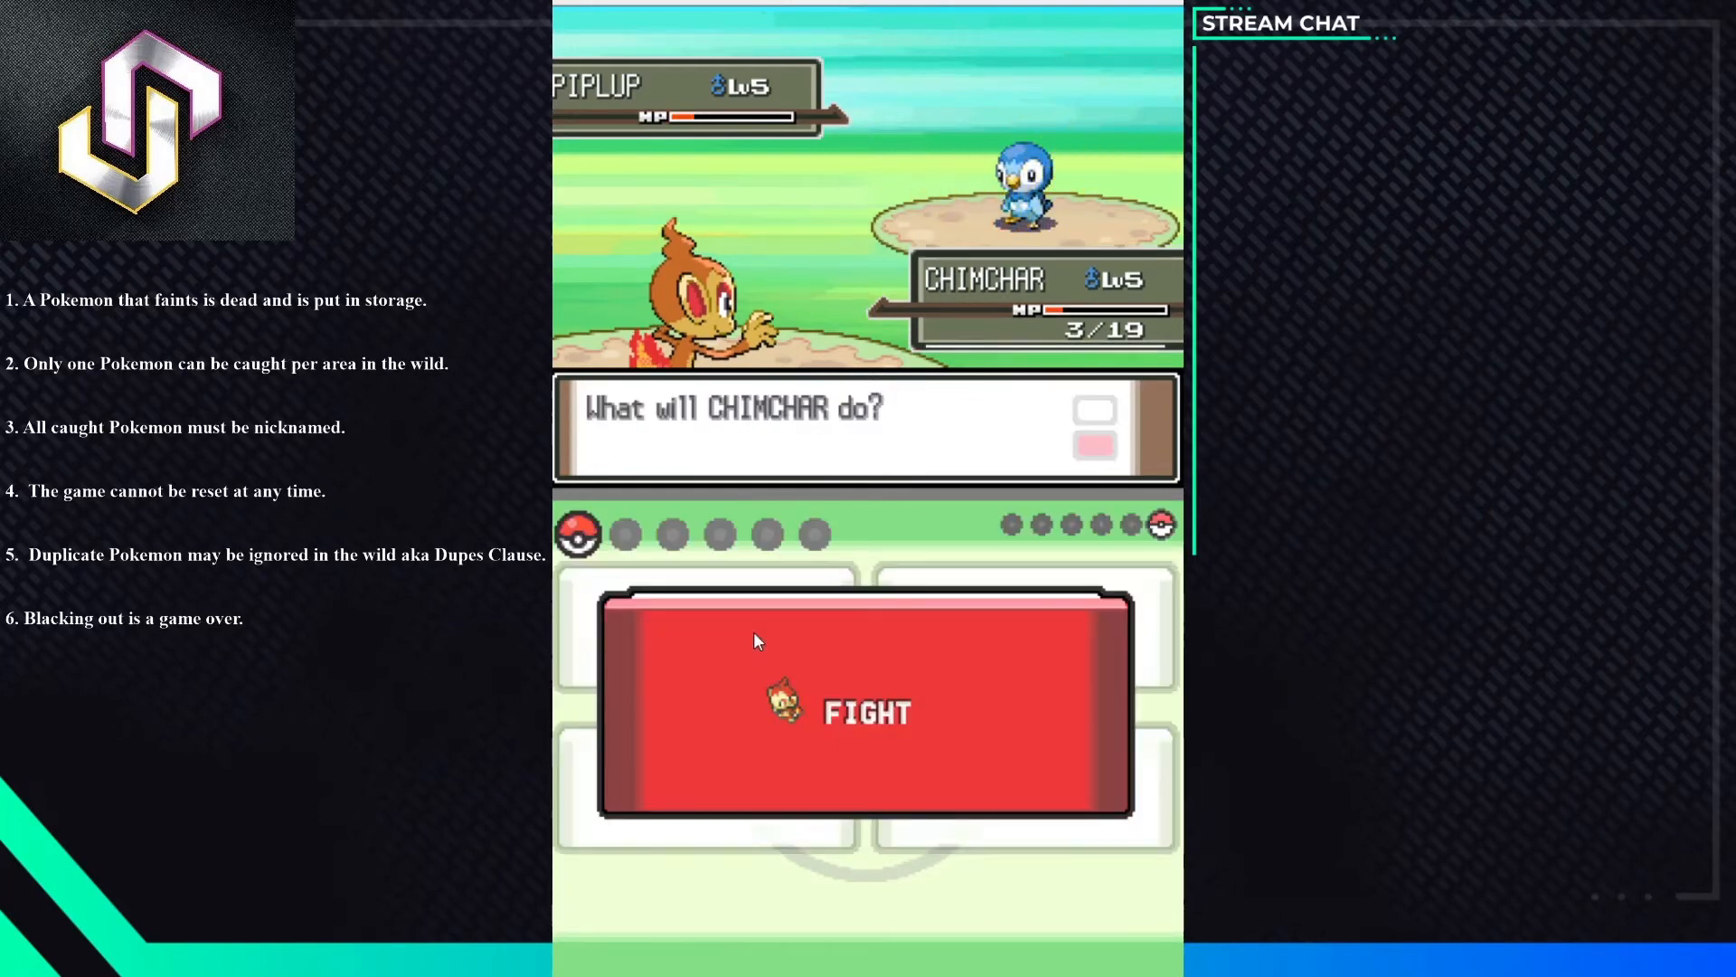
pyautogui.click(865, 709)
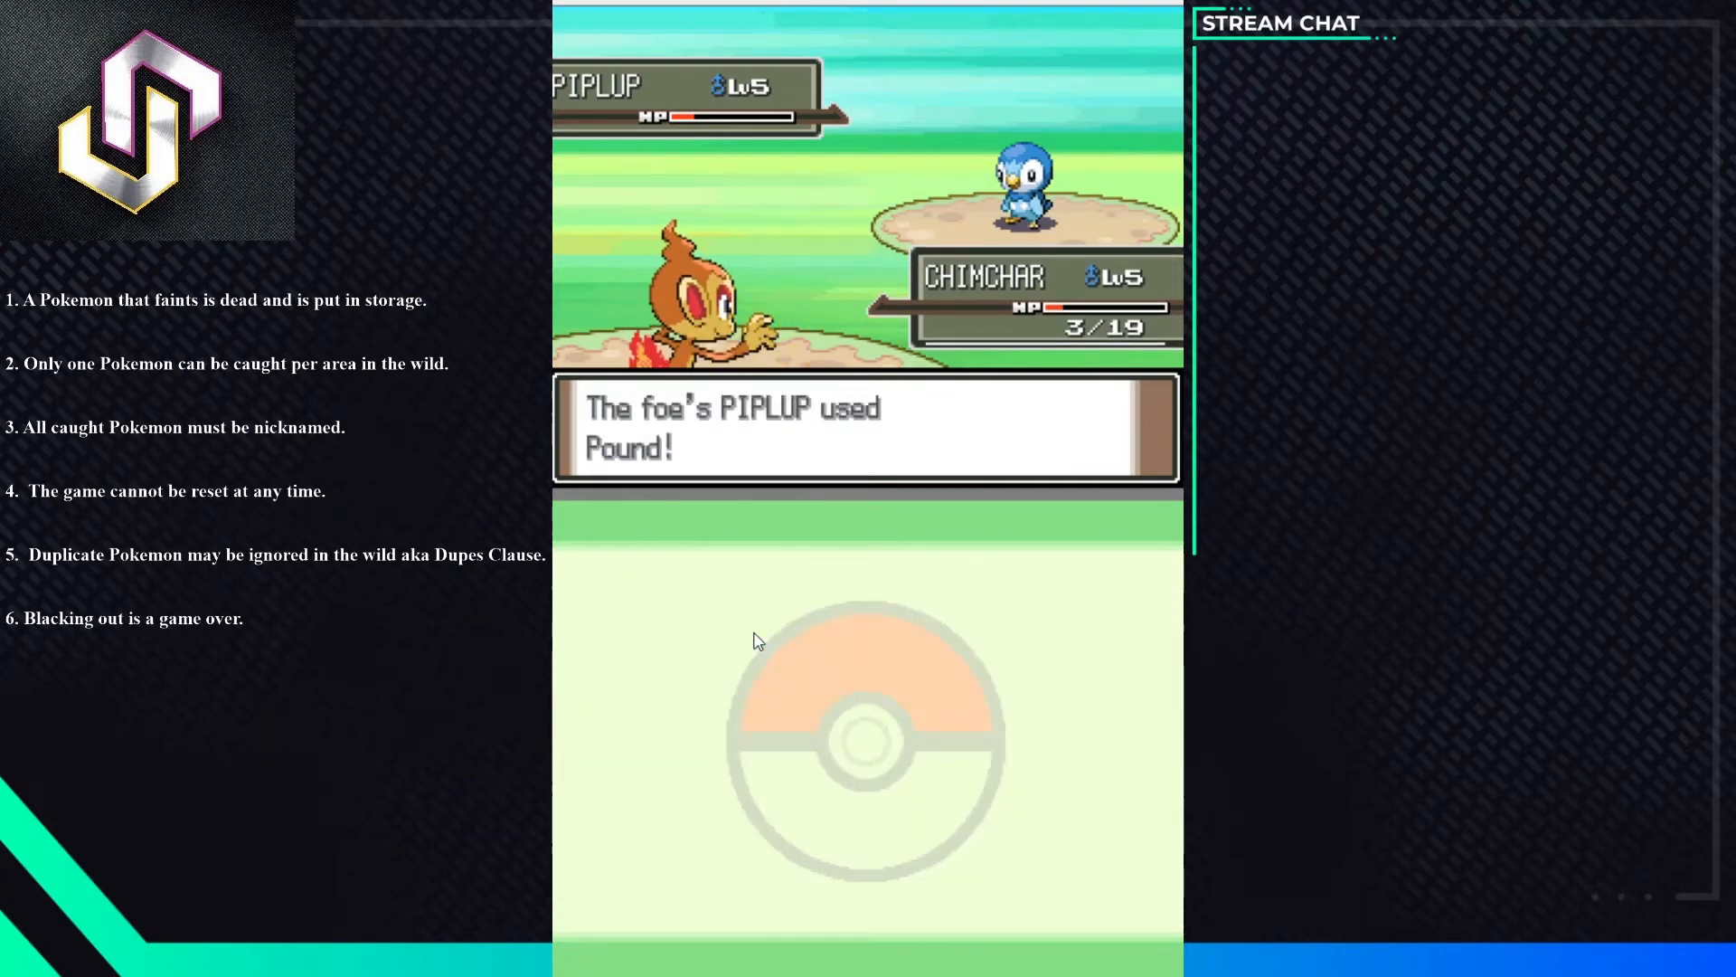
pyautogui.moveTo(777, 544)
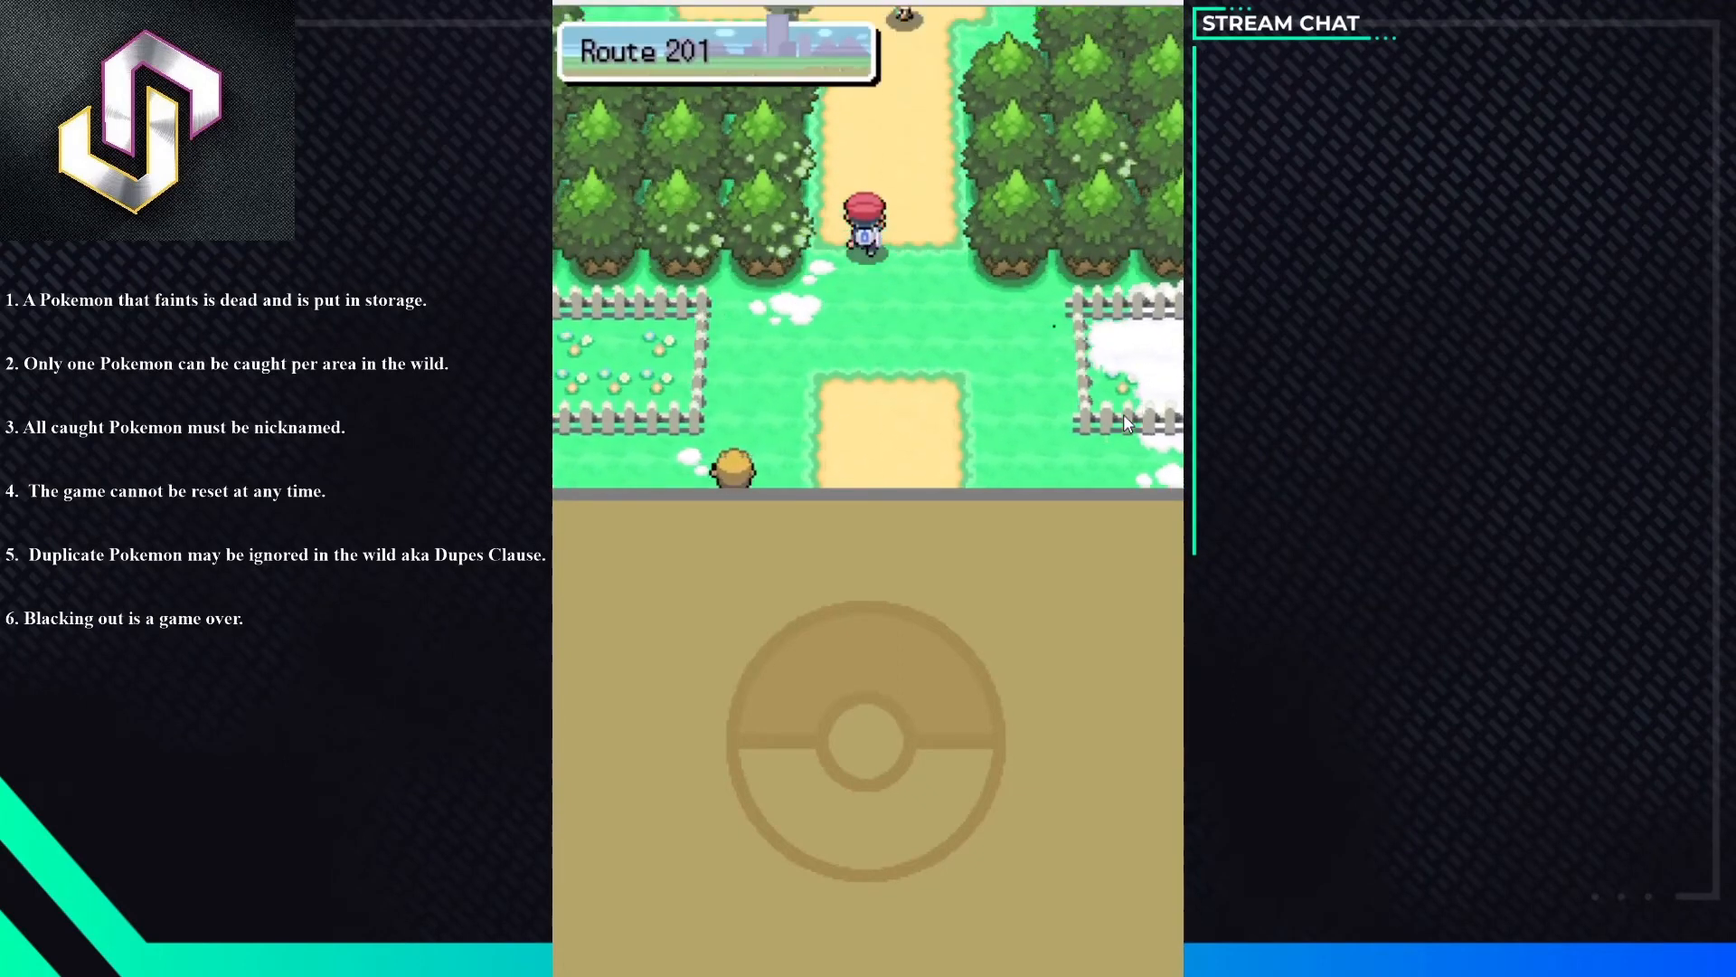
# - Walk the trainer north along Route 201 past the sign into Verity Lakefront
pyautogui.press('up')
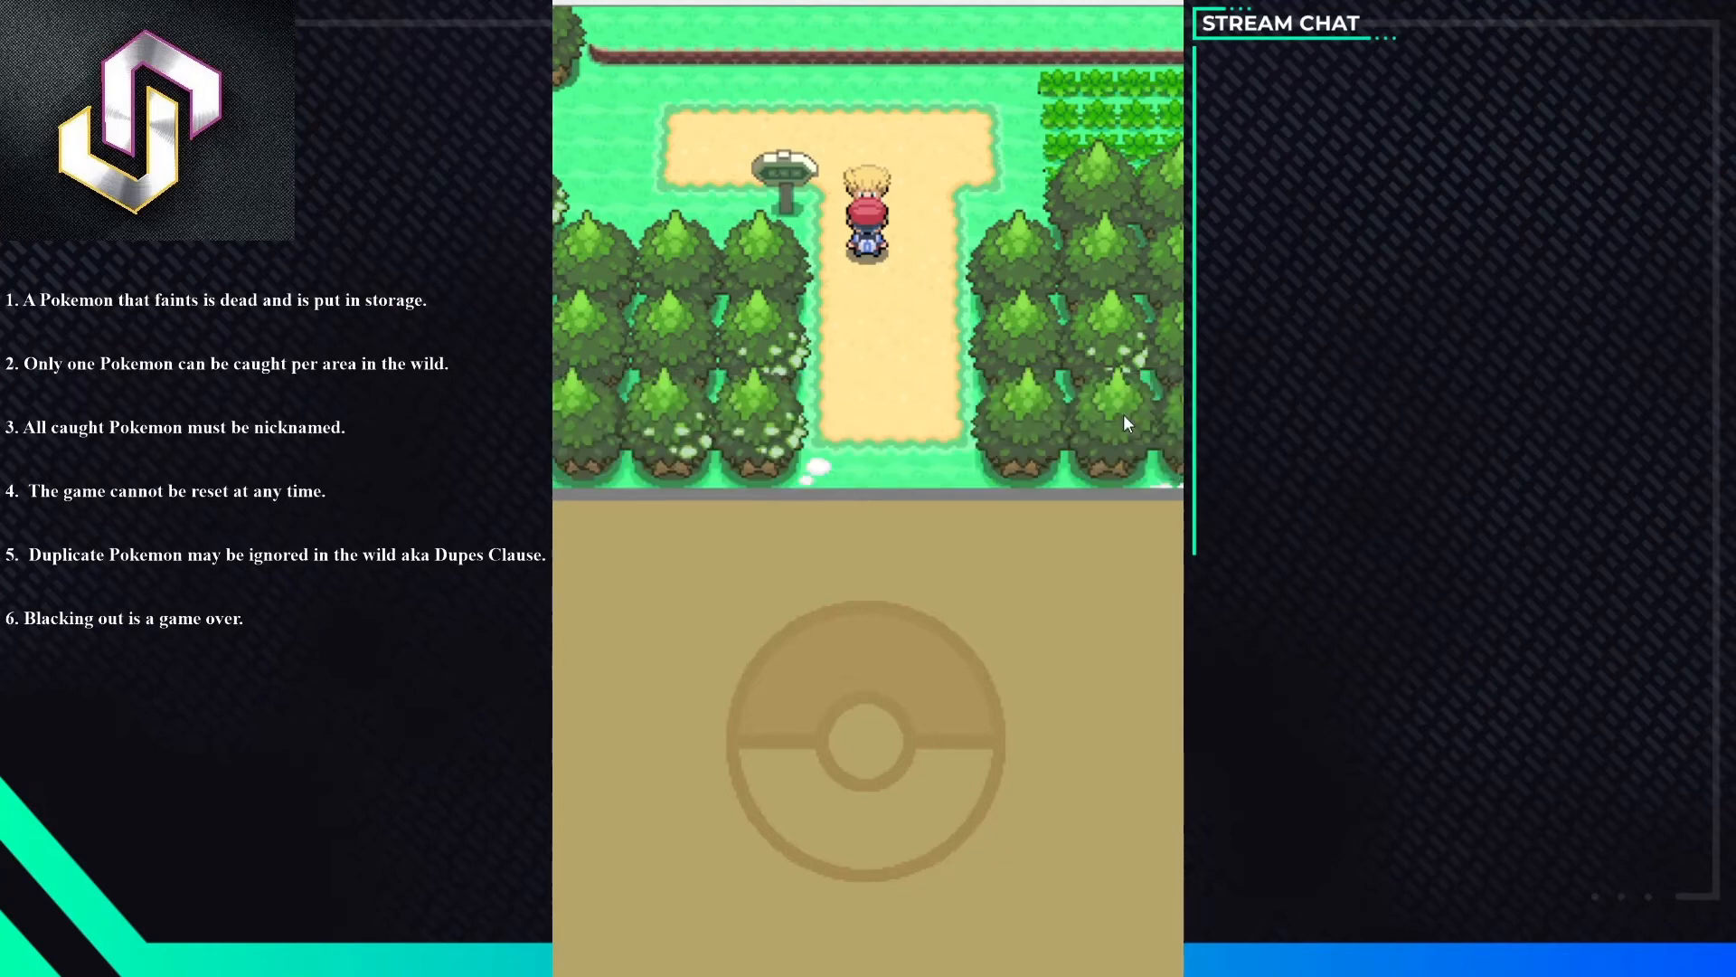
pyautogui.press('up')
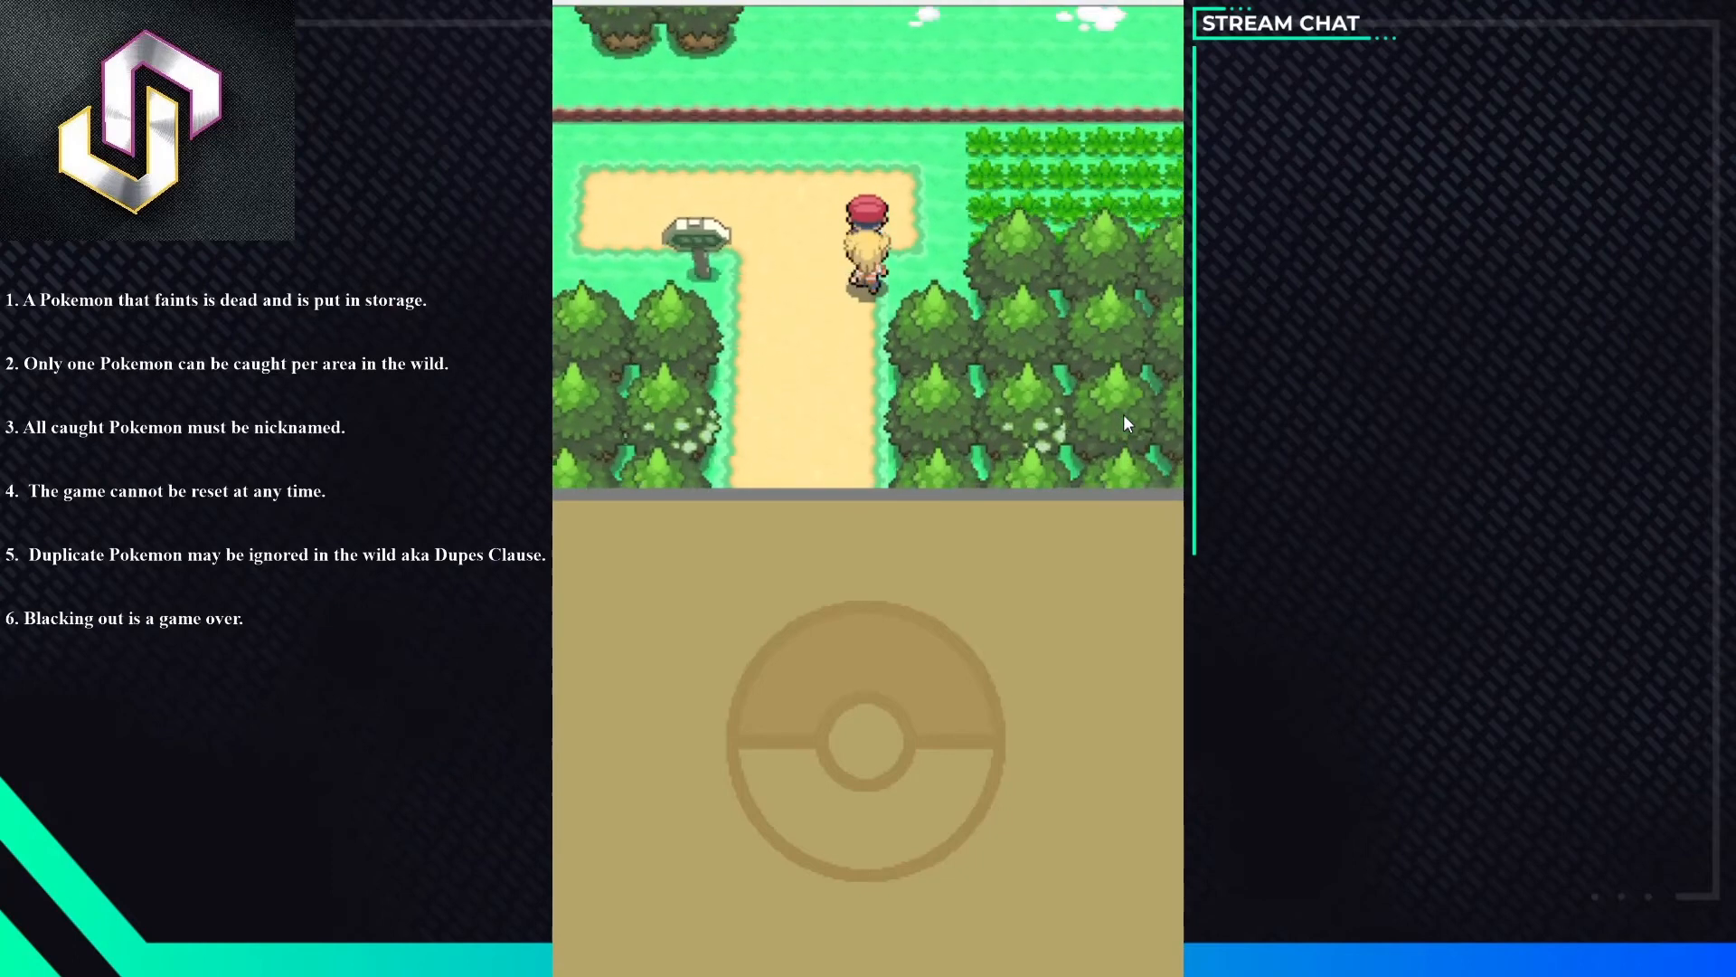
pyautogui.press('up')
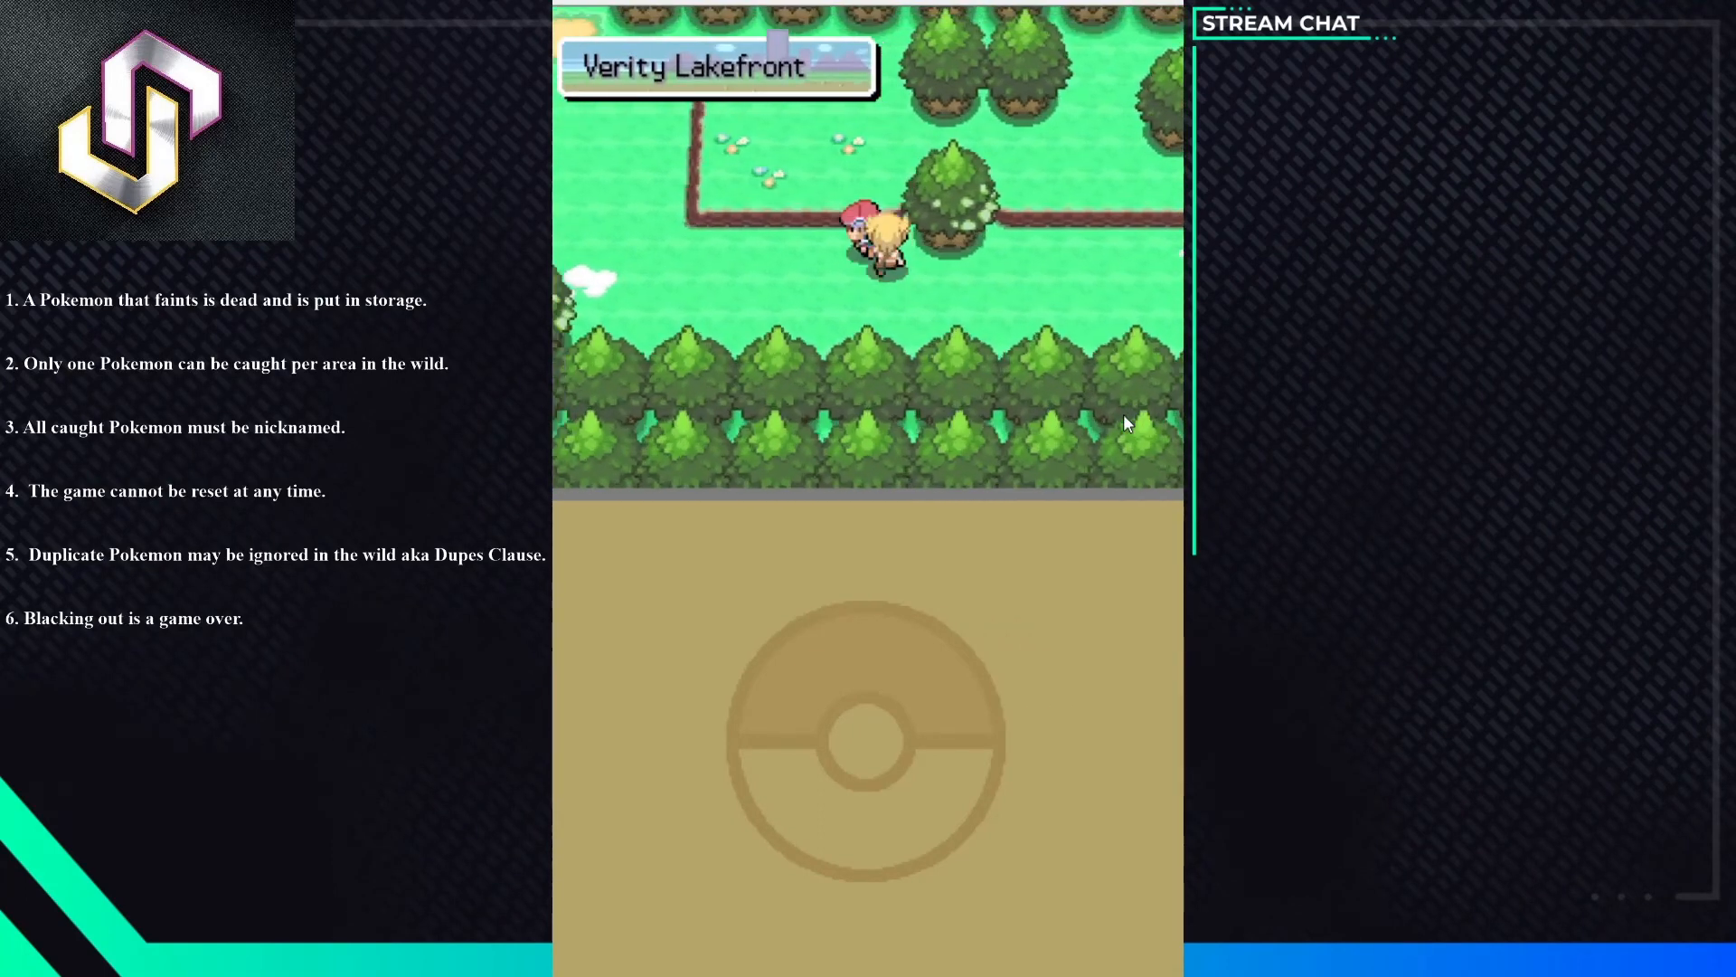
# - Walk through Verity Lakefront and back down to the path beside the tall grass
pyautogui.press('up')
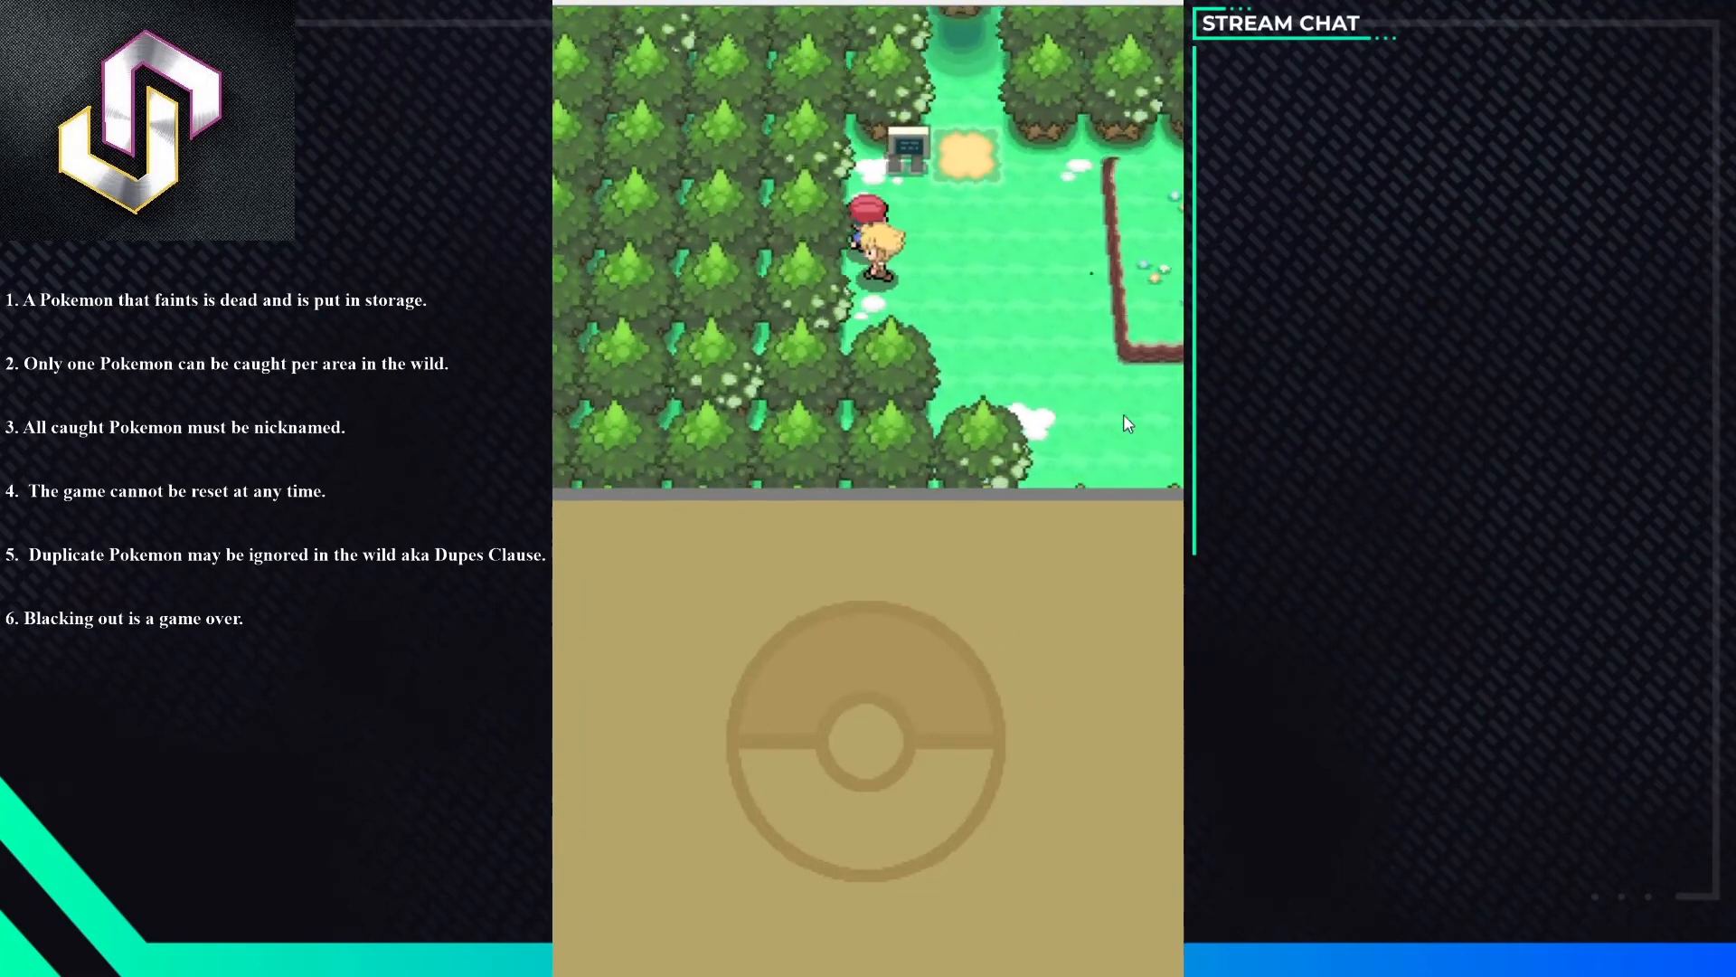
pyautogui.press('up')
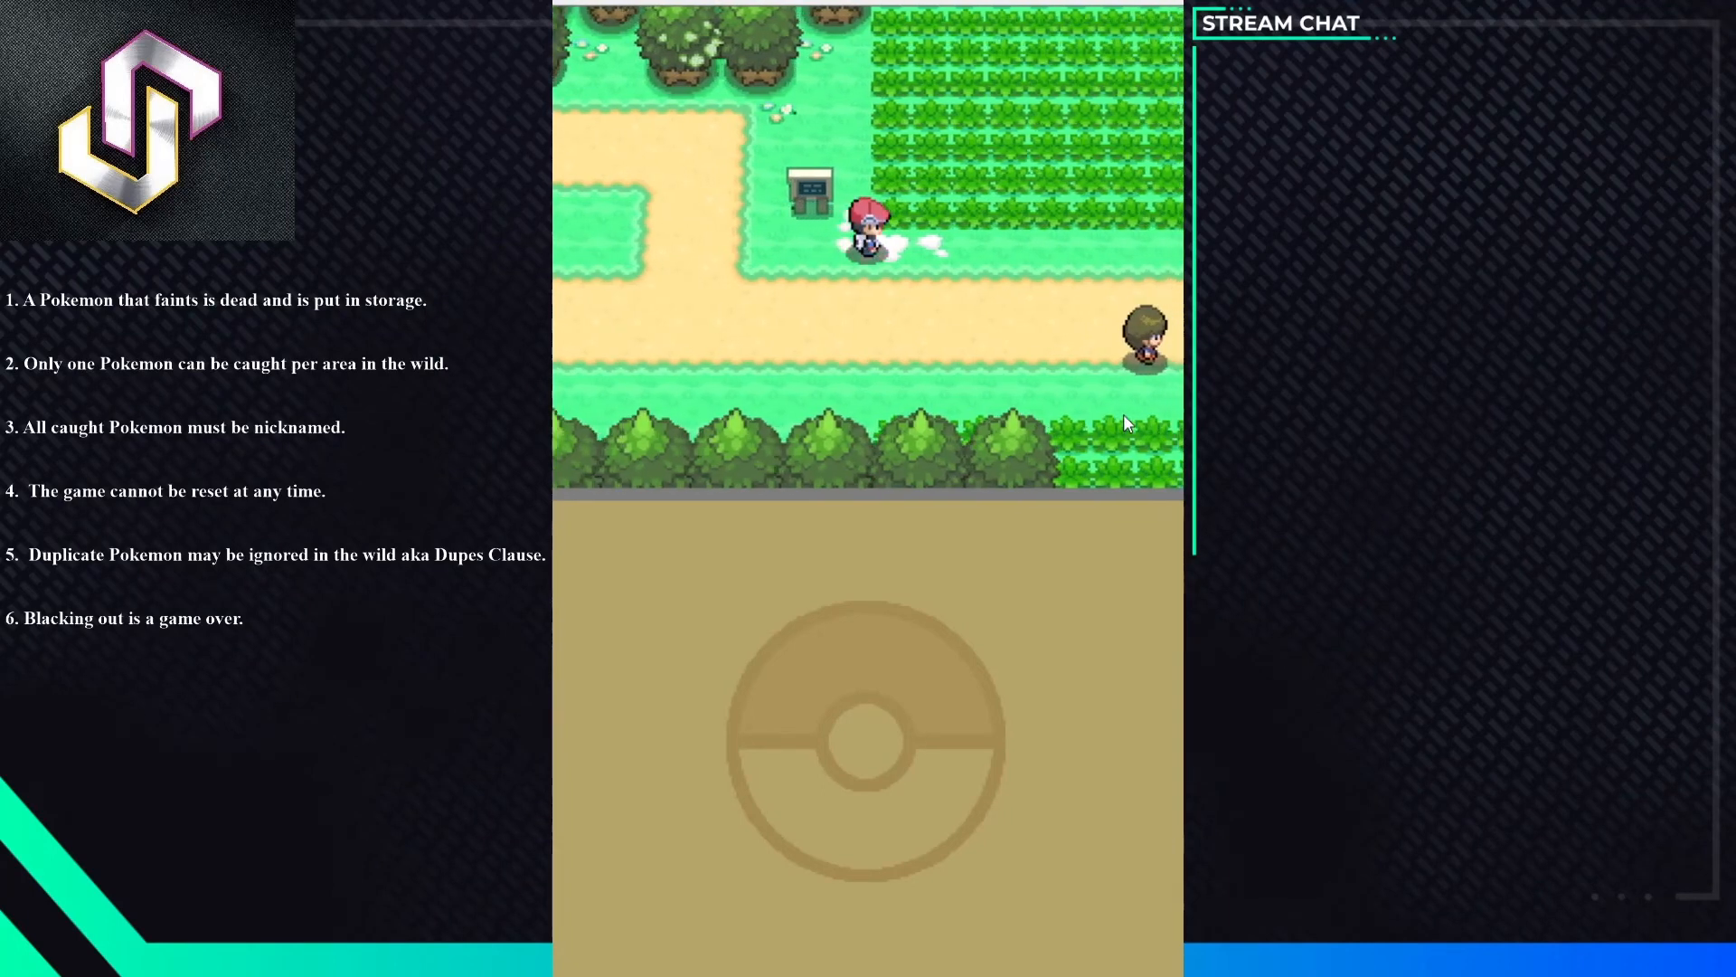
# - Walk along the route past the tall grass and trees into the research lab building
pyautogui.press('up')
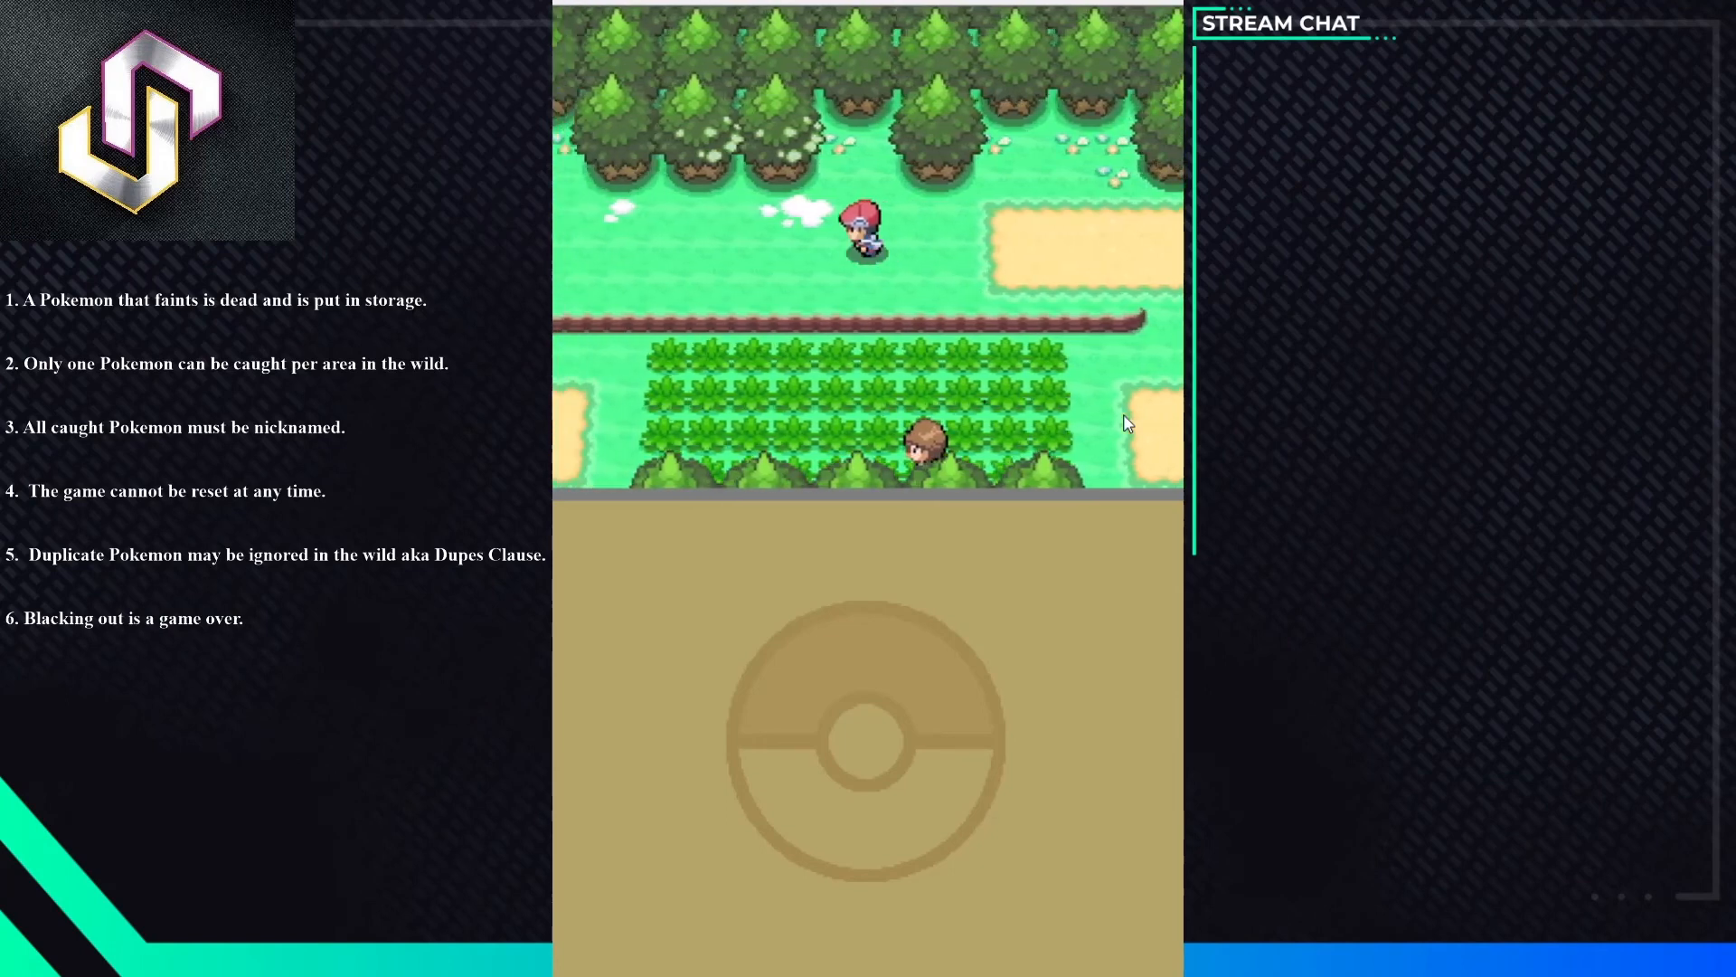
pyautogui.press('up')
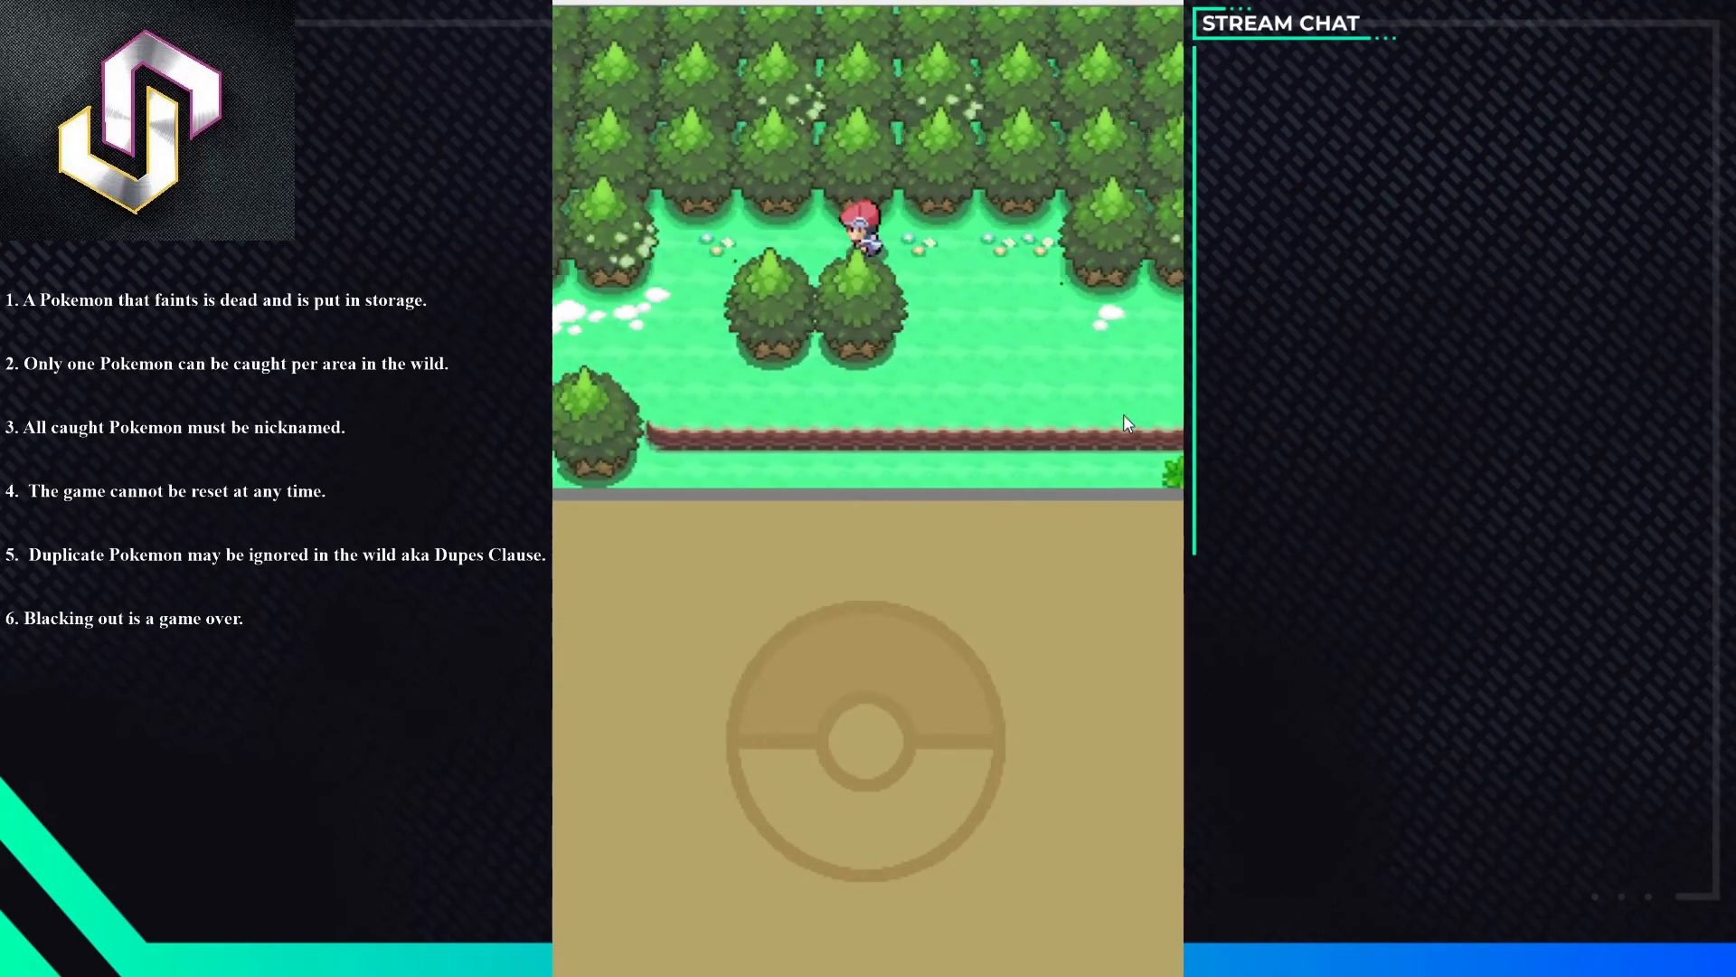
pyautogui.press('up')
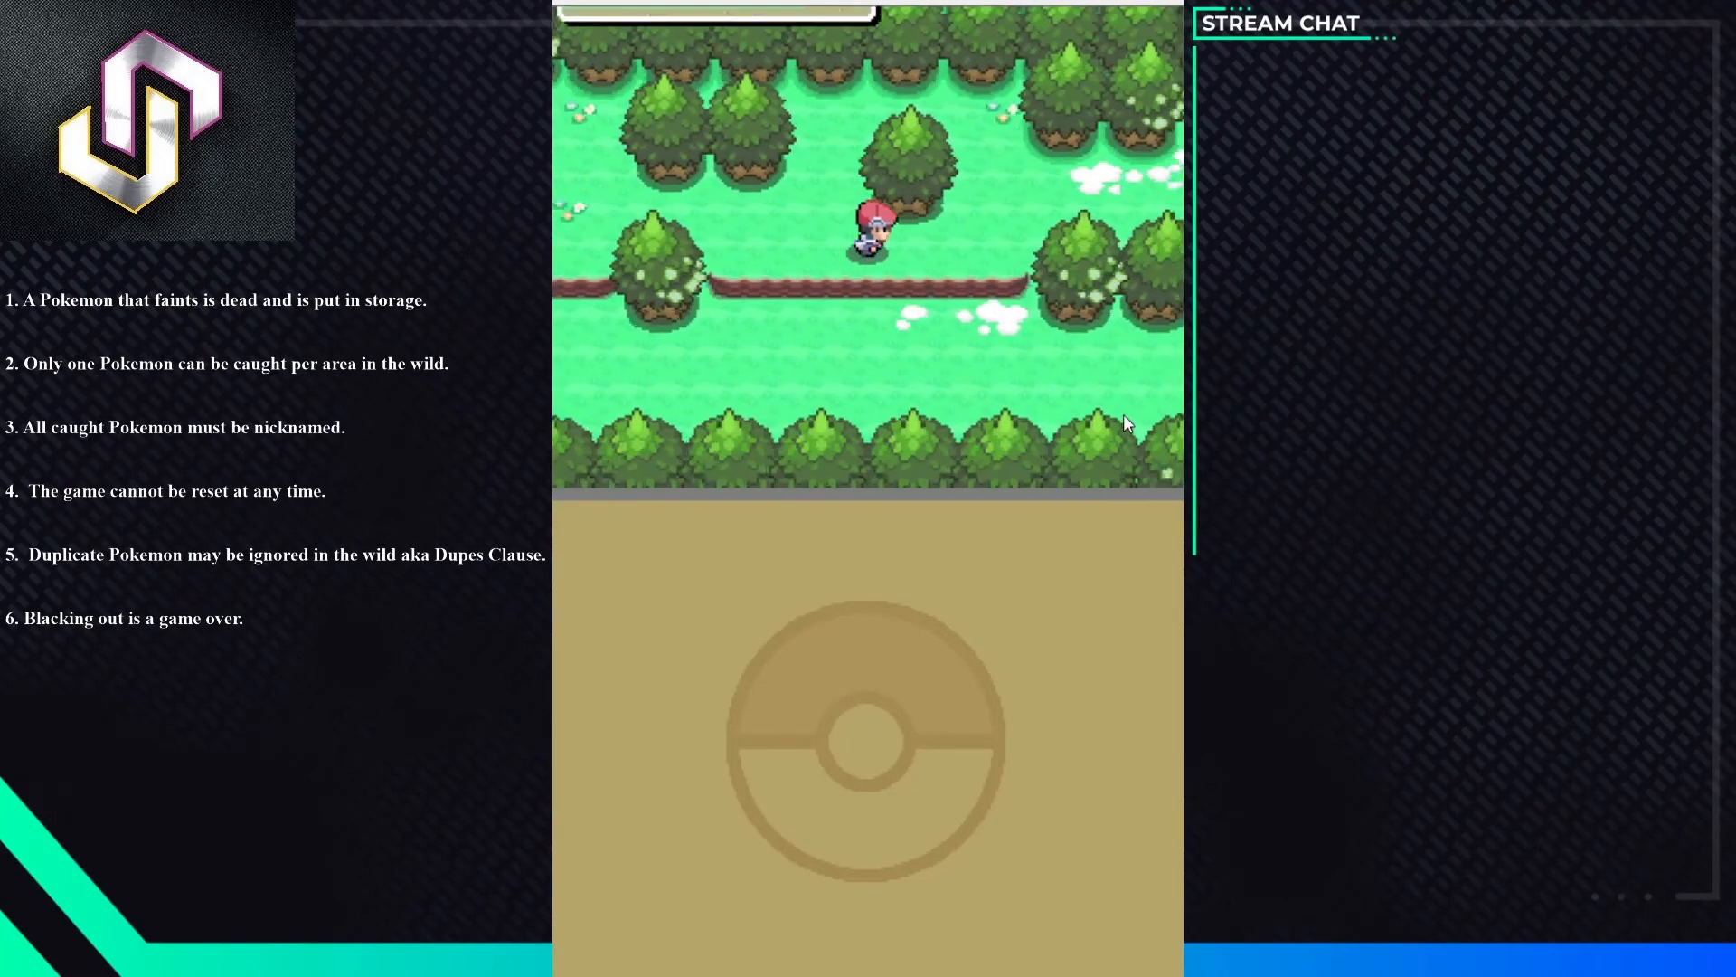
pyautogui.press('up')
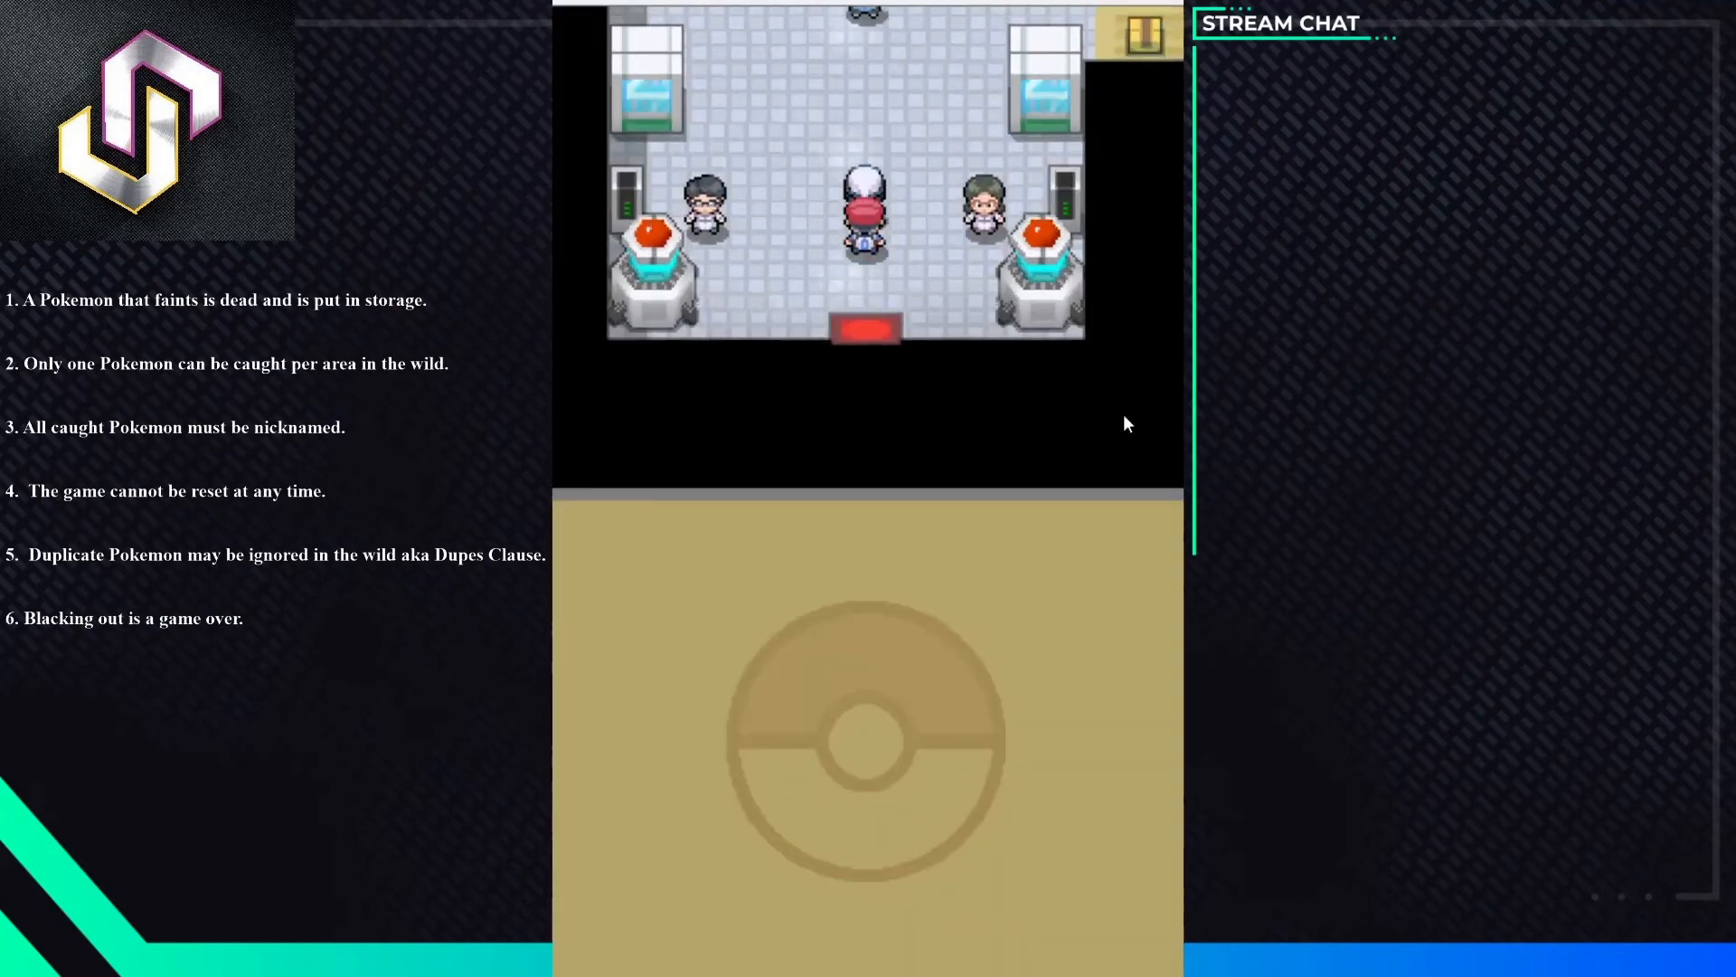
pyautogui.press('up')
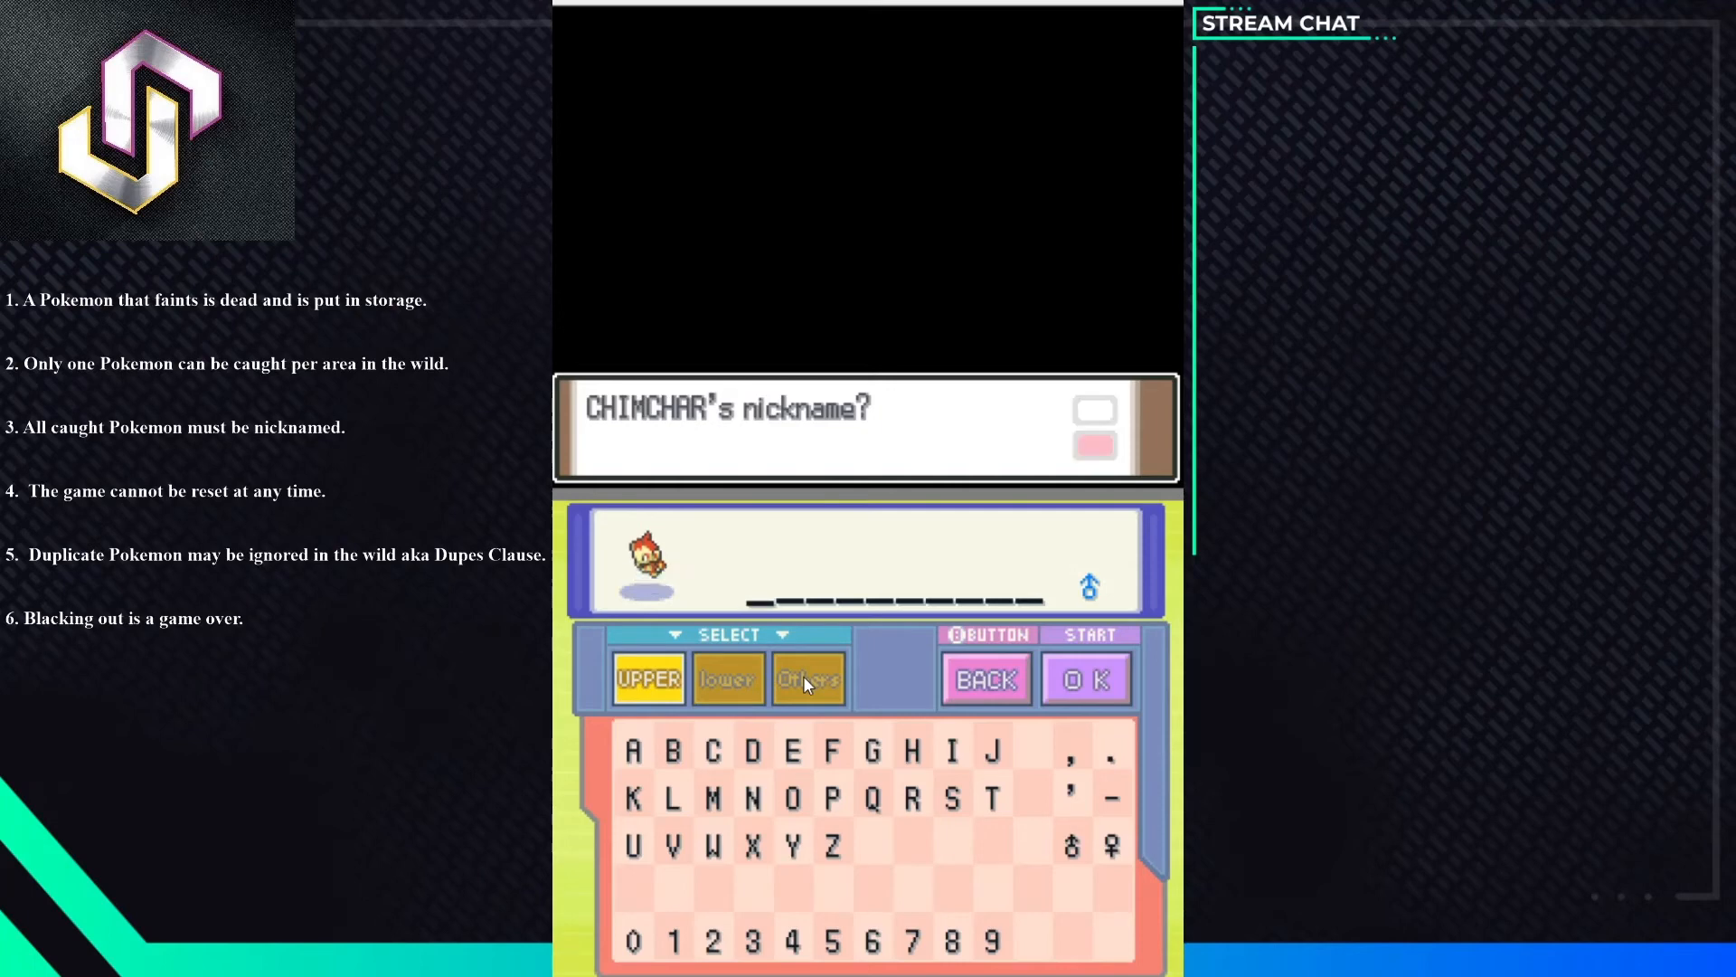
pyautogui.moveTo(673, 742)
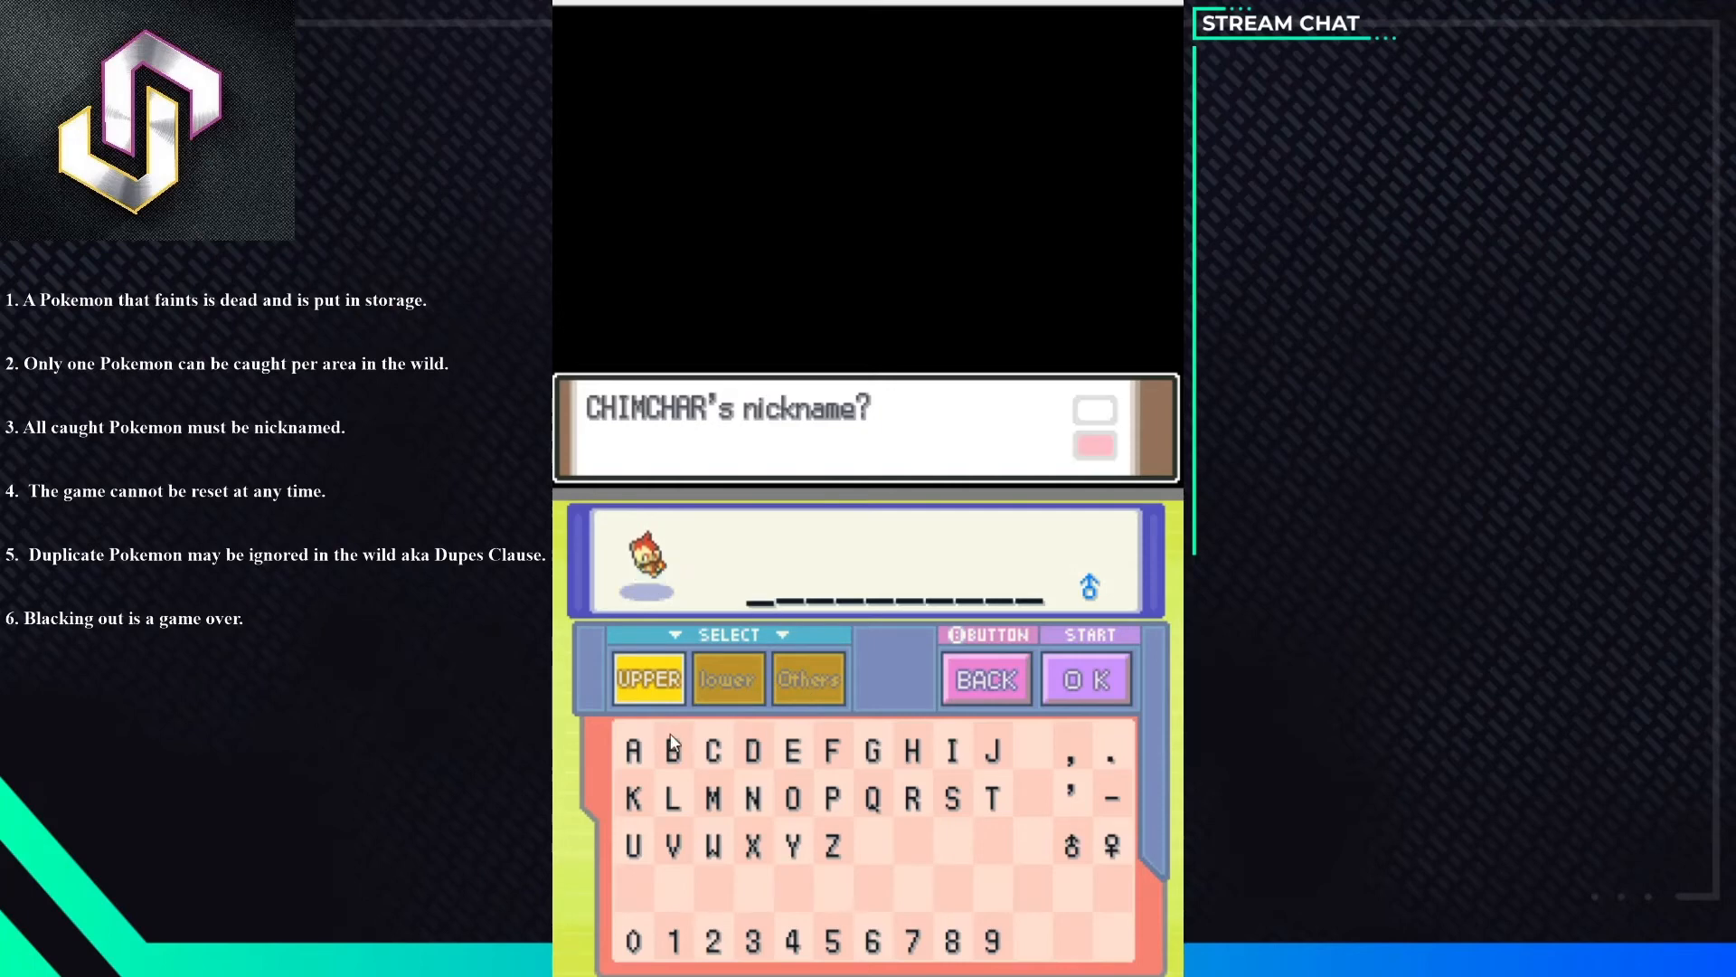
# - Enter the nickname Asta on the touch keyboard and confirm it for Chimchar
pyautogui.click(633, 749)
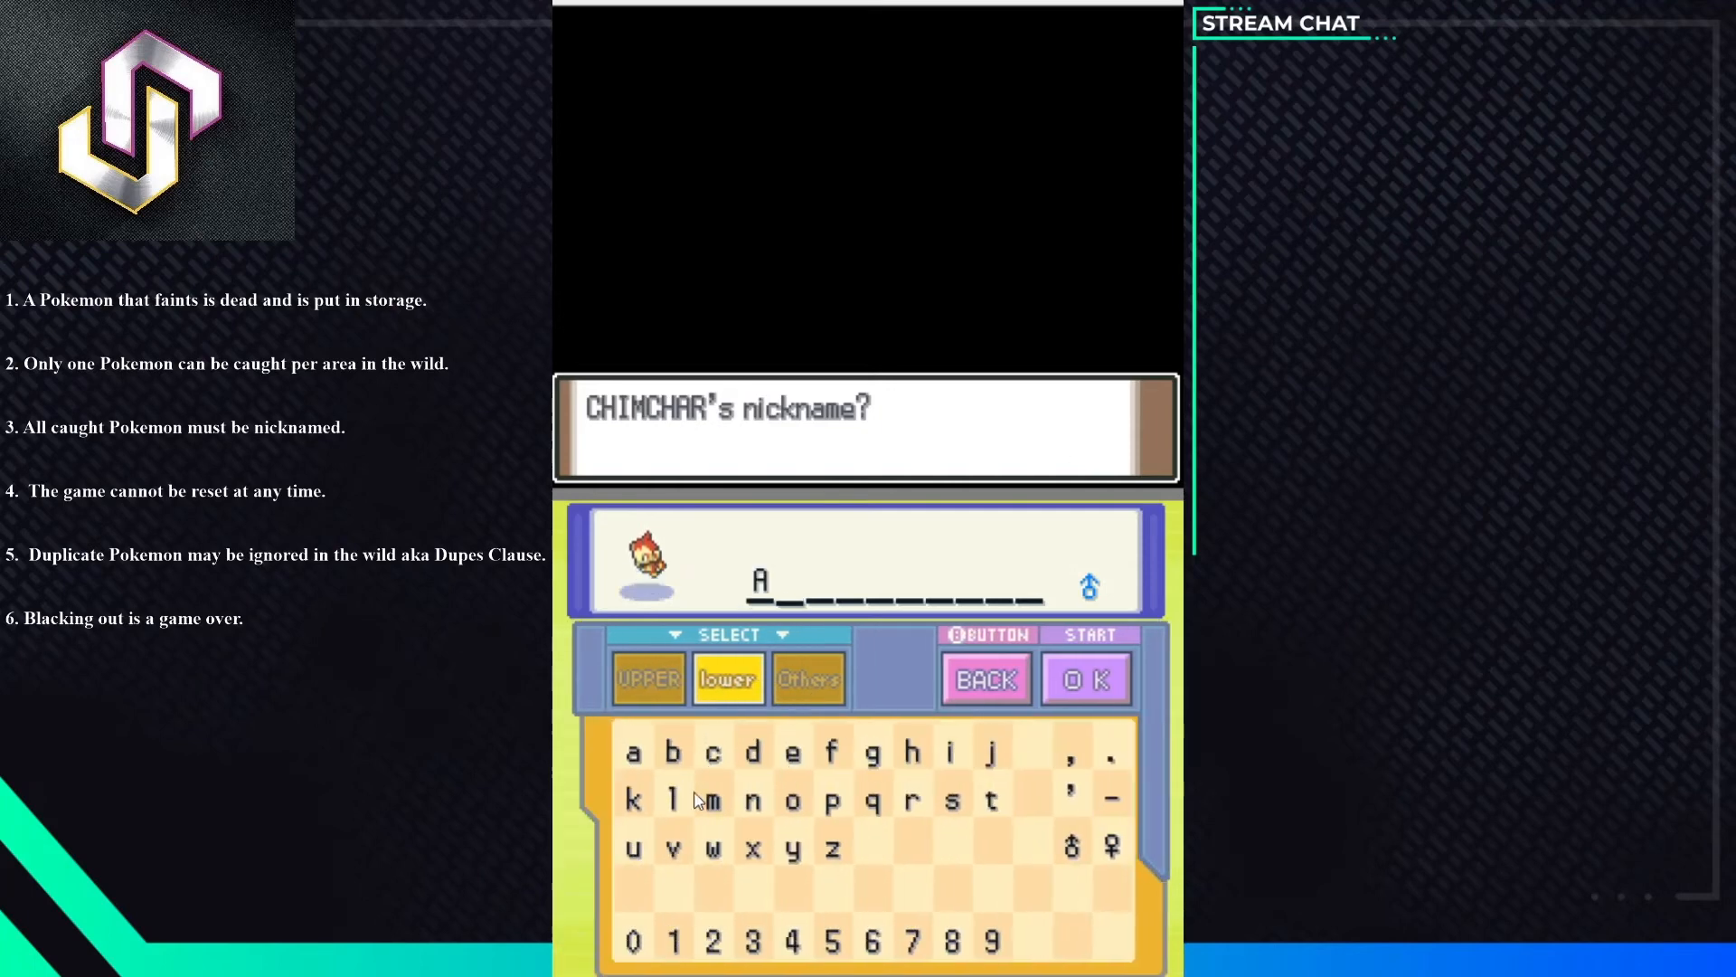
pyautogui.click(949, 798)
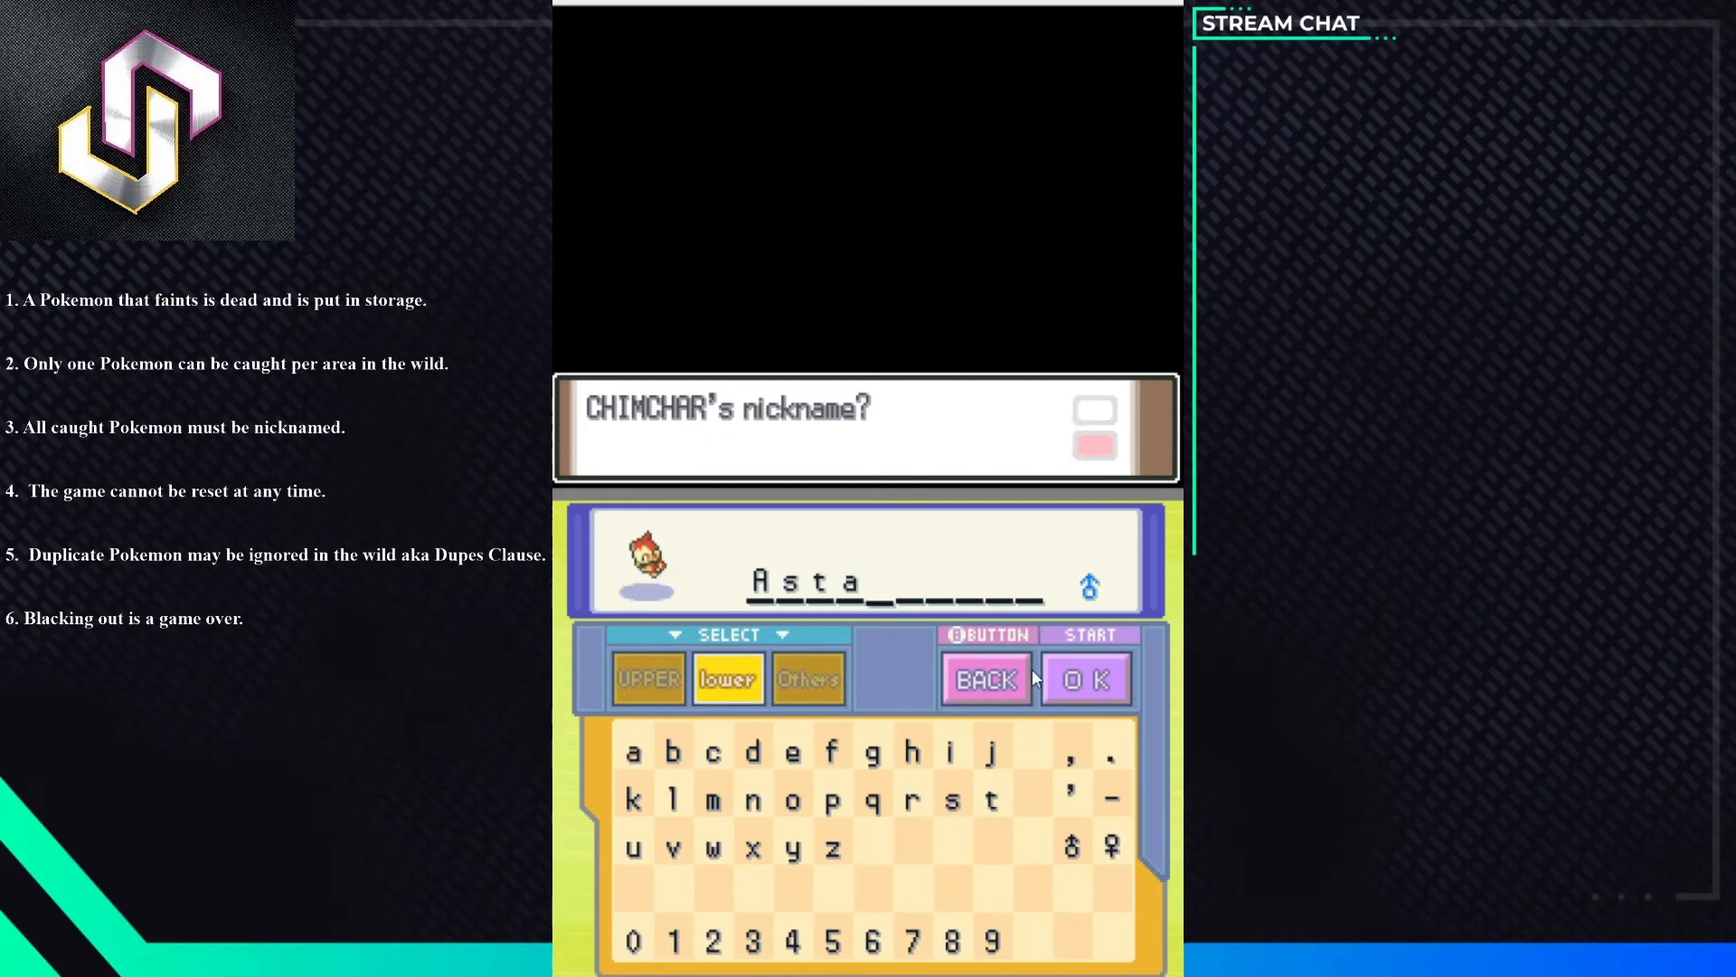
pyautogui.click(1084, 677)
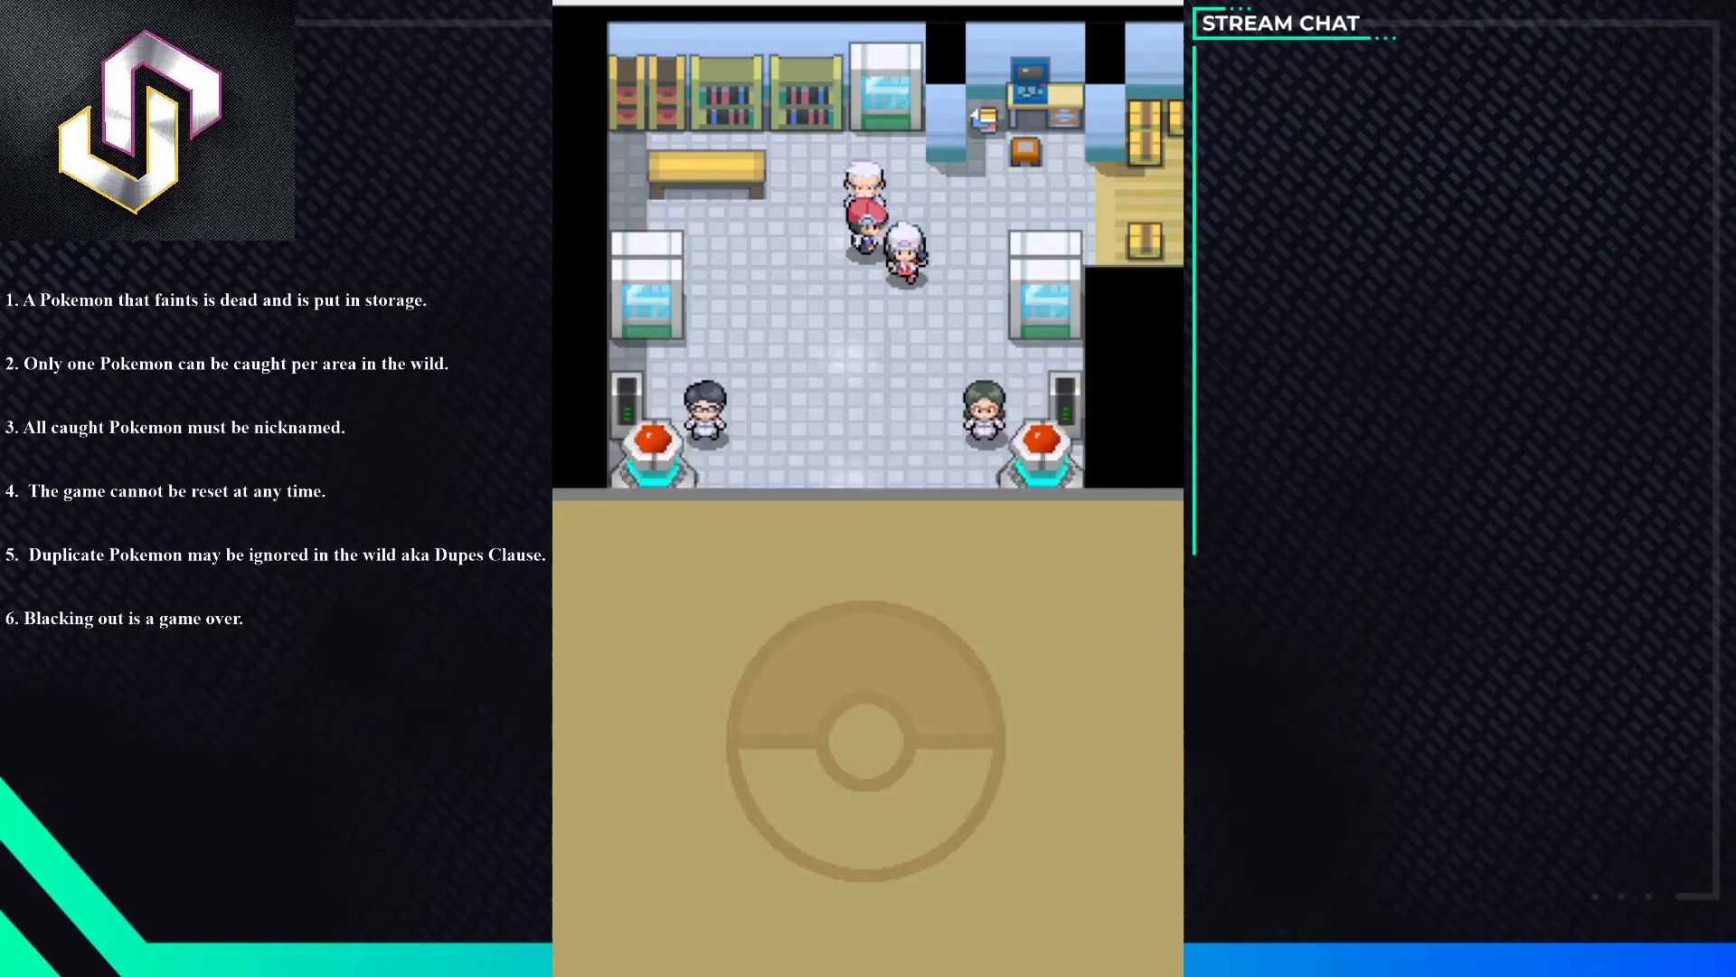
# - Walk down through the lab toward the exit and bring up the field menu
pyautogui.press('Down')
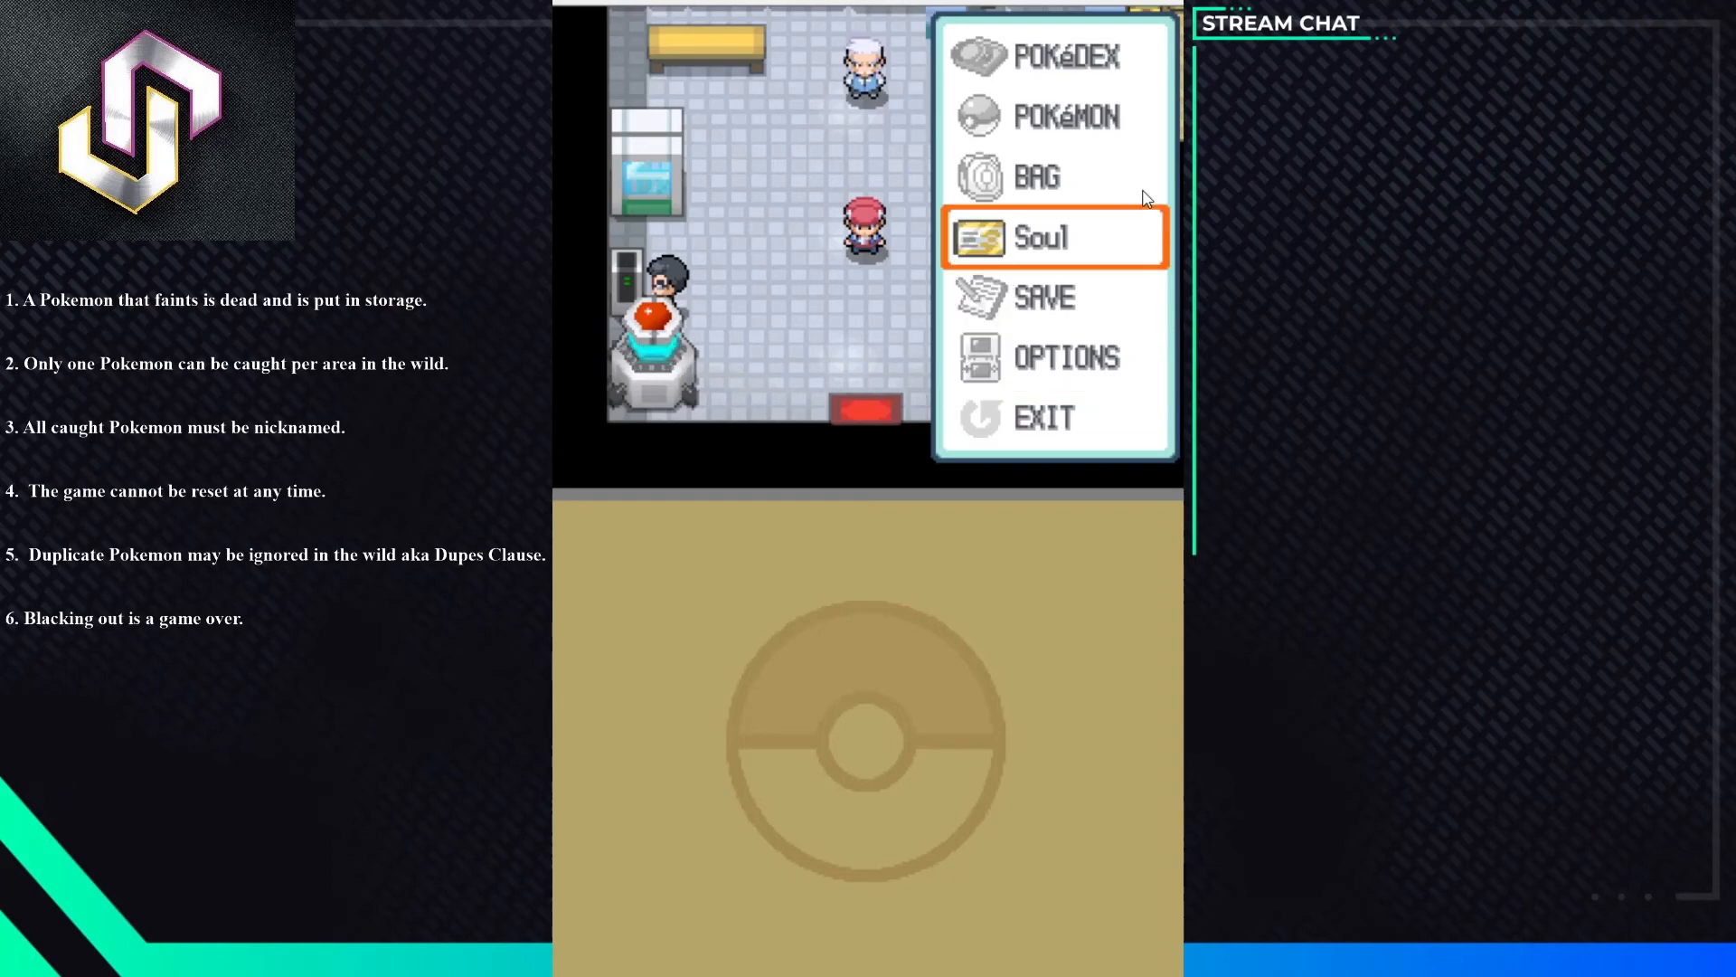
# - Check the Bag's empty Items pocket from the field menu
pyautogui.click(1035, 177)
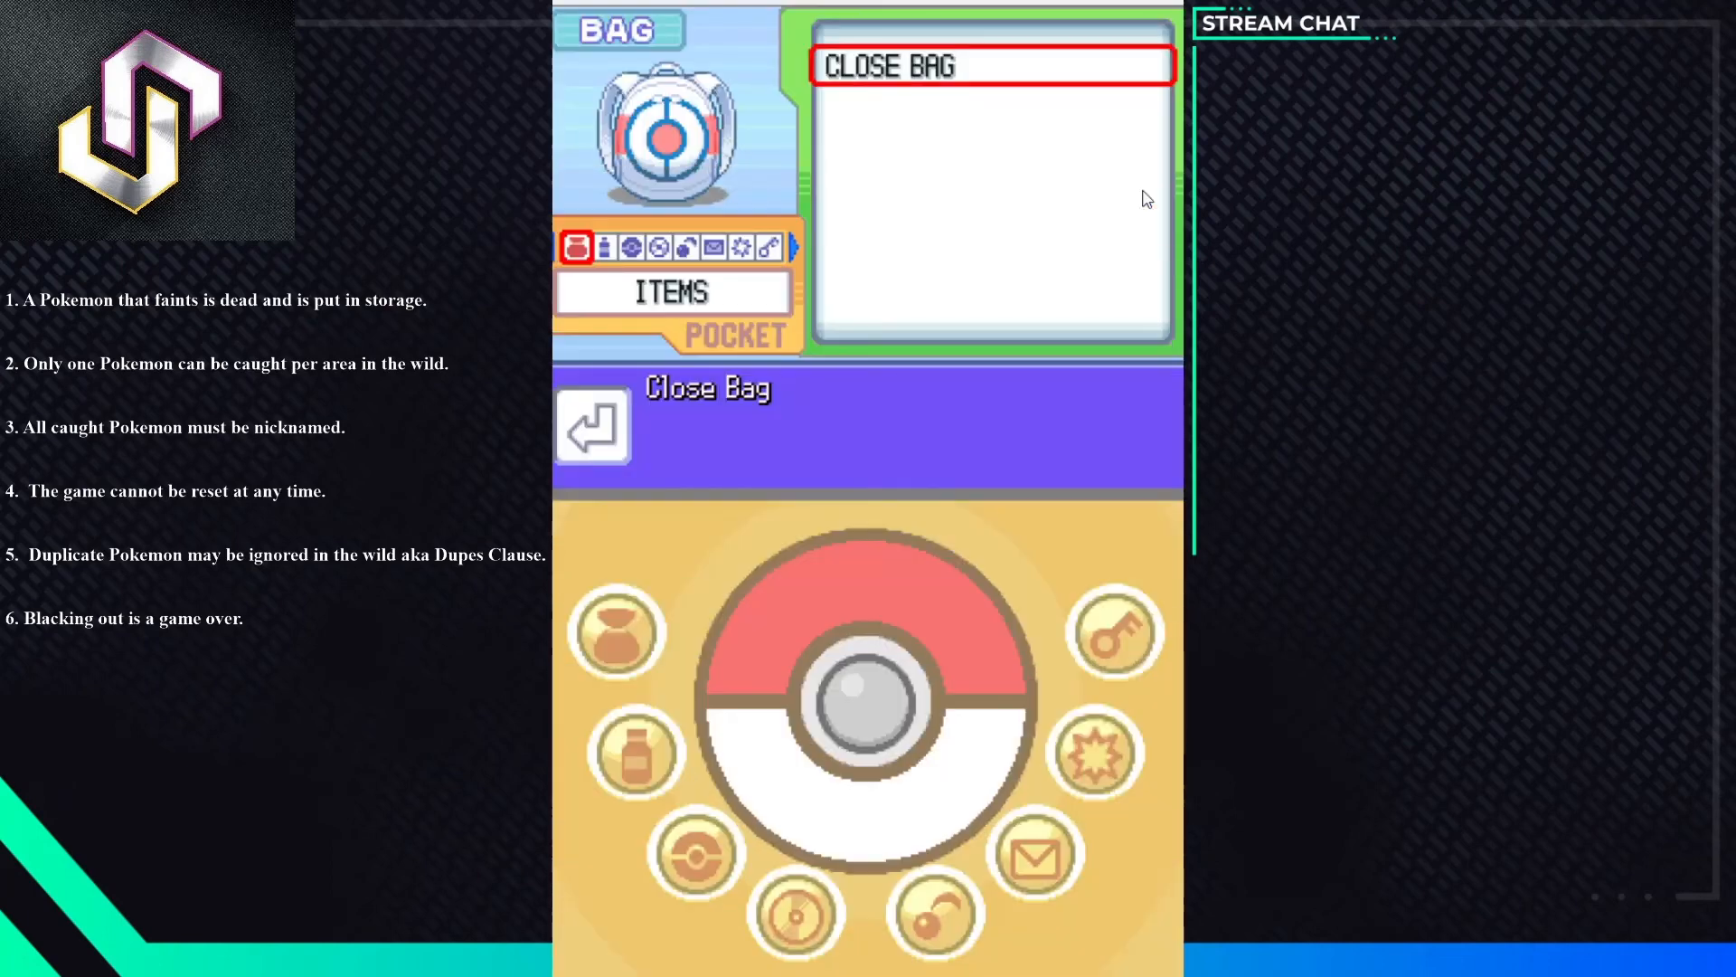
pyautogui.click(633, 246)
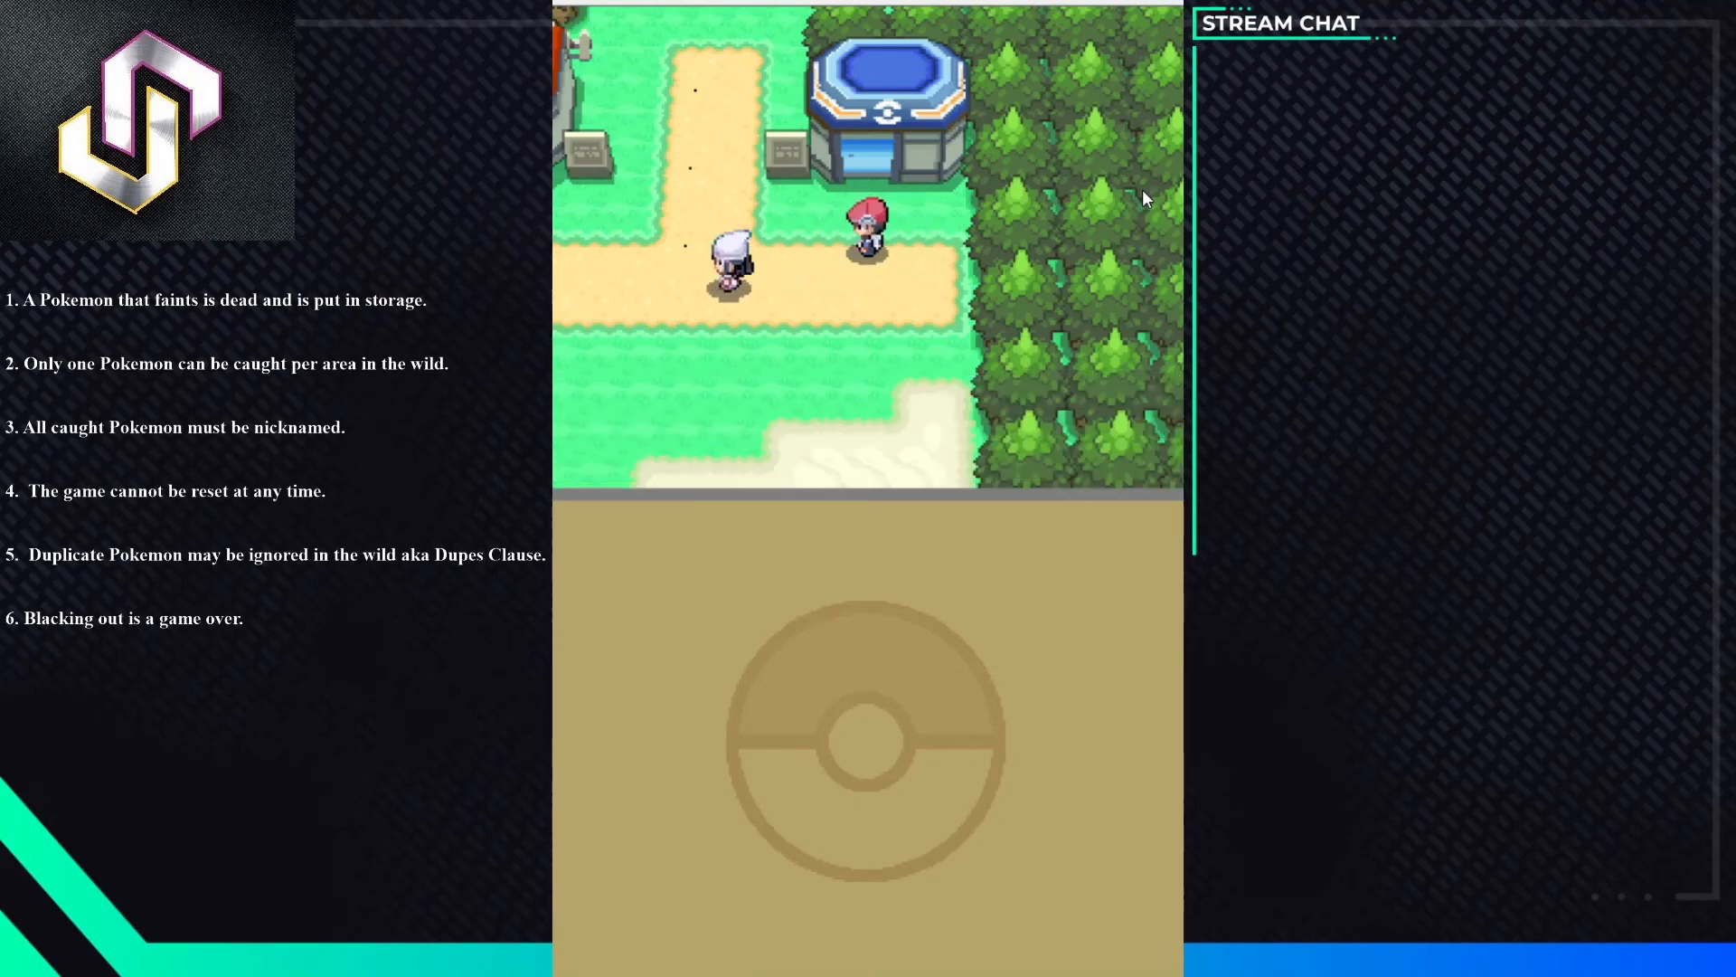
# - Walk across Sandgem Town to the entrance of the orange-roofed Pokémon building
pyautogui.press('up')
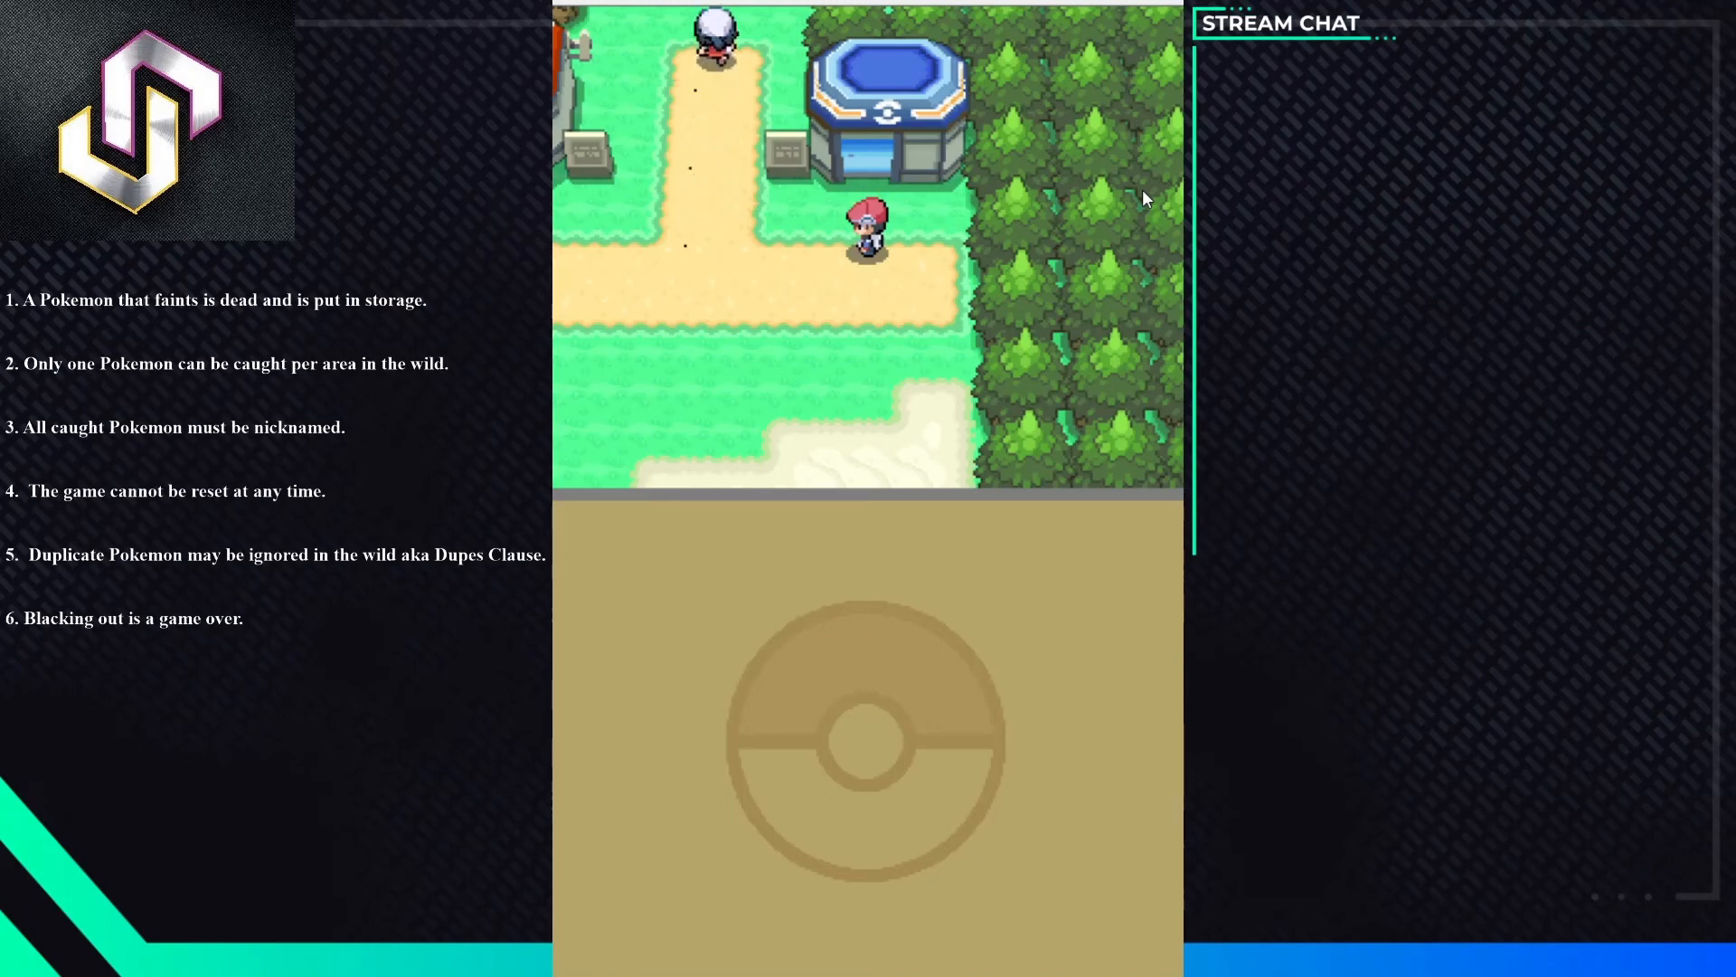
pyautogui.press('Up')
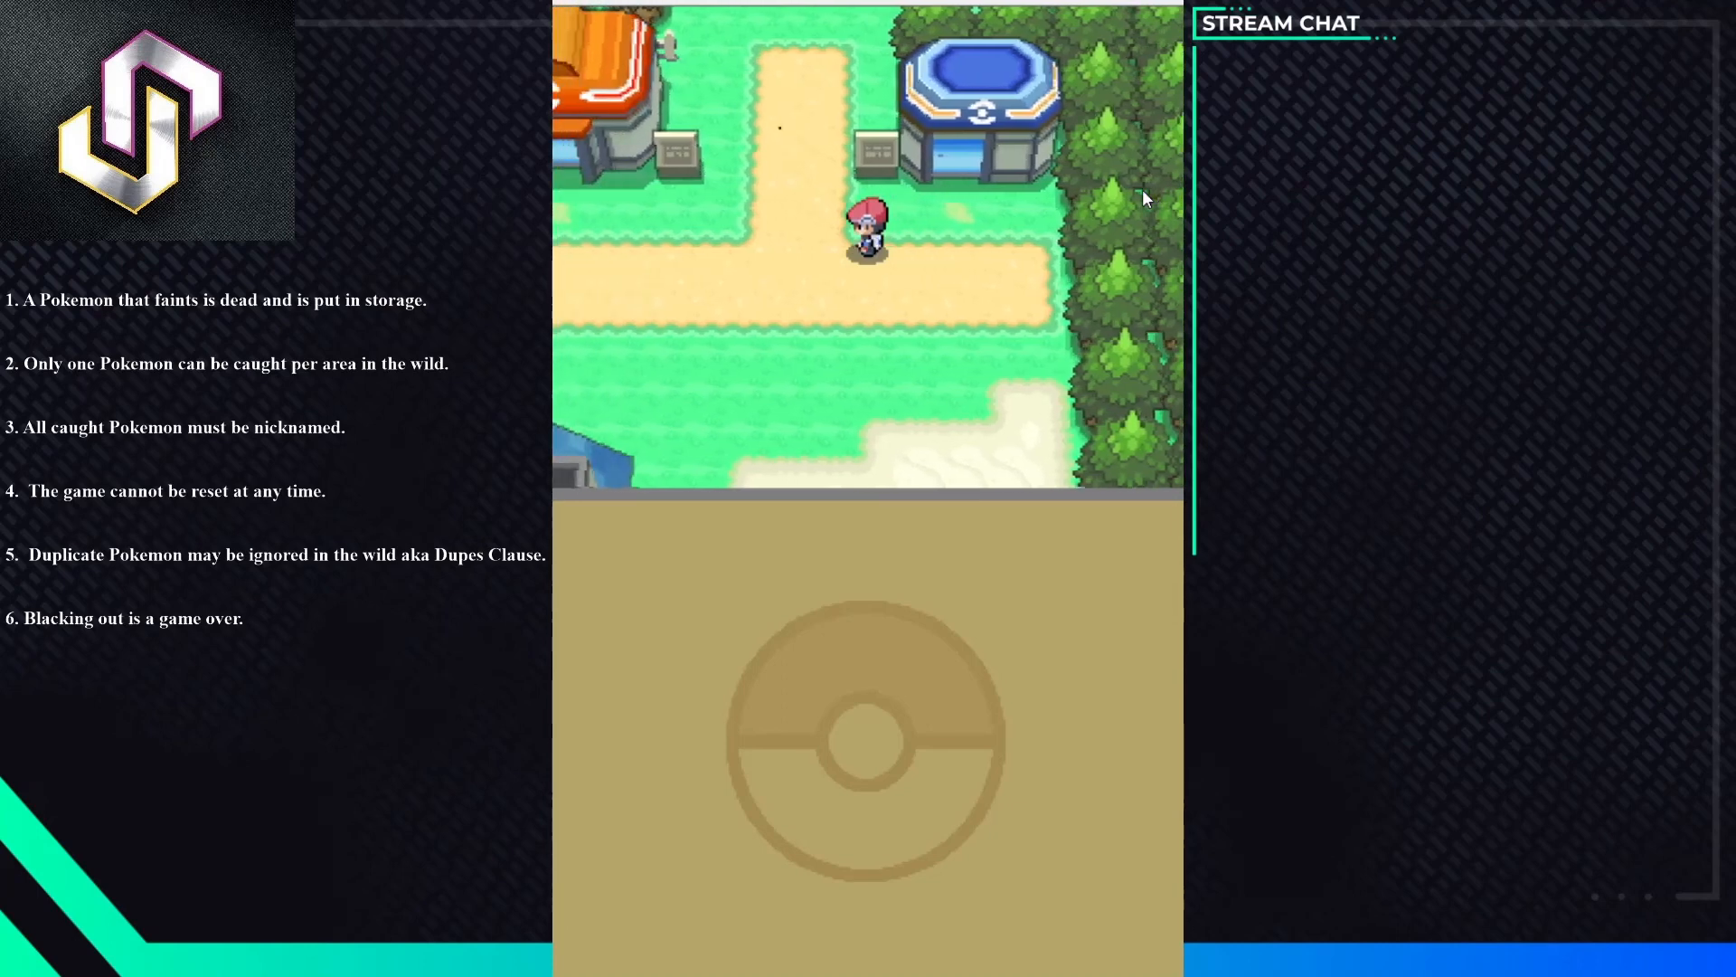
pyautogui.press('Up')
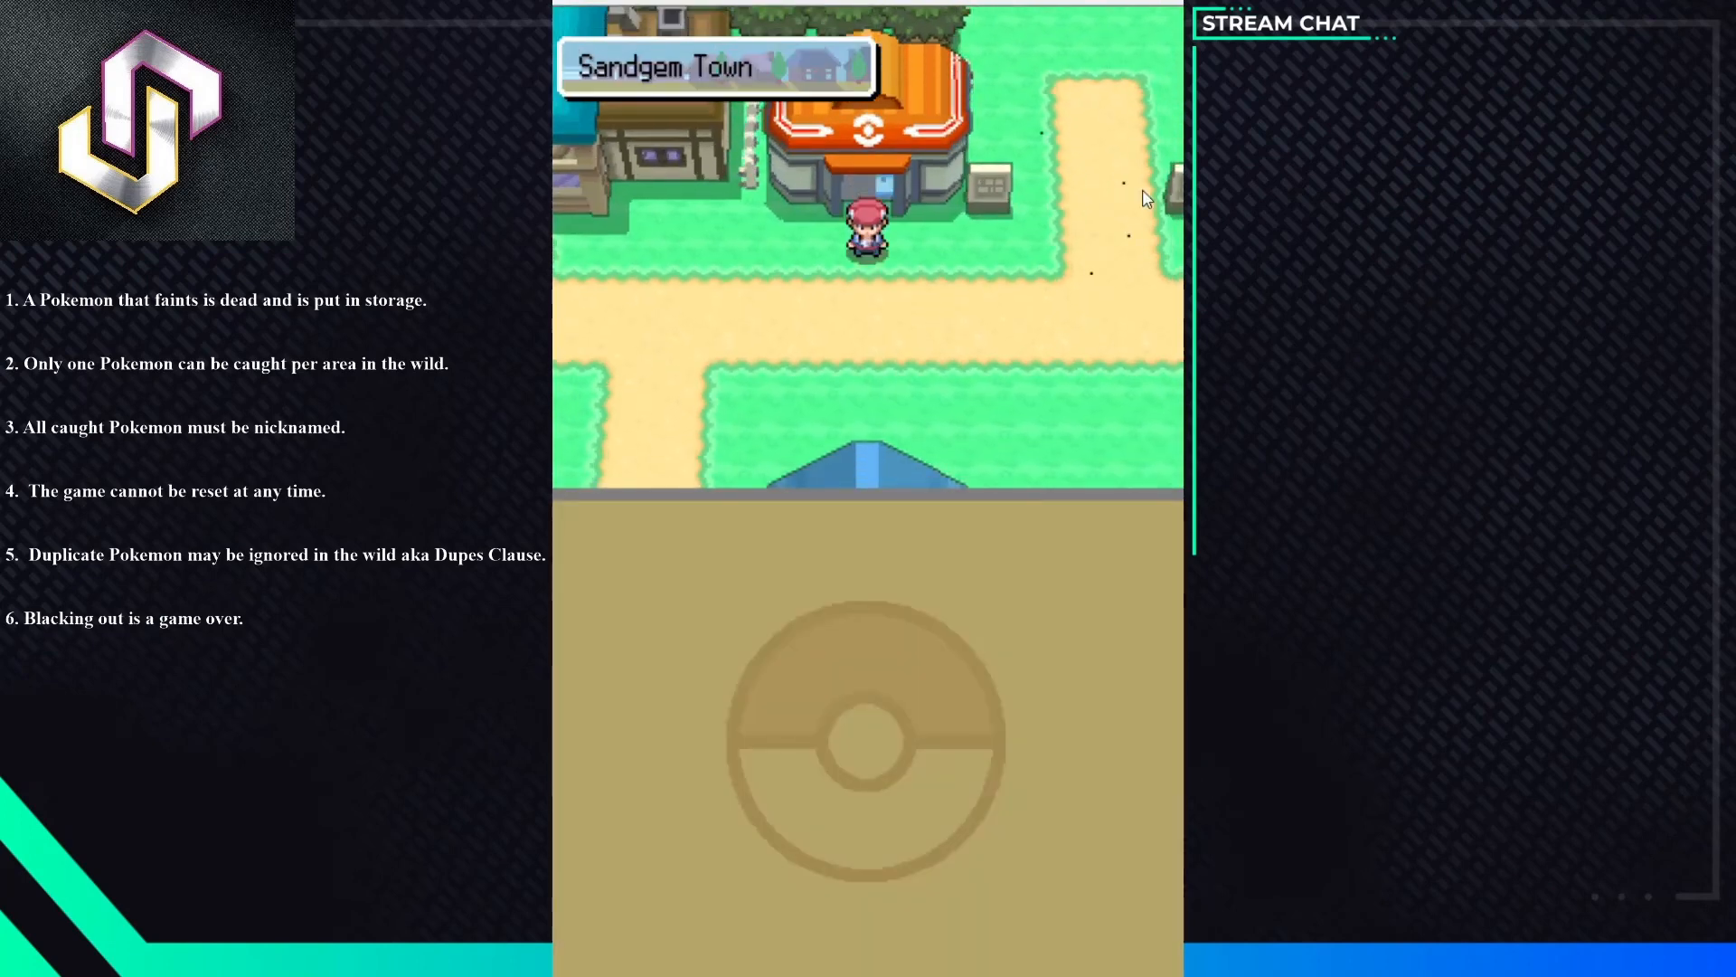
# - Enter the Poké Mart, buy Poké Balls from the clerk and head back outside
pyautogui.press('up')
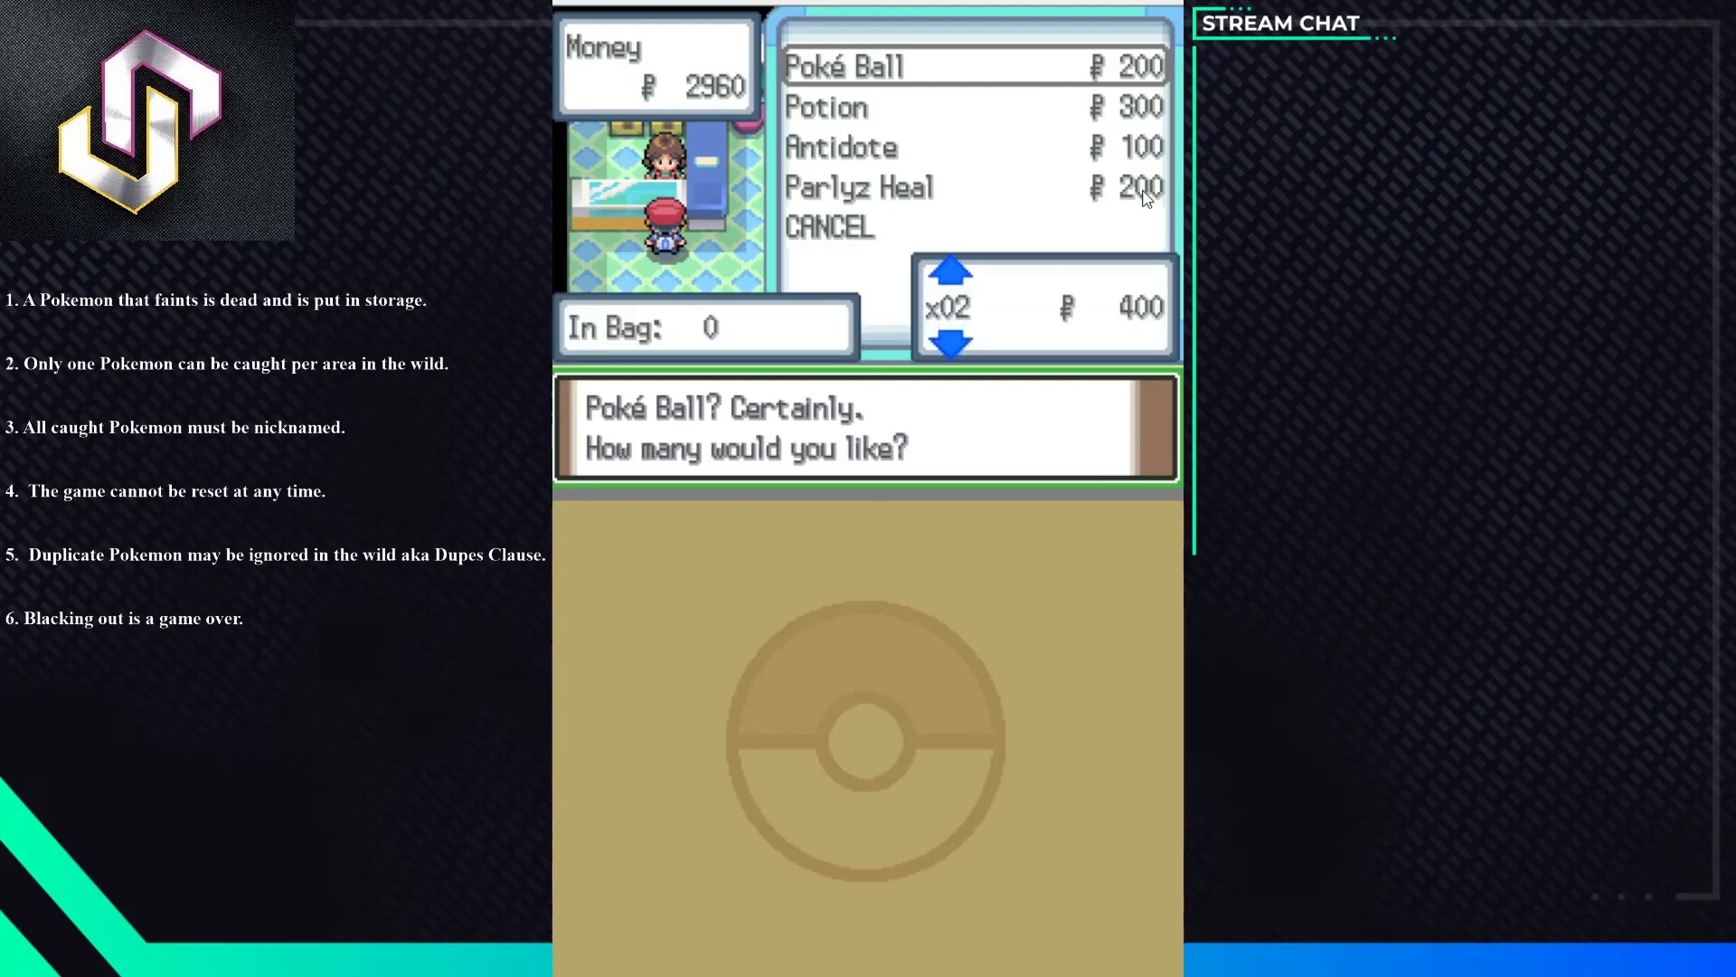
pyautogui.click(950, 269)
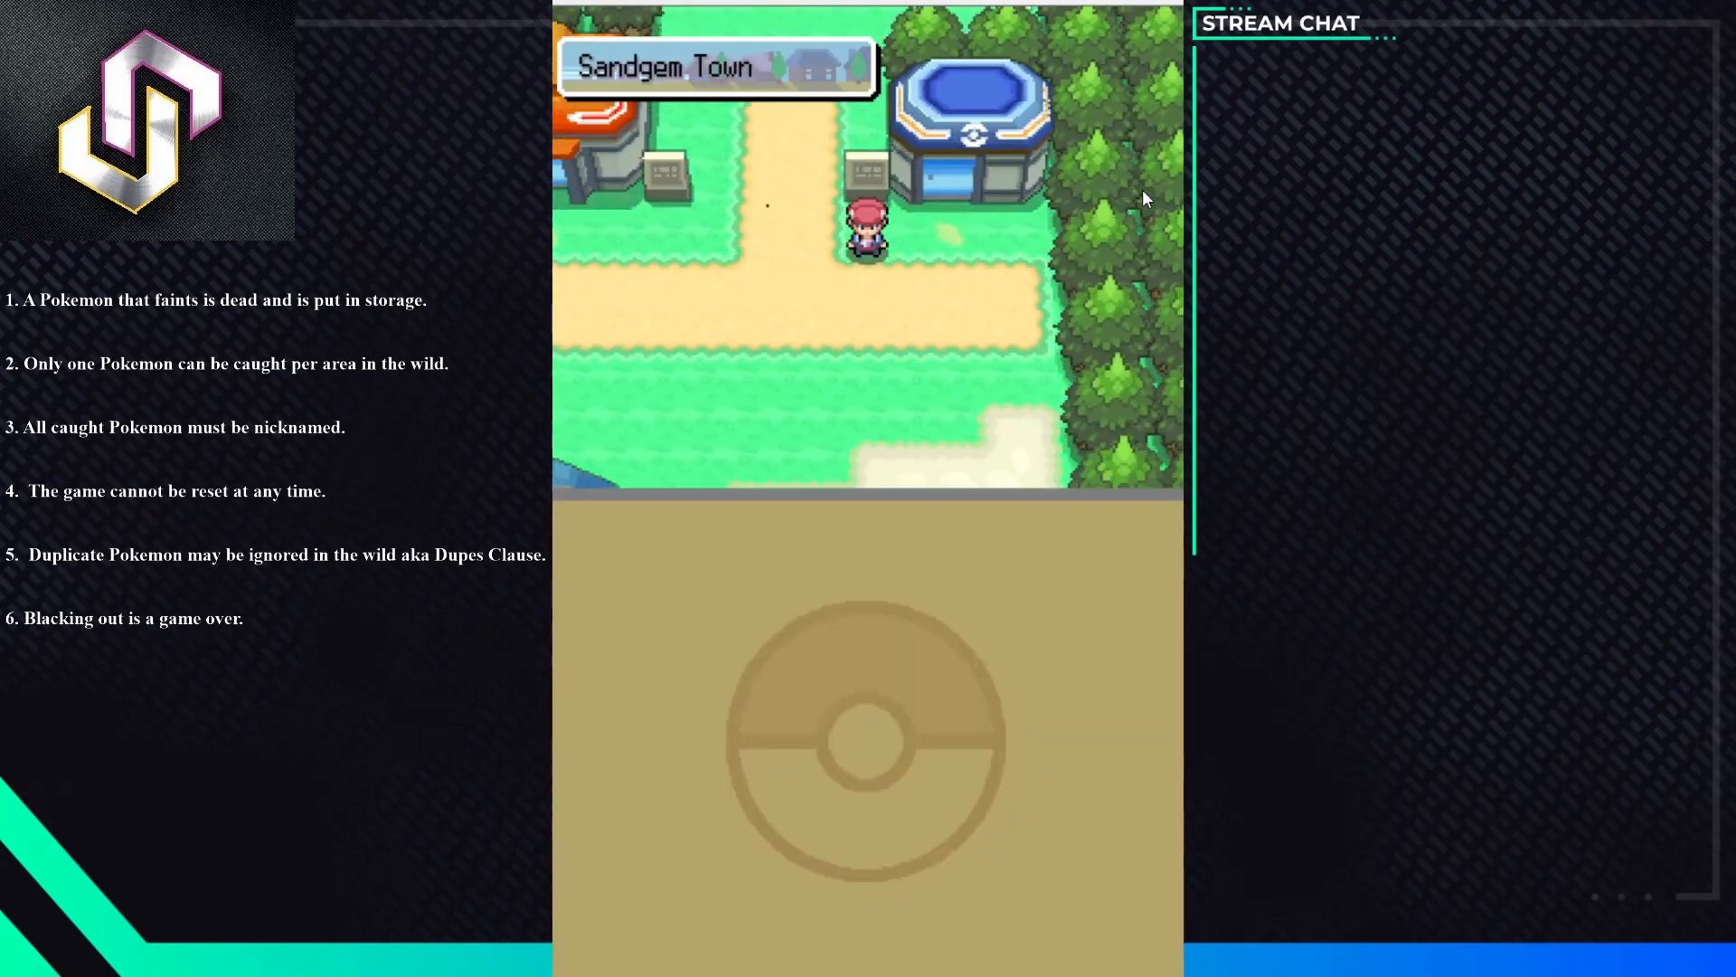
# - Walk north out of Sandgem Town into tall grass until a wild level 2 Bidoof appears
pyautogui.press('up')
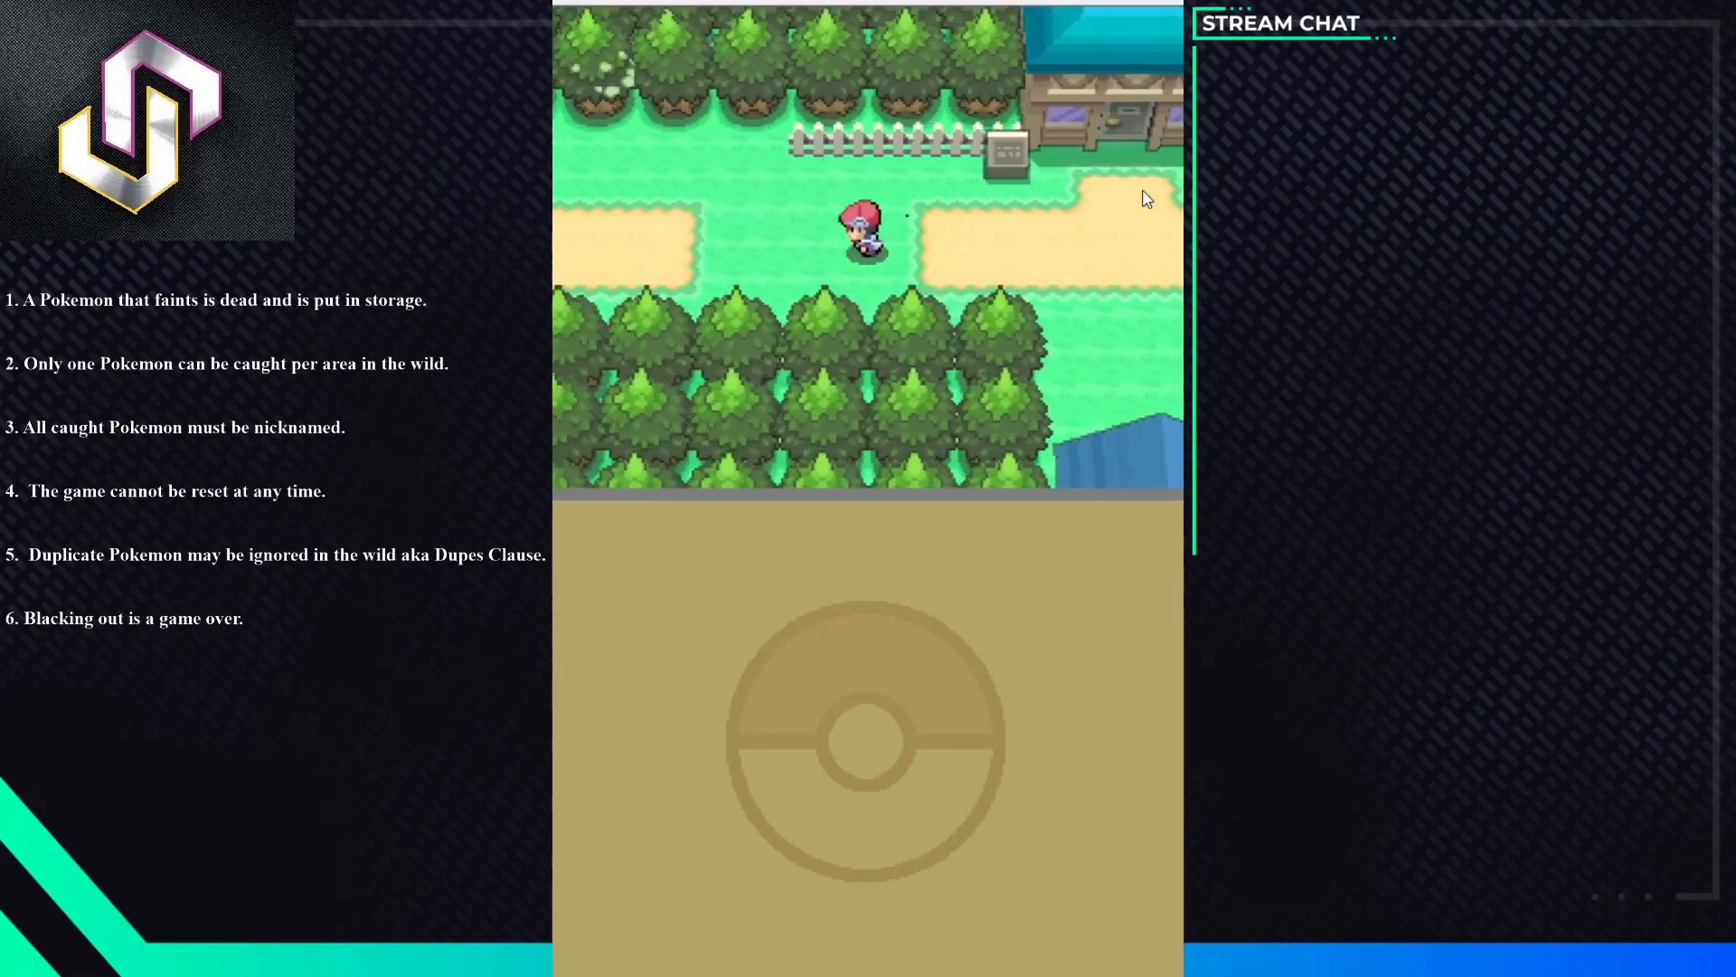
pyautogui.press('Up')
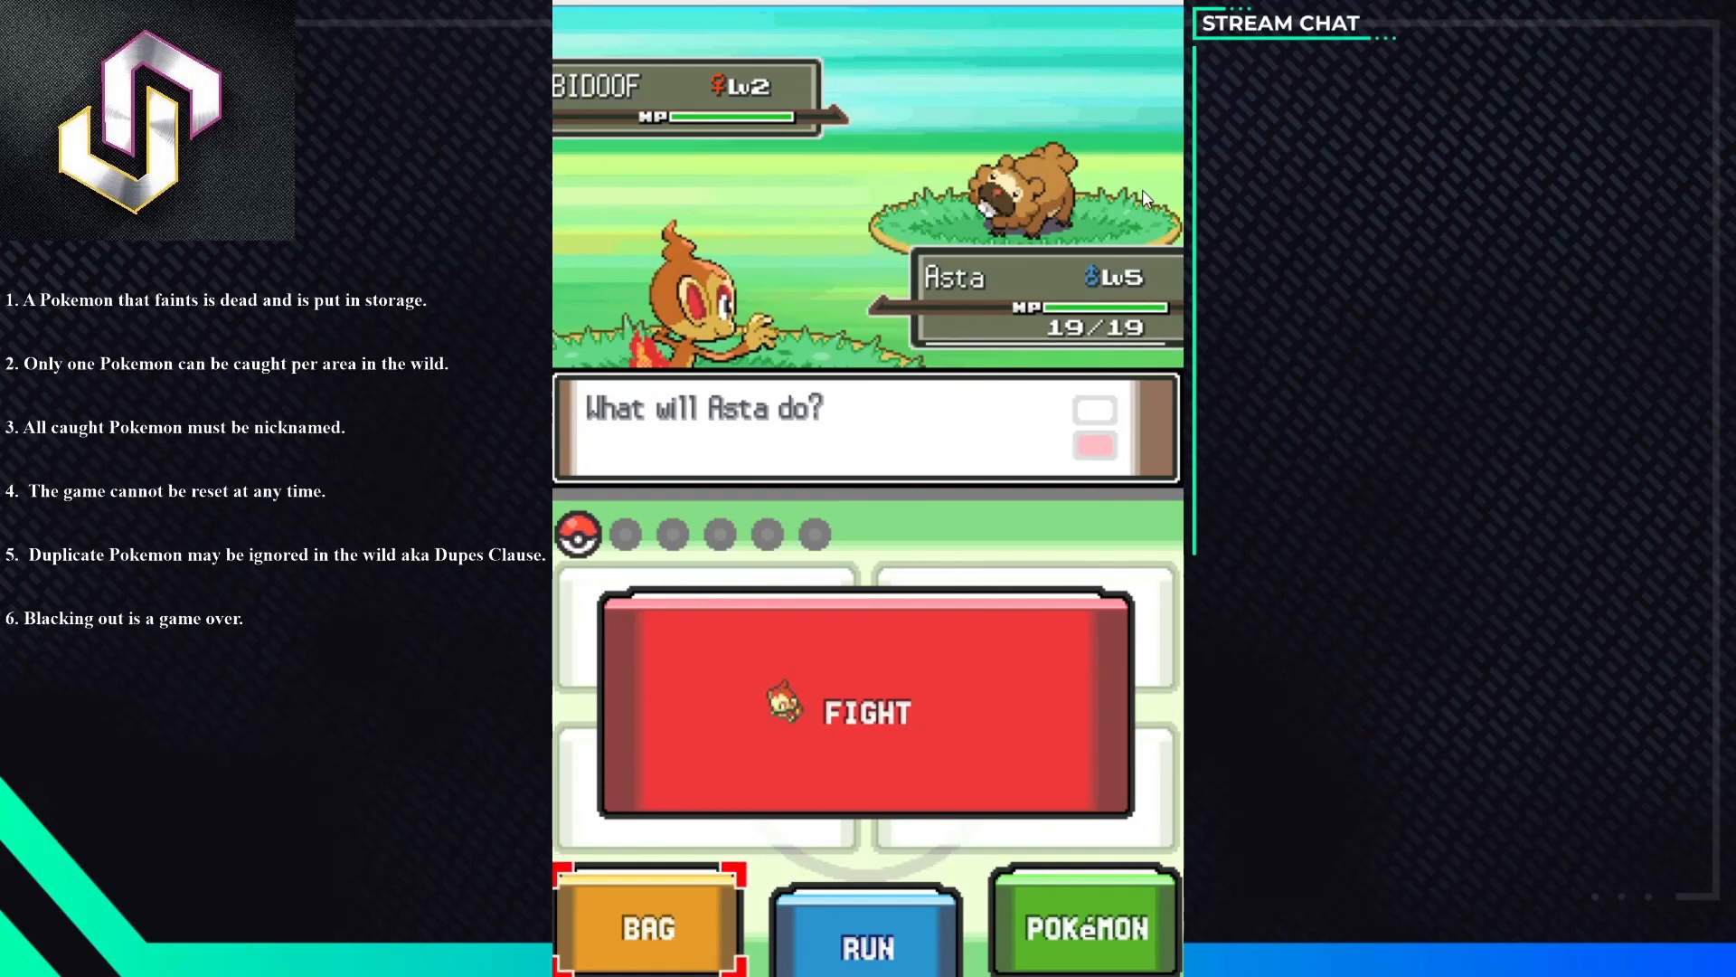
# - Throw a Poké Ball from the bag at the wild Bidoof, which breaks free
pyautogui.click(865, 713)
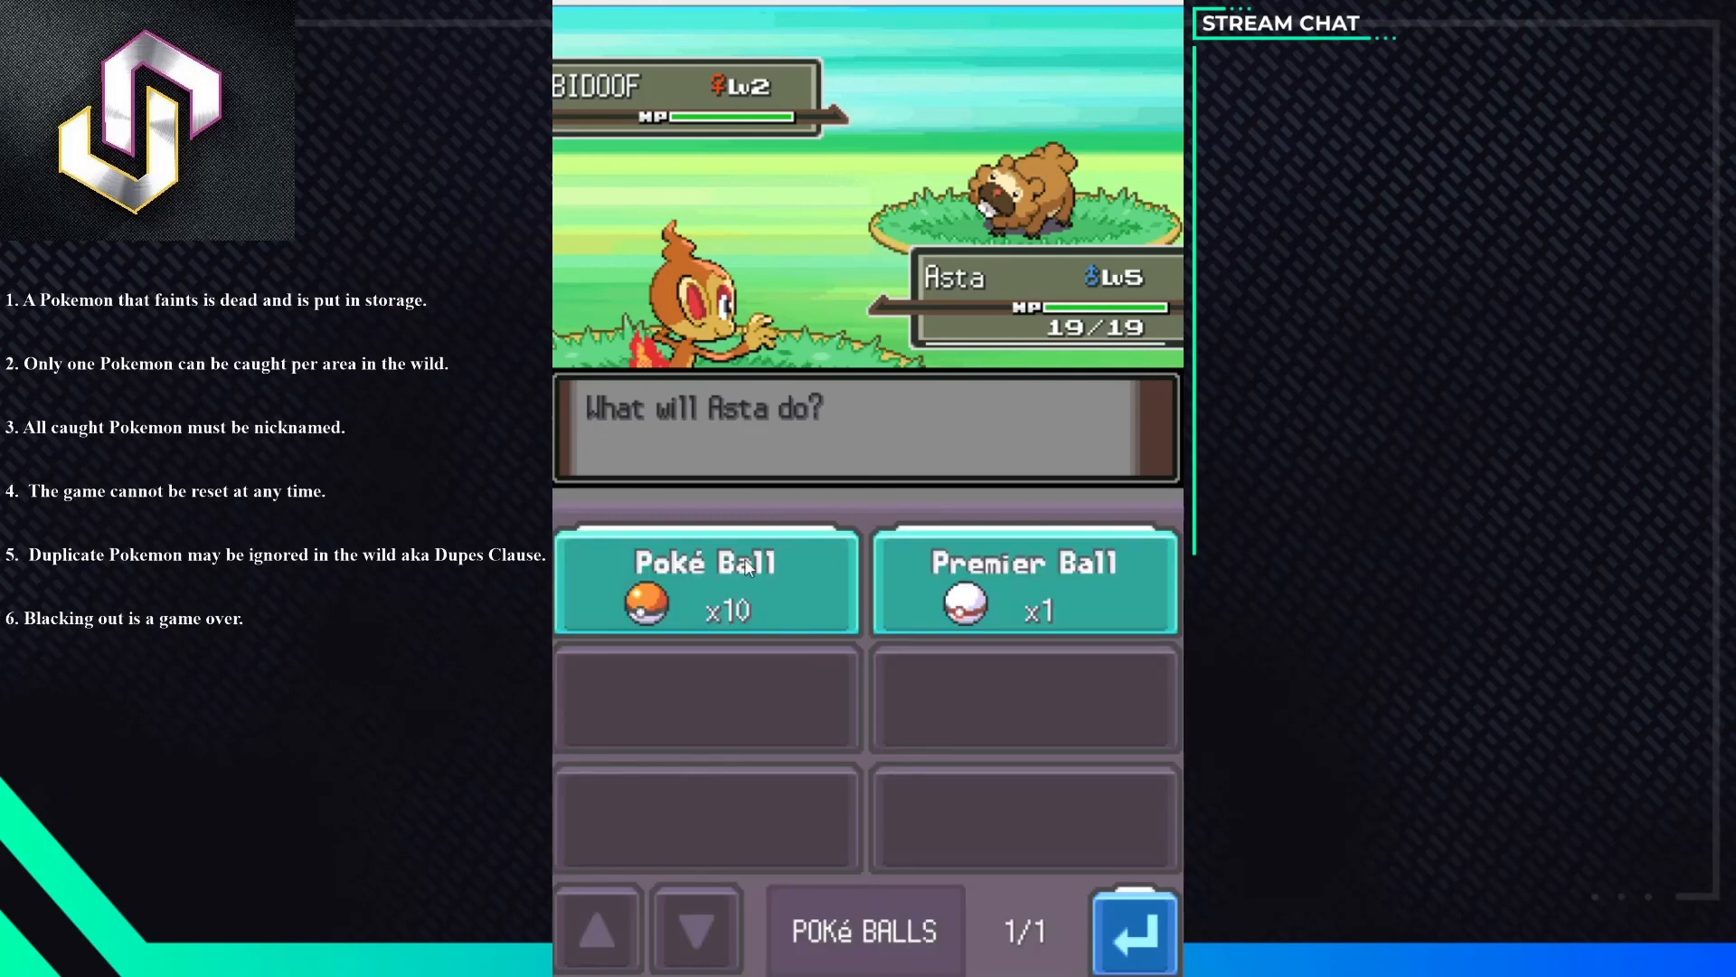
pyautogui.click(705, 581)
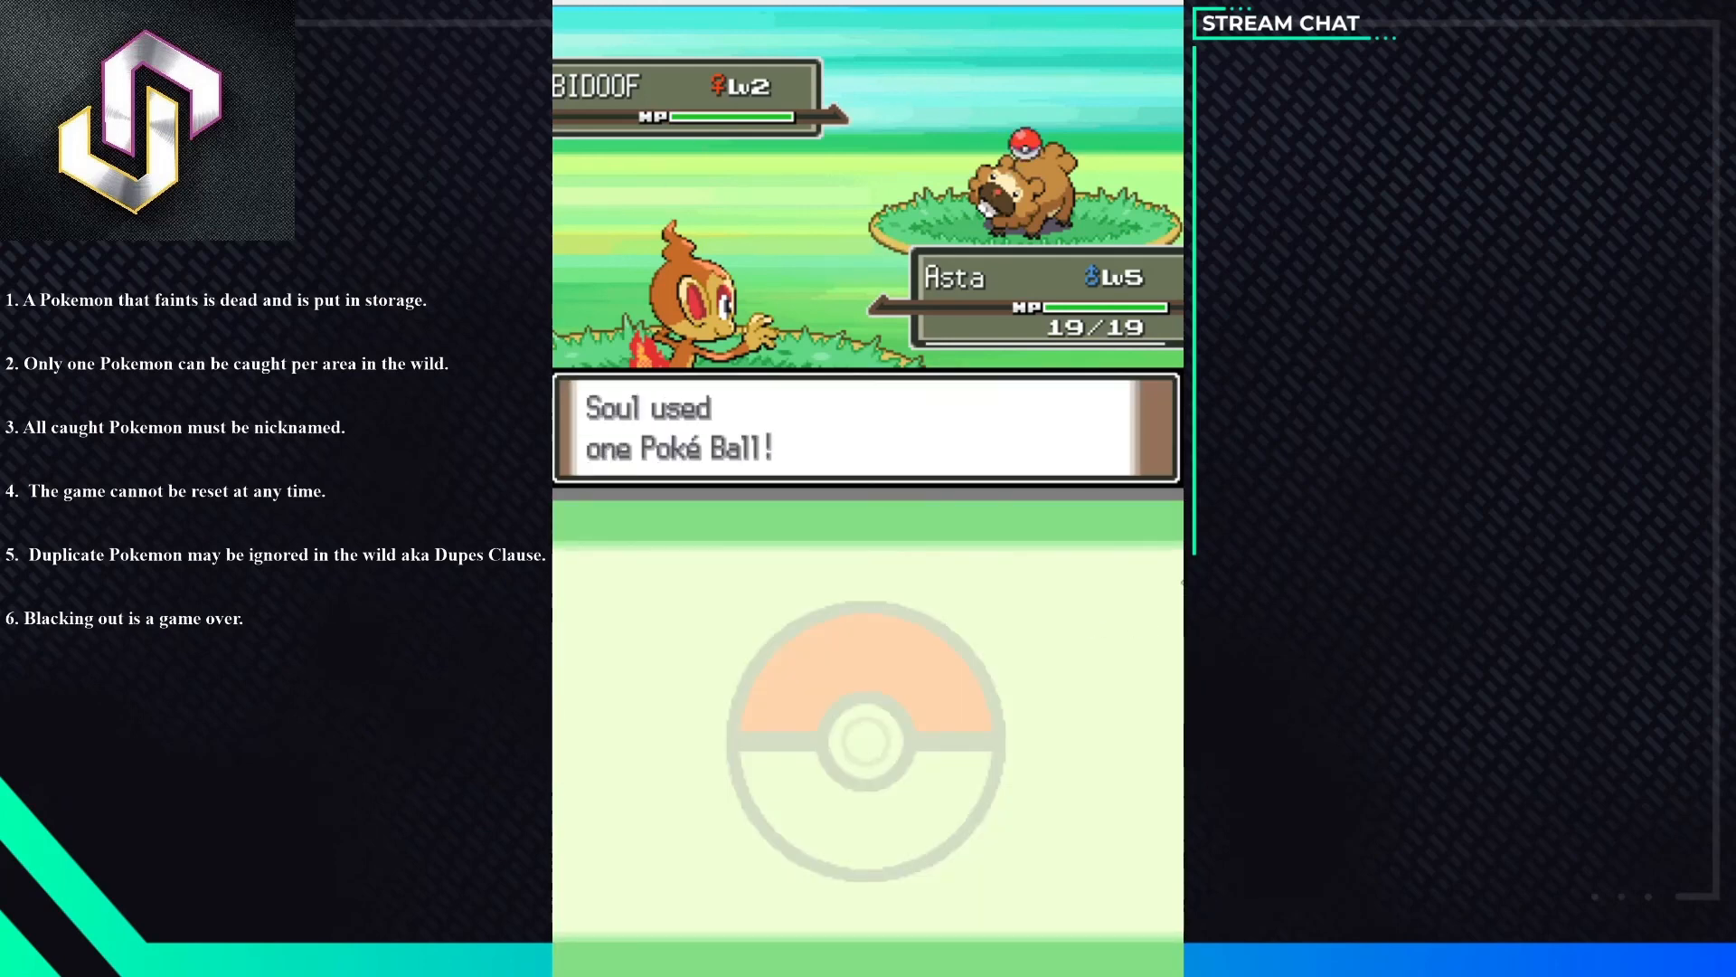
pyautogui.moveTo(1093, 587)
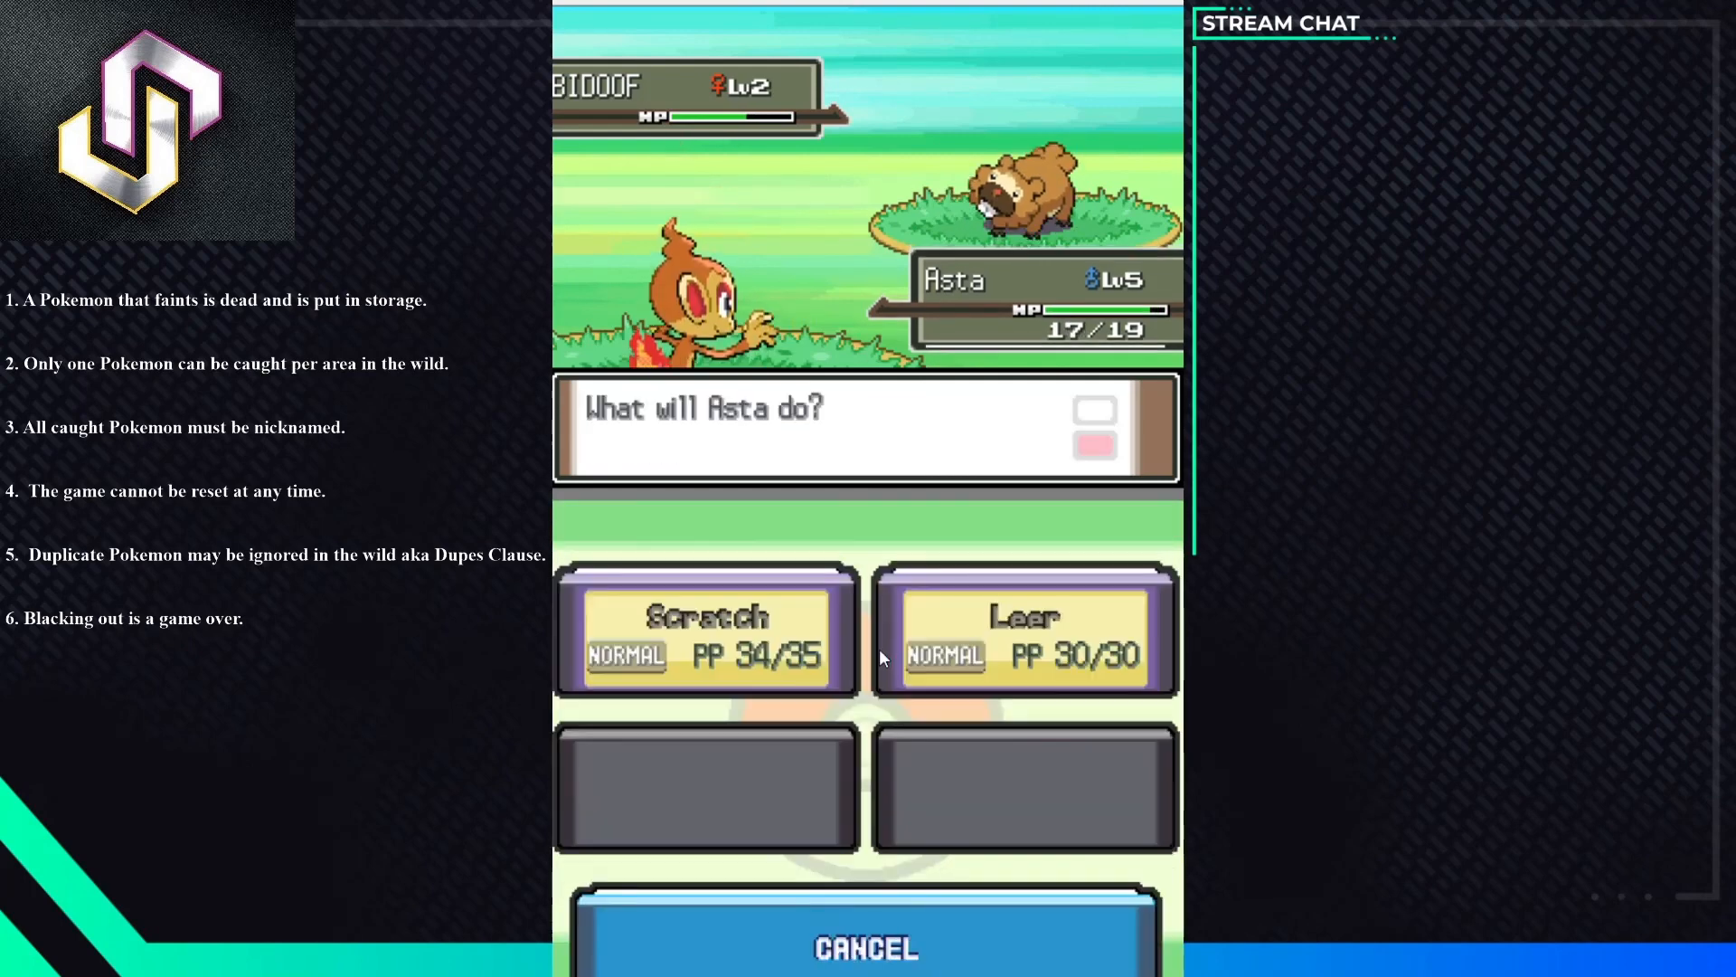
# - Weaken Bidoof with Scratch, then catch it with a second Poké Ball
pyautogui.click(705, 630)
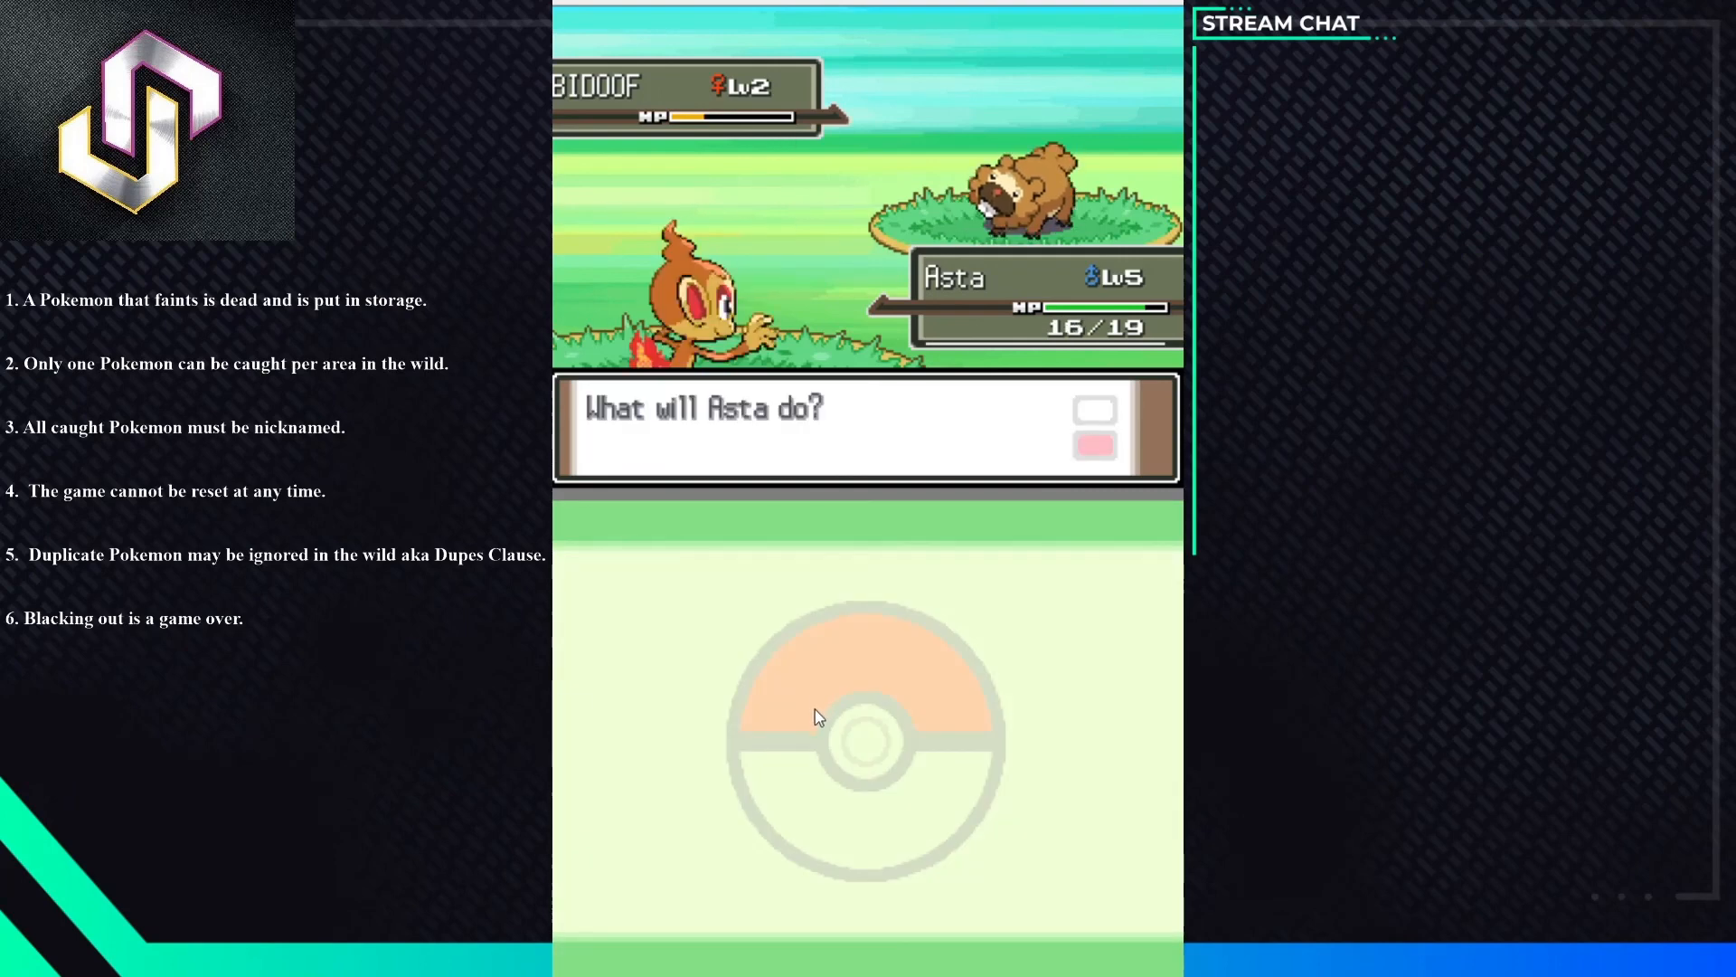
pyautogui.click(816, 730)
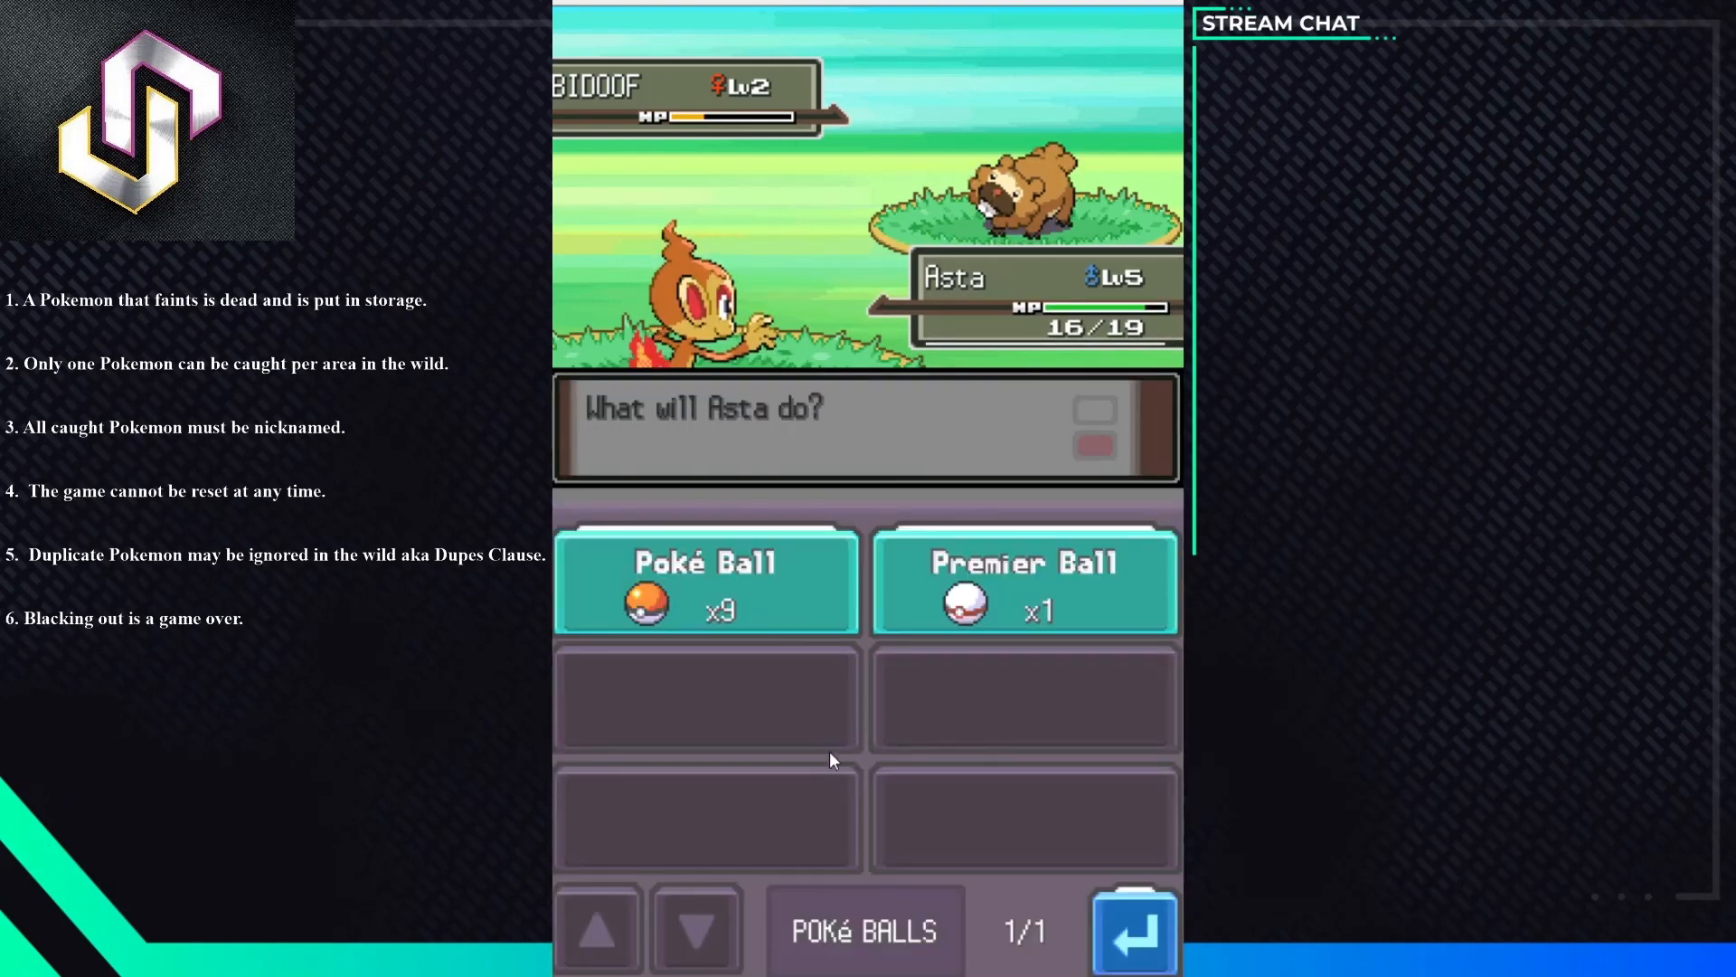
pyautogui.click(704, 581)
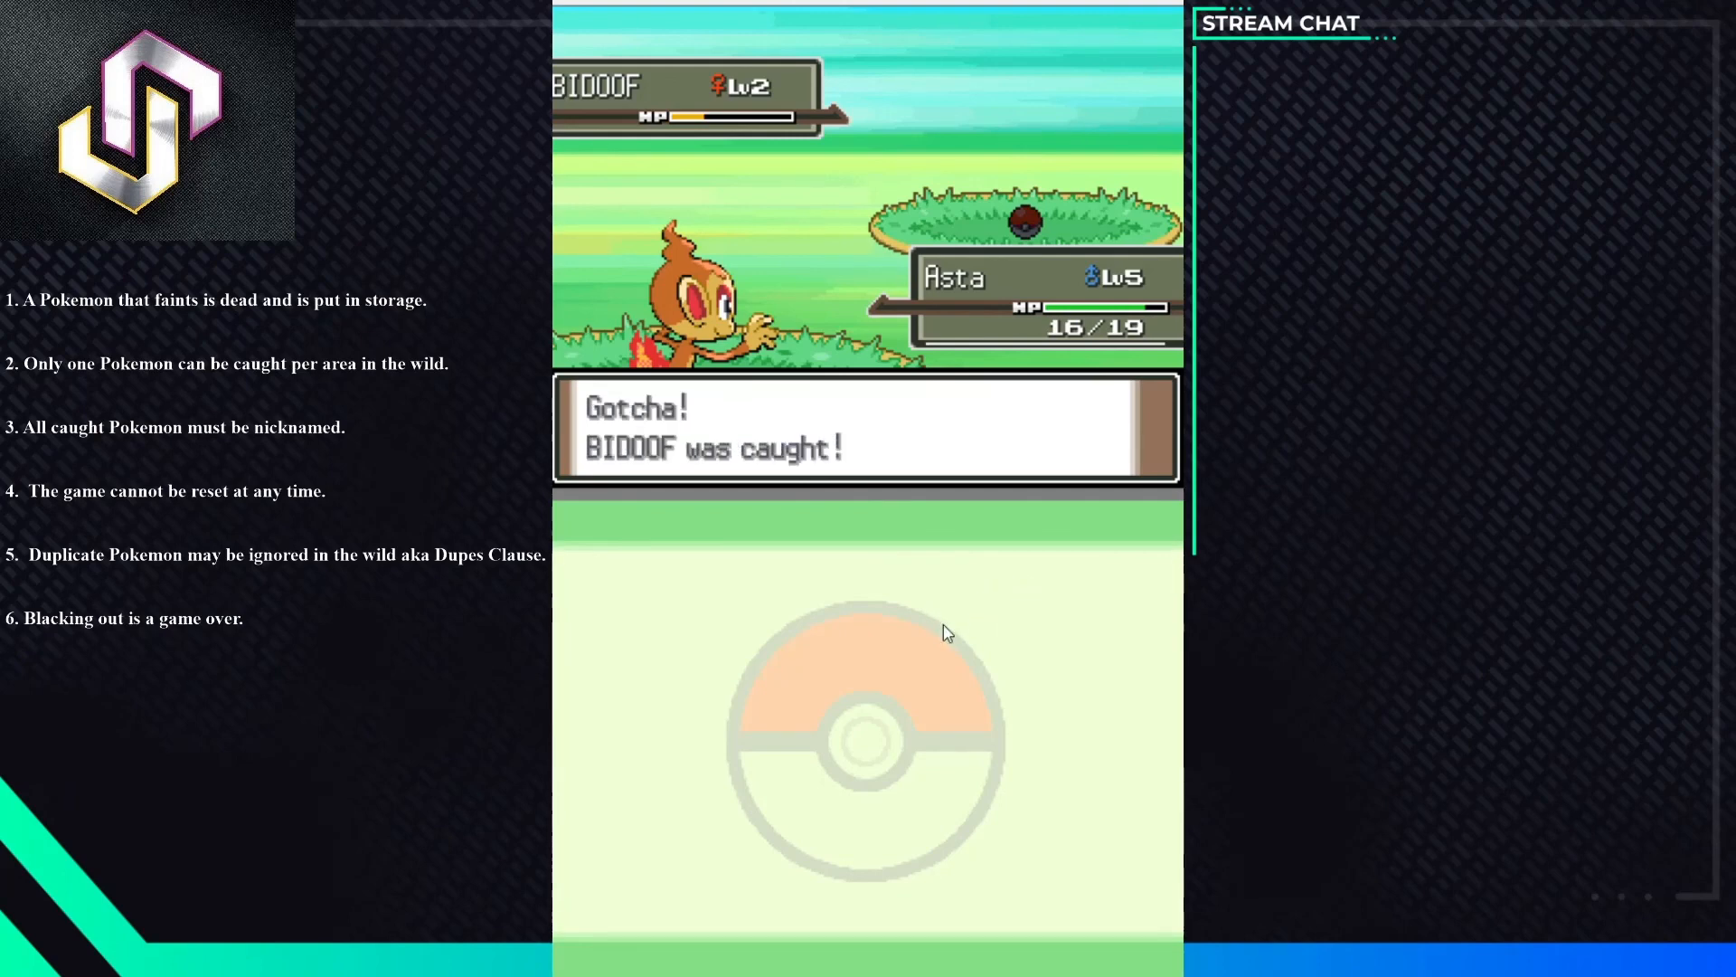
pyautogui.moveTo(921, 407)
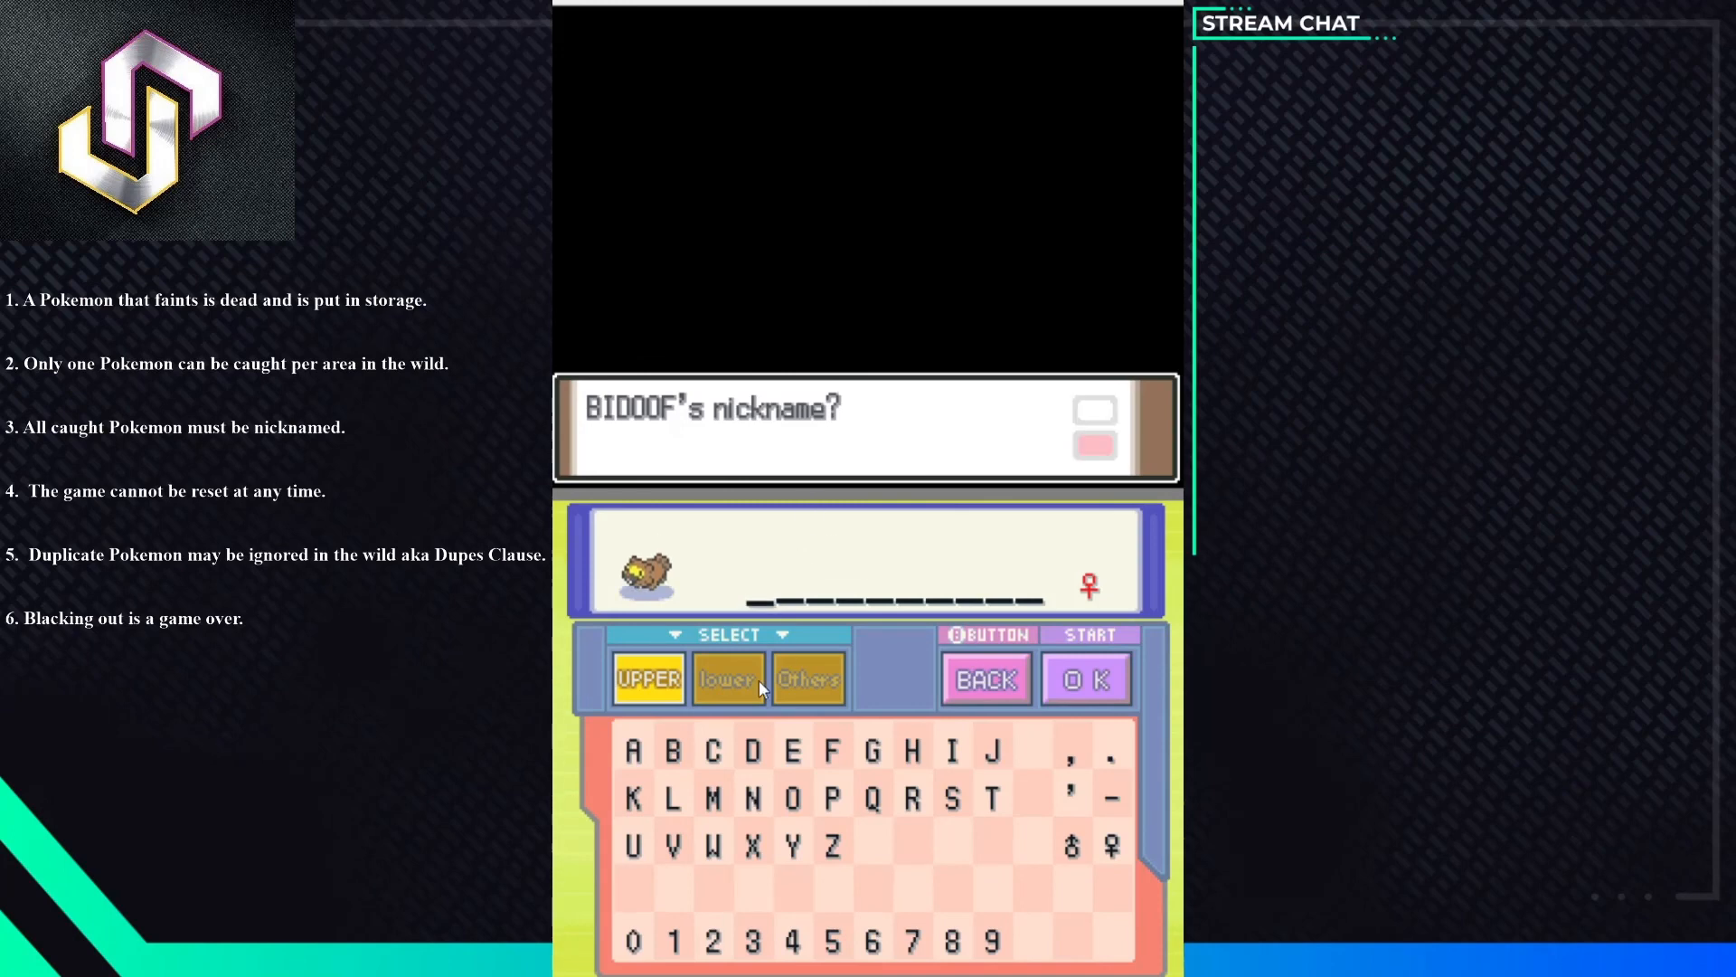
pyautogui.moveTo(751, 814)
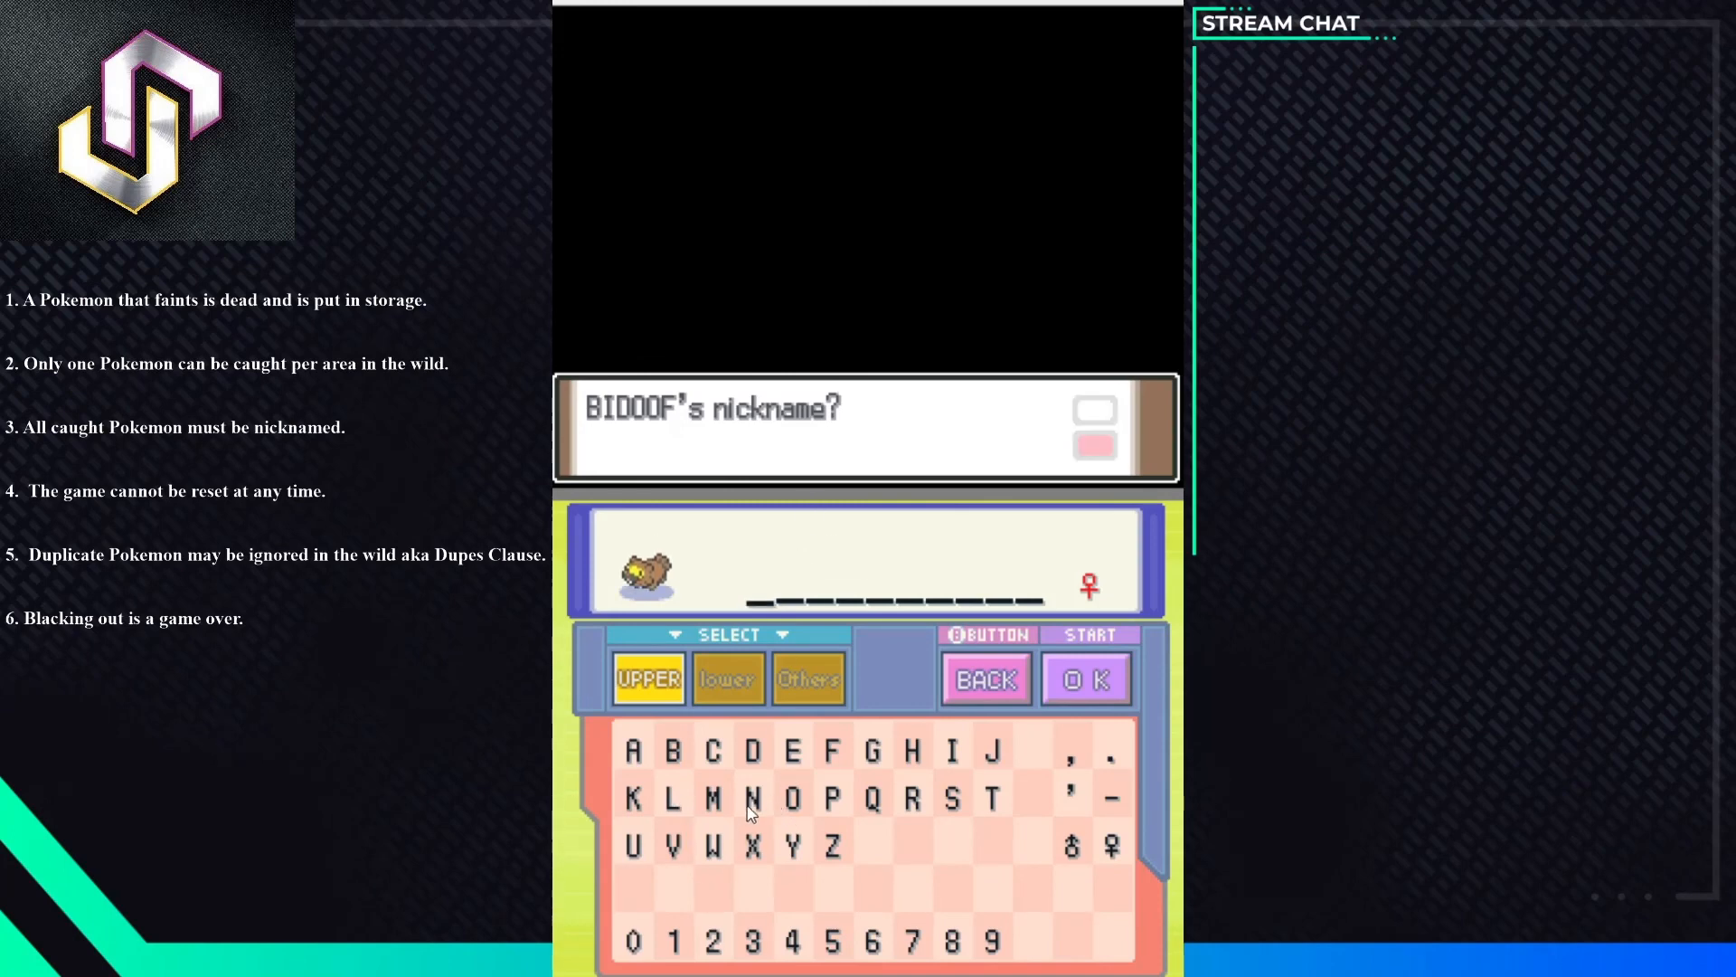
# - Enter the nickname 'Chippy' with lowercase letters after C and confirm it for Bidoof
pyautogui.click(713, 749)
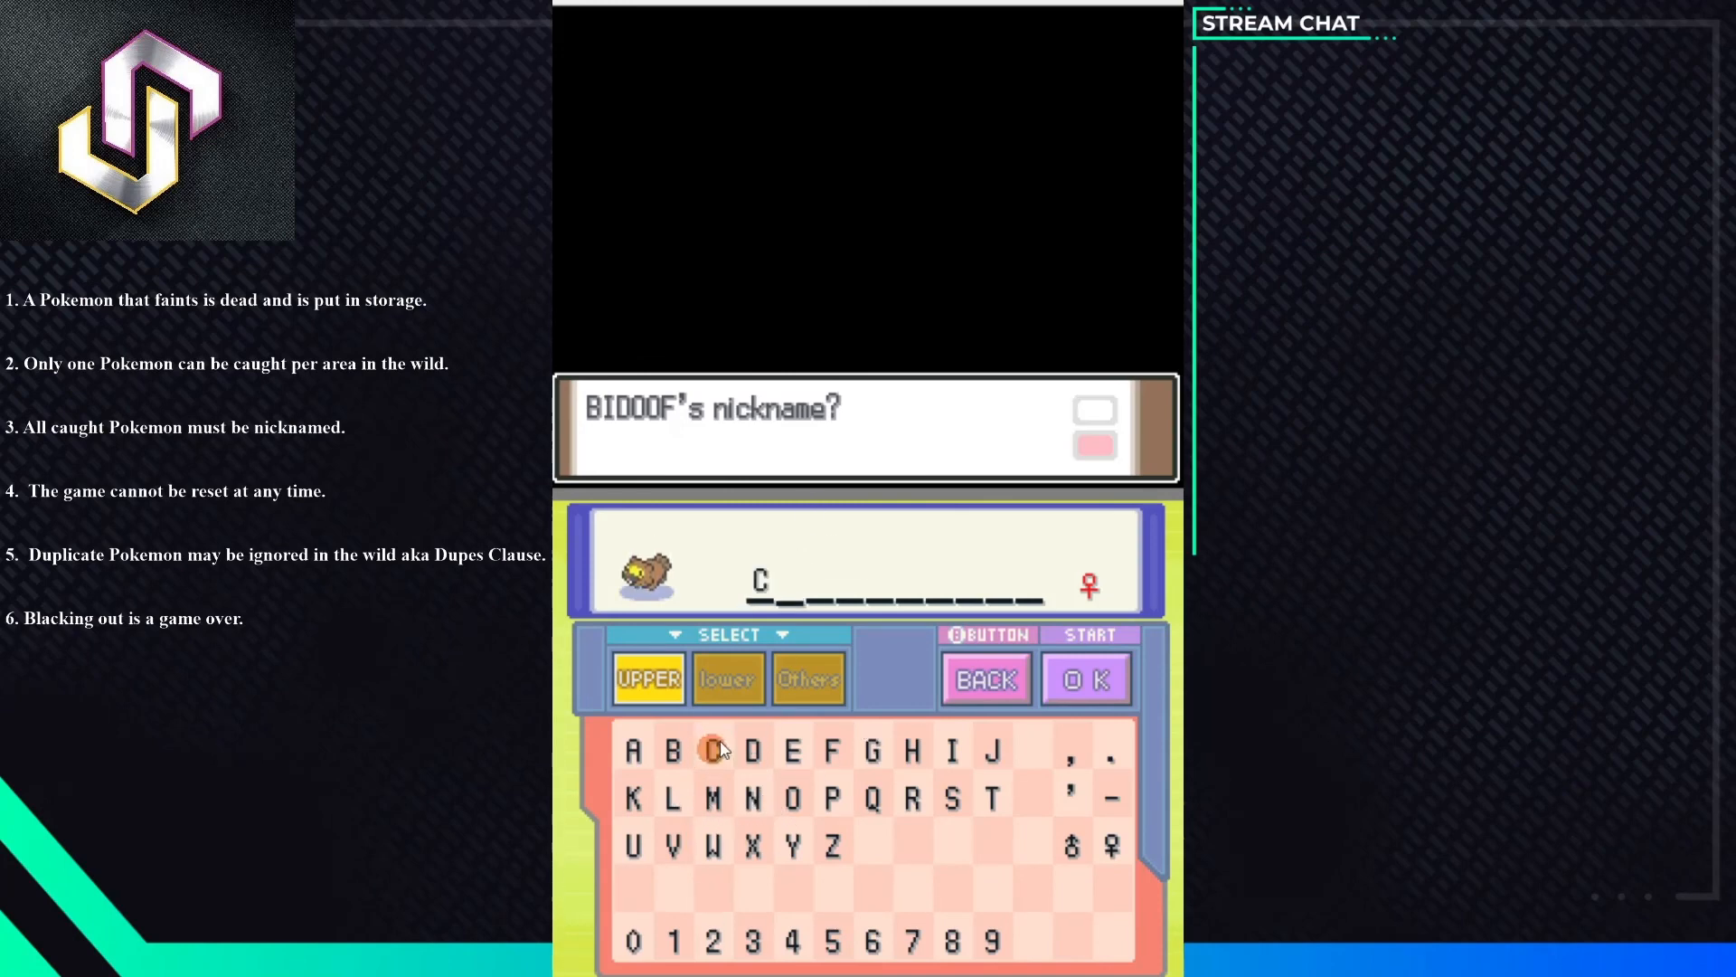
pyautogui.click(727, 678)
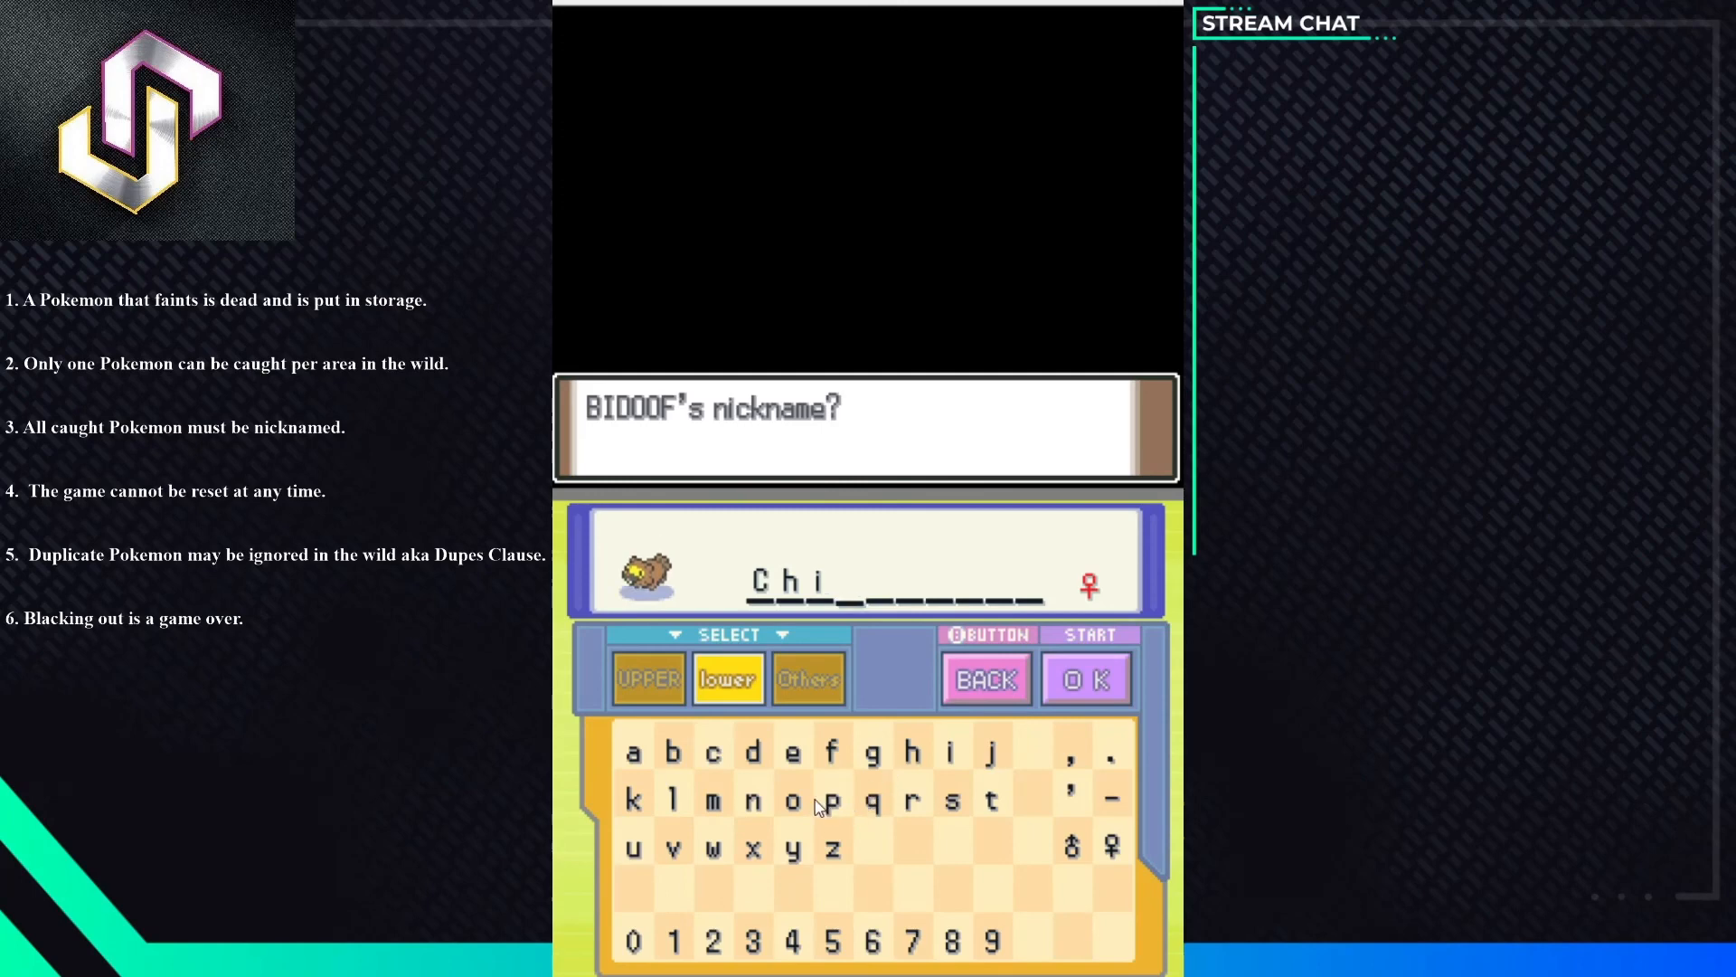
pyautogui.click(832, 799)
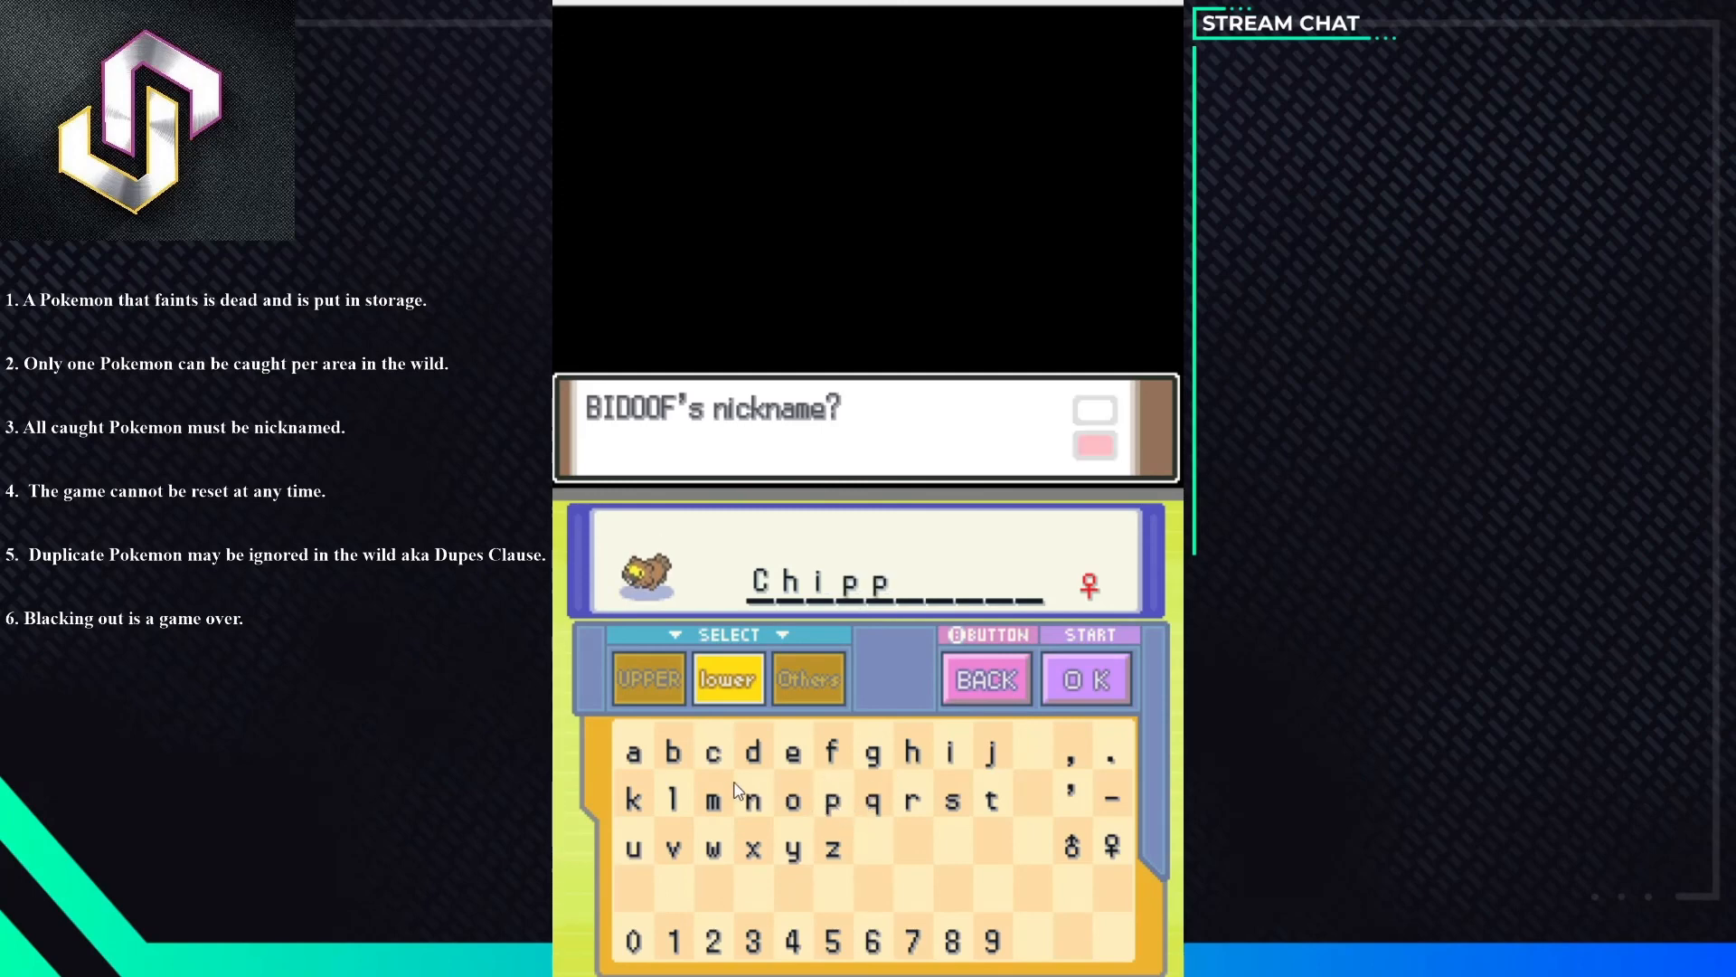
pyautogui.click(793, 847)
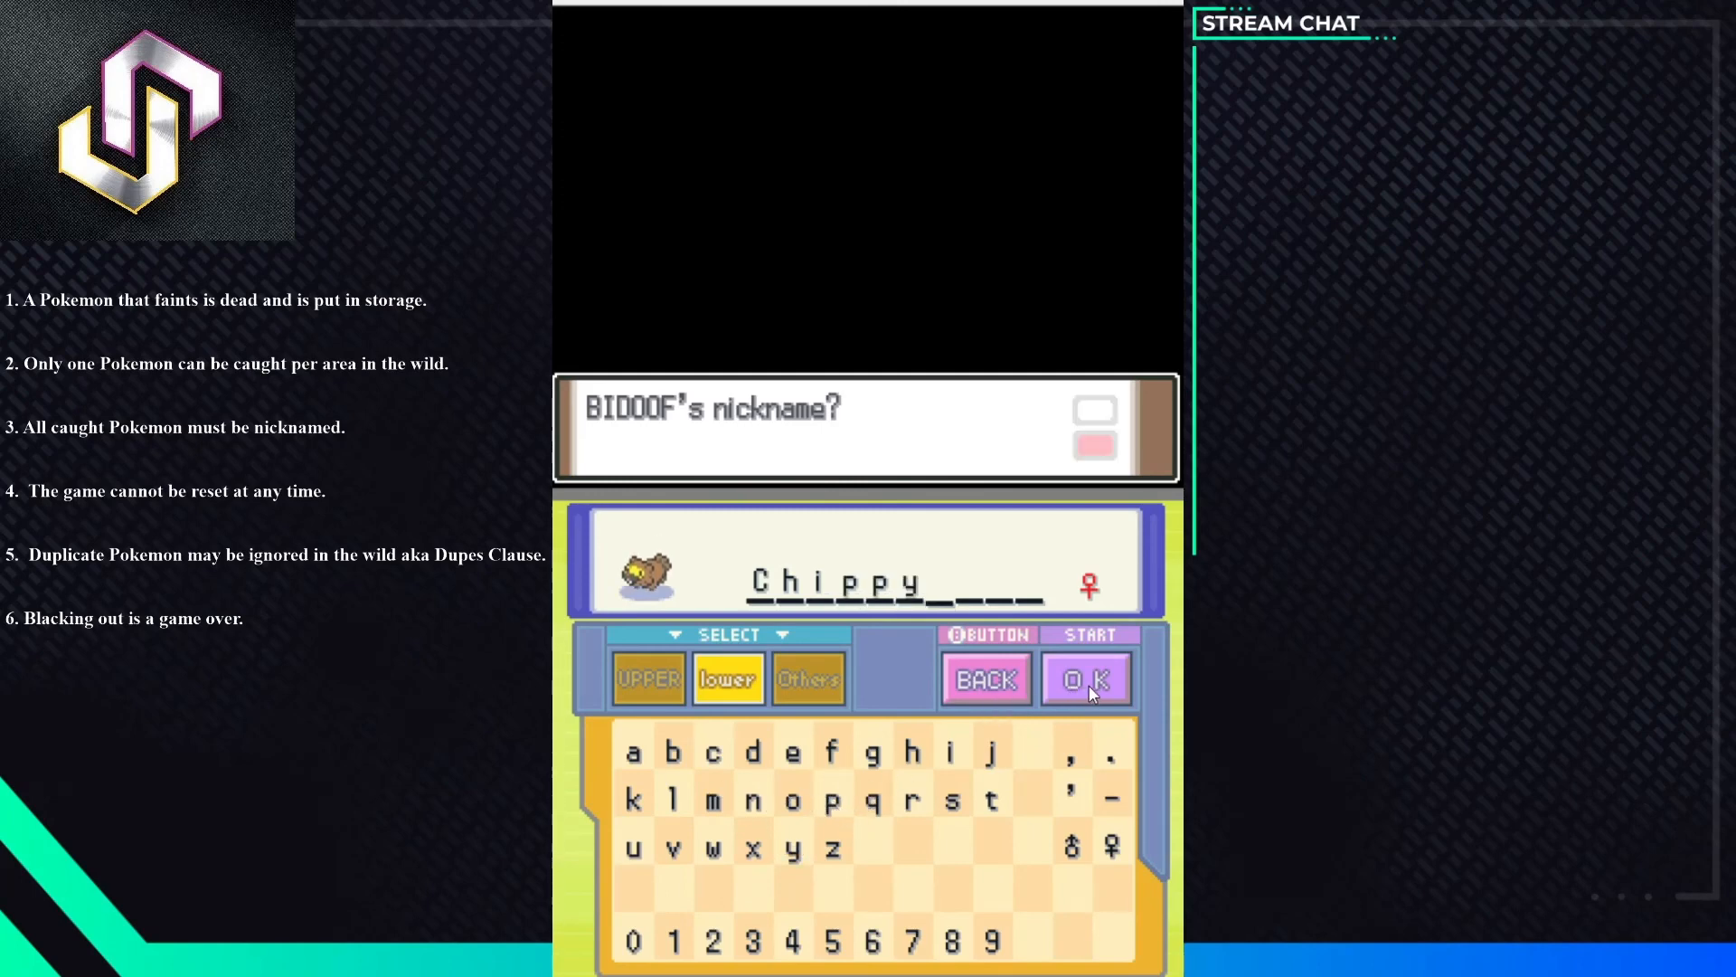
pyautogui.click(1083, 676)
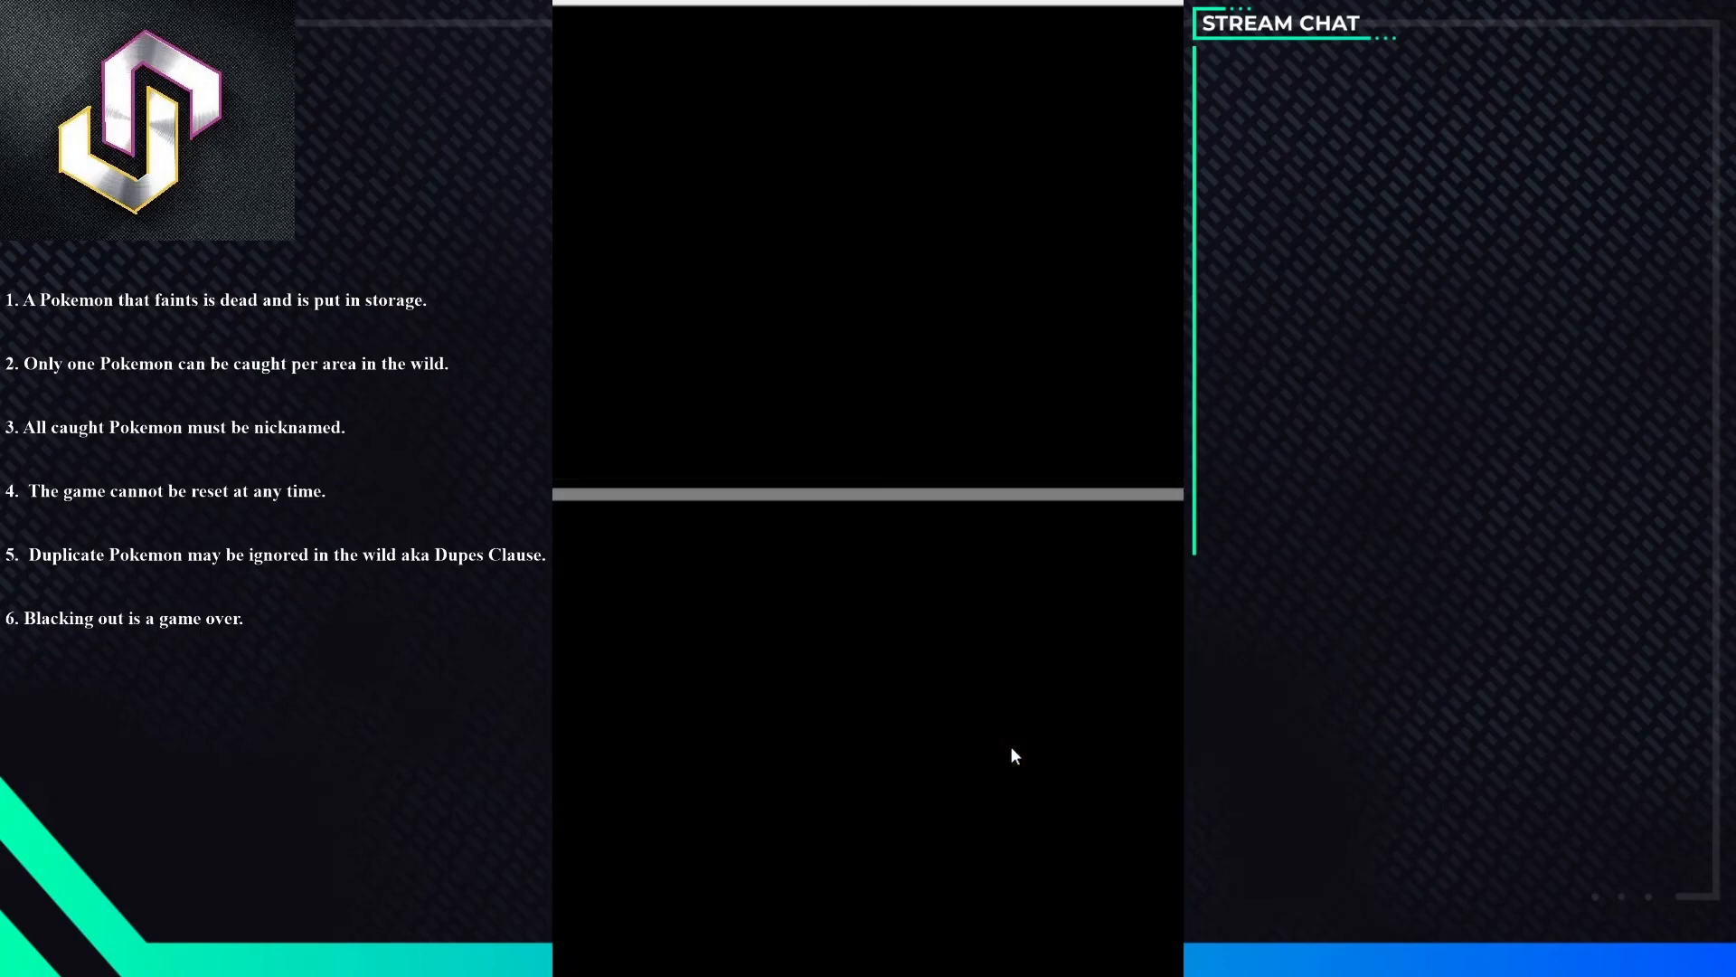